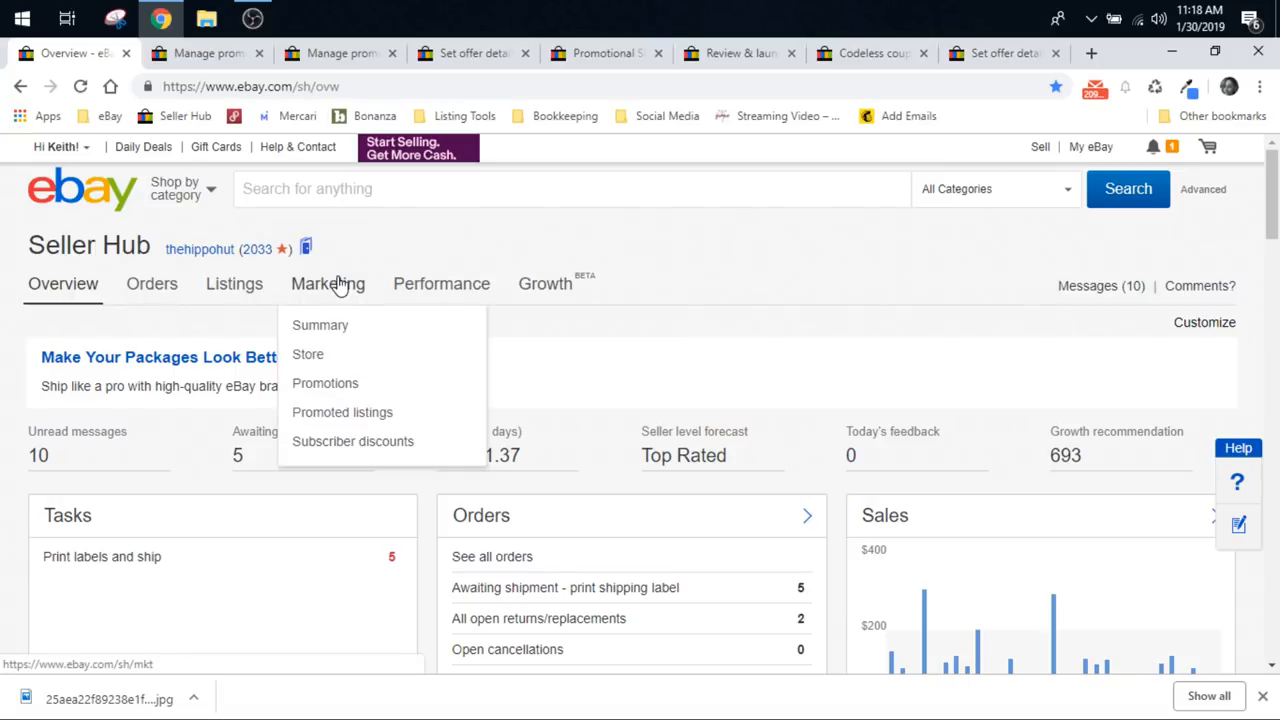
pyautogui.moveTo(332, 288)
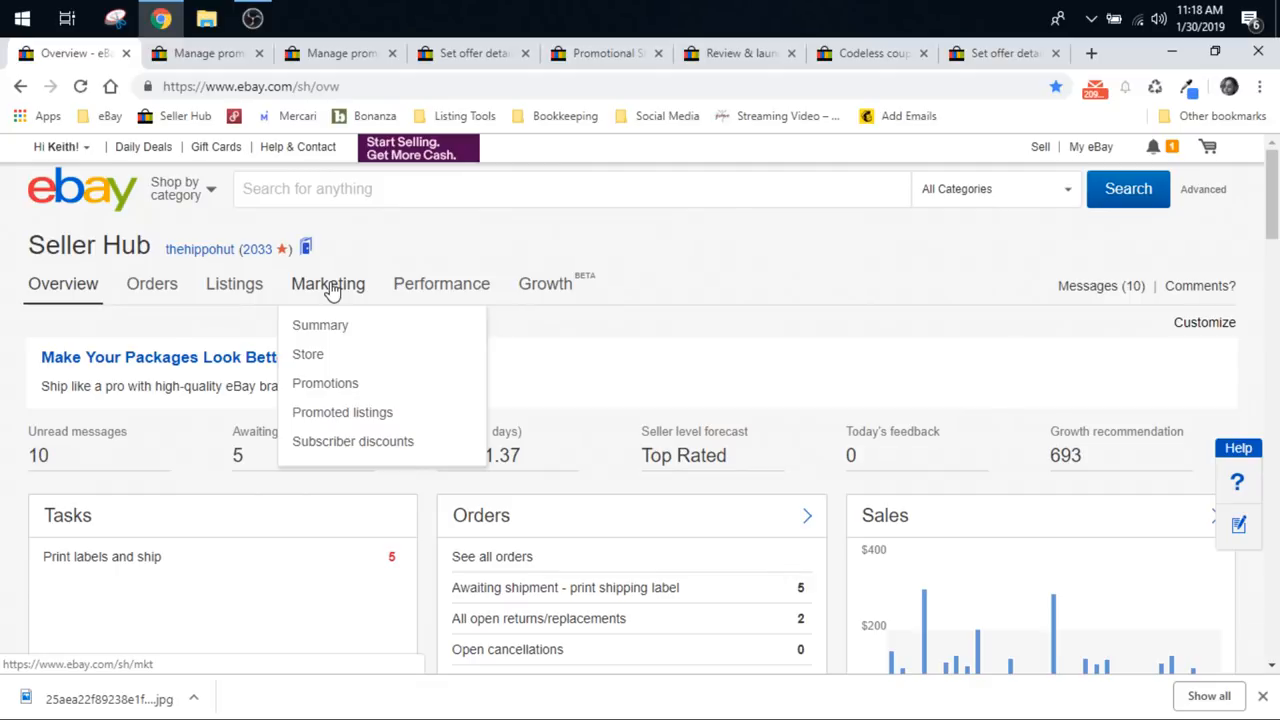
pyautogui.moveTo(324, 384)
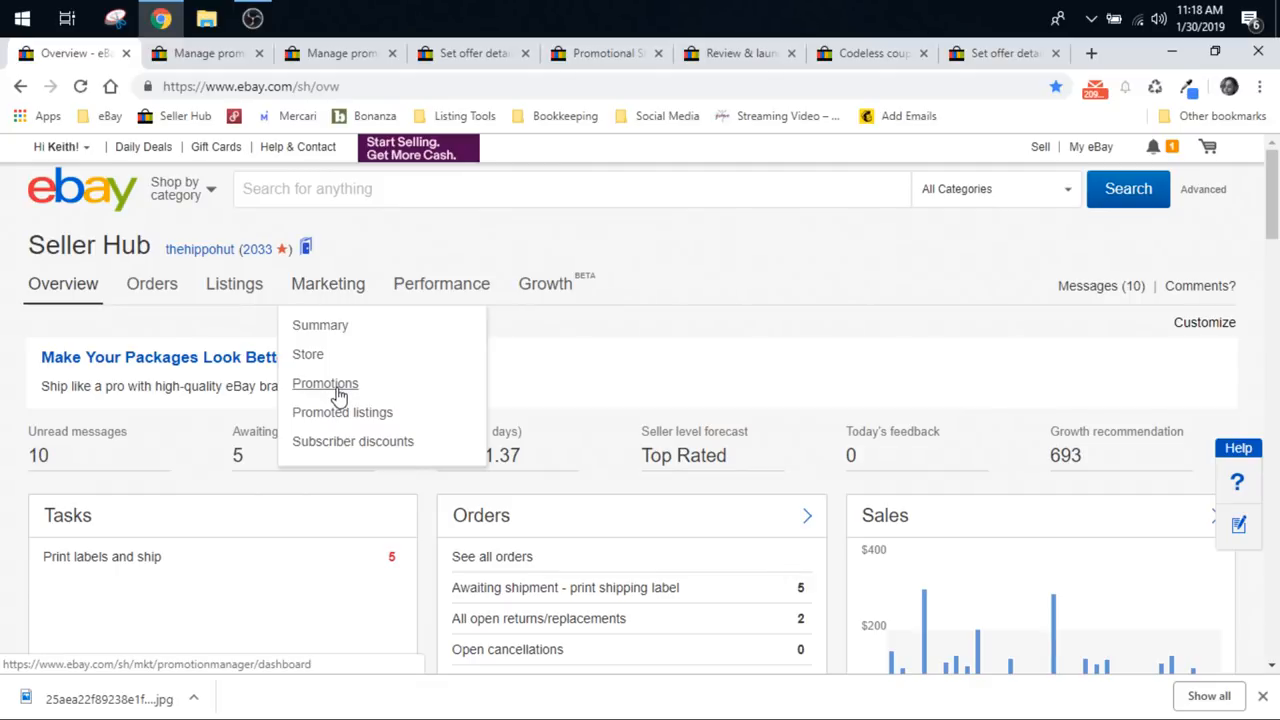
# Step: Go to Marketing > Promotions and browse the table of active, scheduled and ended offers
pyautogui.click(324, 384)
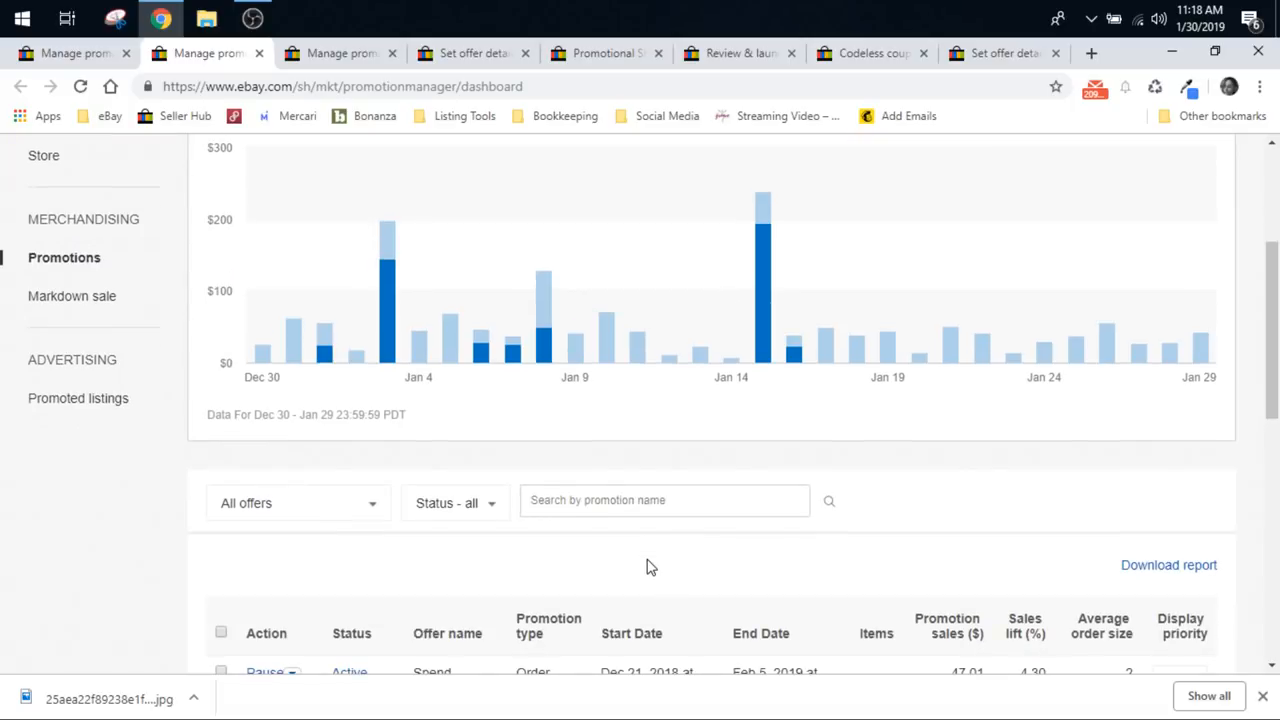
pyautogui.scroll(-3)
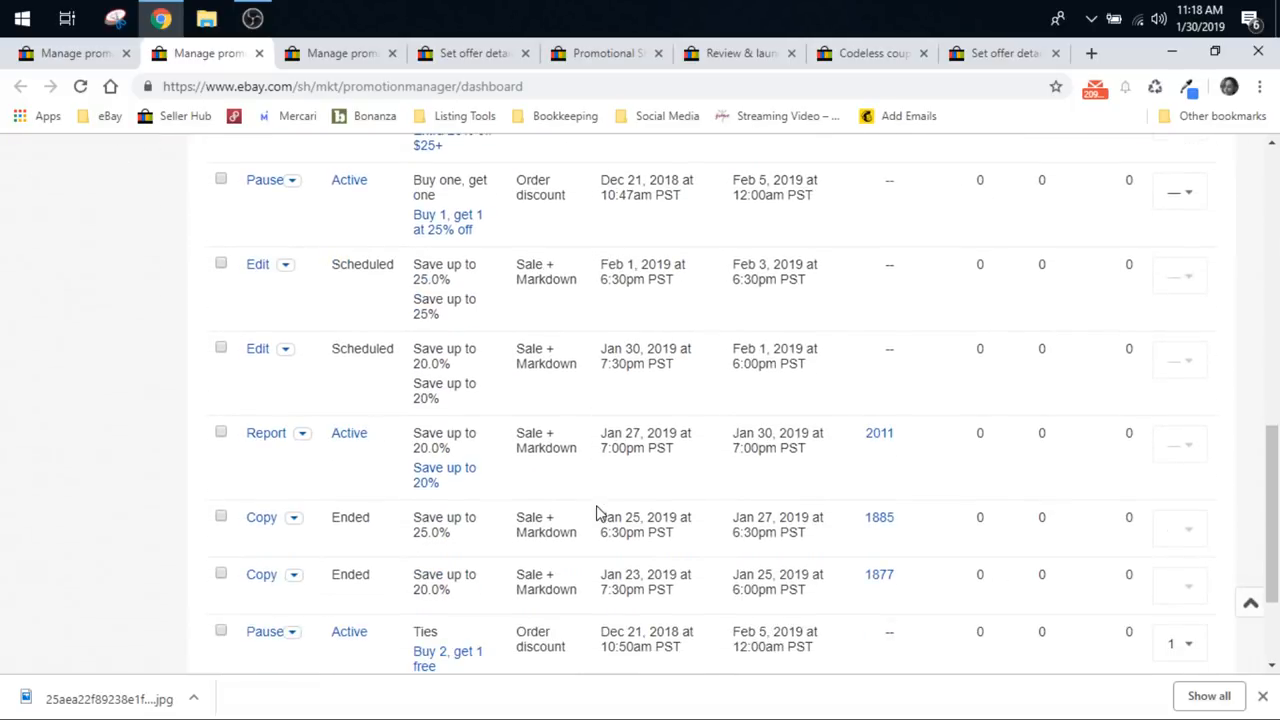
pyautogui.scroll(-3)
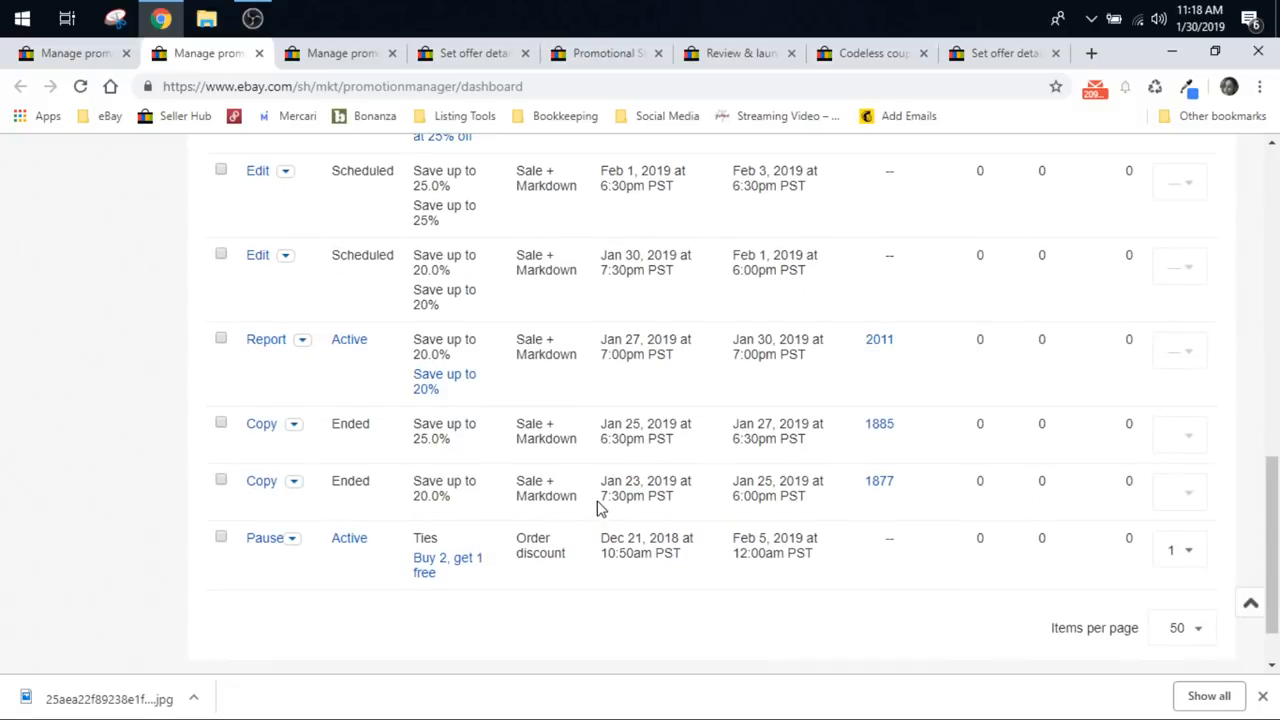
pyautogui.scroll(3)
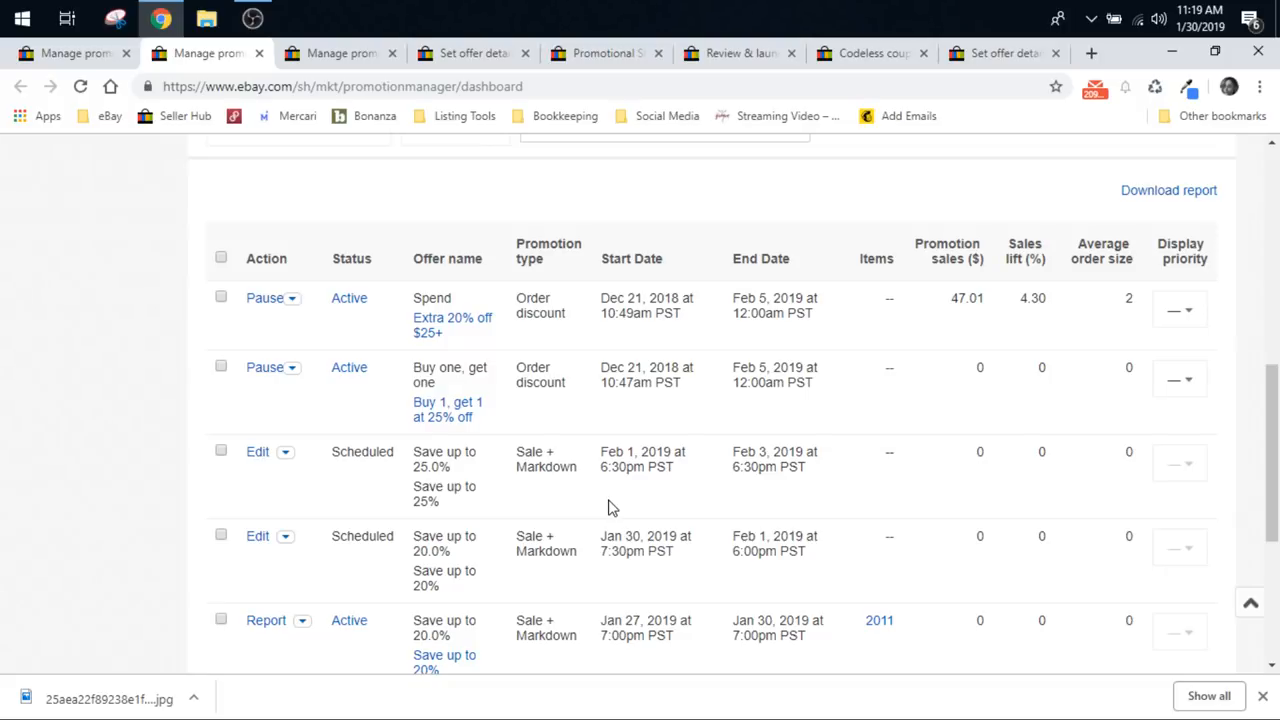
pyautogui.scroll(-3)
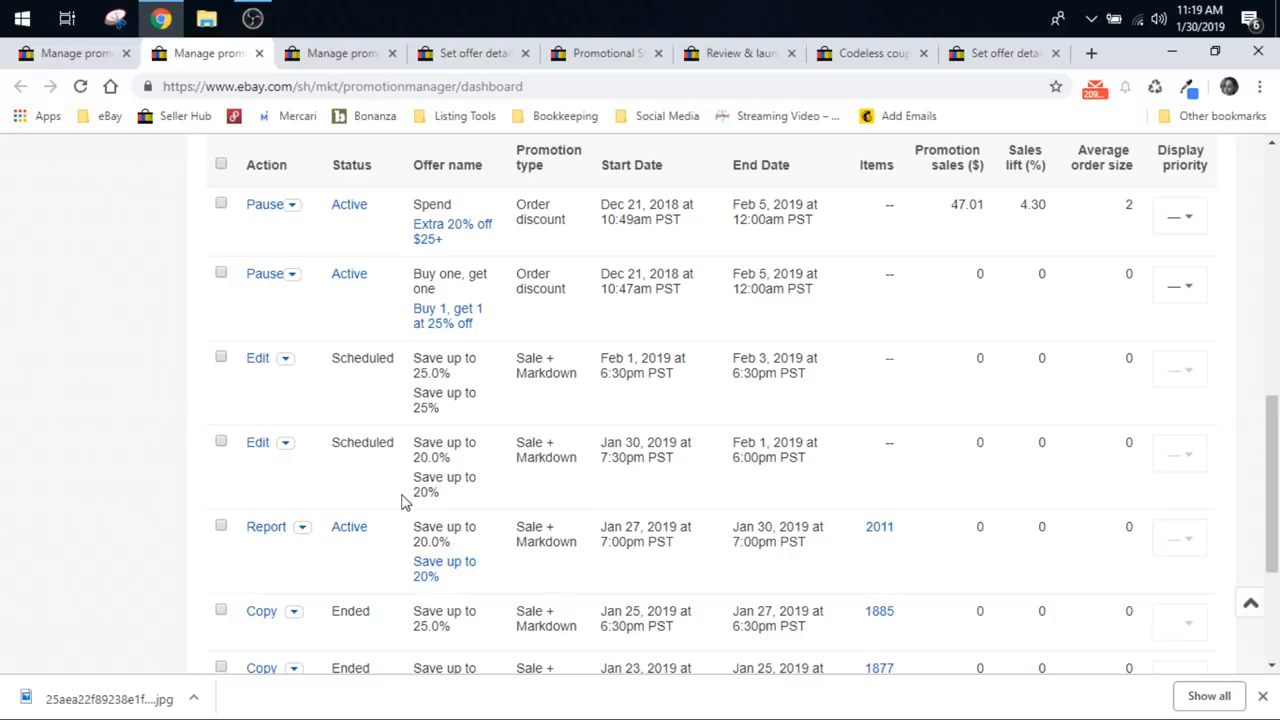
pyautogui.scroll(-3)
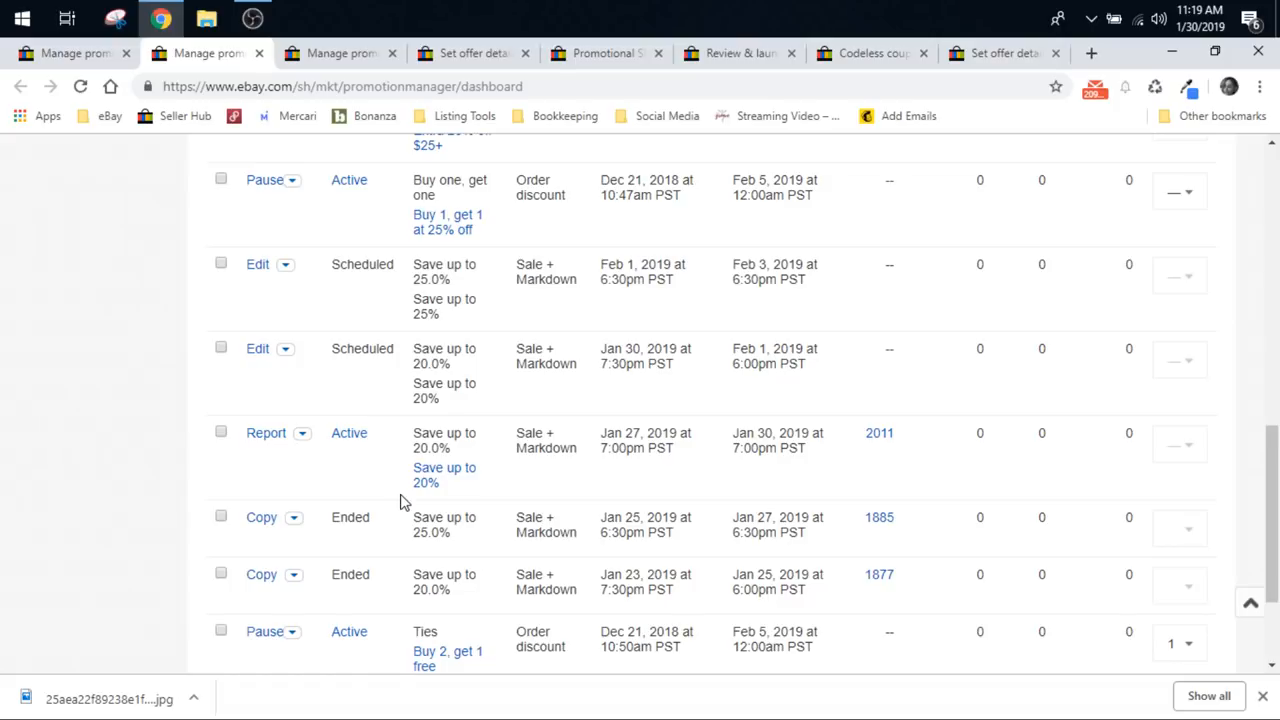
pyautogui.scroll(3)
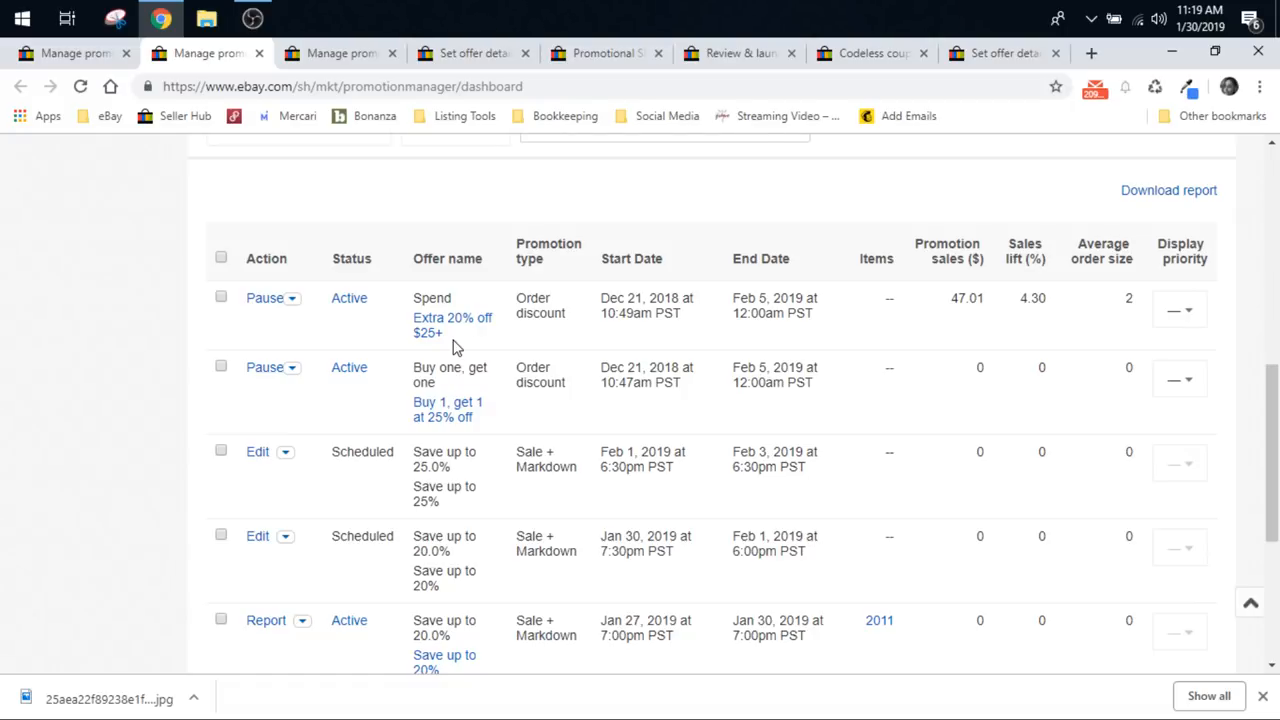
pyautogui.scroll(-3)
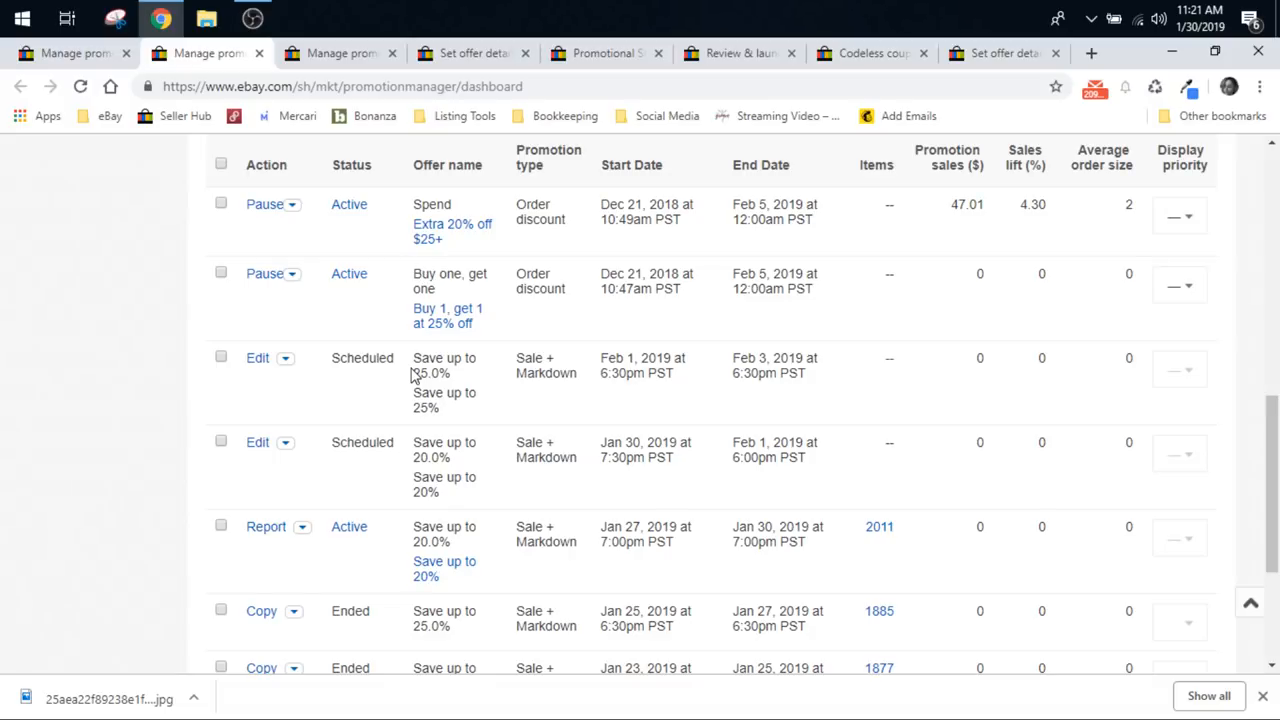
pyautogui.moveTo(350, 324)
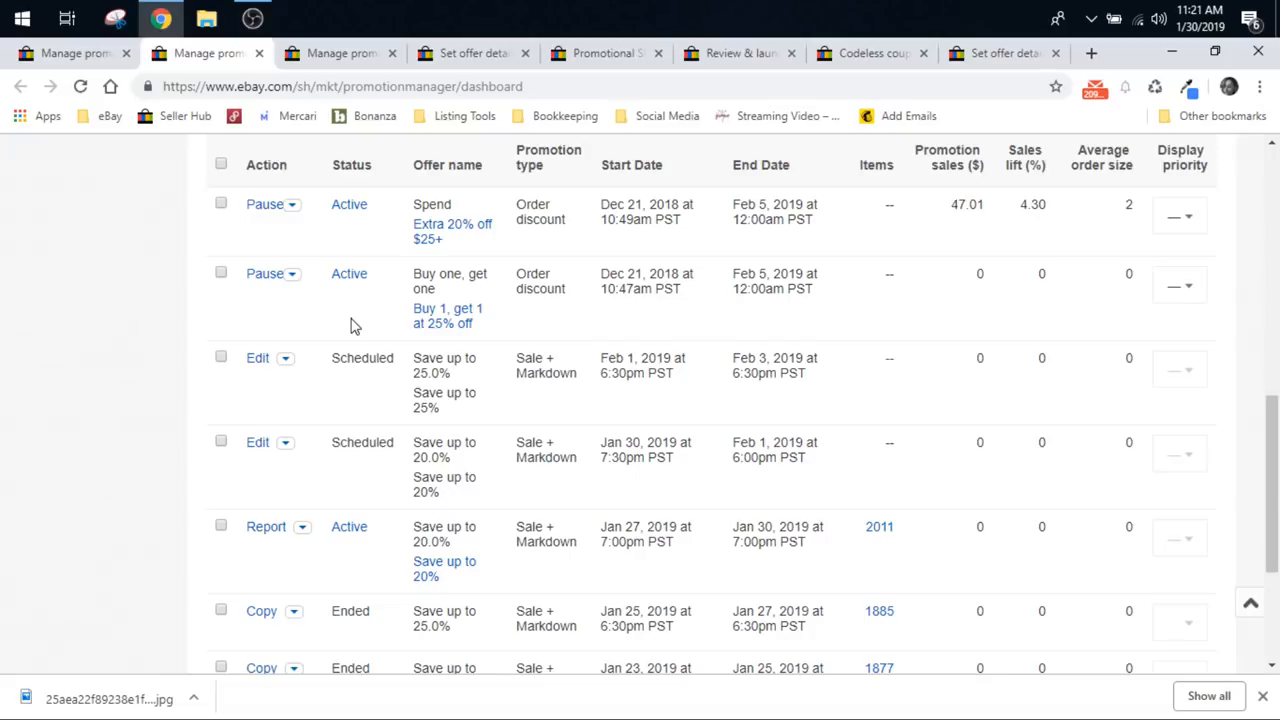
pyautogui.scroll(-3)
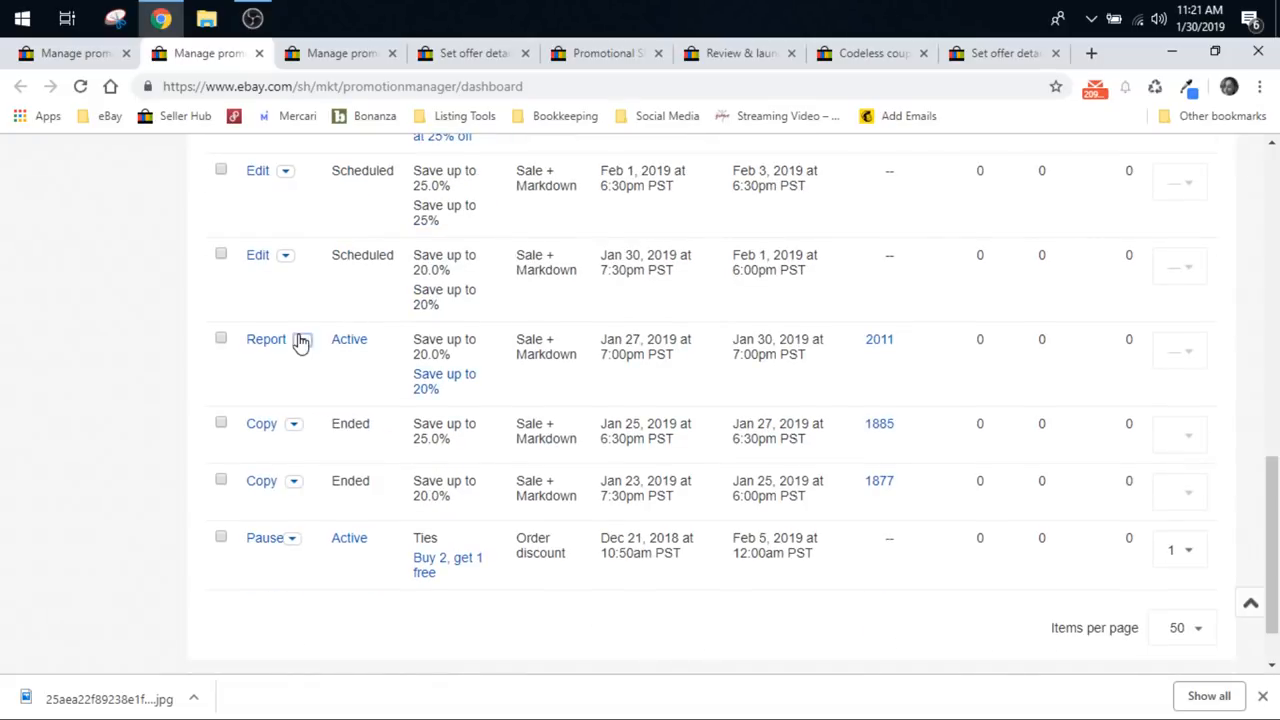
# Step: From the active 'Save up to 20%' sale's Report actions, launch the buyer-facing Preview
pyautogui.click(300, 340)
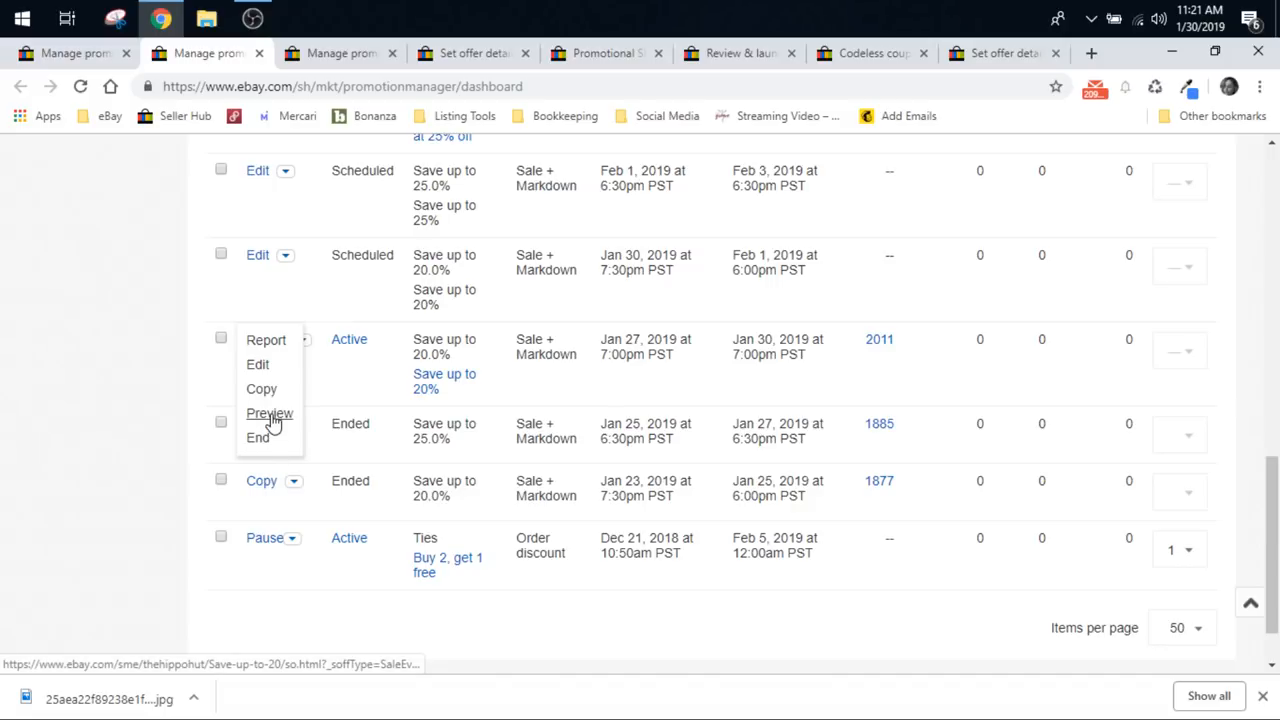
pyautogui.click(268, 412)
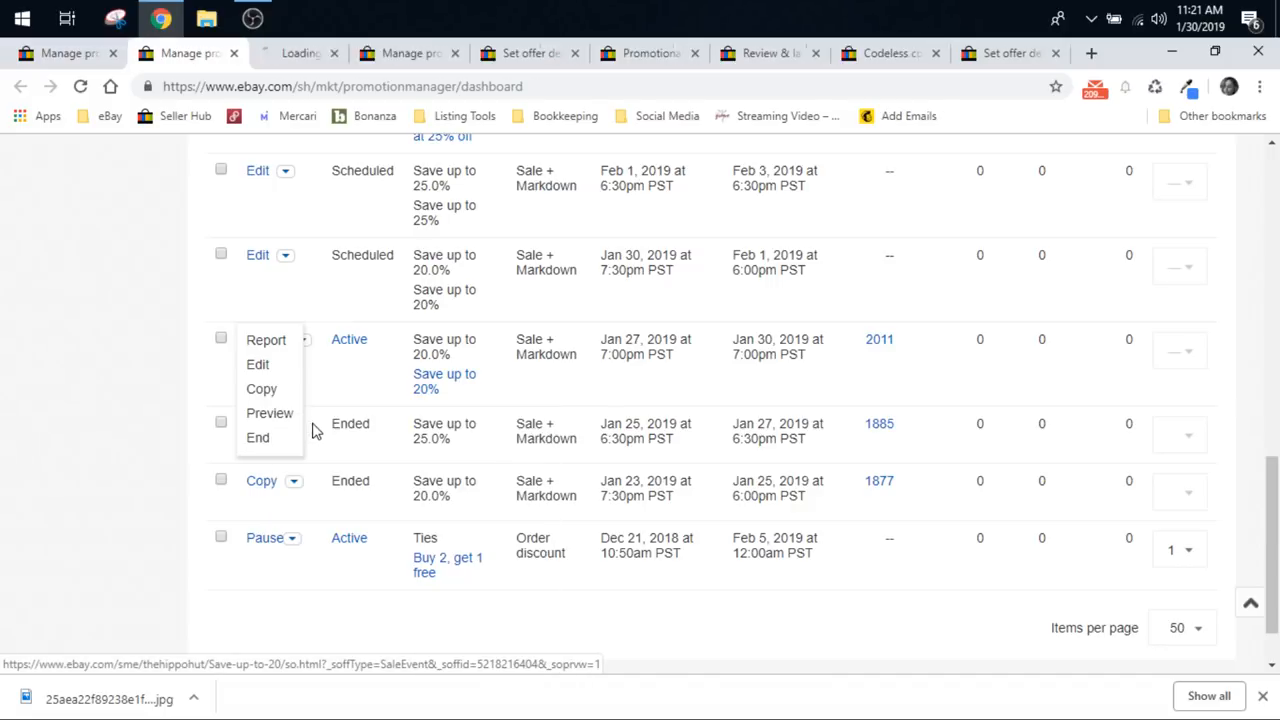
# Step: Browse the 20% sale preview's discounted items, view a jeans listing, then close the preview to return to Seller Hub
pyautogui.click(268, 412)
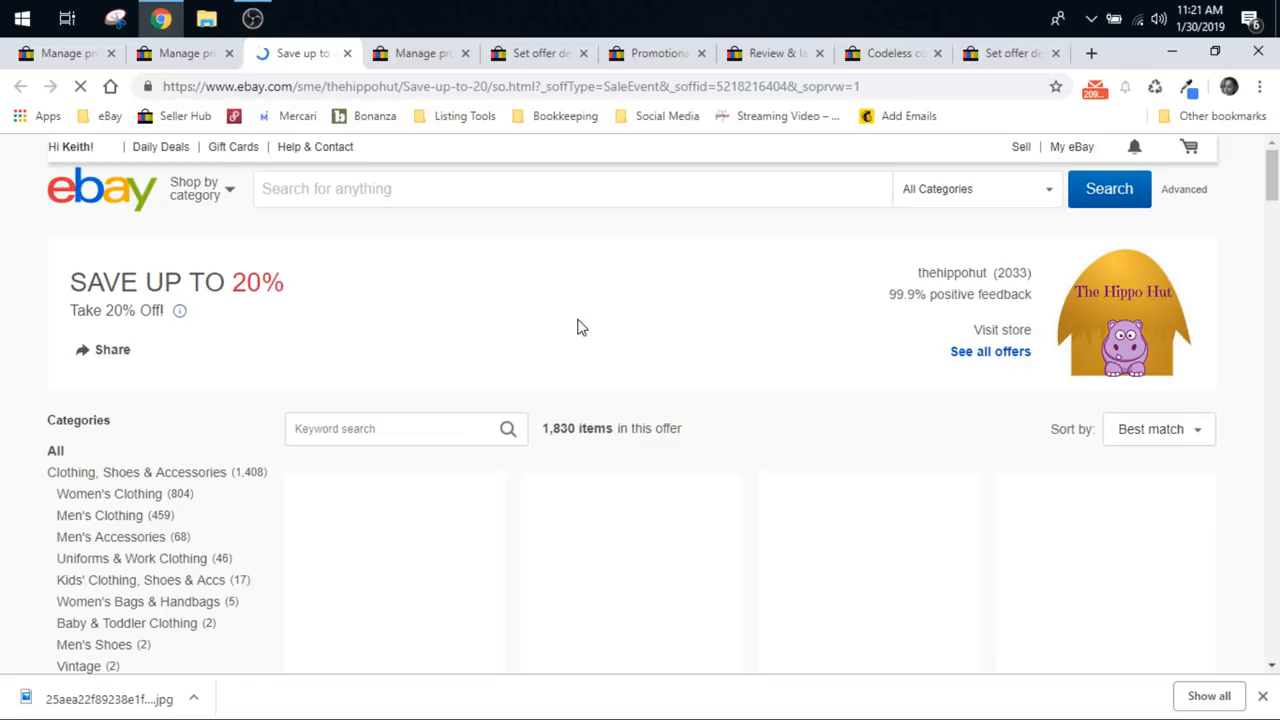
pyautogui.scroll(-3)
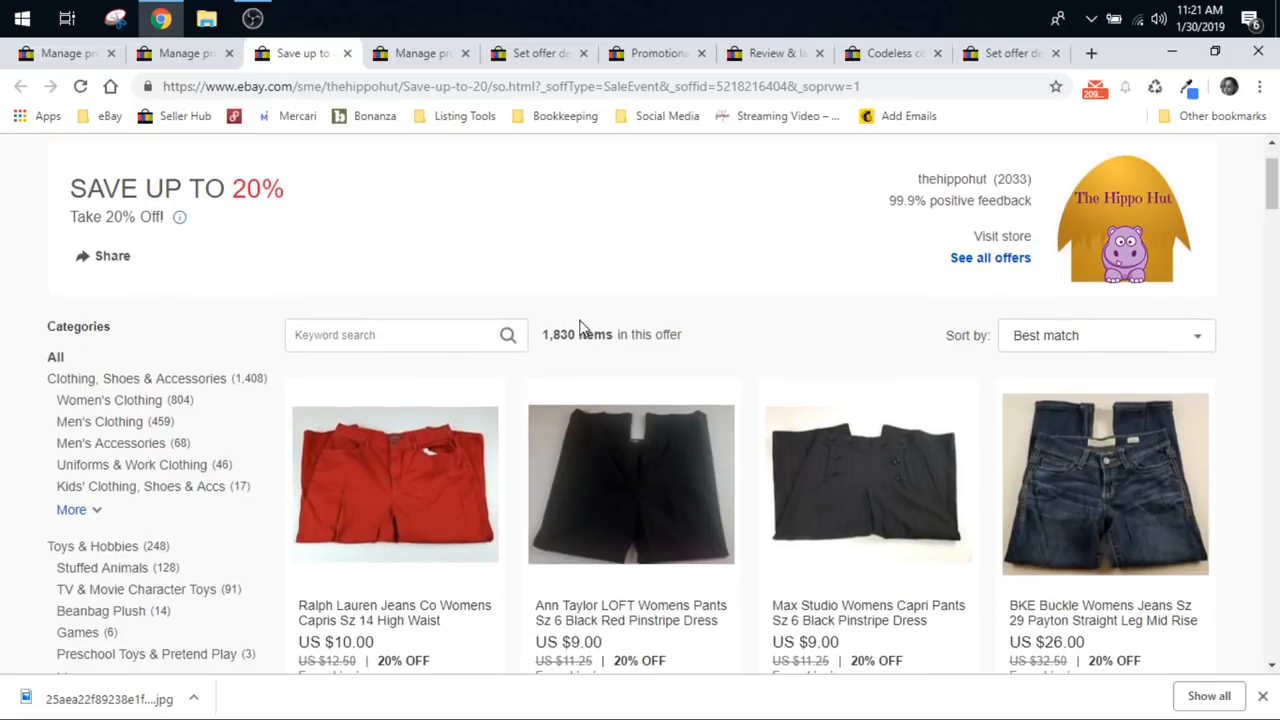
pyautogui.scroll(-3)
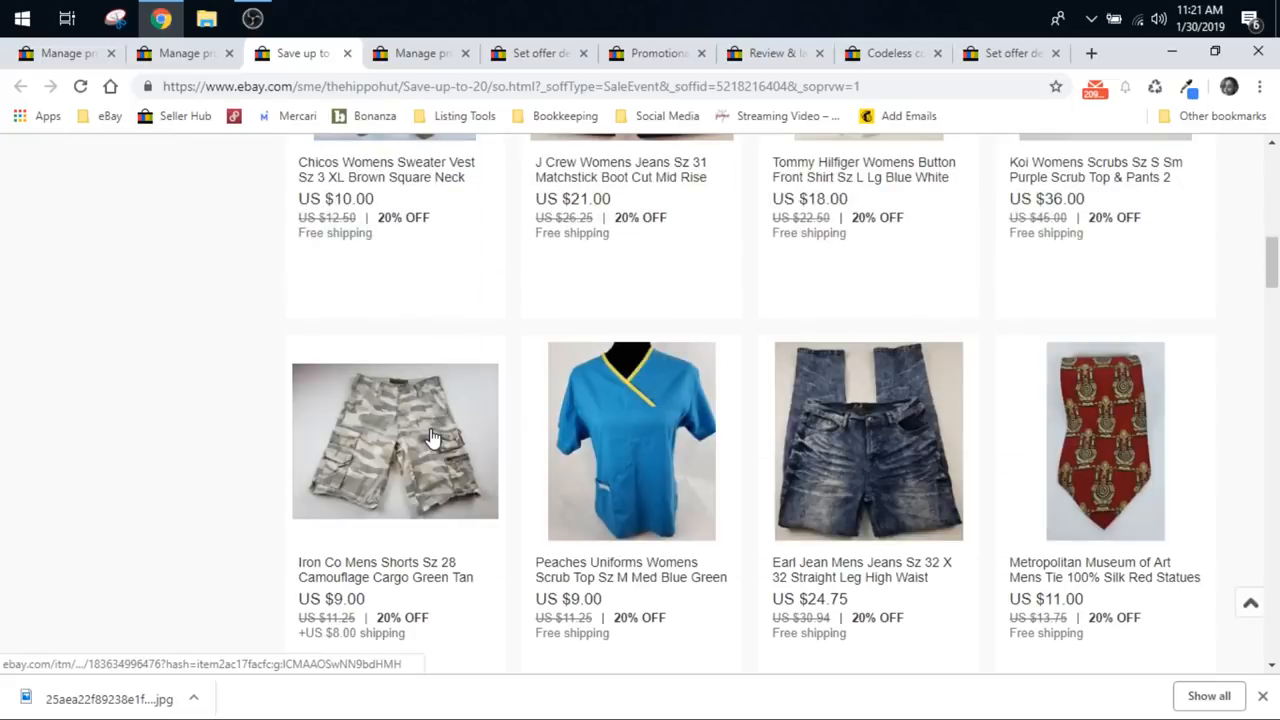
pyautogui.click(394, 440)
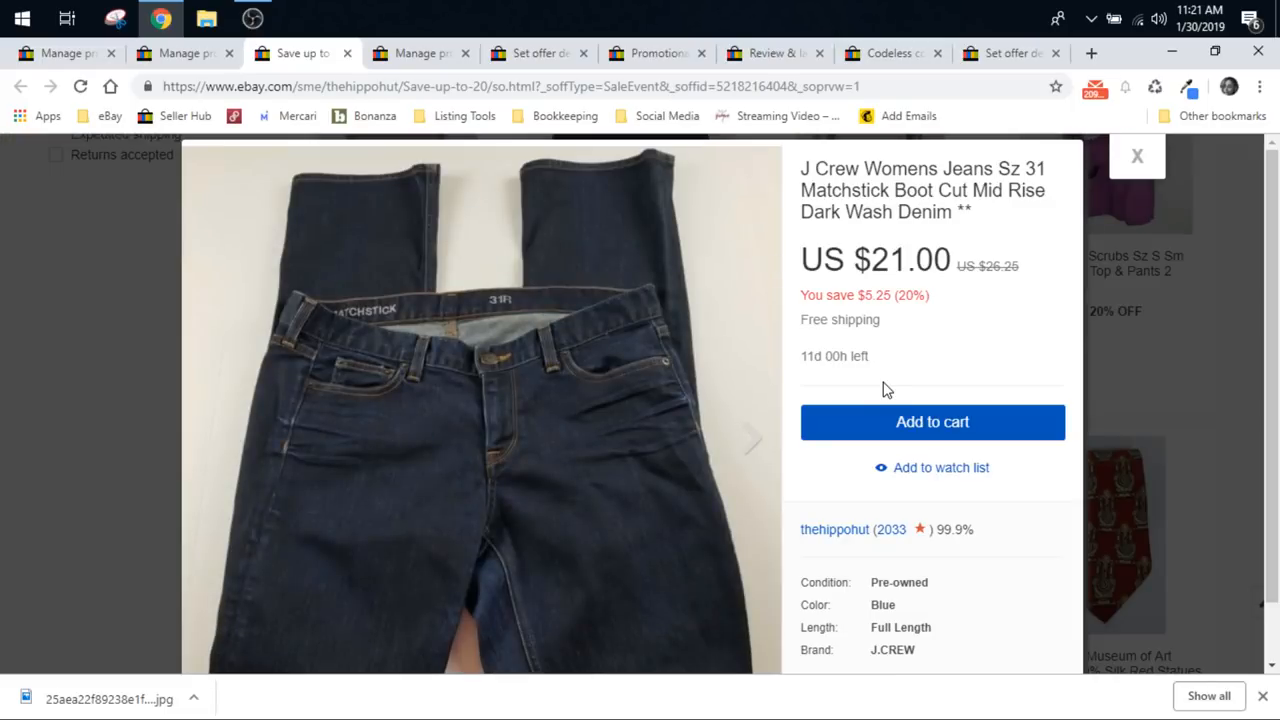
pyautogui.scroll(-3)
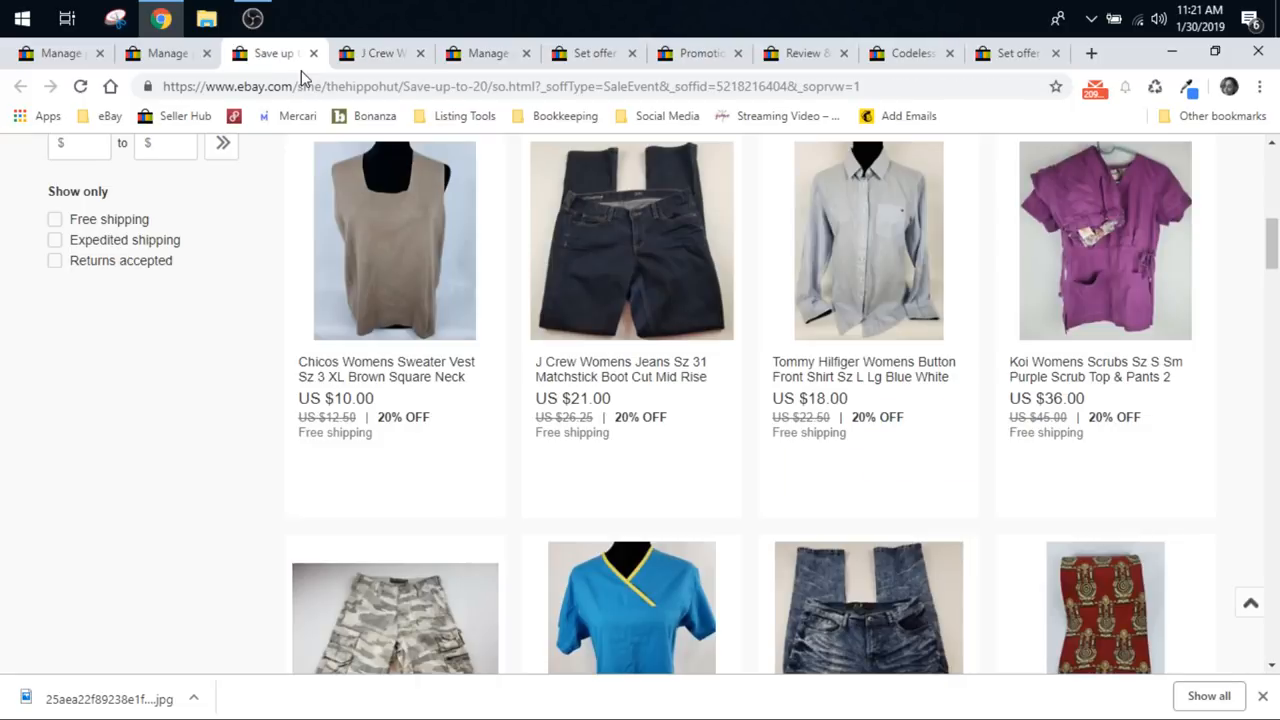
pyautogui.click(632, 240)
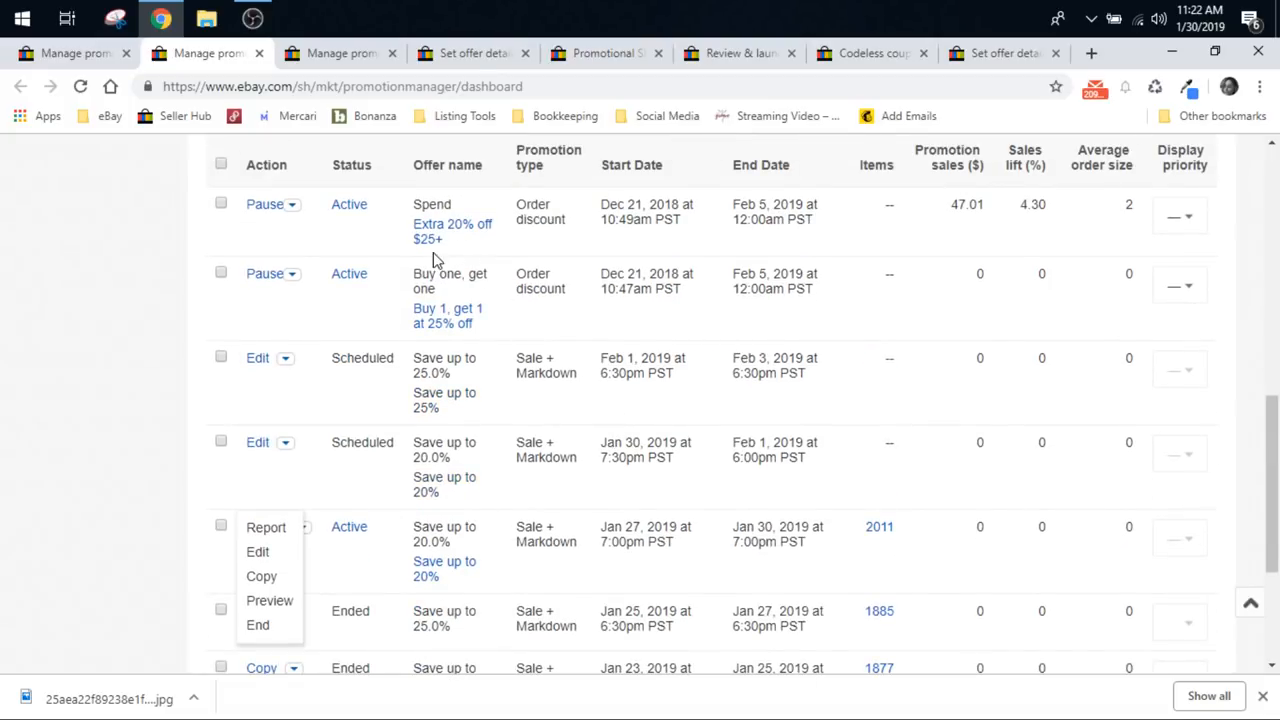
pyautogui.moveTo(490, 272)
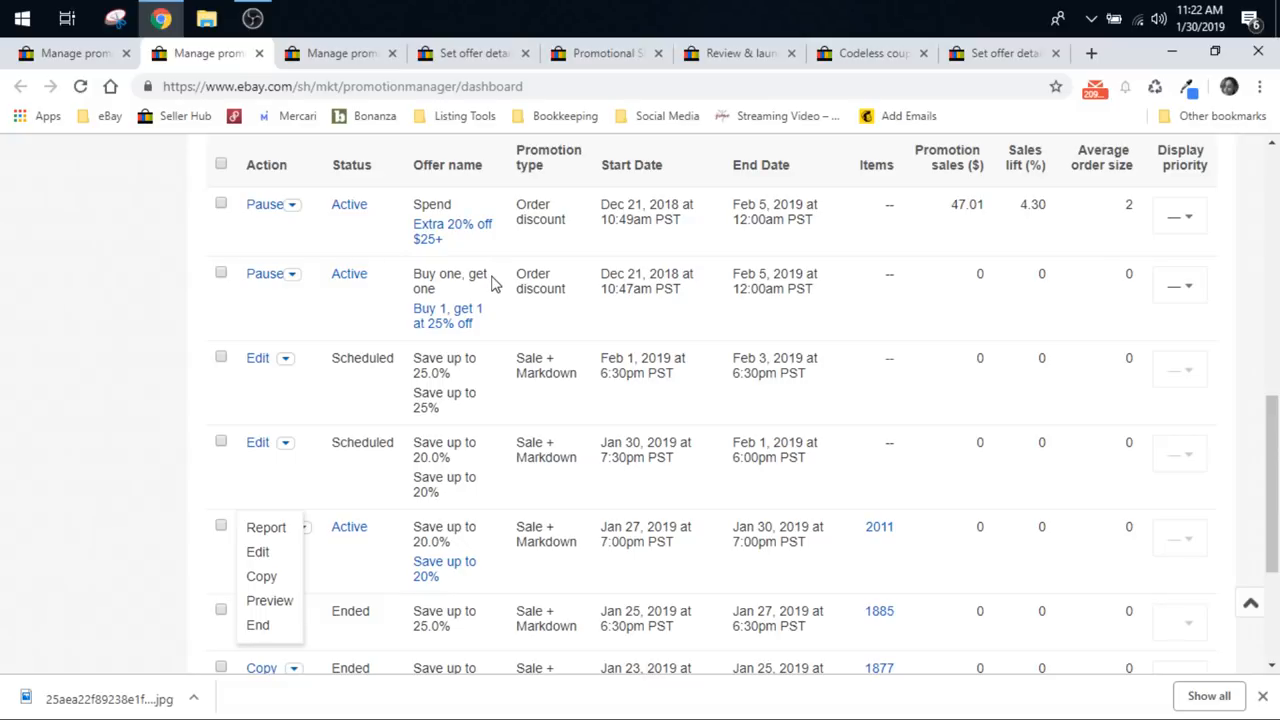
pyautogui.moveTo(468, 344)
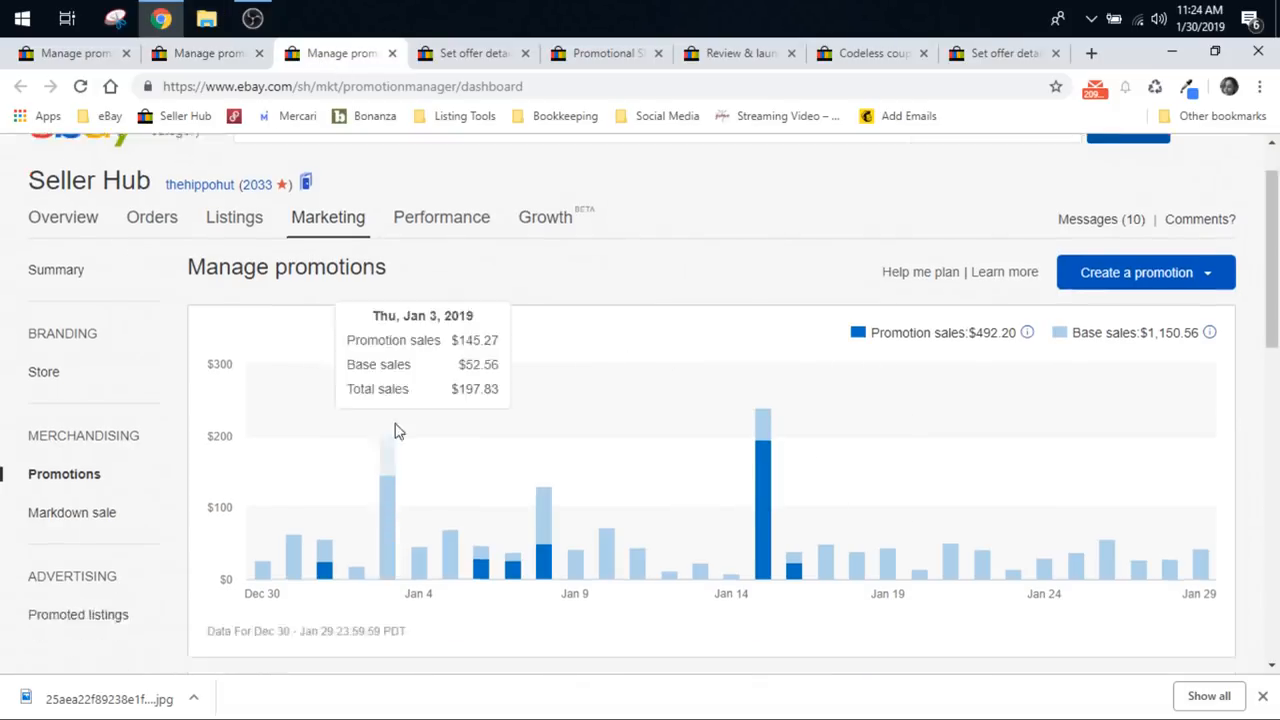
# Step: Reveal the Create a promotion choices: order discount, shipping, volume pricing, coupon, sale event
pyautogui.scroll(-3)
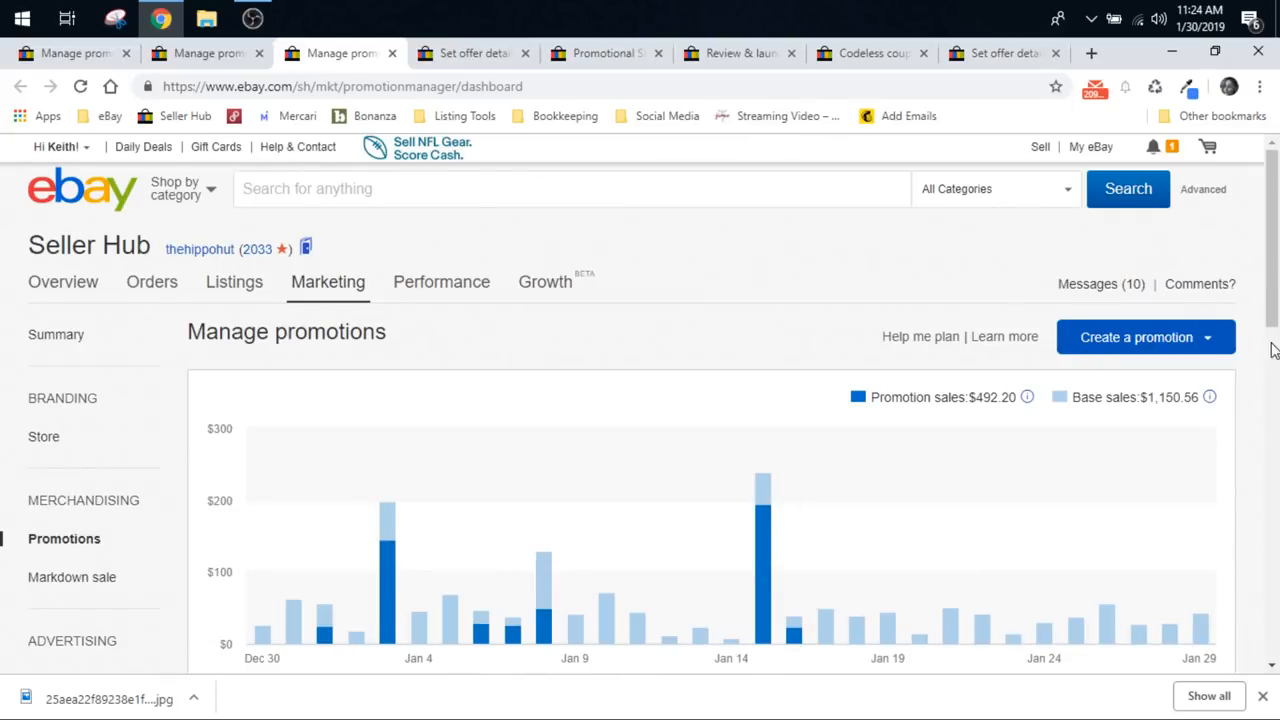
pyautogui.click(1144, 336)
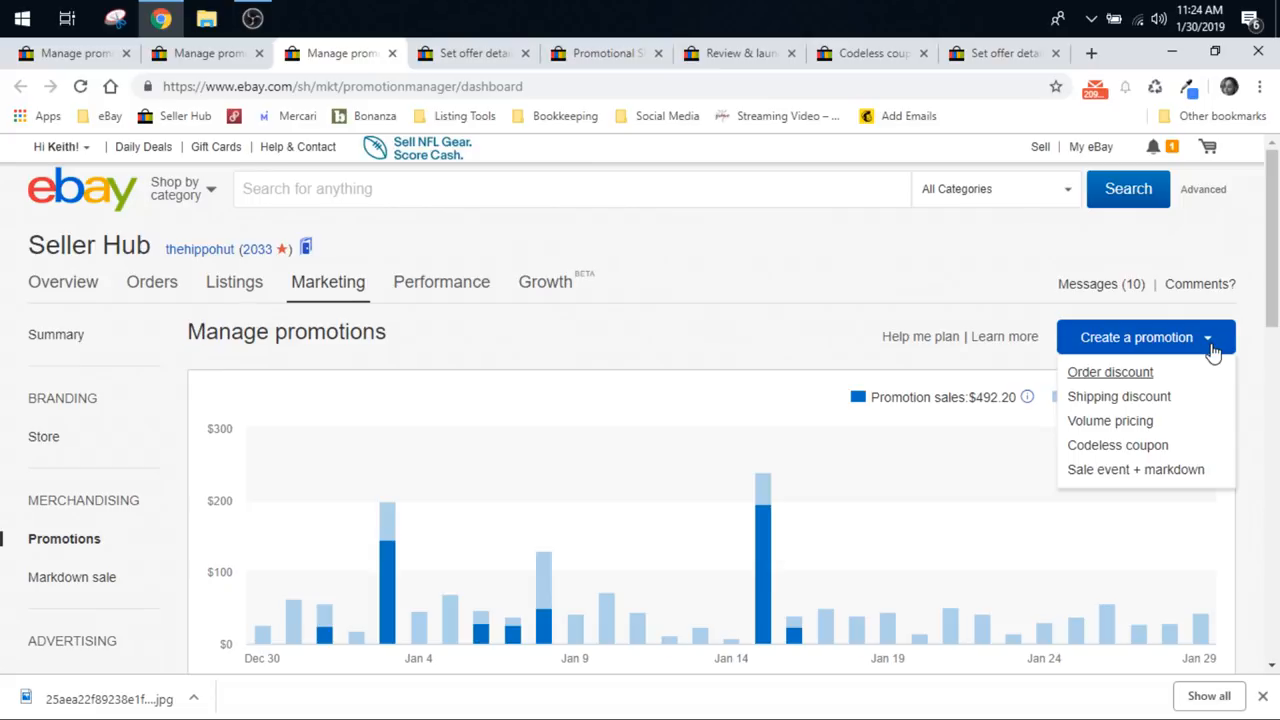
pyautogui.moveTo(1172, 340)
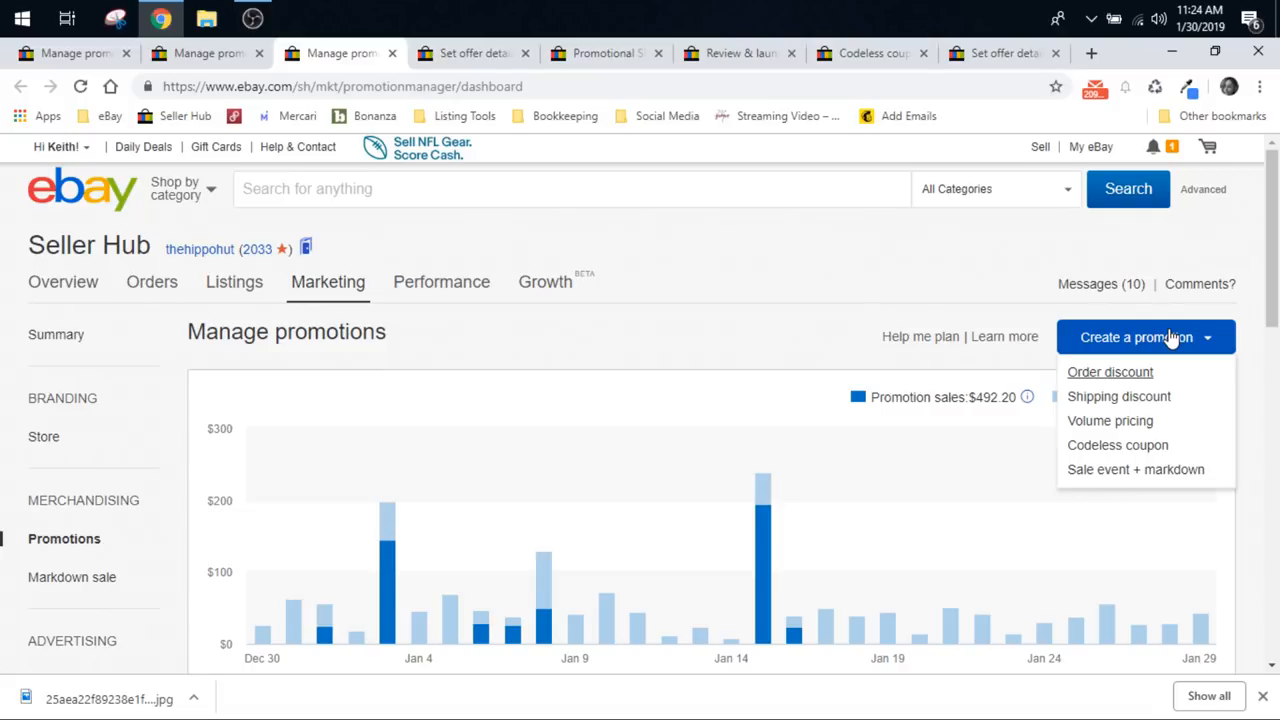
pyautogui.moveTo(1098, 384)
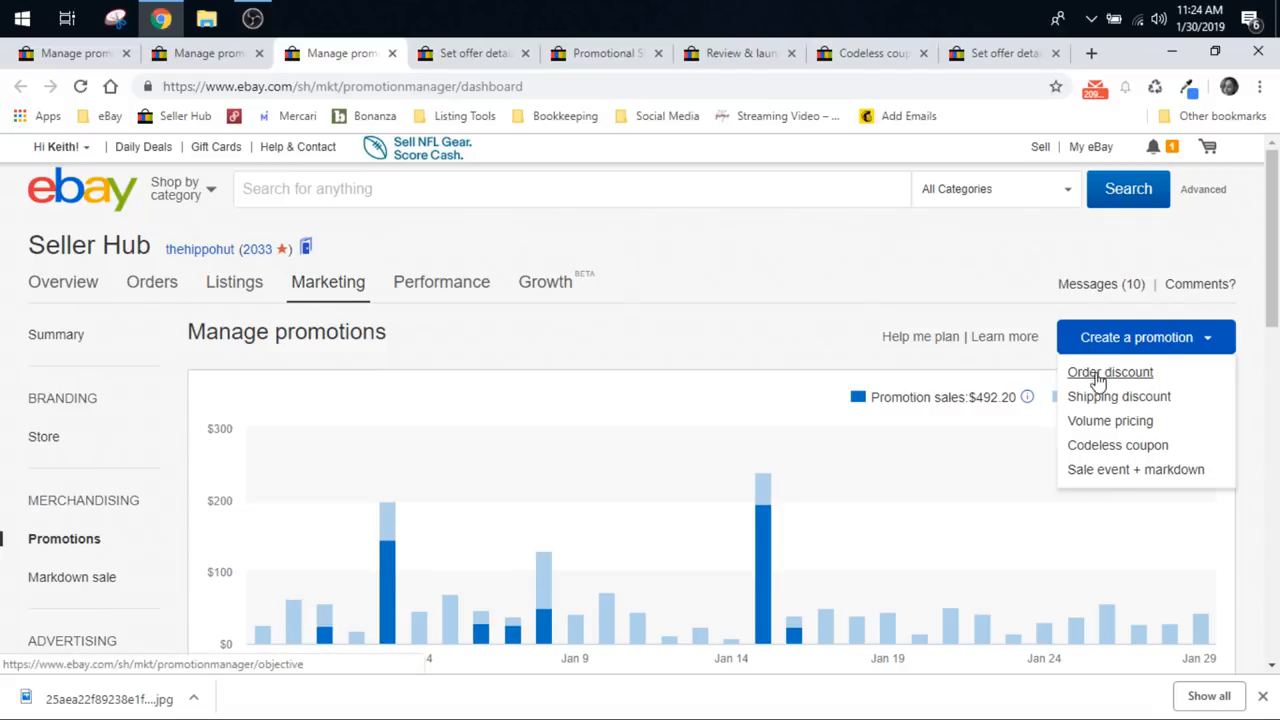
# Step: Start an order discount and review its item categories and offer types, keeping Extra $10 off $50
pyautogui.click(1110, 370)
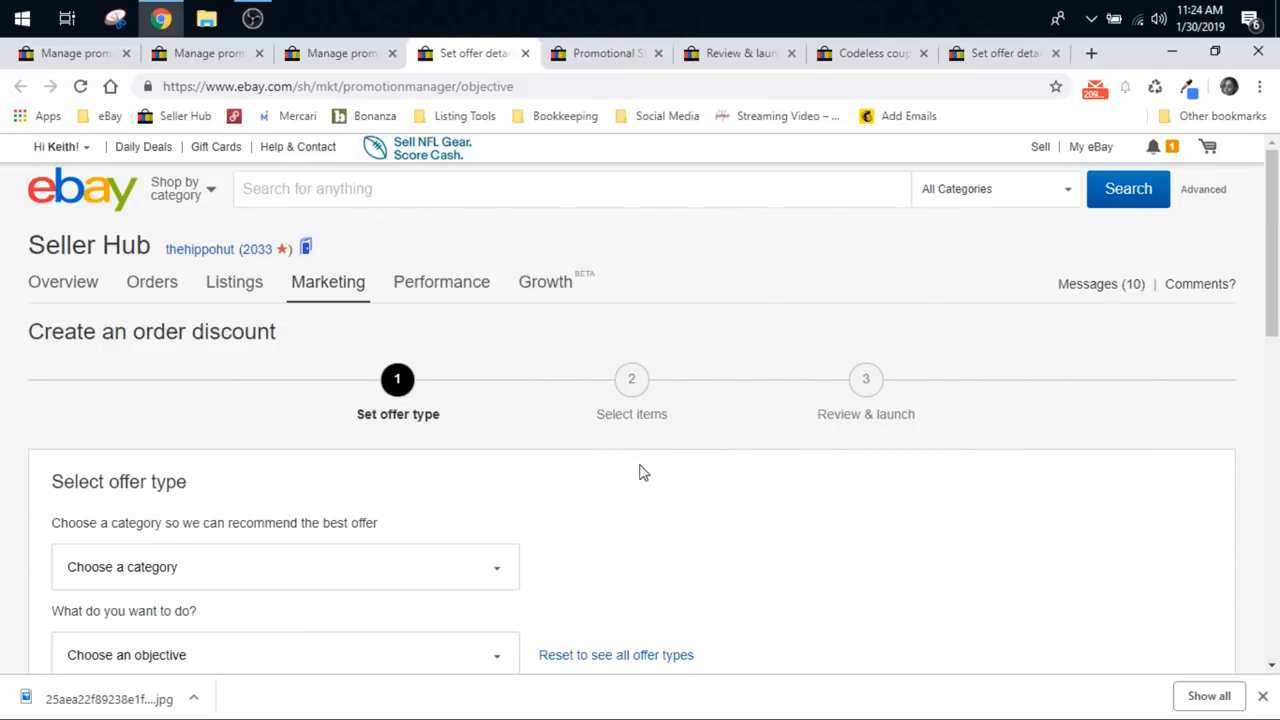
pyautogui.scroll(-3)
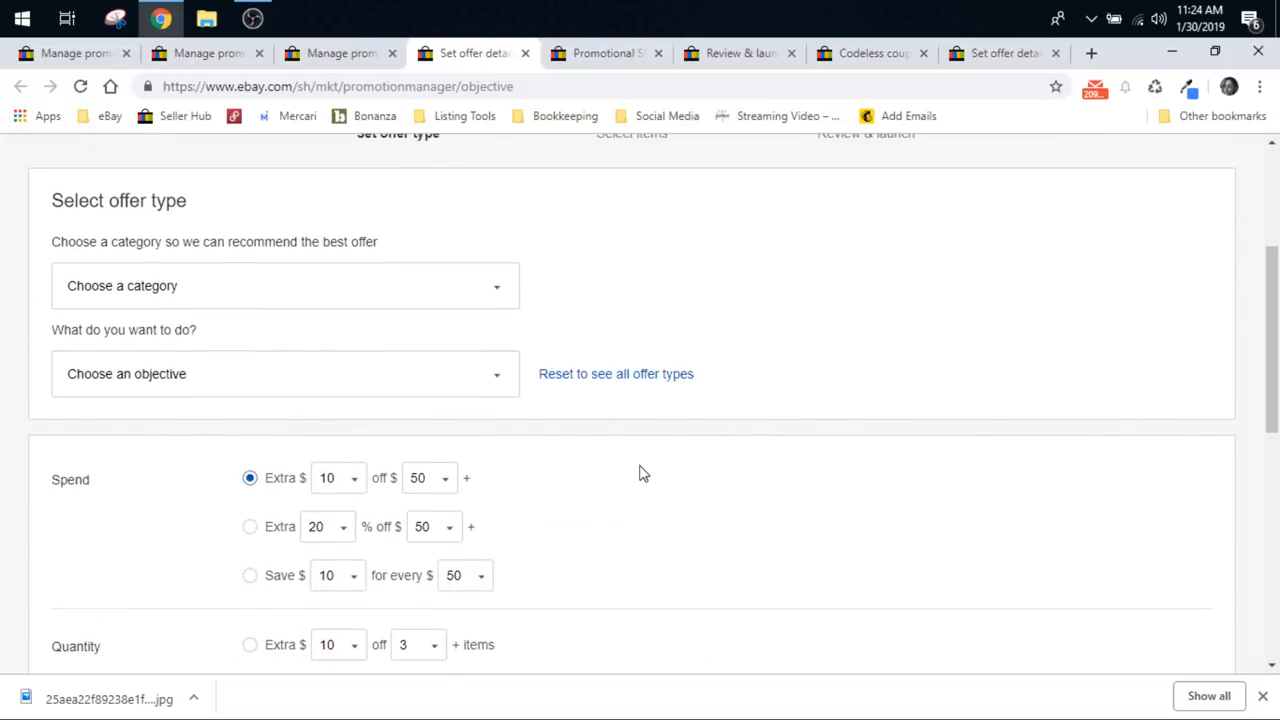
pyautogui.click(284, 284)
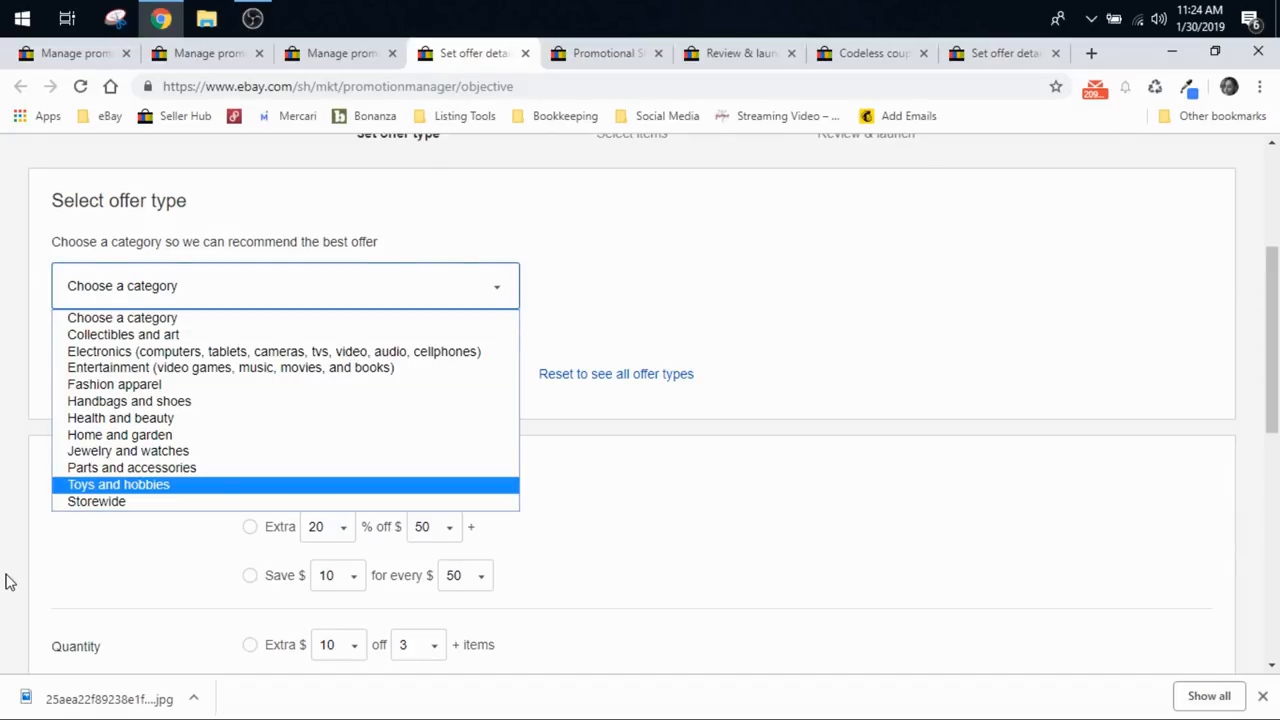
pyautogui.moveTo(96, 500)
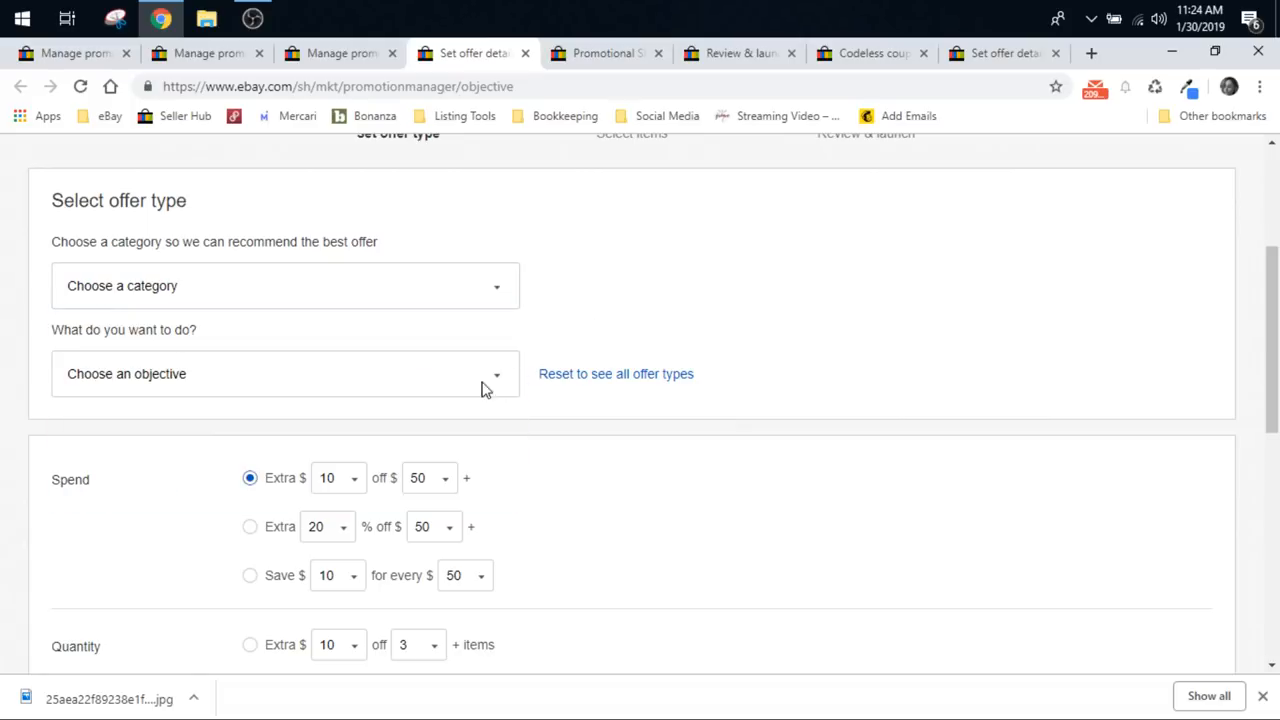
pyautogui.scroll(-3)
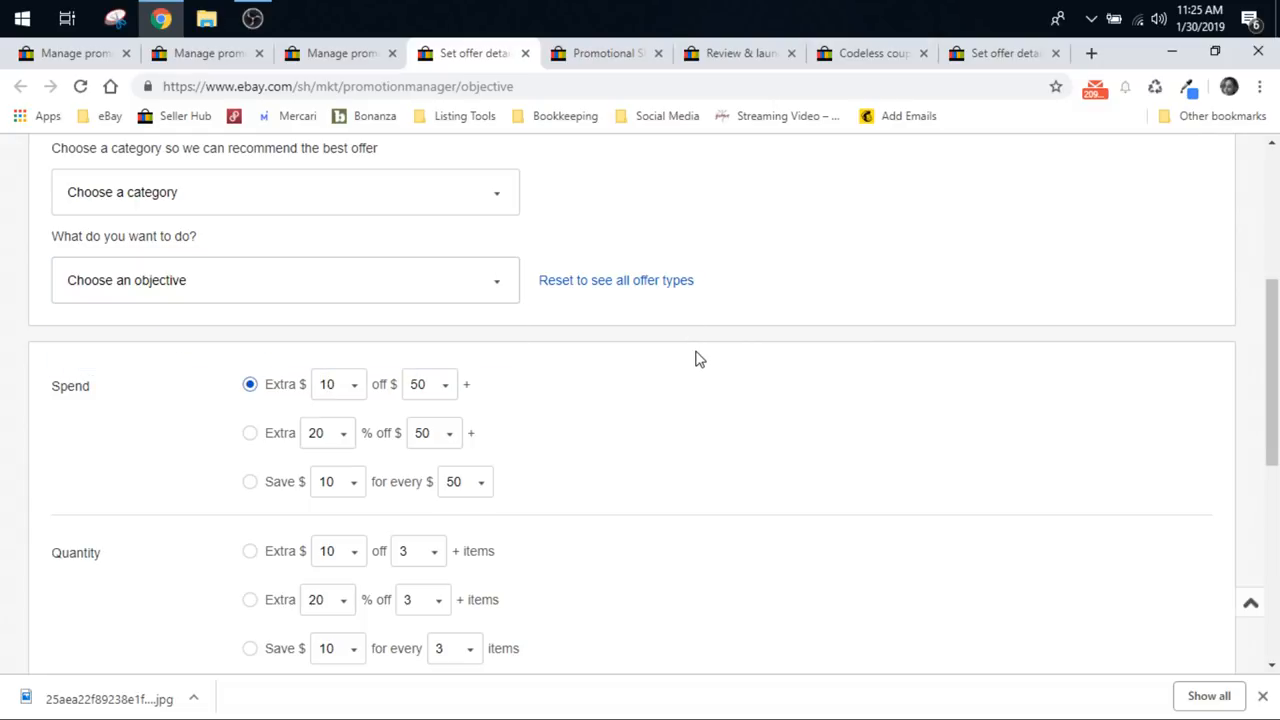
pyautogui.scroll(3)
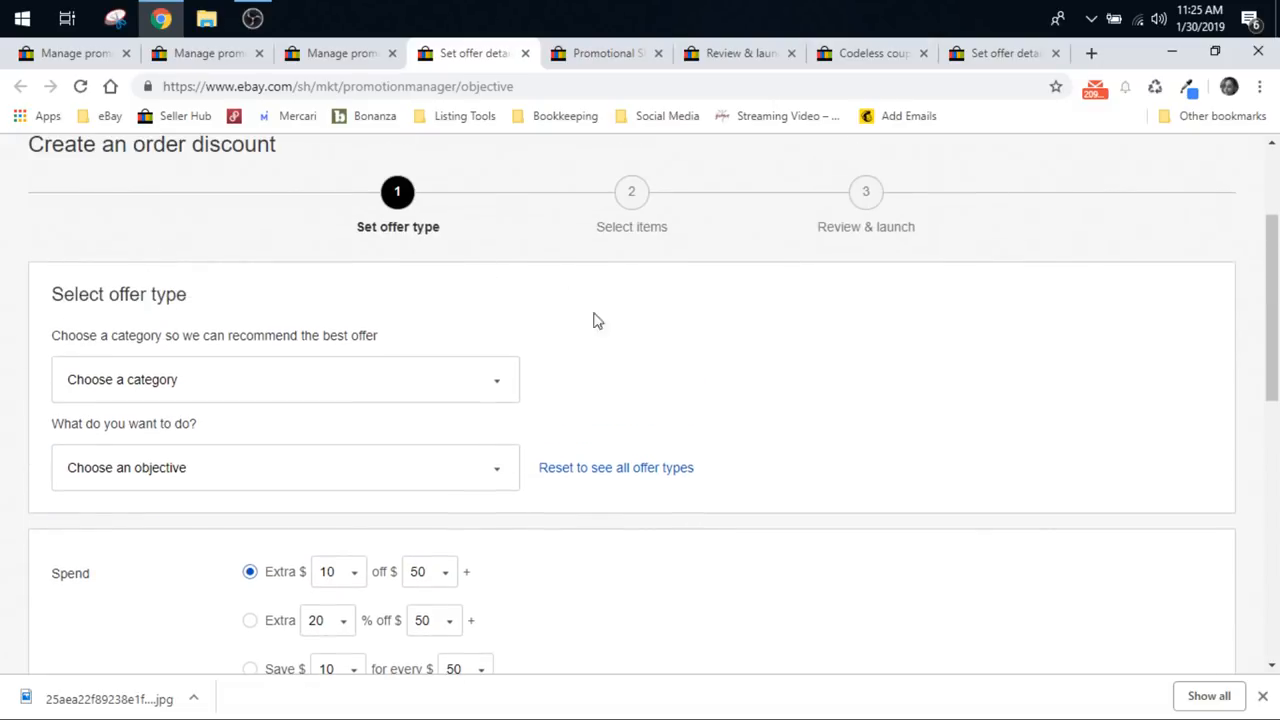
pyautogui.moveTo(404, 36)
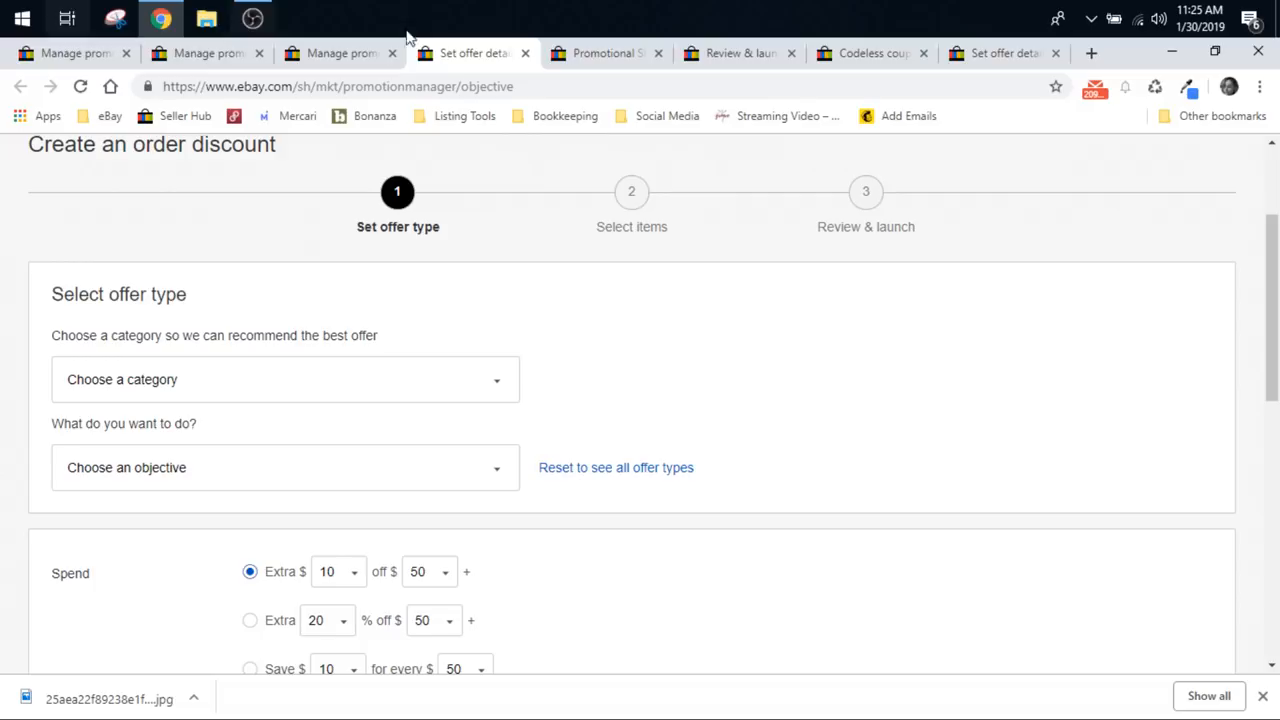
pyautogui.moveTo(812, 680)
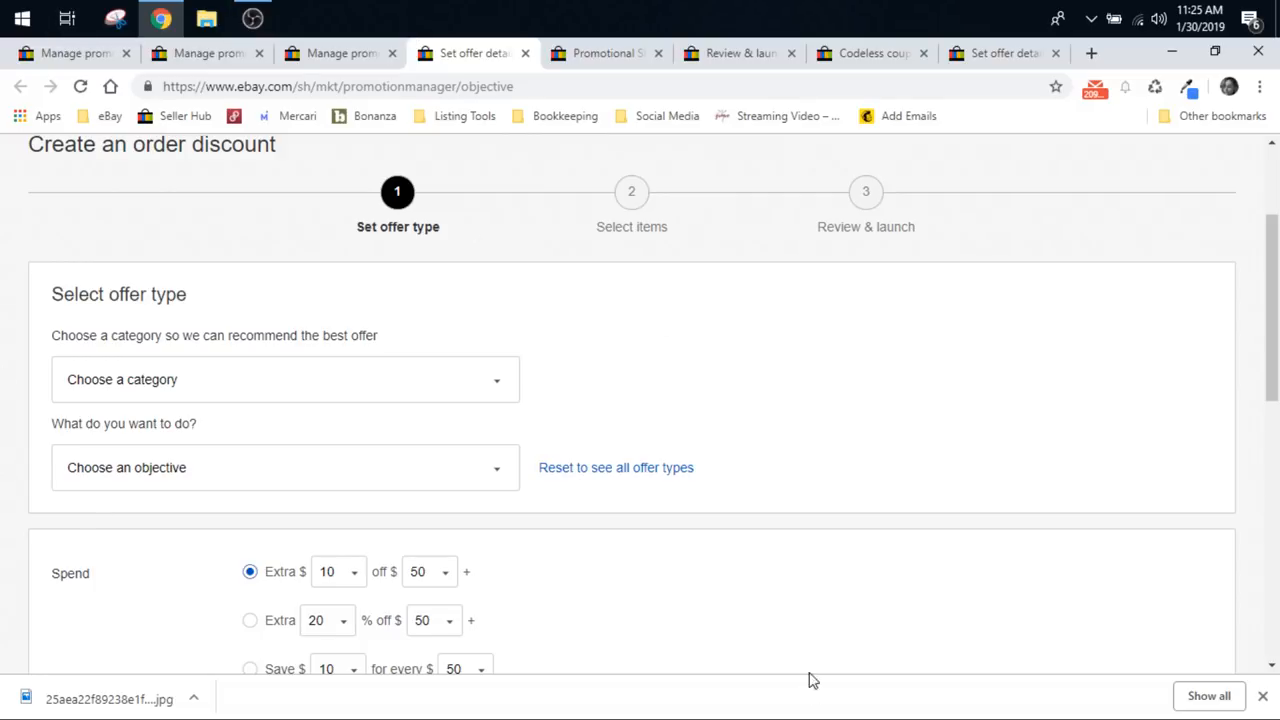
pyautogui.scroll(-3)
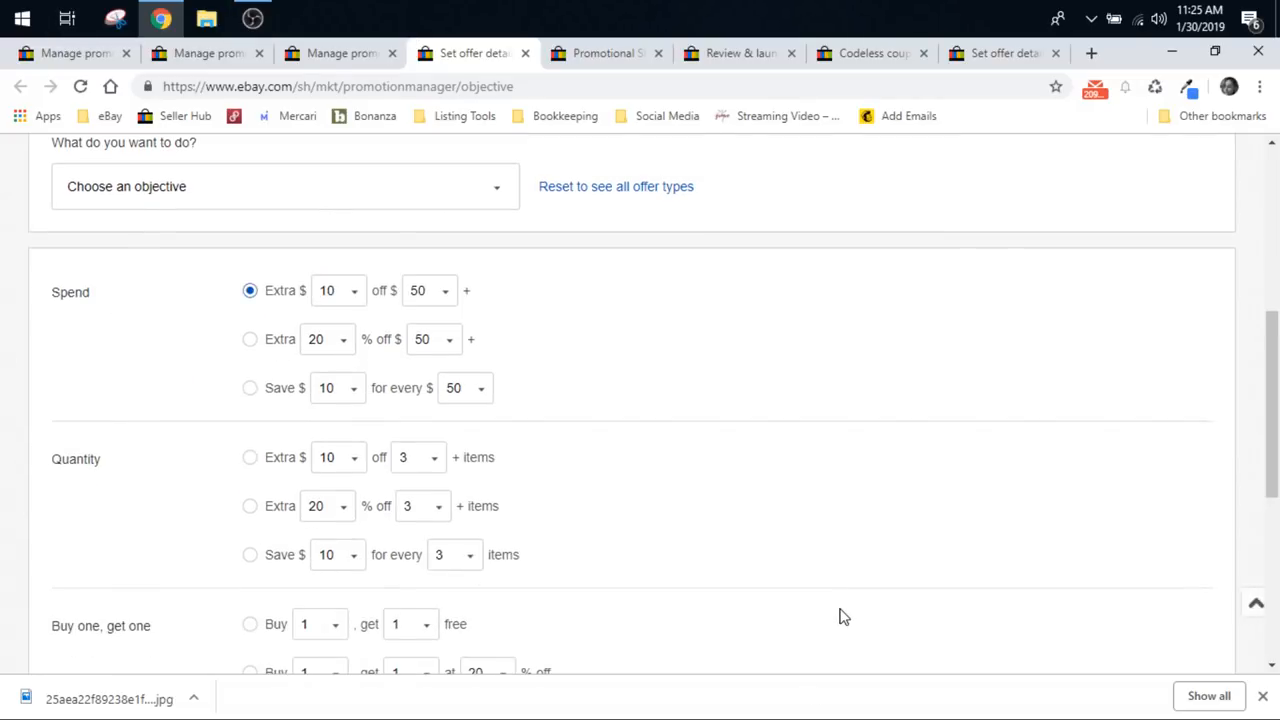
pyautogui.scroll(-3)
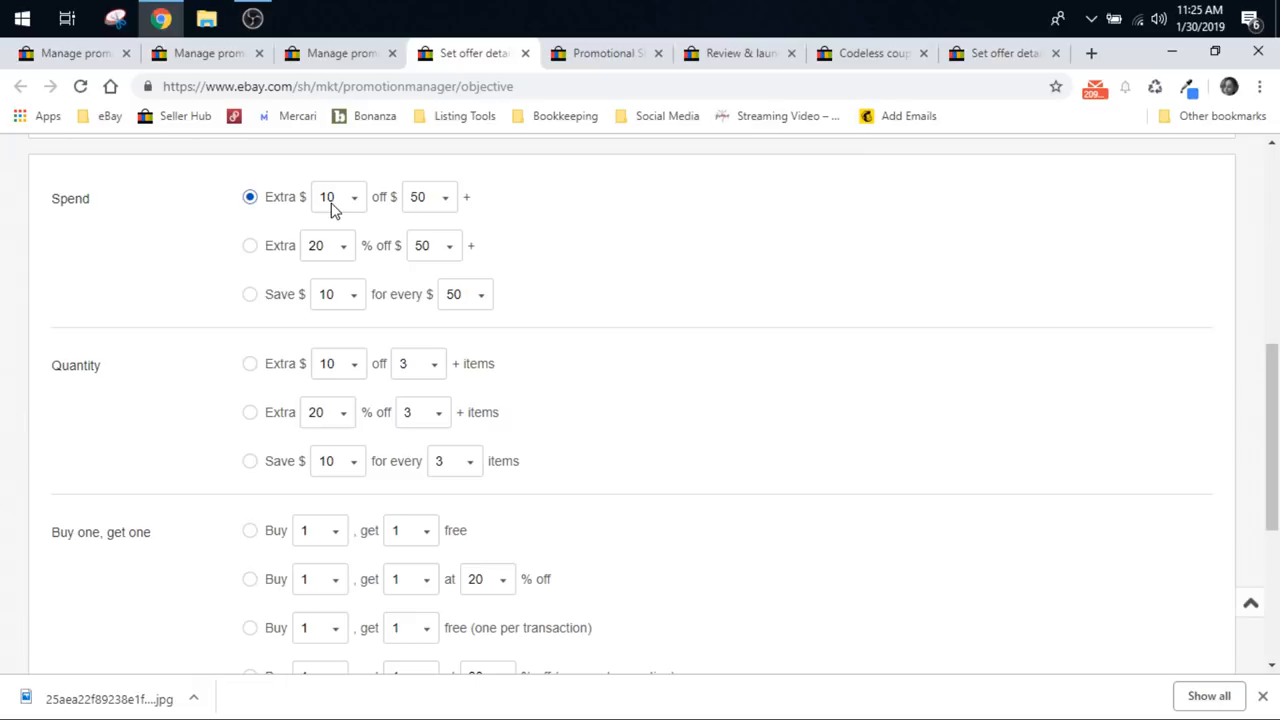
pyautogui.moveTo(436, 196)
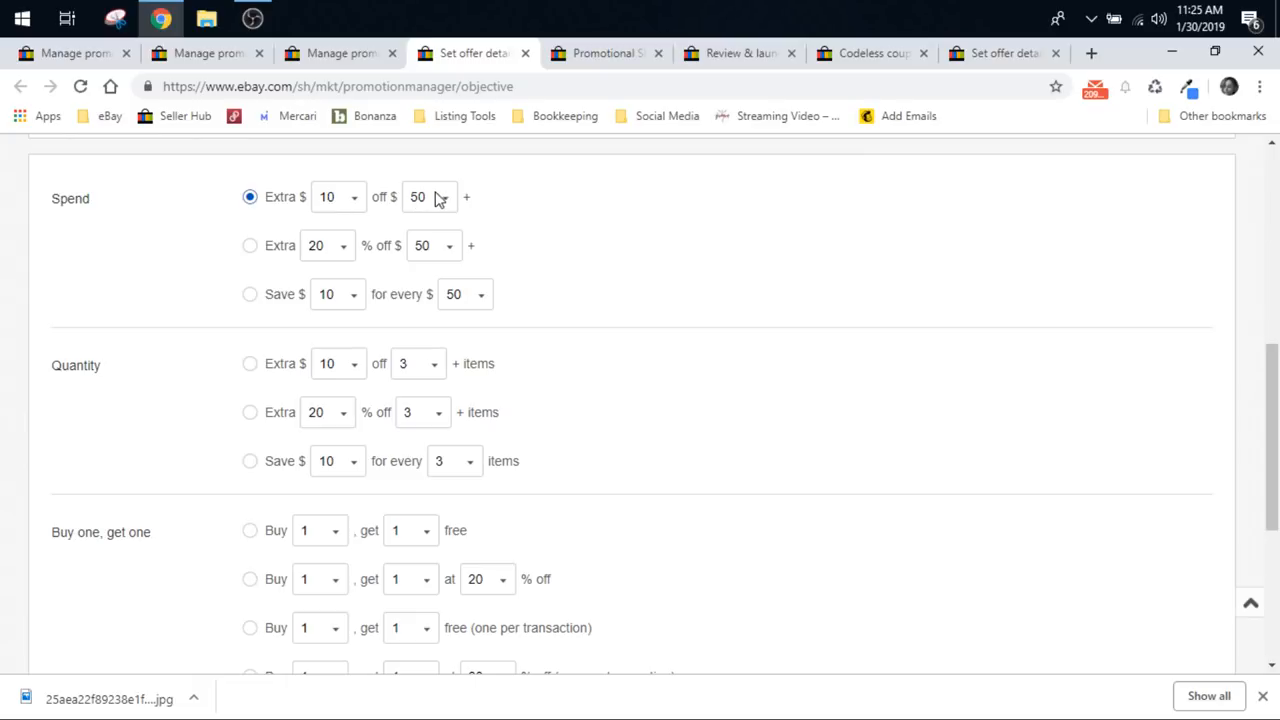
pyautogui.scroll(-3)
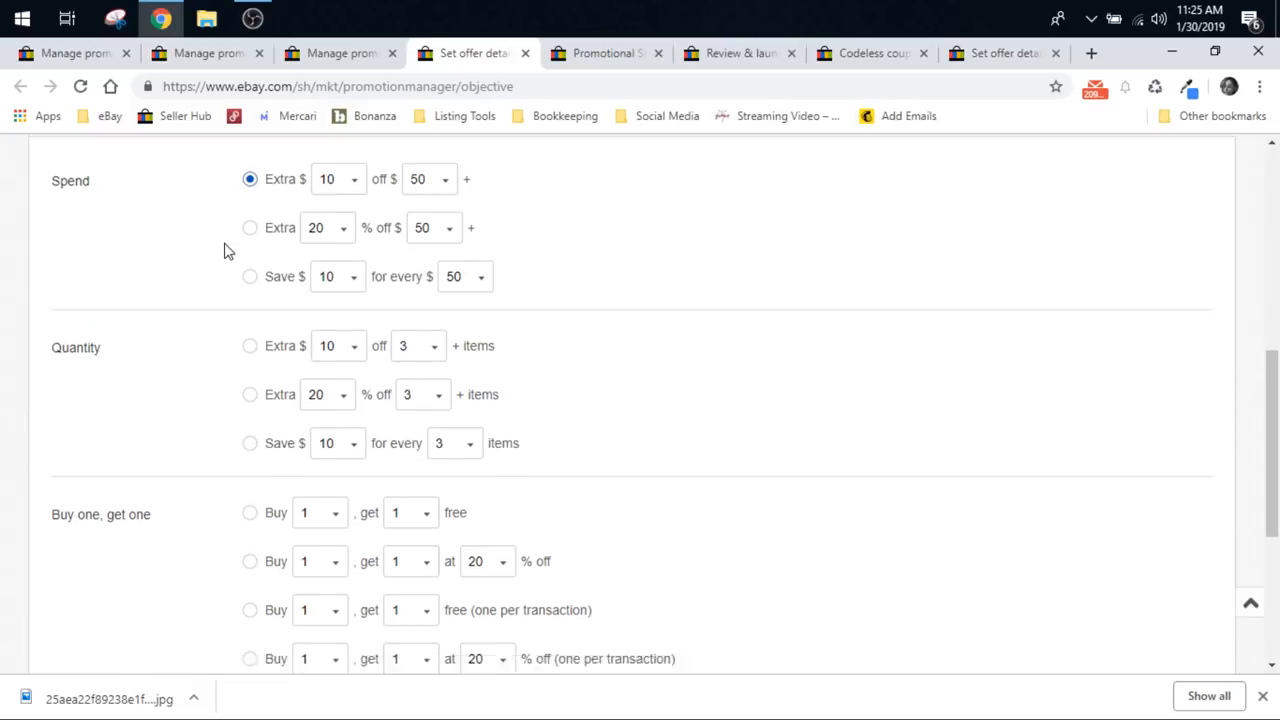
pyautogui.scroll(-3)
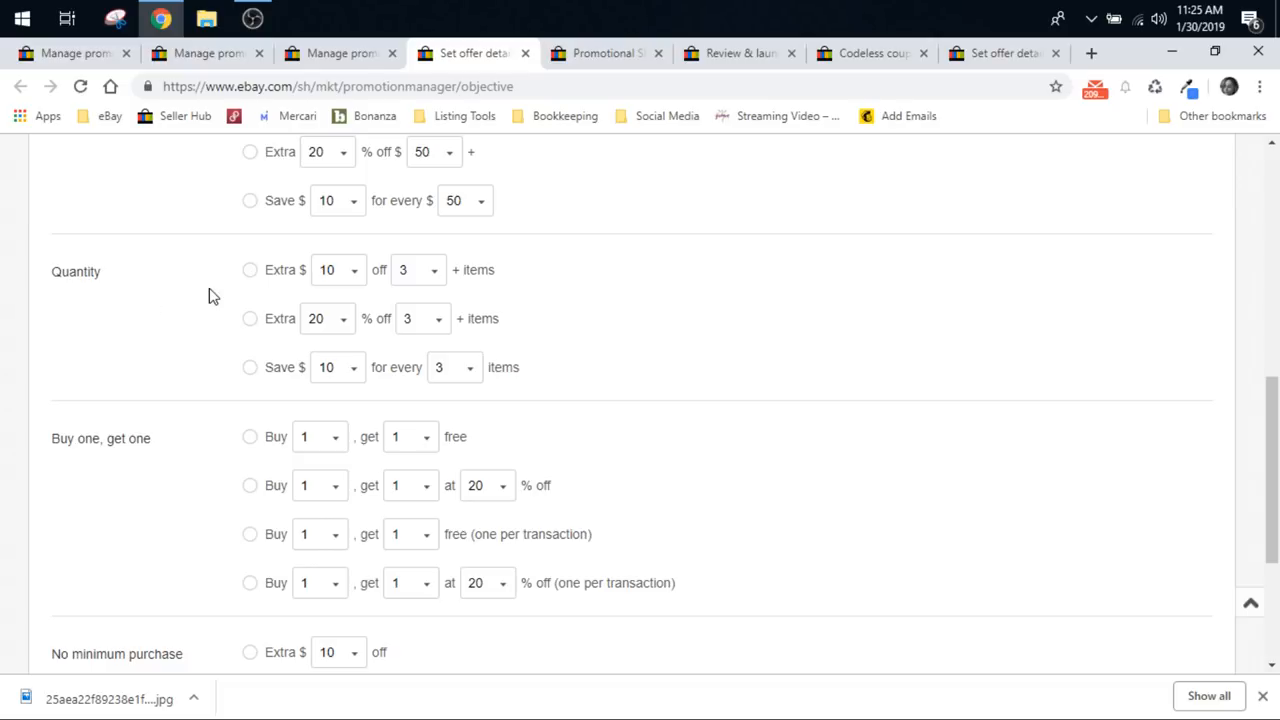
pyautogui.moveTo(332, 280)
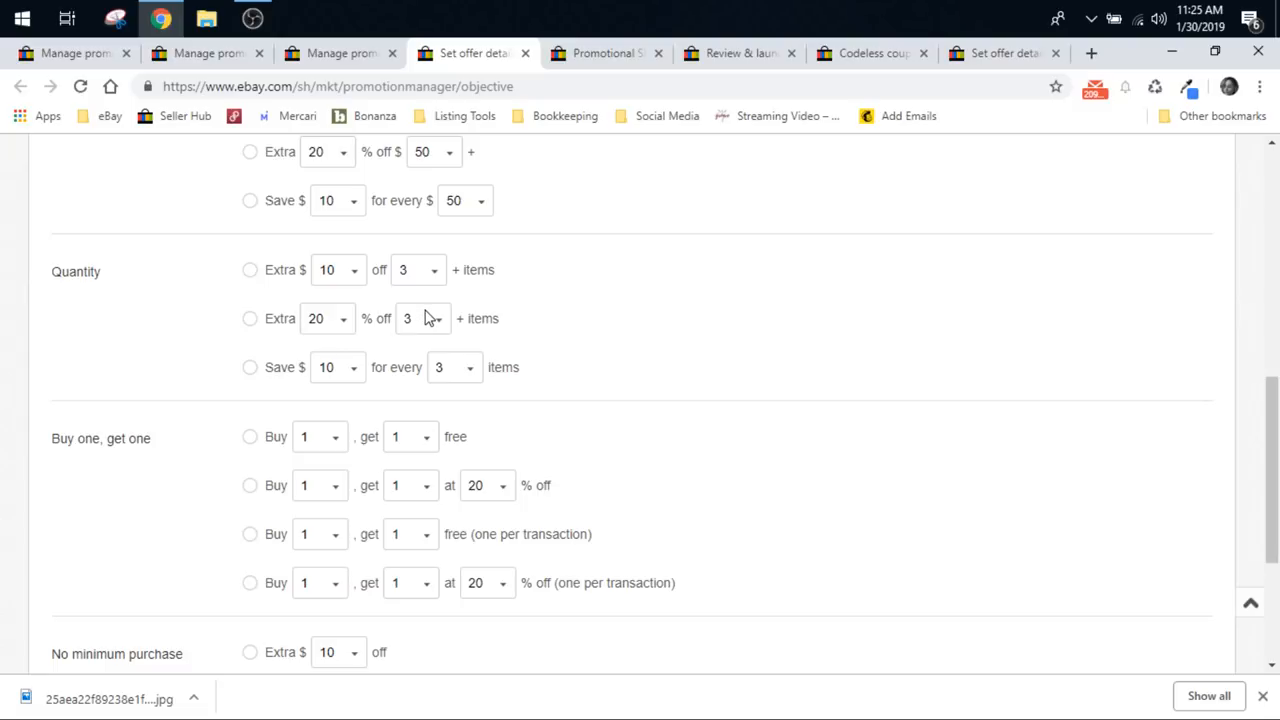
pyautogui.scroll(-3)
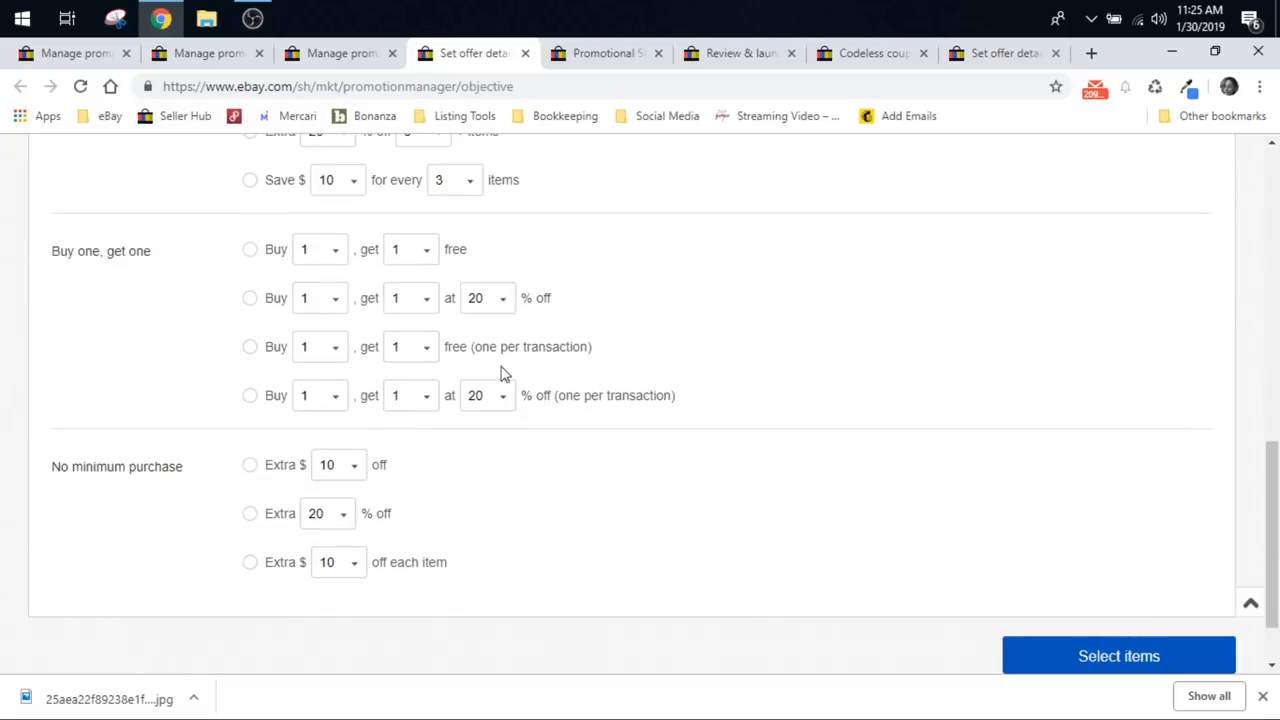
pyautogui.moveTo(284, 270)
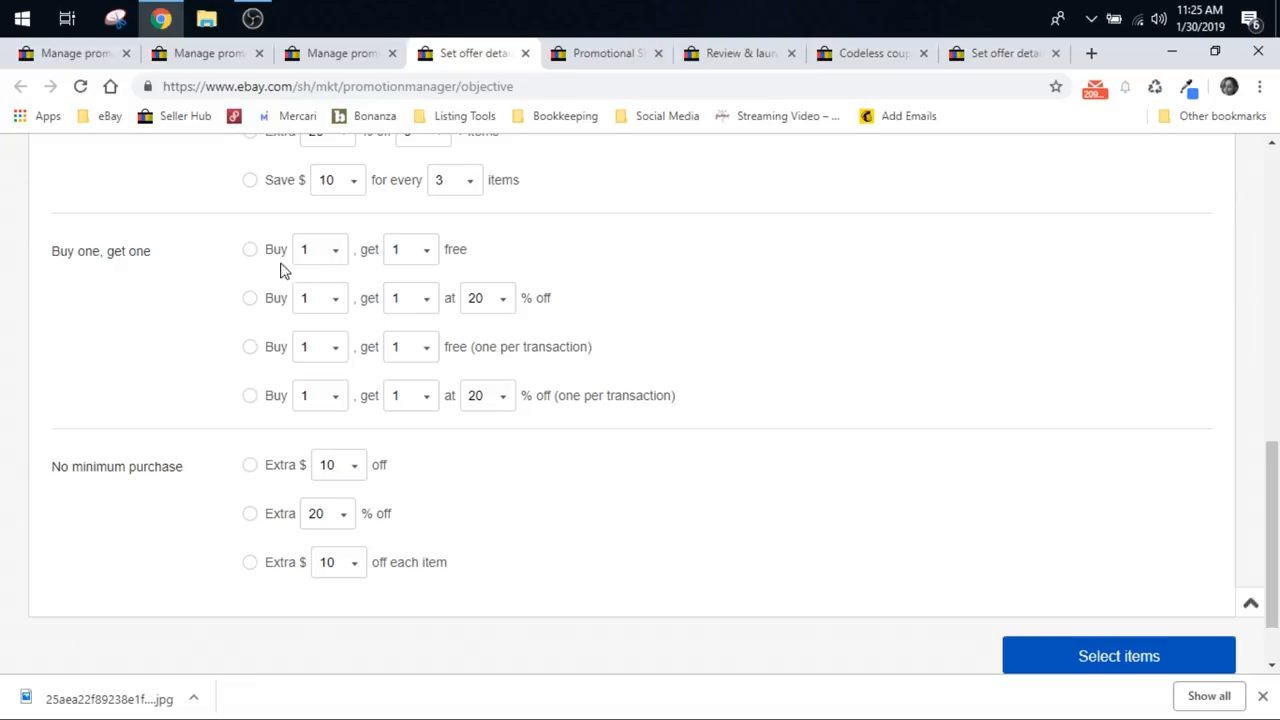
# Step: Check the buy-one-get-one quantity choices, keep 1, and scroll to the Select items button
pyautogui.click(320, 248)
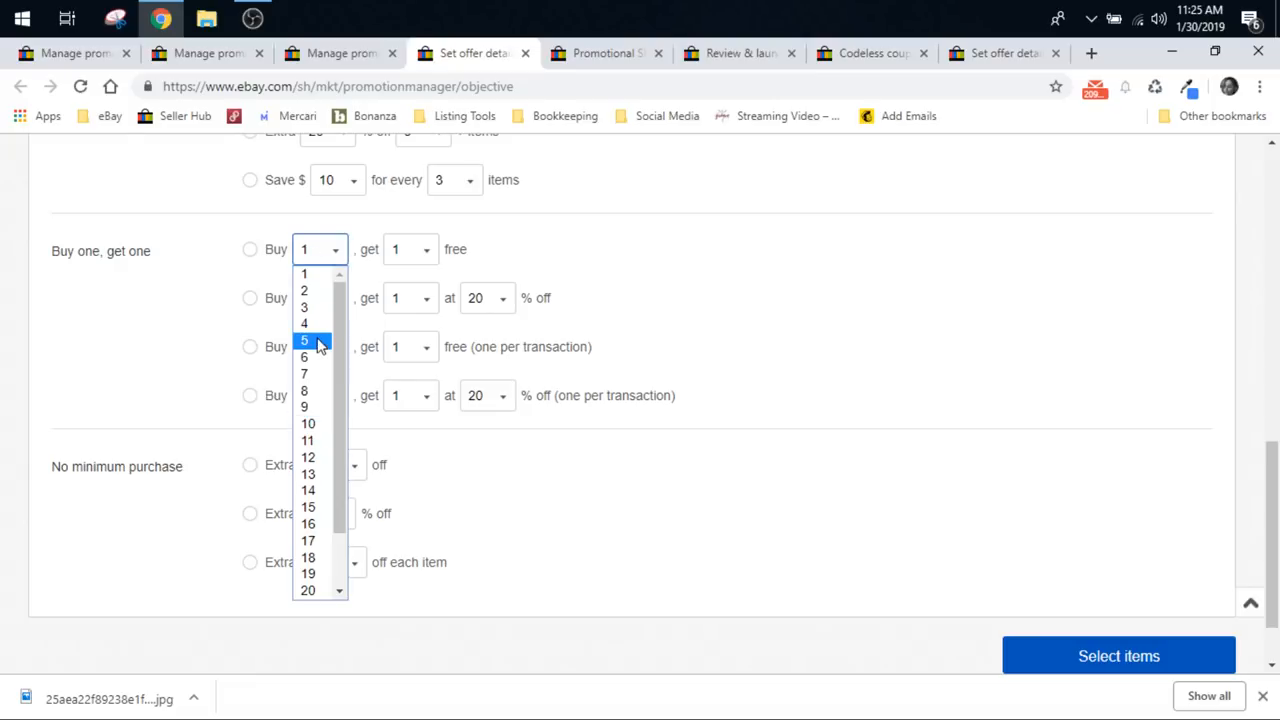
pyautogui.click(116, 308)
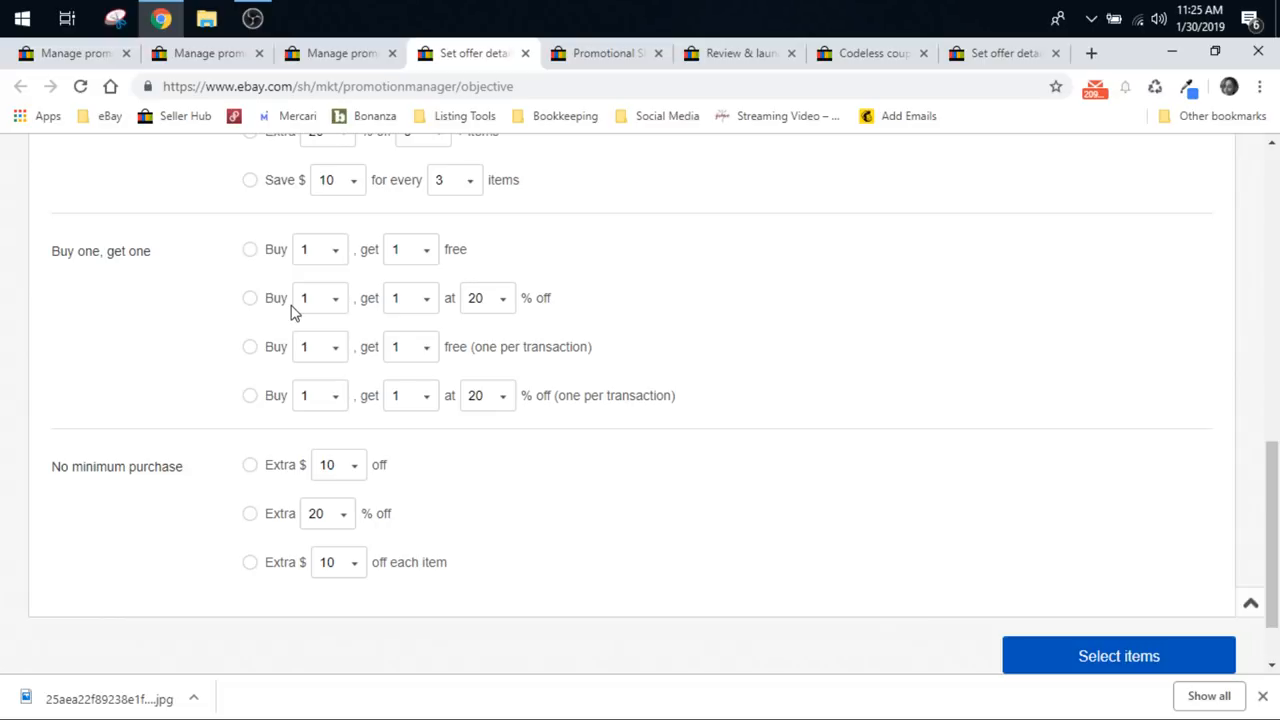
pyautogui.moveTo(396, 320)
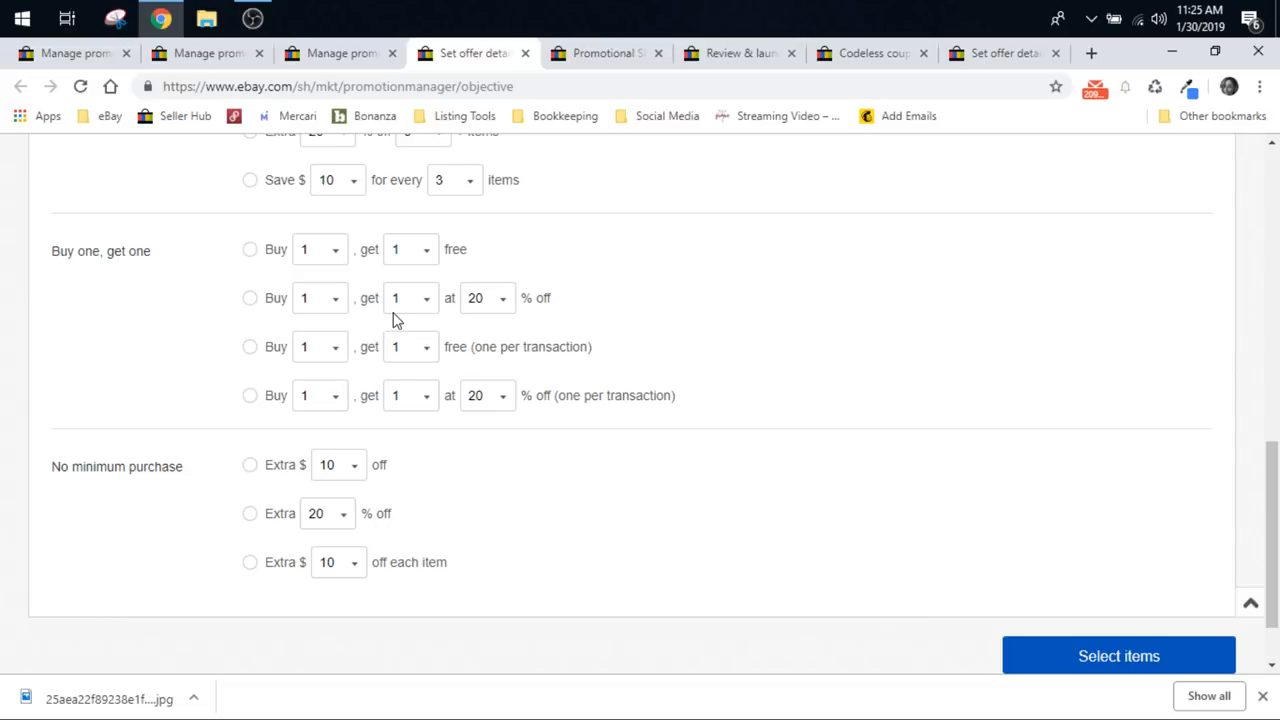
pyautogui.moveTo(516, 328)
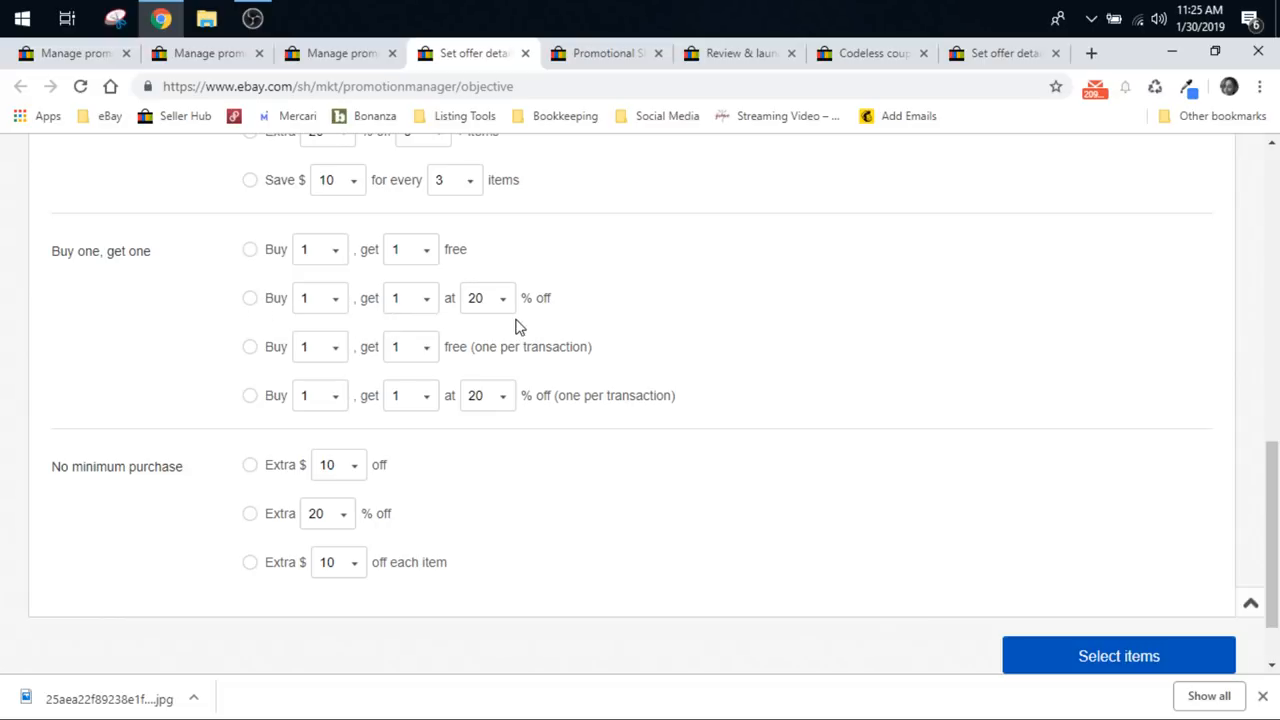
pyautogui.moveTo(448, 274)
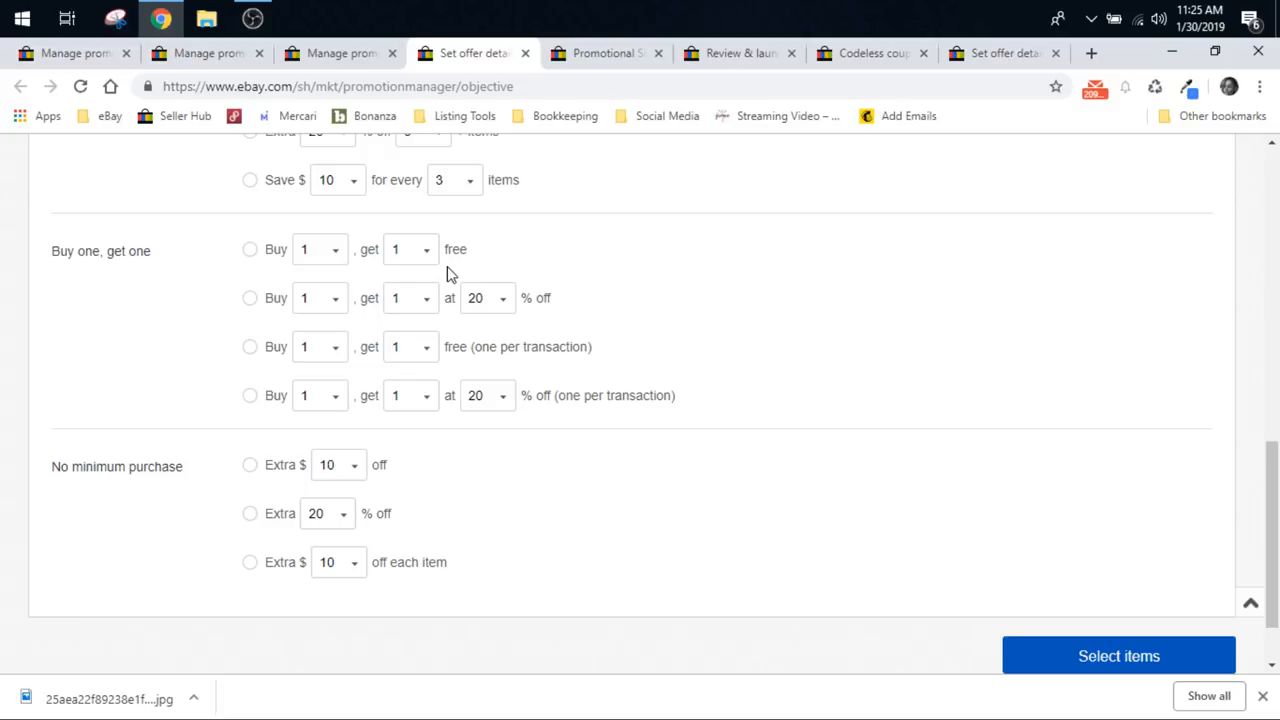
pyautogui.moveTo(312, 258)
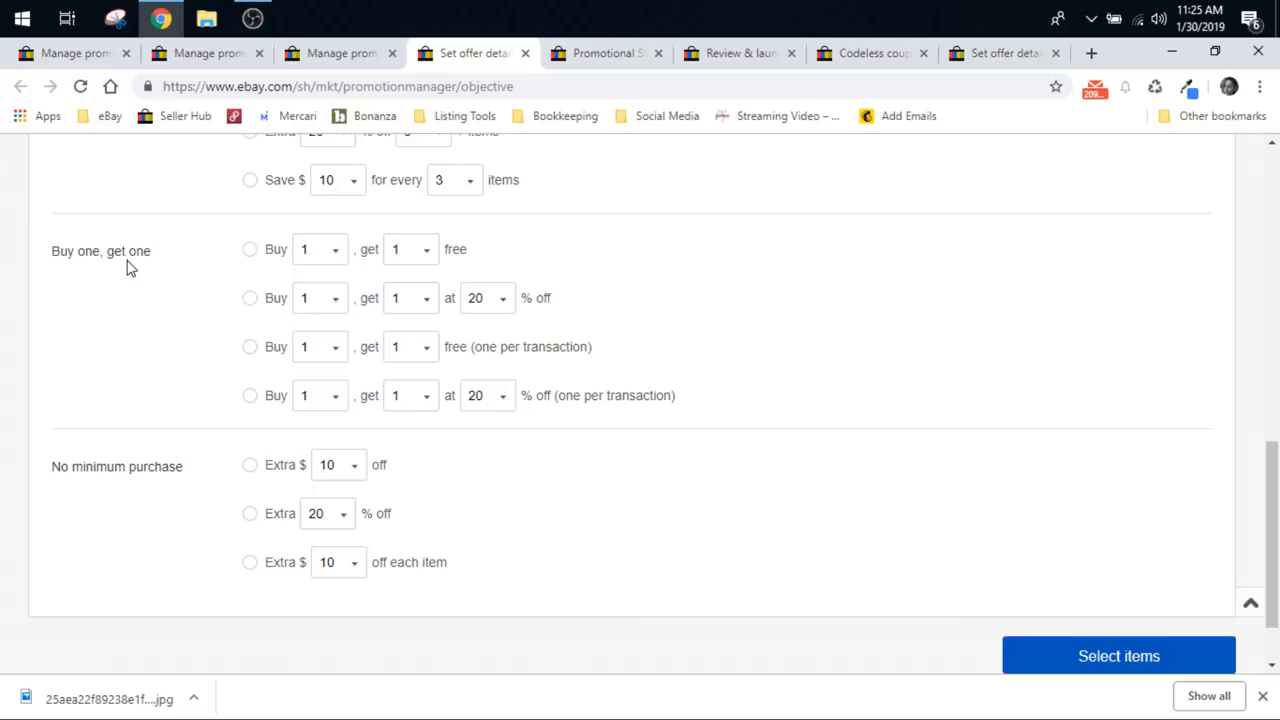
pyautogui.scroll(3)
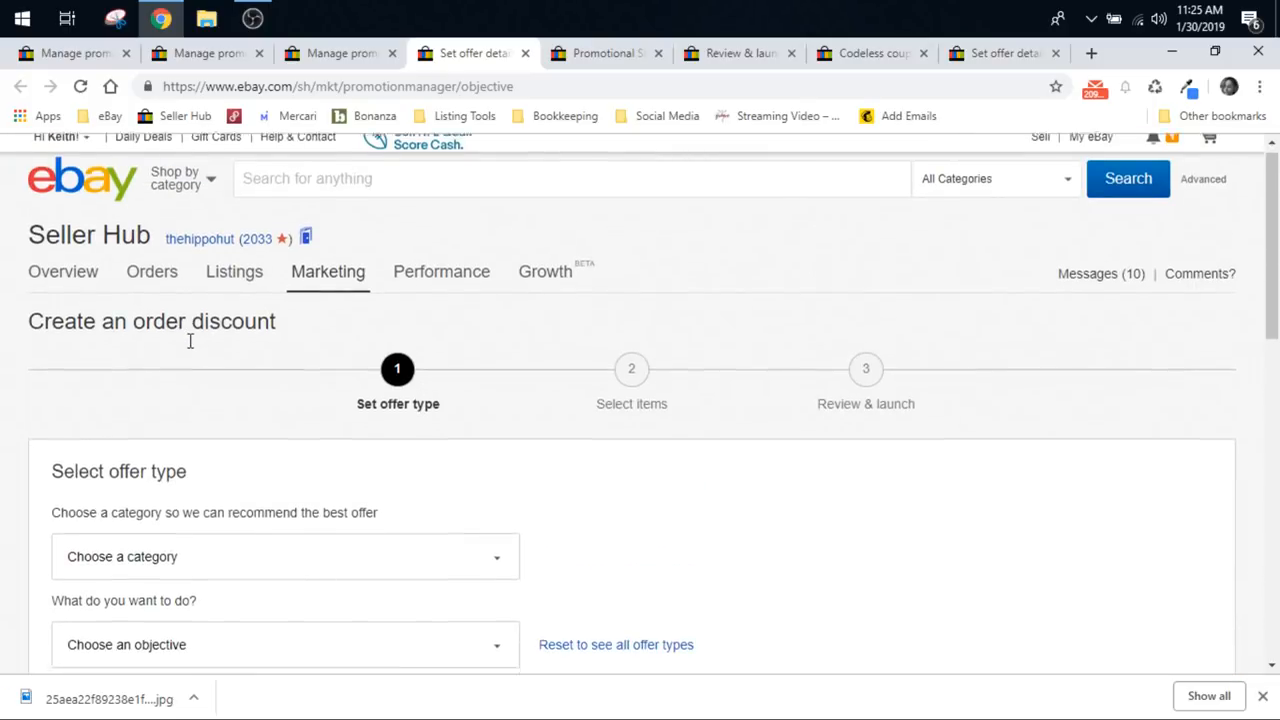
pyautogui.scroll(-3)
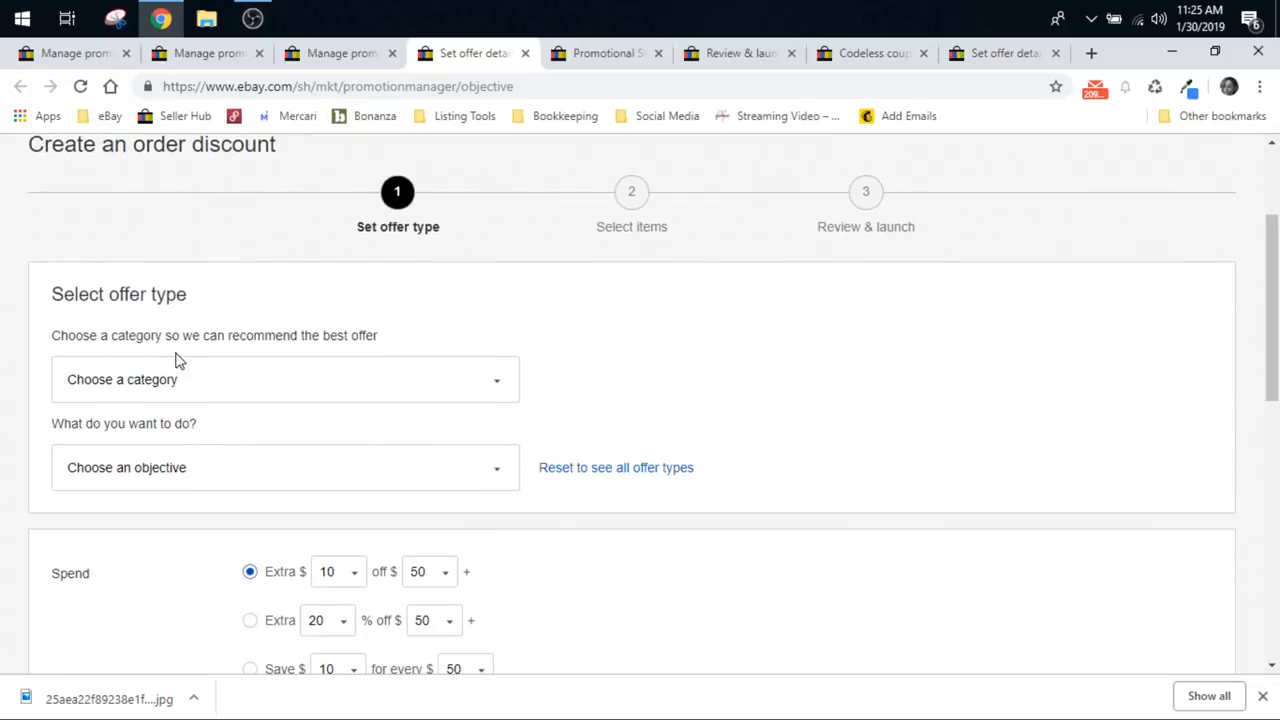
pyautogui.scroll(-3)
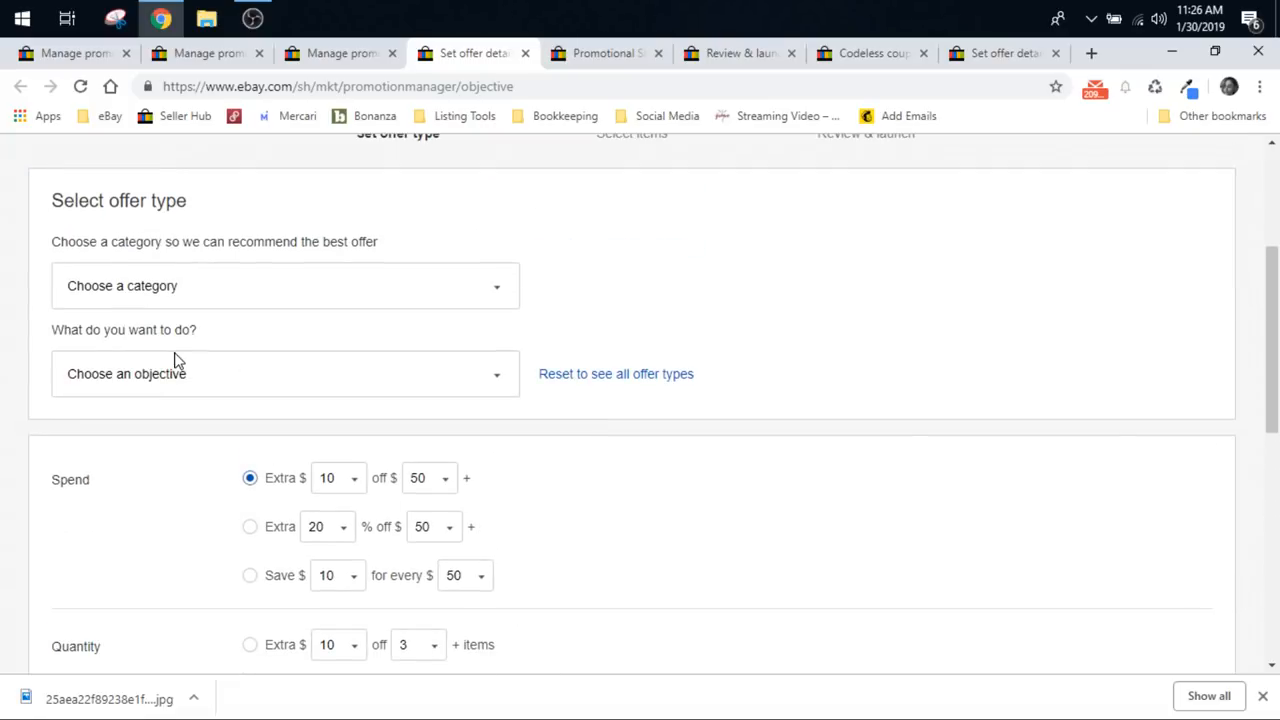
pyautogui.scroll(-3)
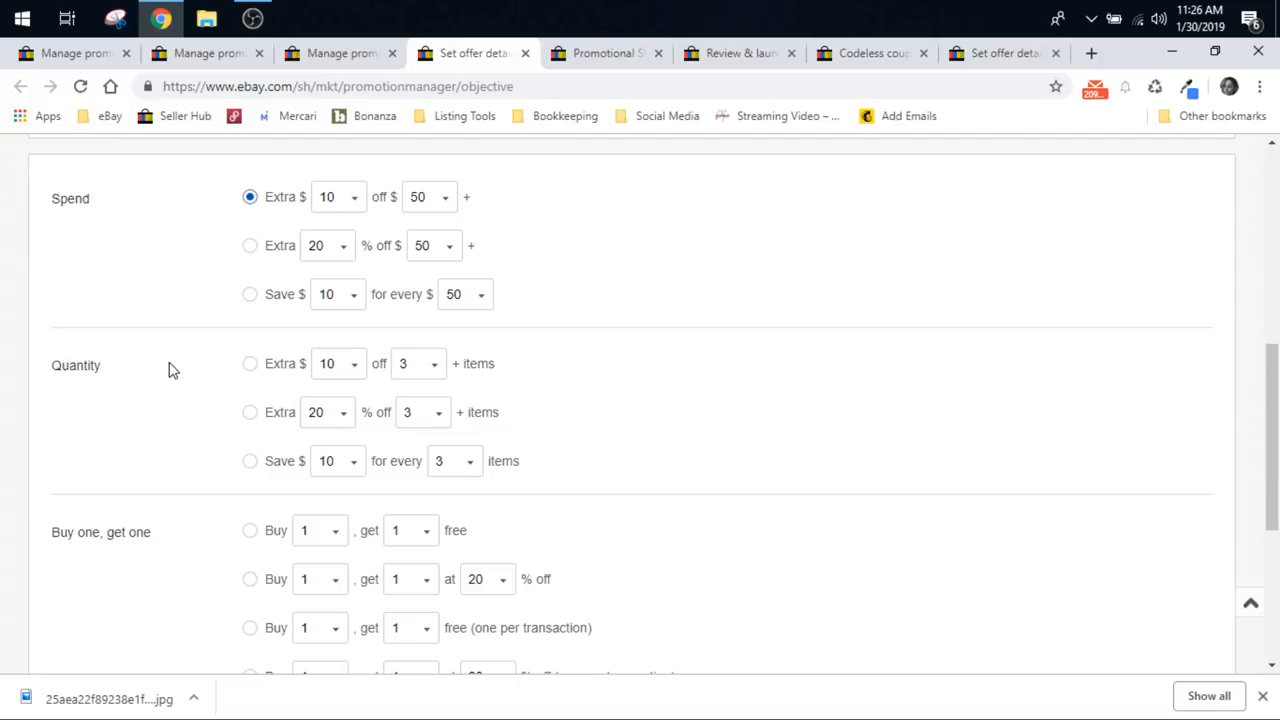
pyautogui.scroll(-3)
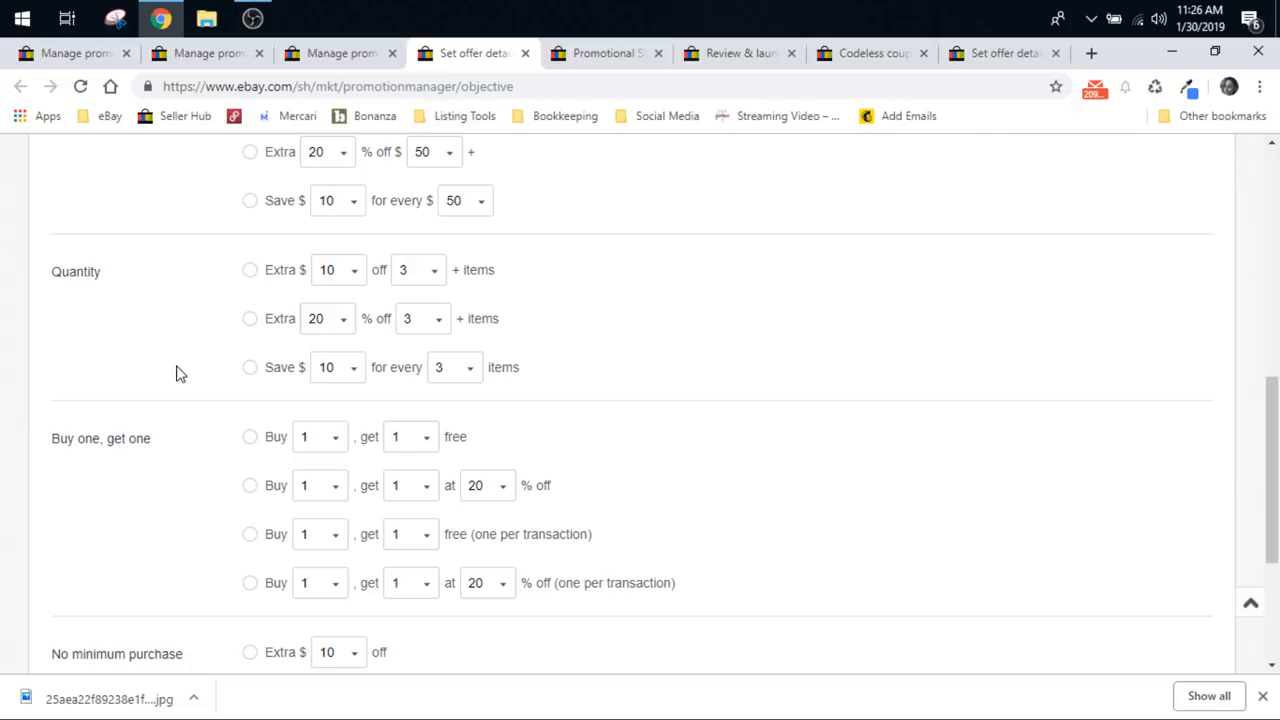
pyautogui.scroll(-3)
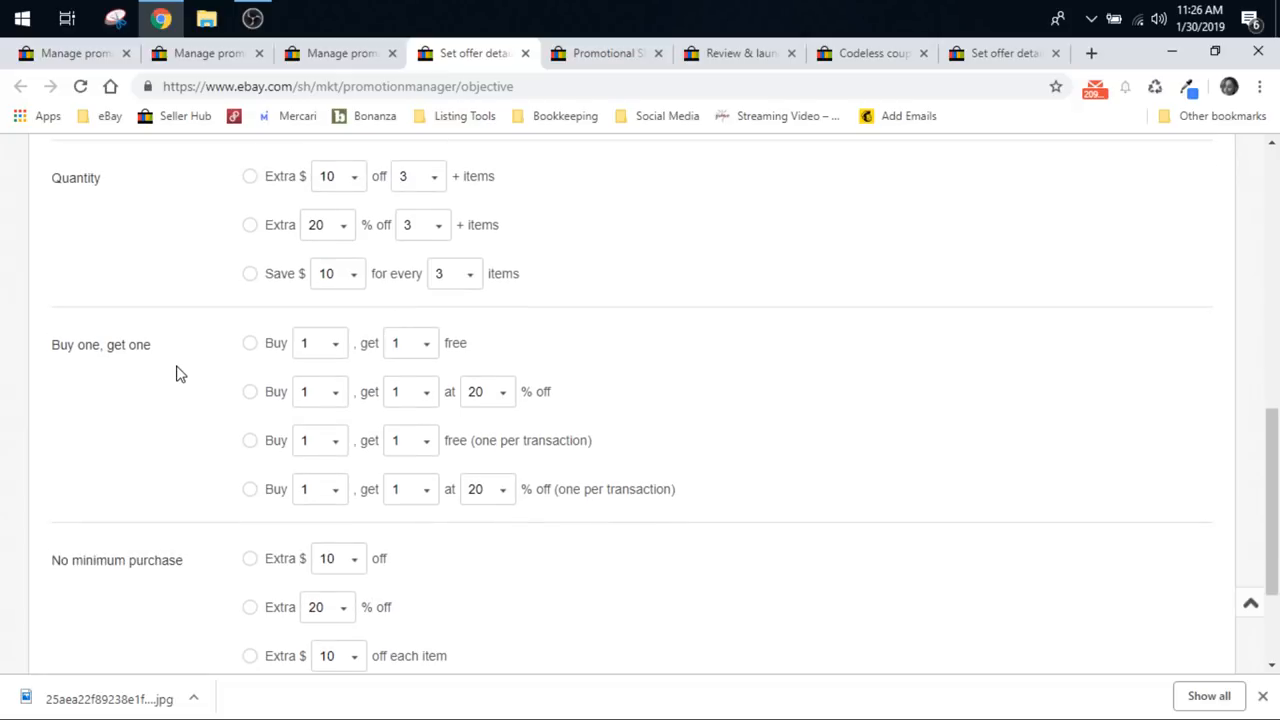
pyautogui.moveTo(236, 472)
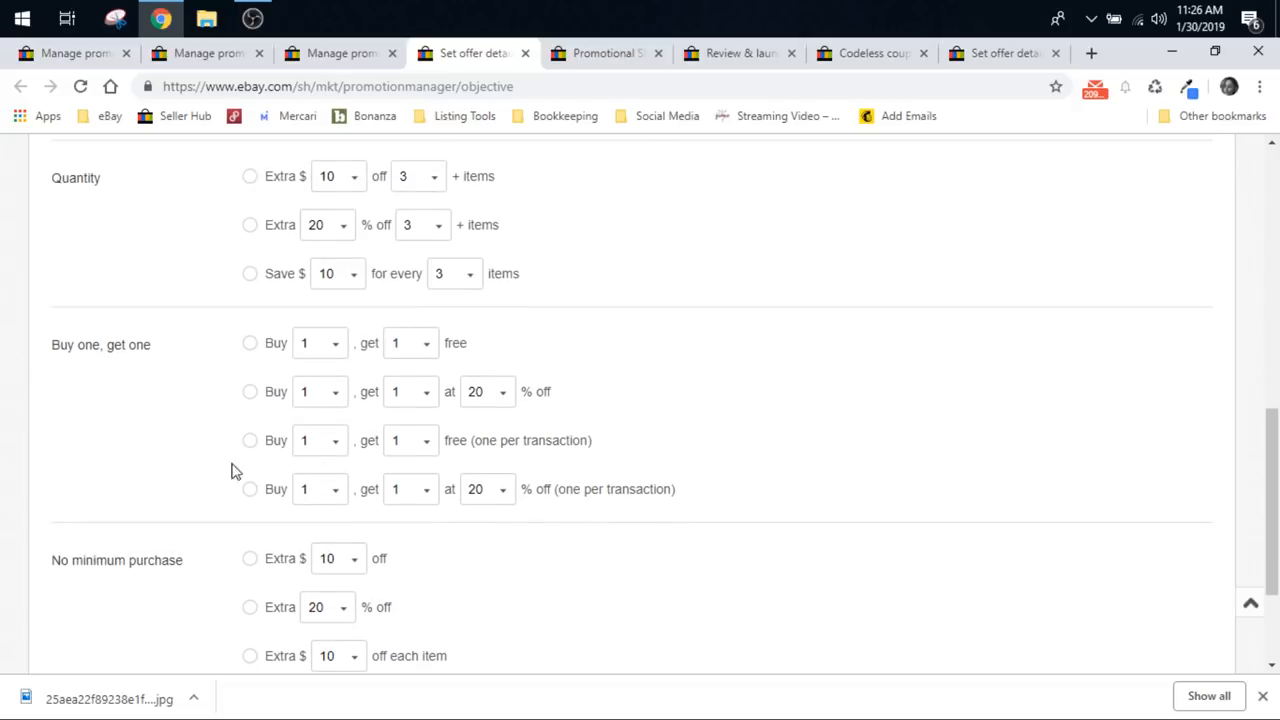
pyautogui.scroll(-3)
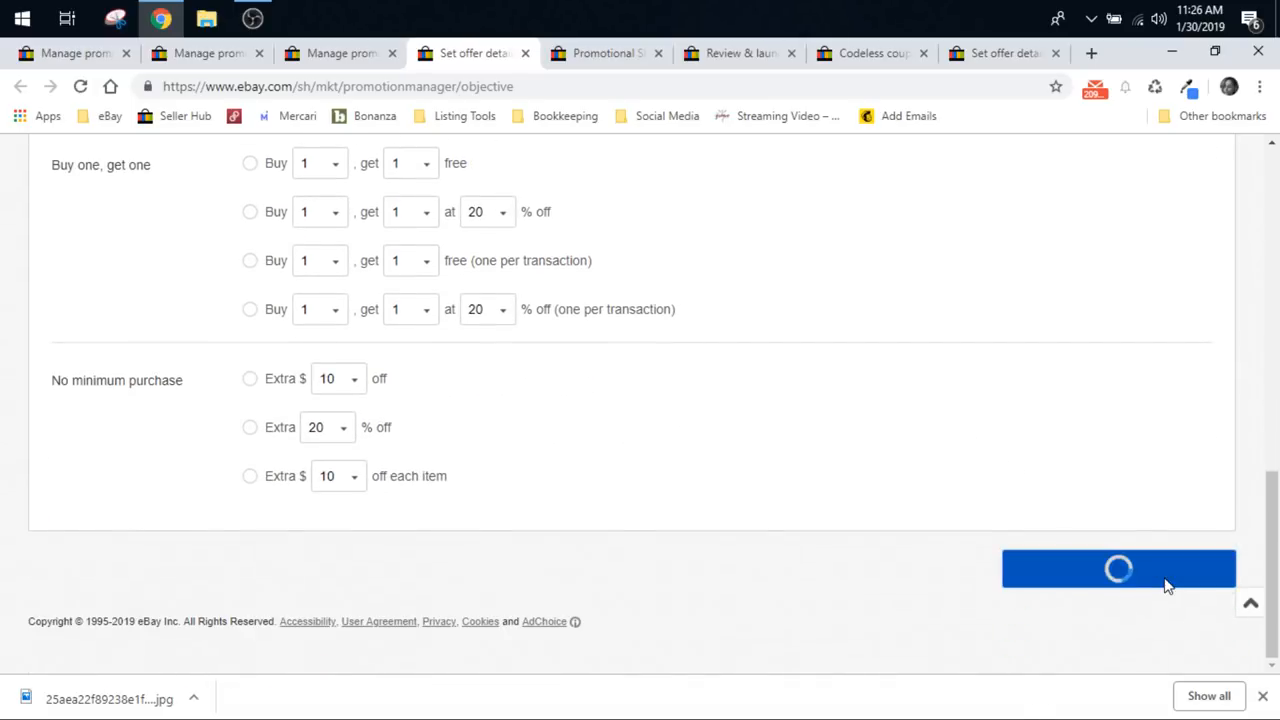
# Step: Continue to the Select items step and choose Select items under the 500-items-max option
pyautogui.click(1118, 568)
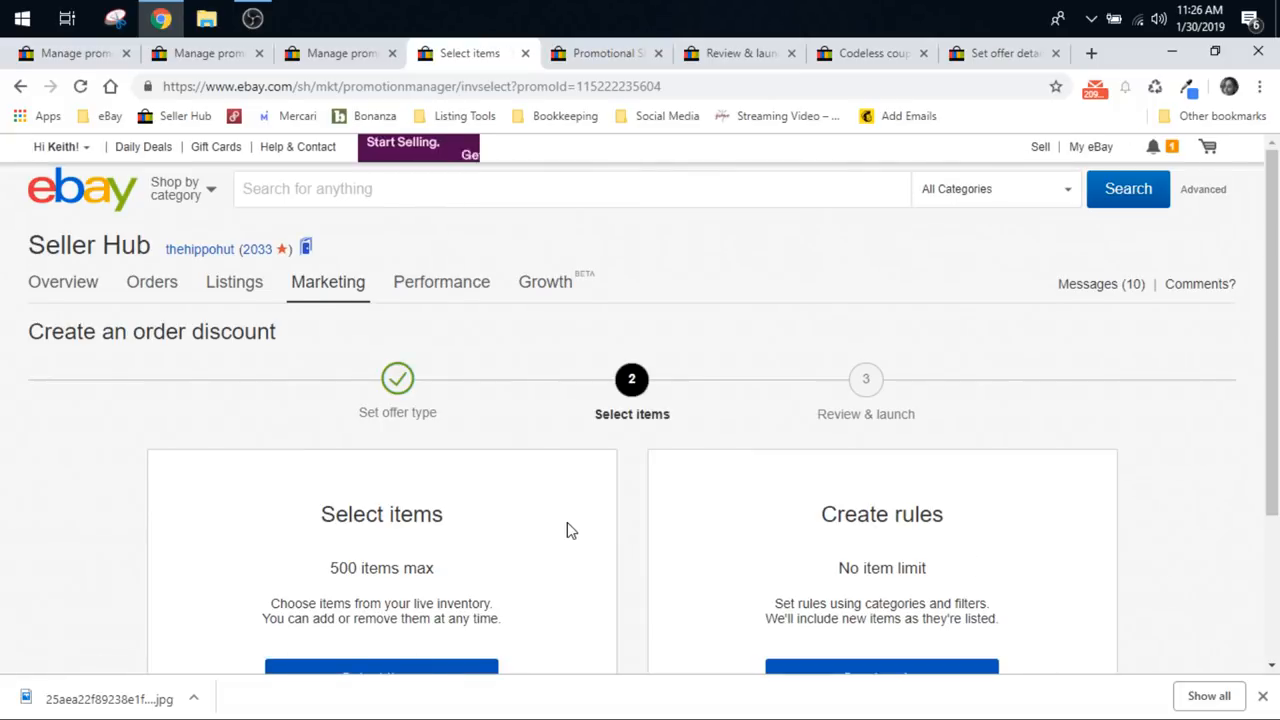
pyautogui.scroll(-3)
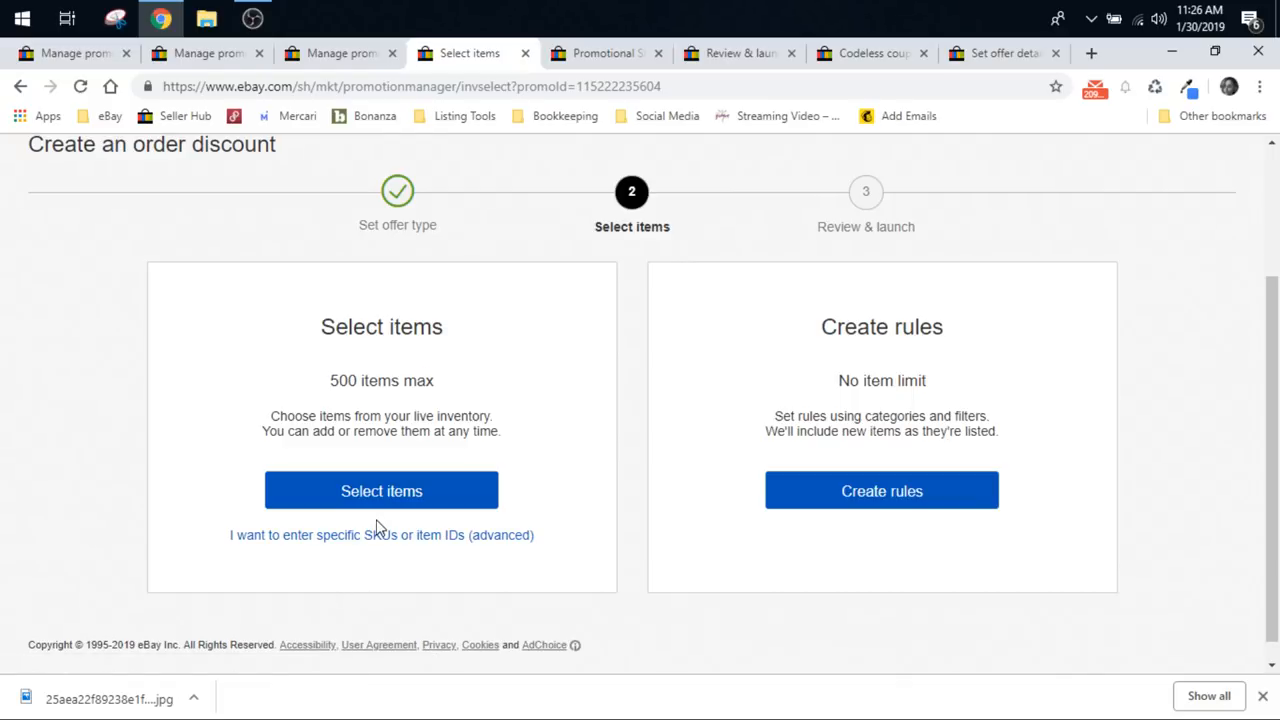
pyautogui.click(380, 492)
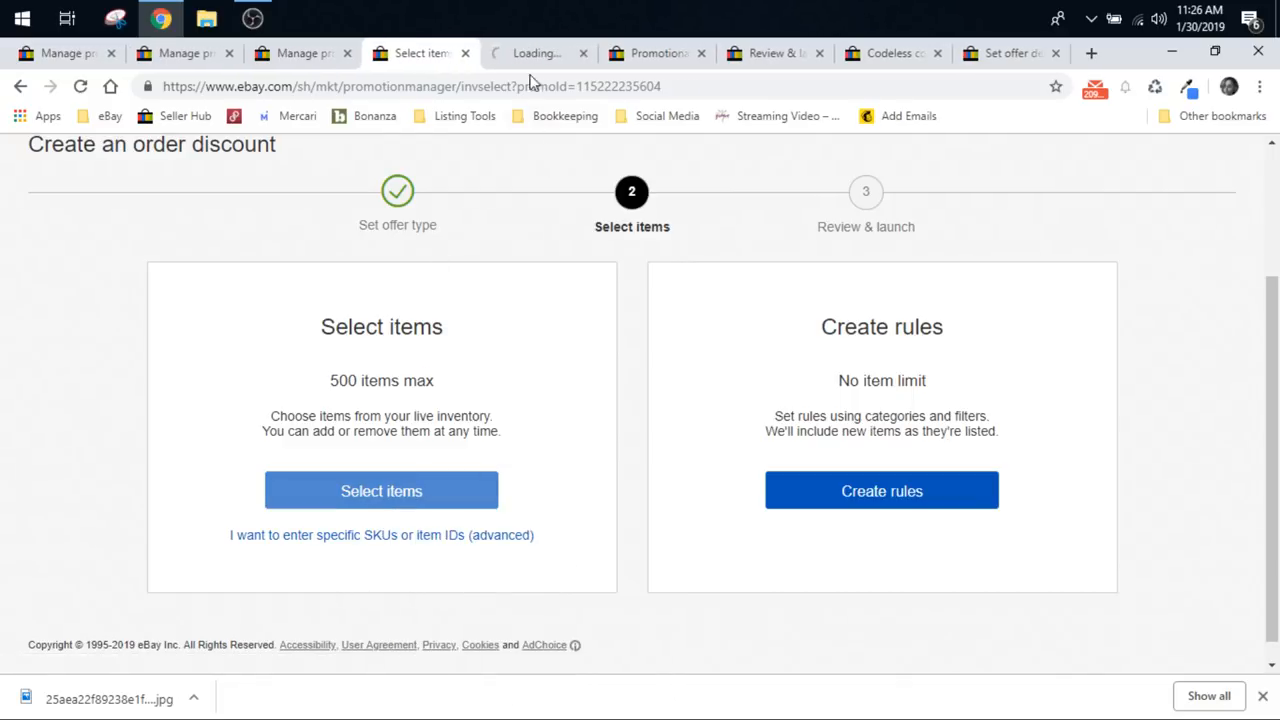
# Step: In the item picker, tick the Spider-Man die cast car then select all 200 listed items
pyautogui.click(380, 492)
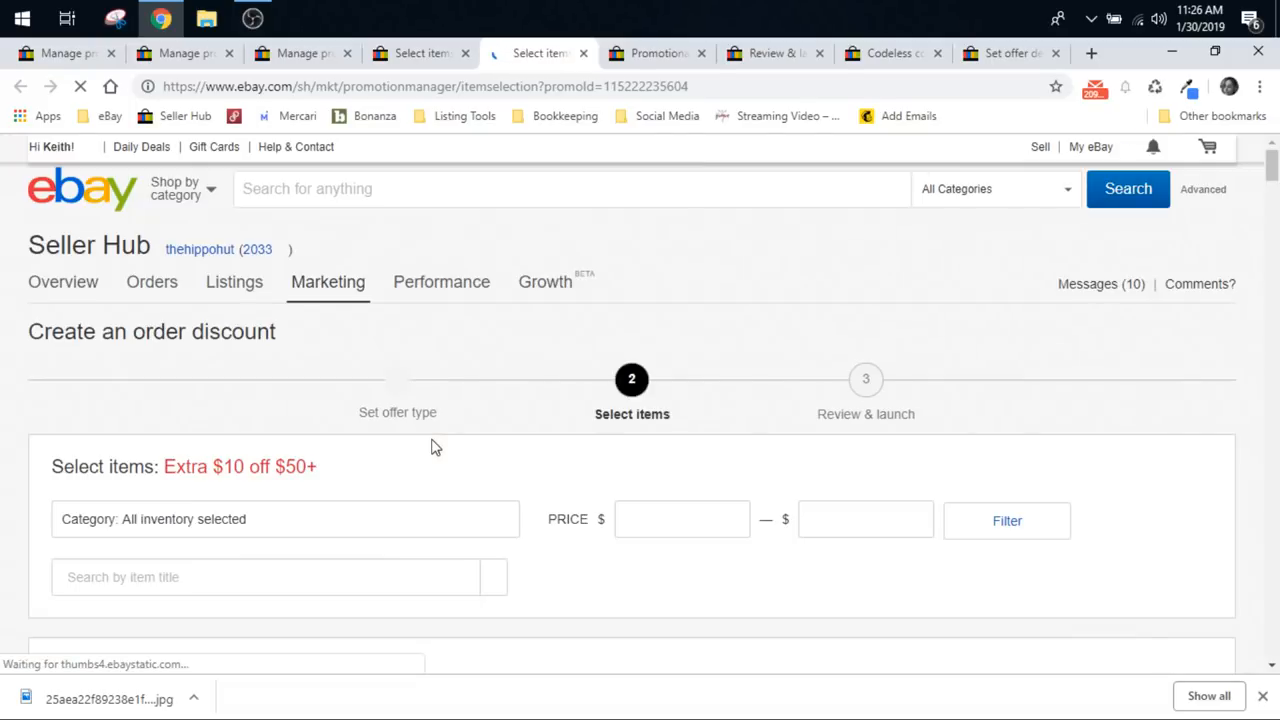
pyautogui.scroll(-3)
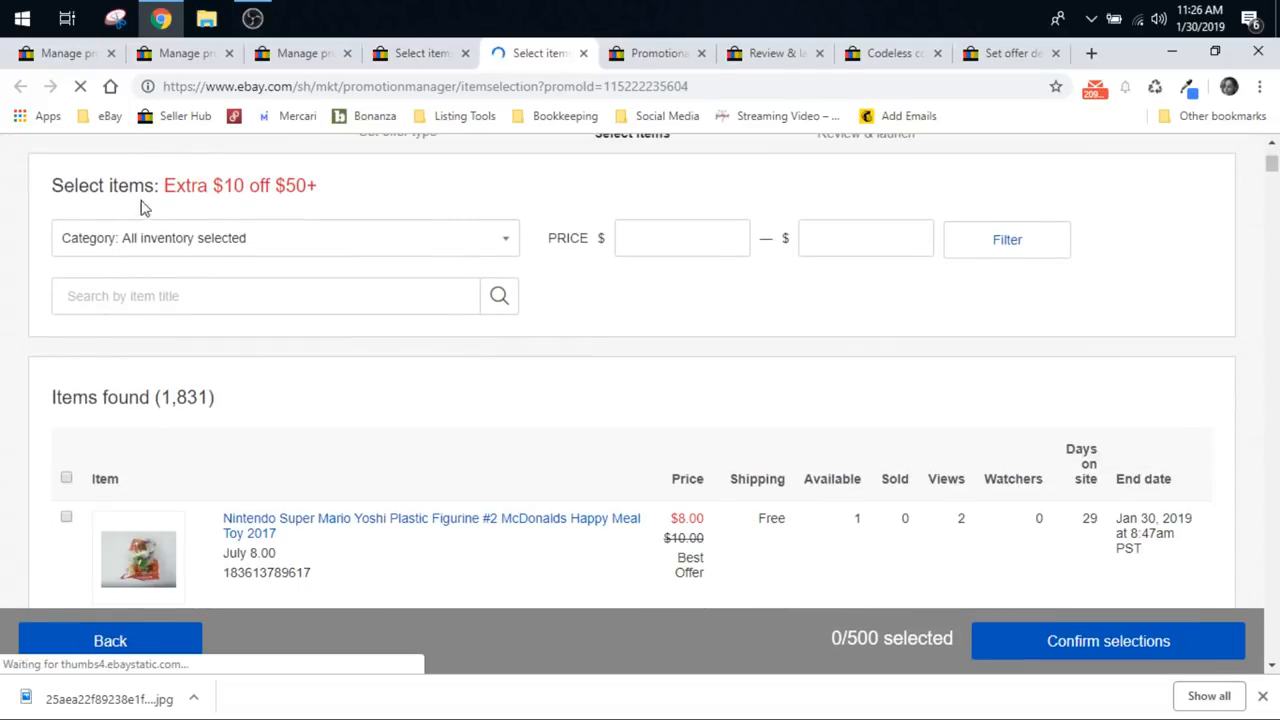
pyautogui.moveTo(602, 414)
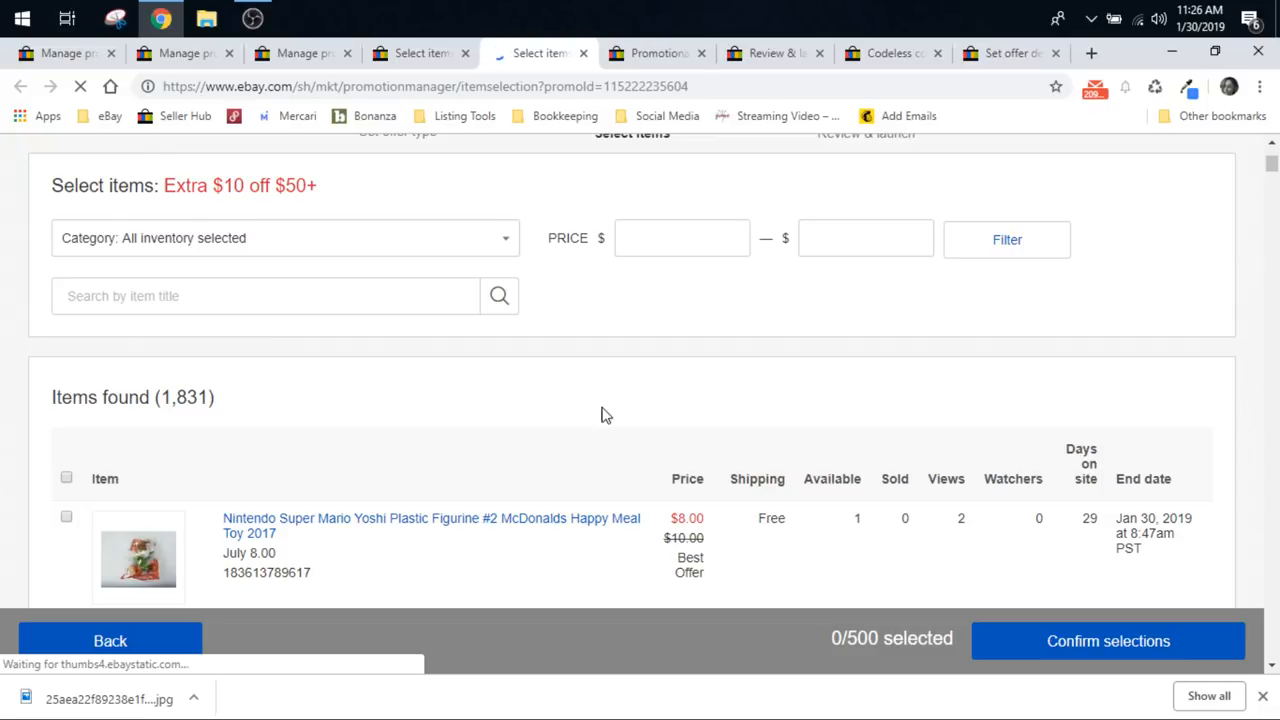
pyautogui.scroll(-3)
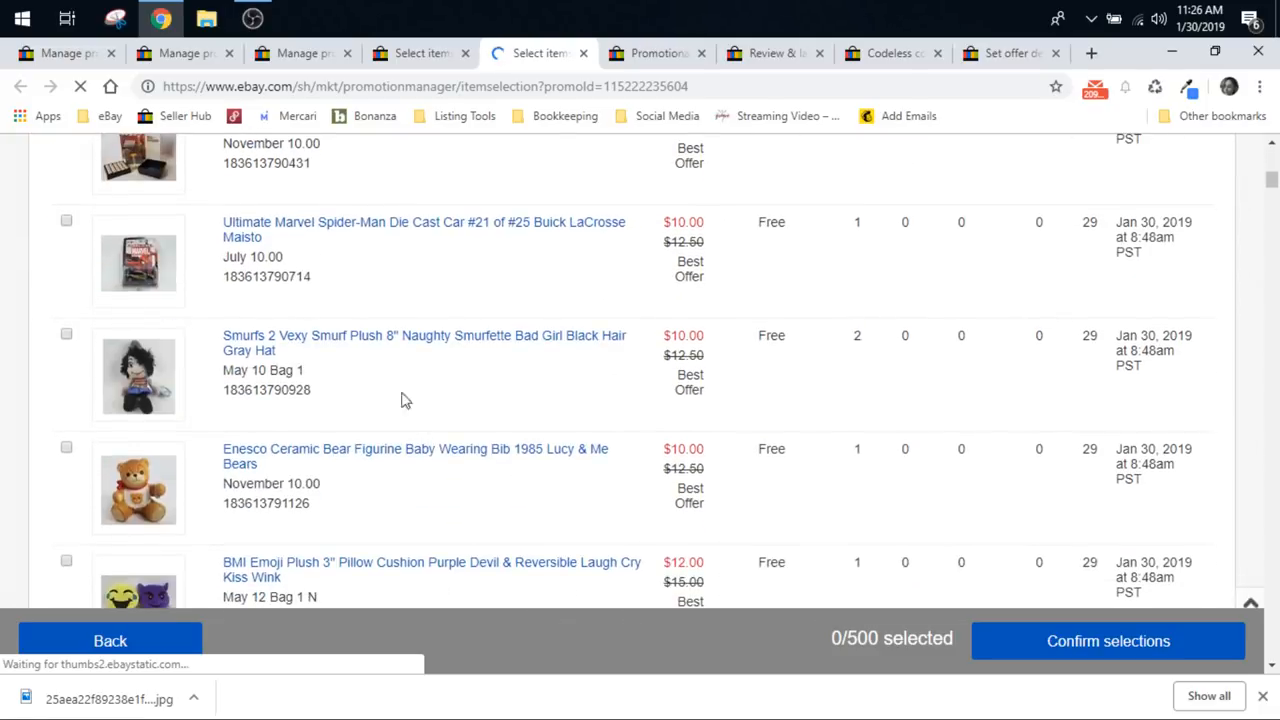
pyautogui.click(66, 220)
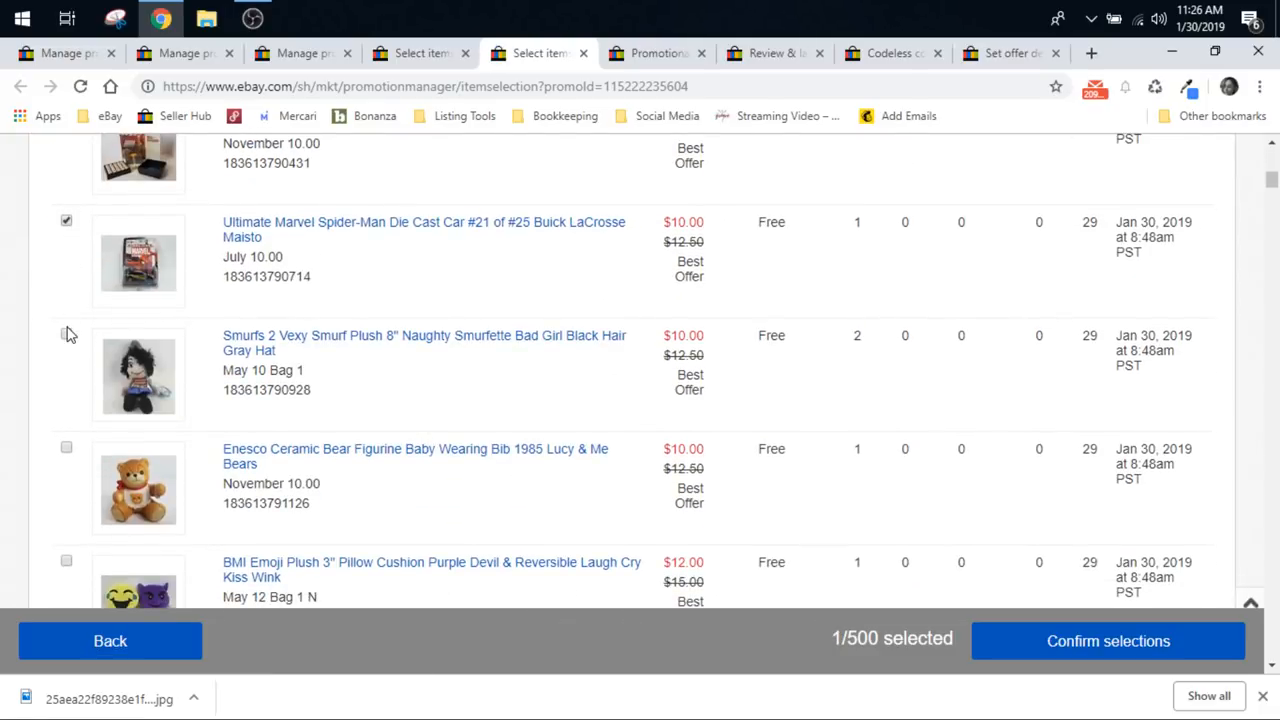
pyautogui.click(66, 334)
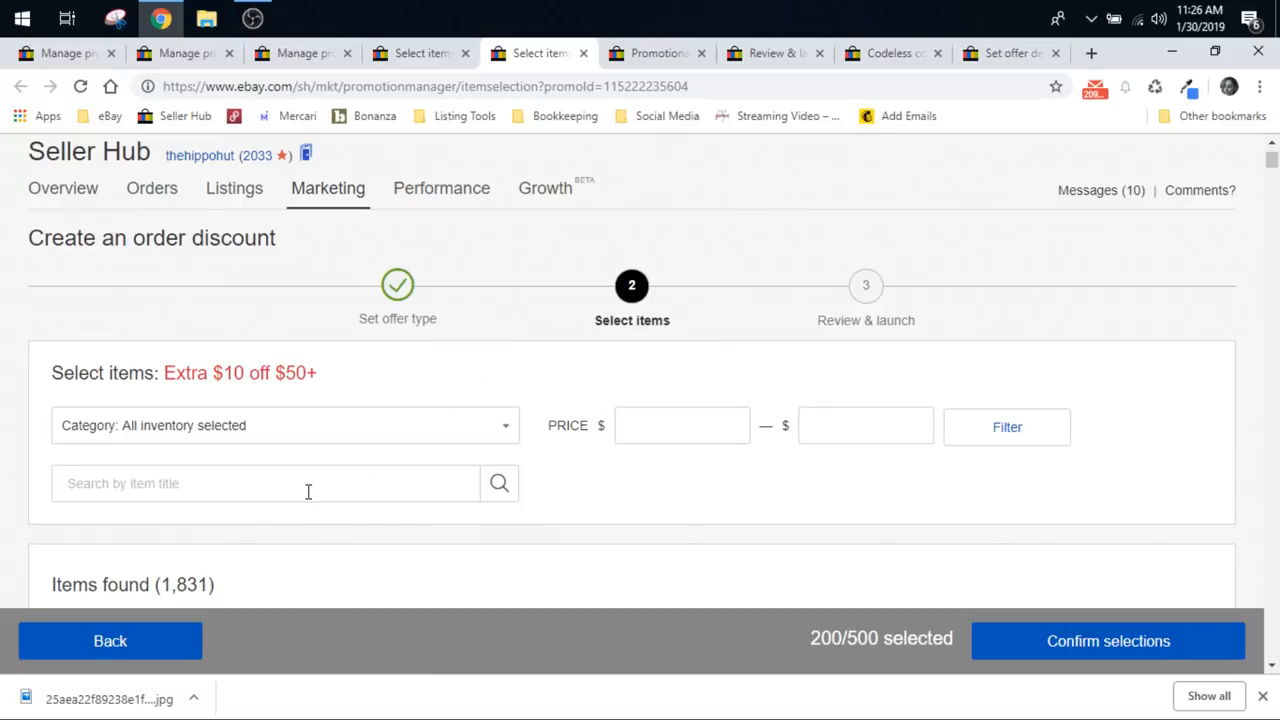
pyautogui.moveTo(518, 436)
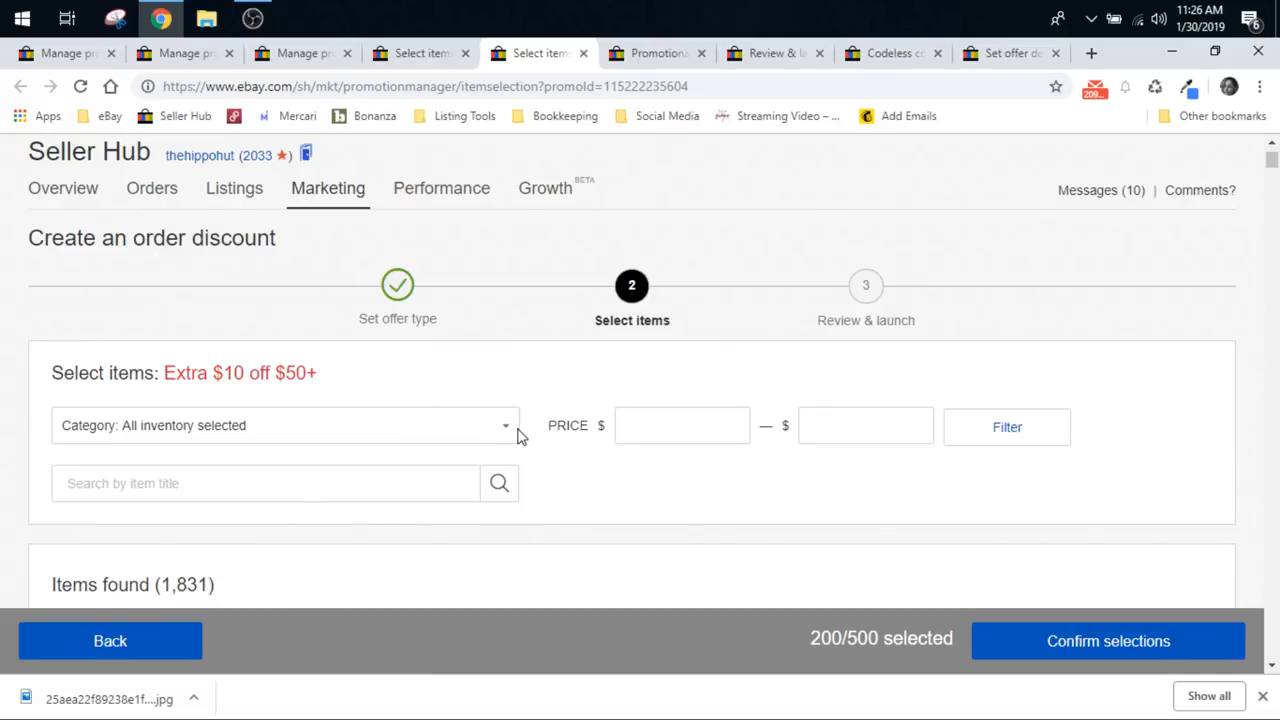
pyautogui.click(504, 424)
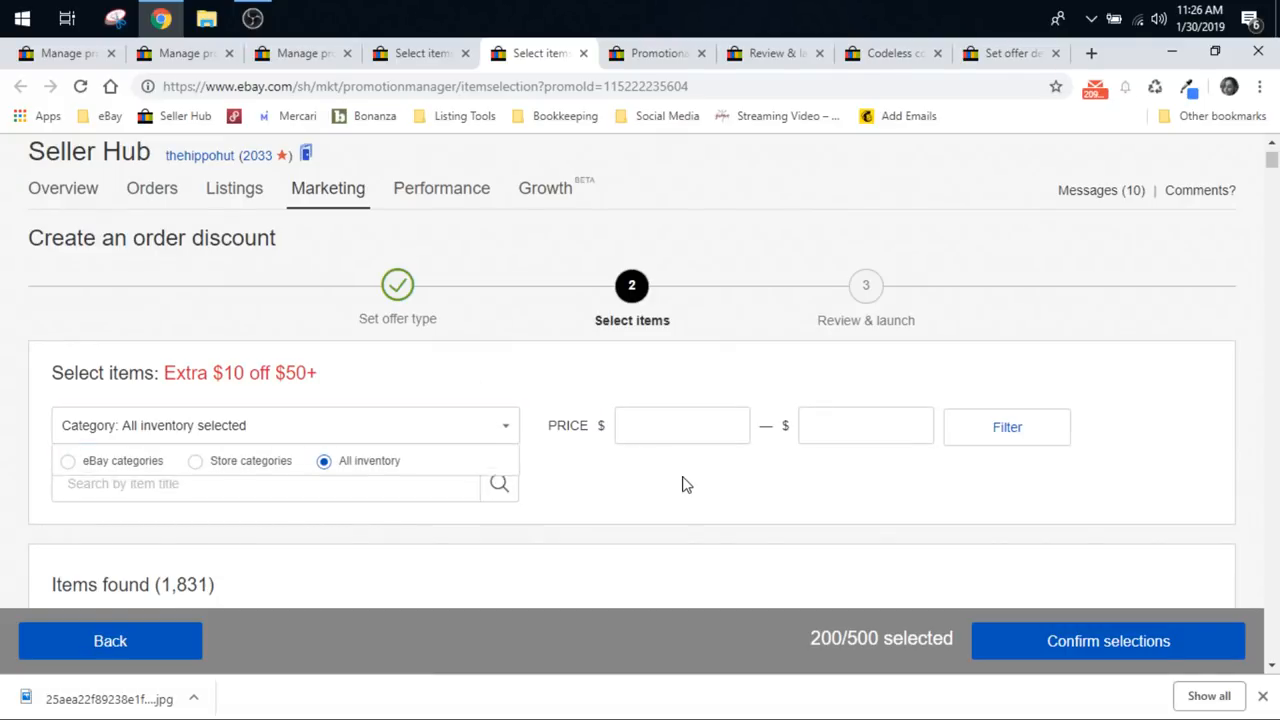
pyautogui.scroll(-3)
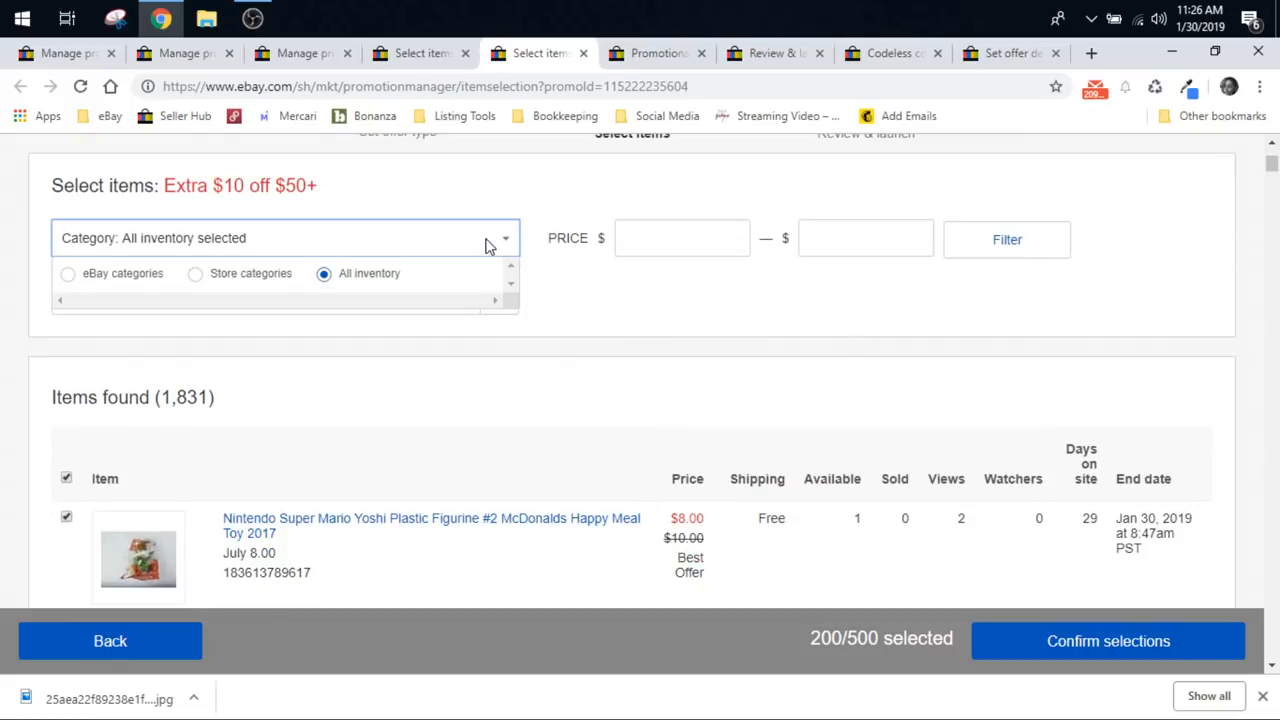
pyautogui.moveTo(196, 294)
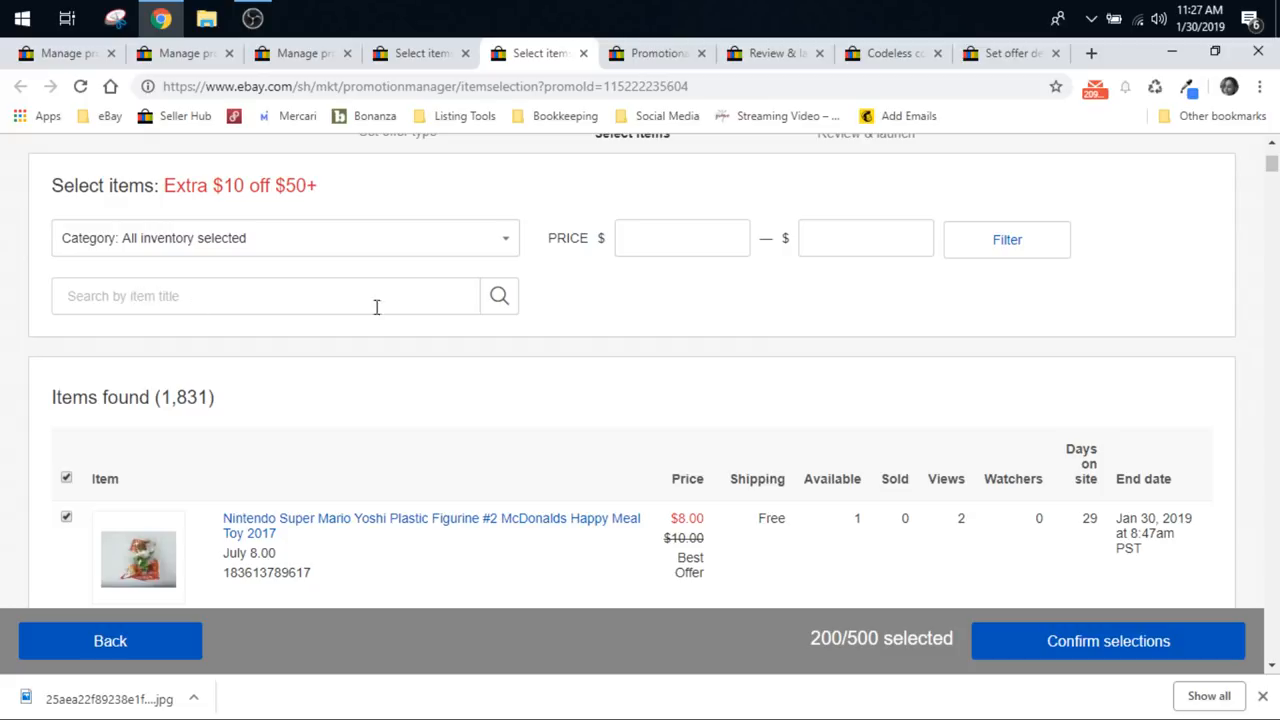
pyautogui.moveTo(414, 302)
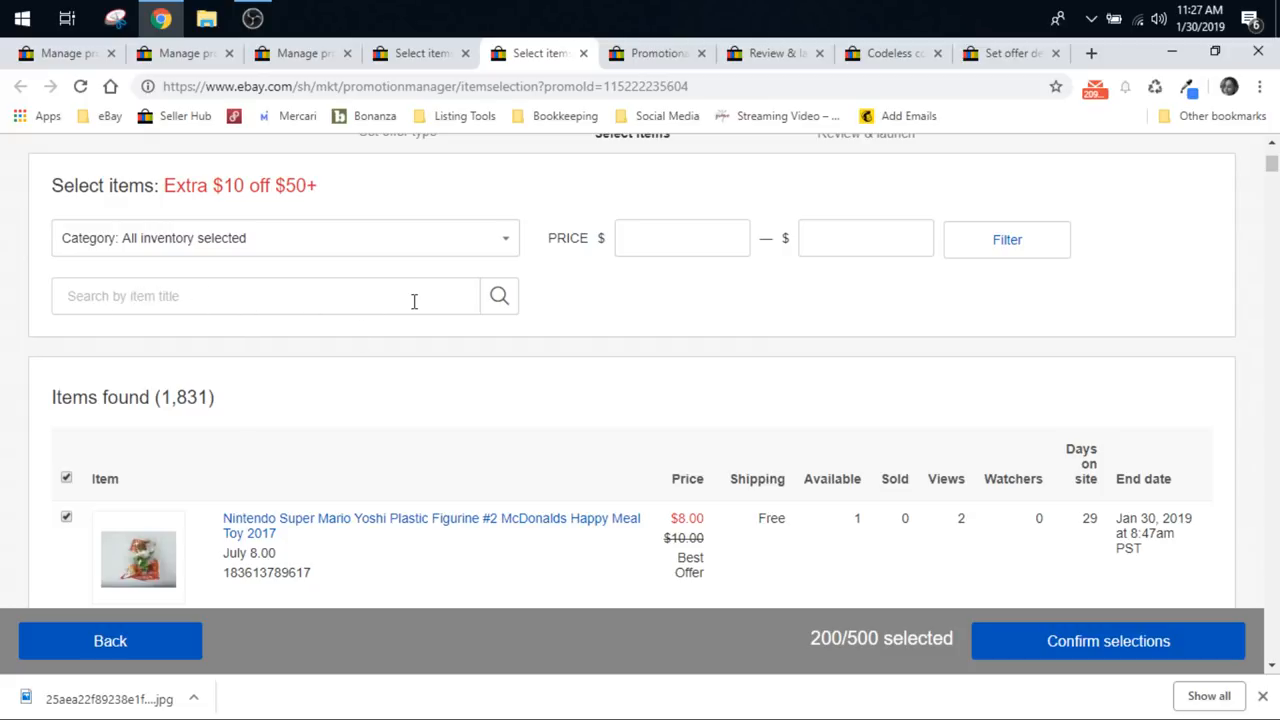
# Step: Confirm the 200 selections and send the Extra $10 off $50+ discount to Save and review
pyautogui.scroll(-3)
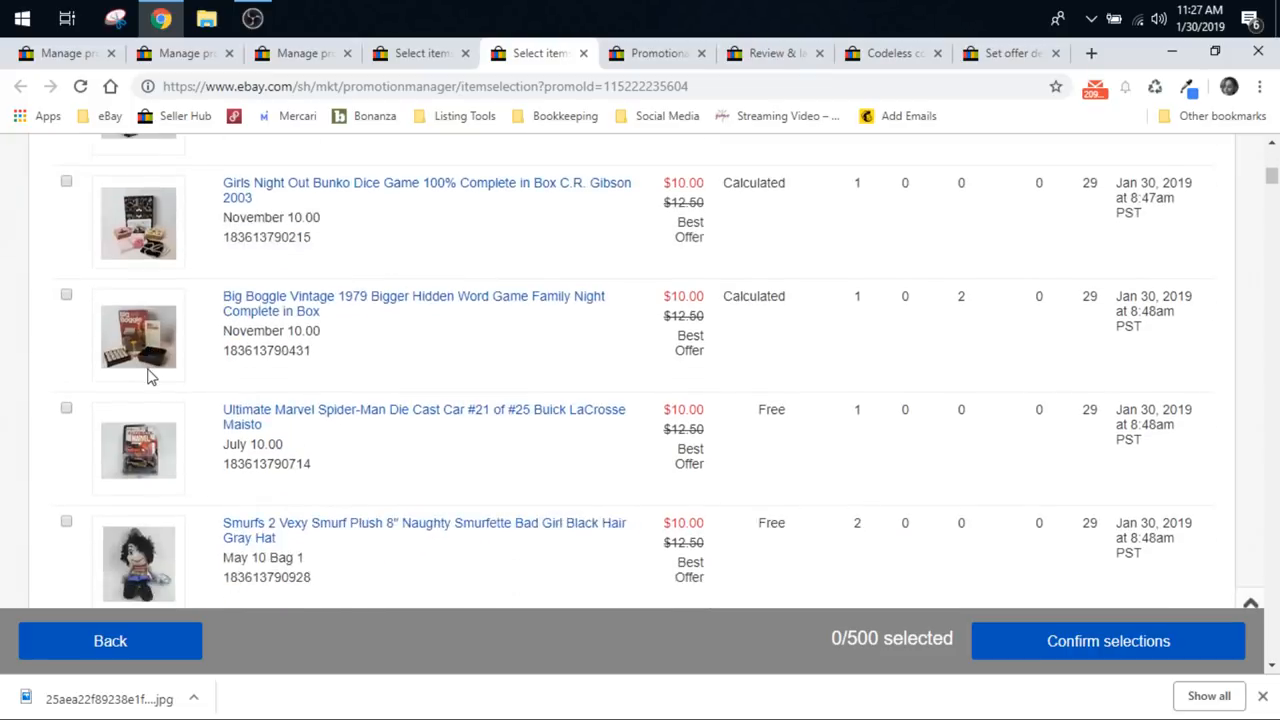
pyautogui.scroll(-3)
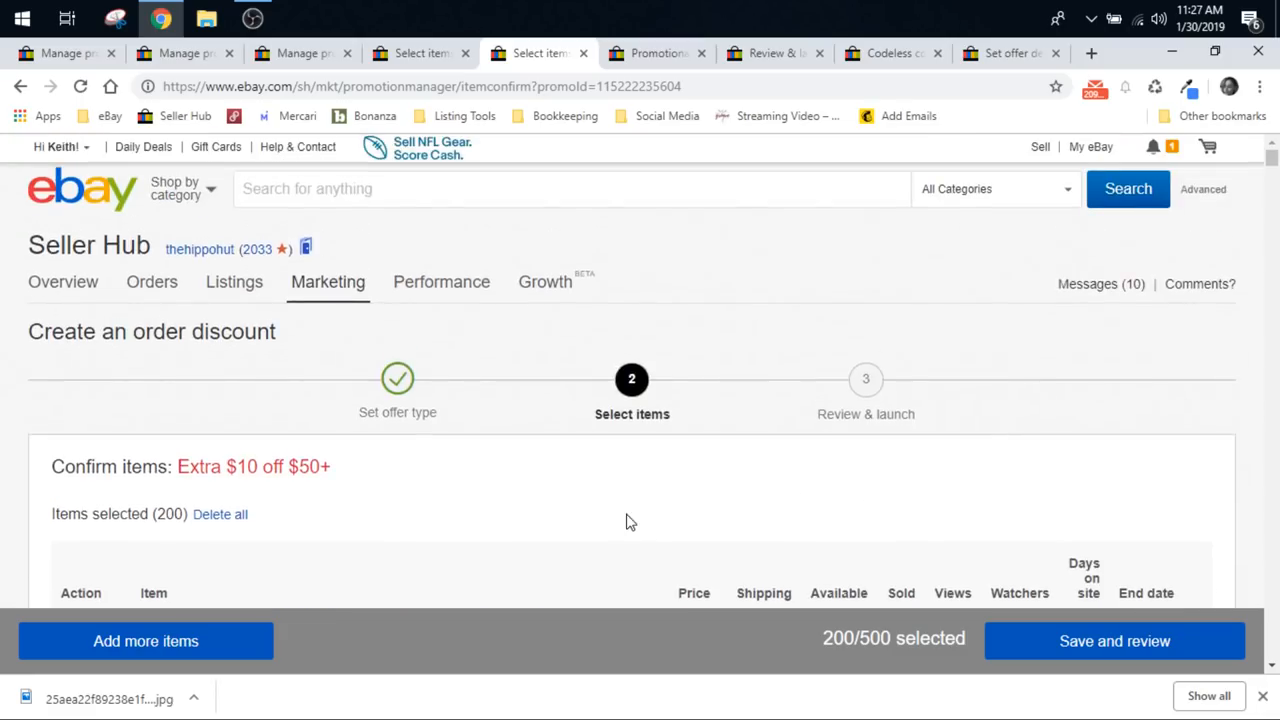
pyautogui.scroll(-3)
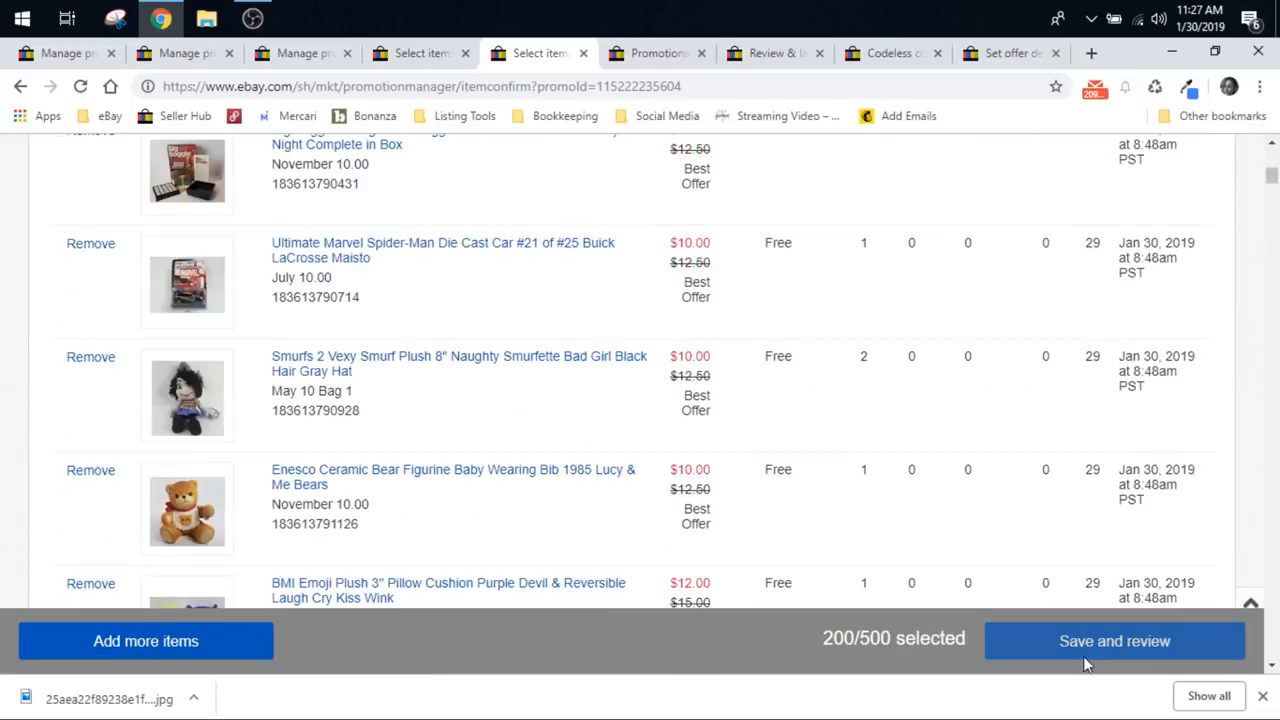
pyautogui.click(1114, 640)
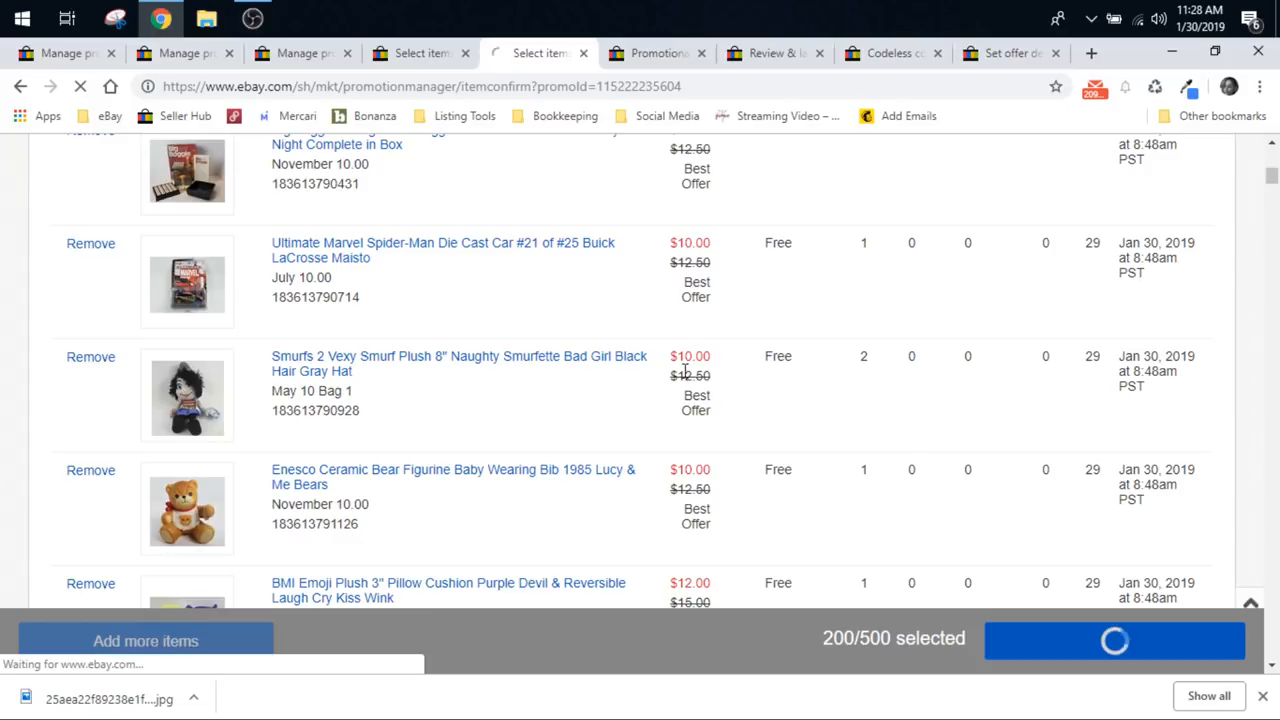
# Step: Review the order discount with end date Feb 1, 2019, then return to Manage promotions and its promotion types
pyautogui.click(1114, 640)
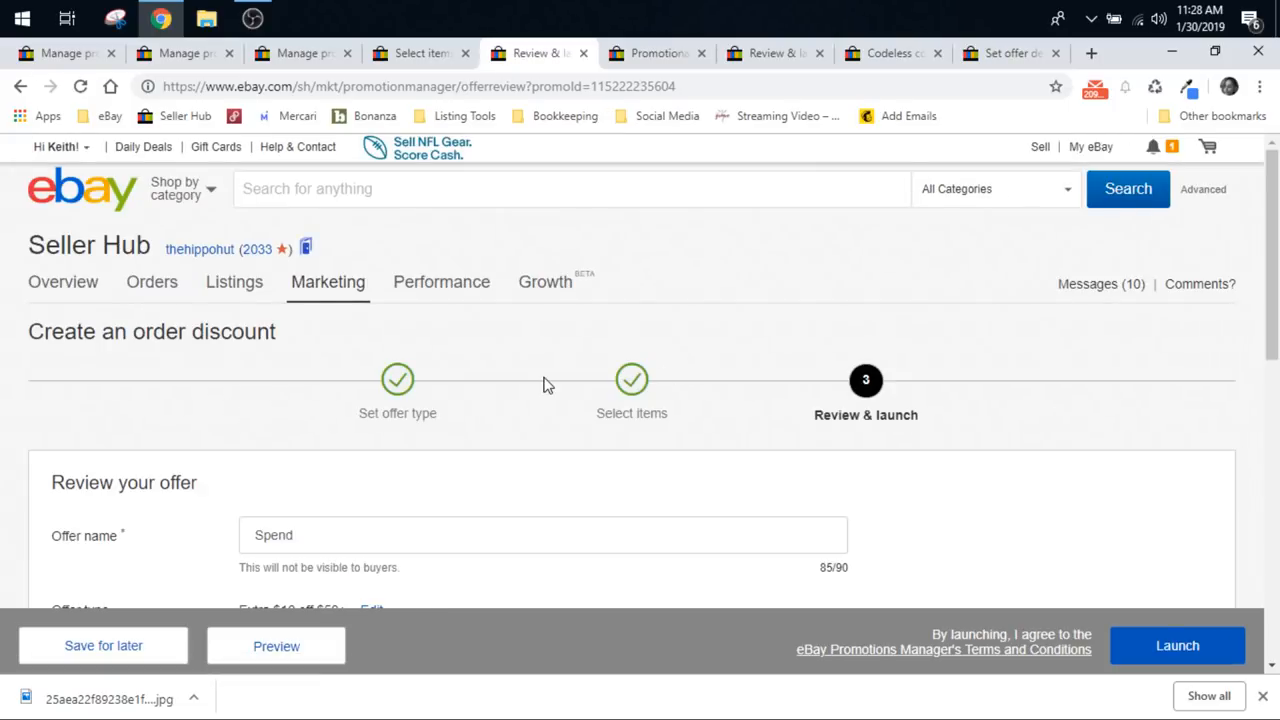
pyautogui.scroll(-3)
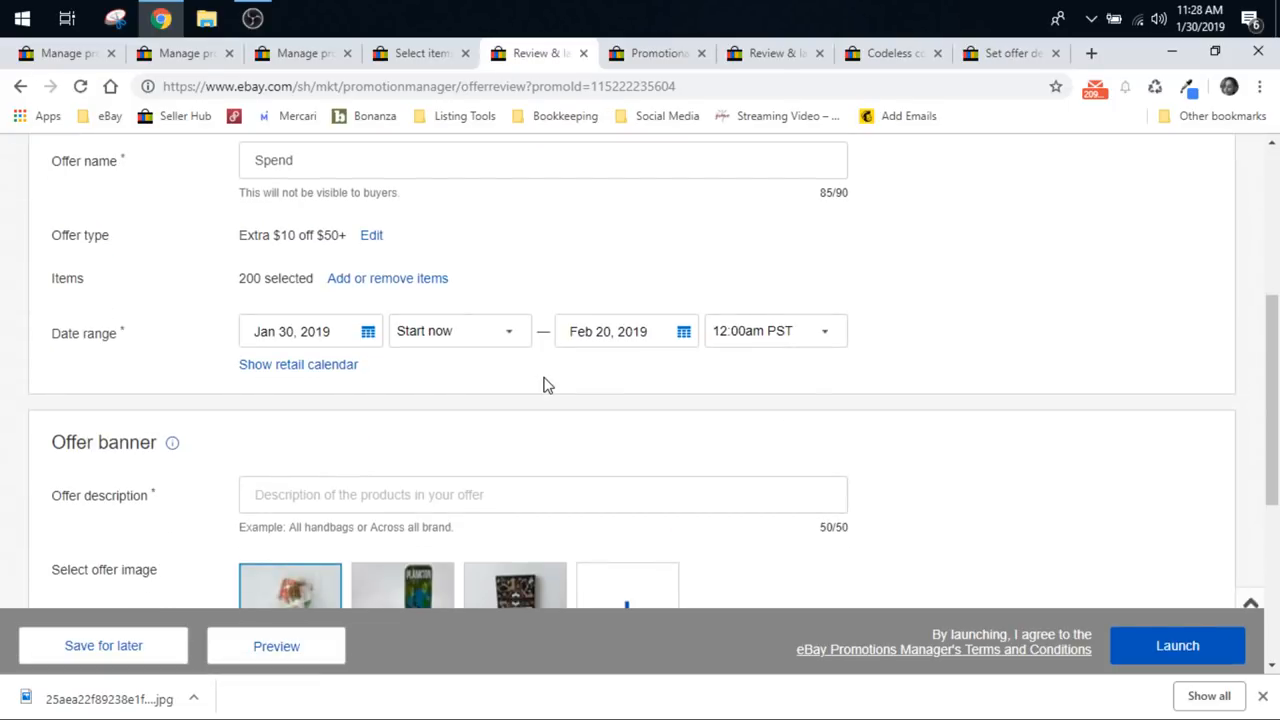
pyautogui.scroll(3)
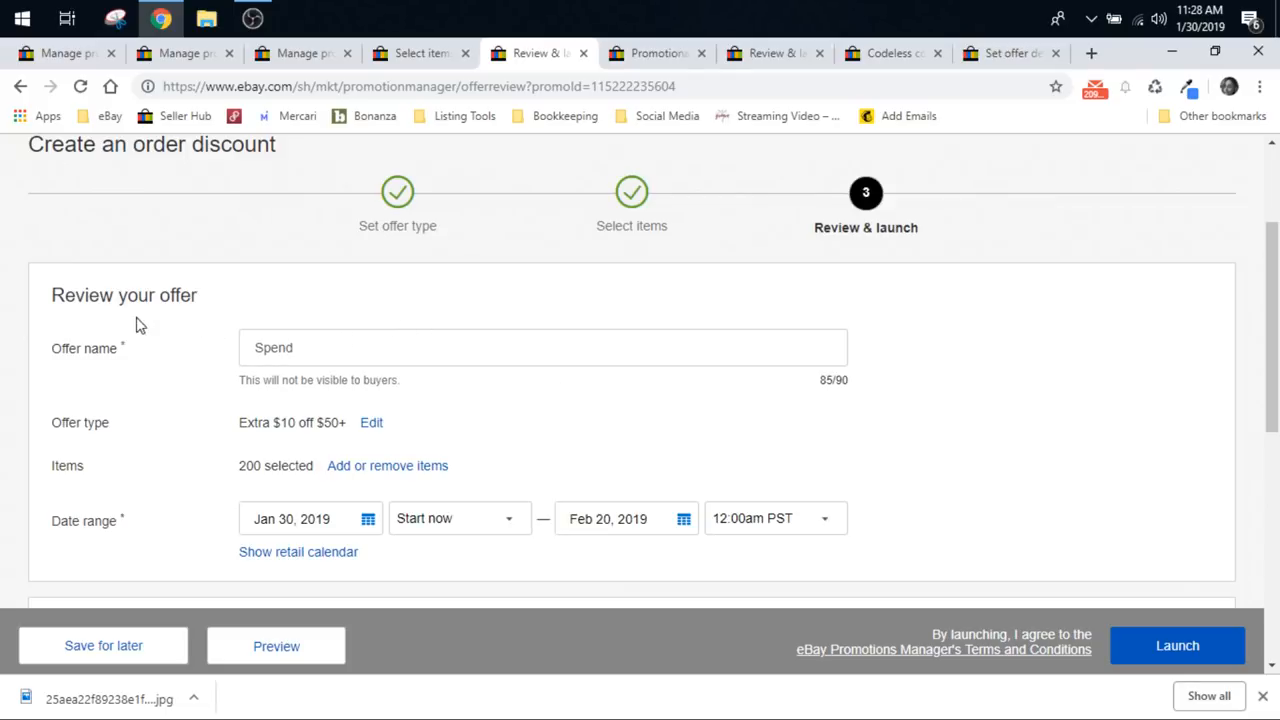
pyautogui.moveTo(948, 352)
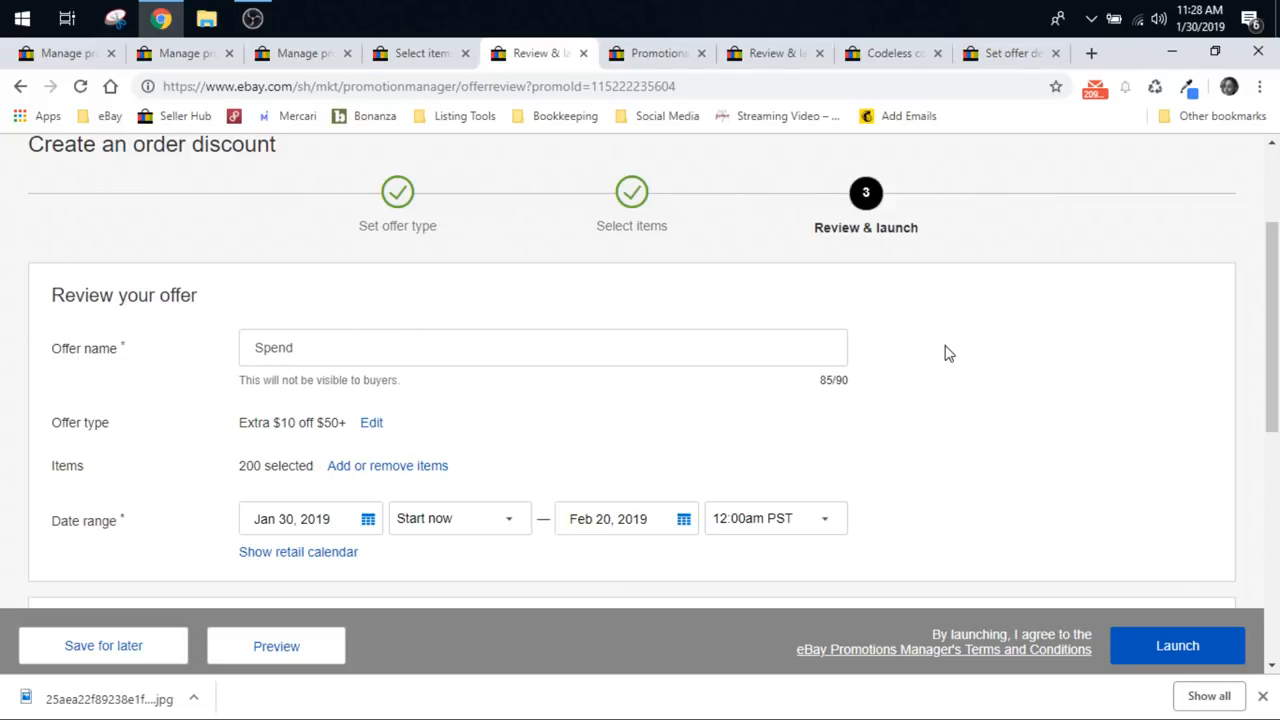
pyautogui.moveTo(184, 350)
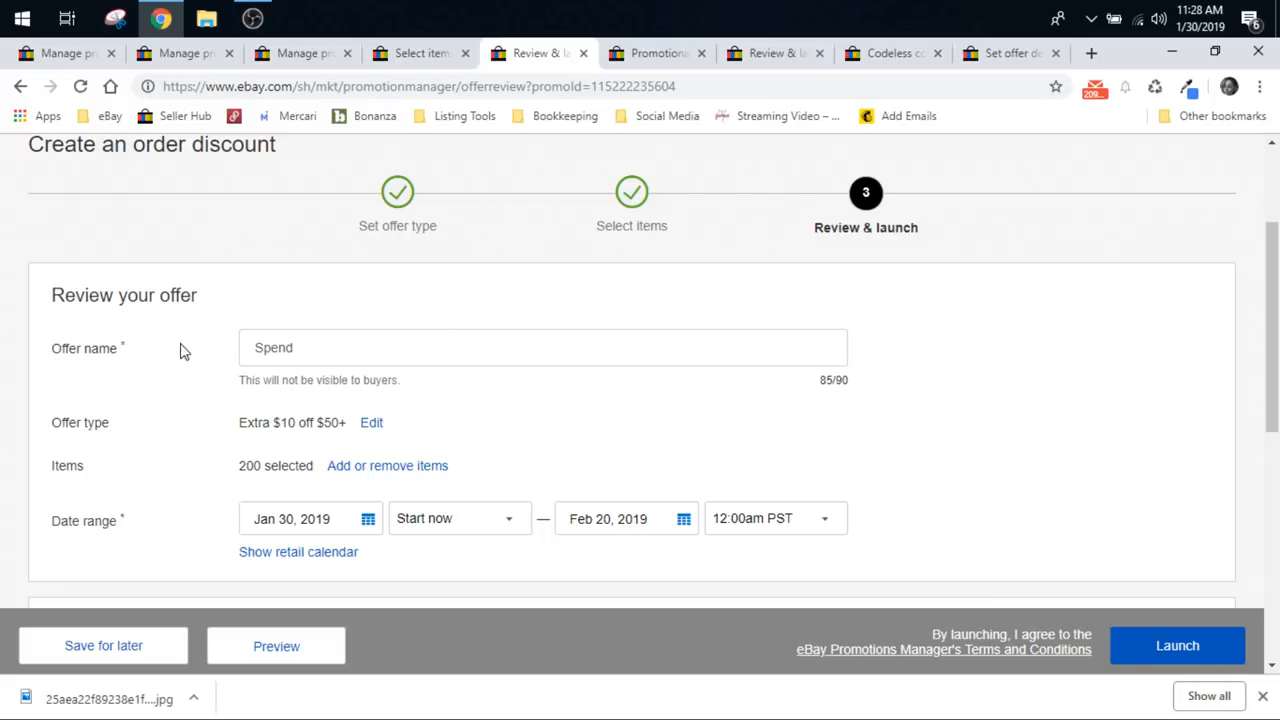
pyautogui.moveTo(200, 344)
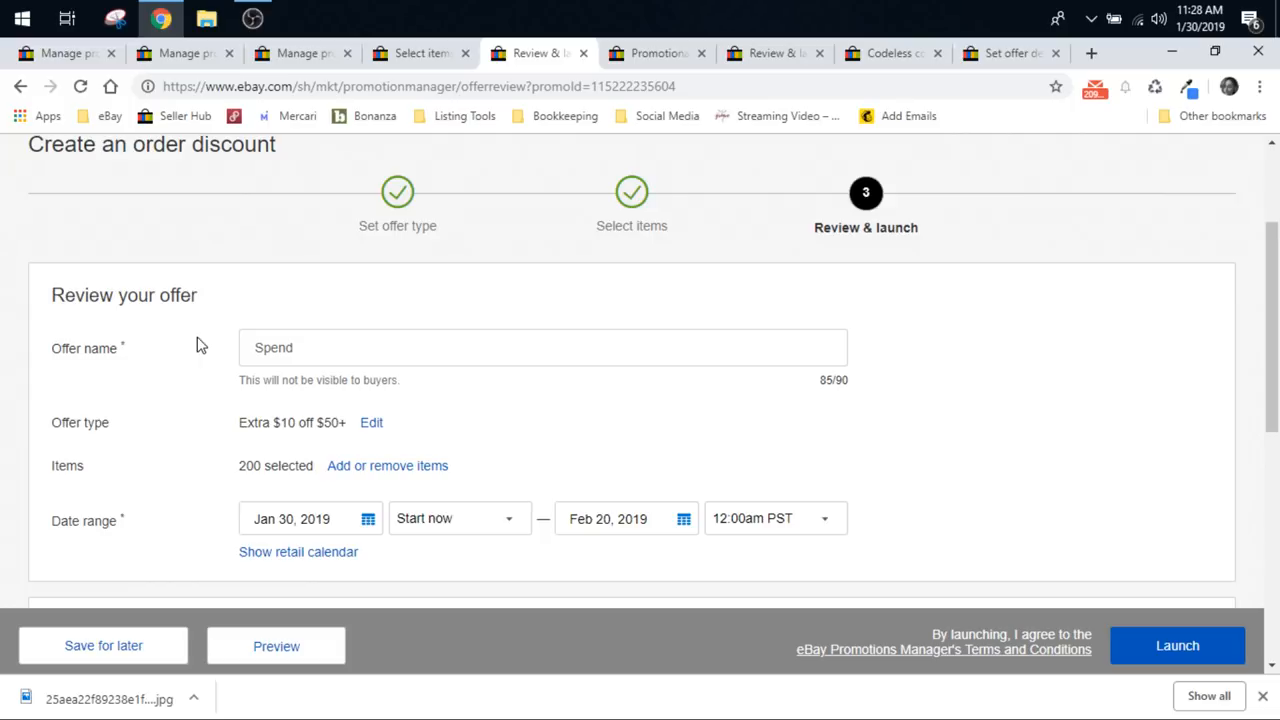
pyautogui.scroll(-3)
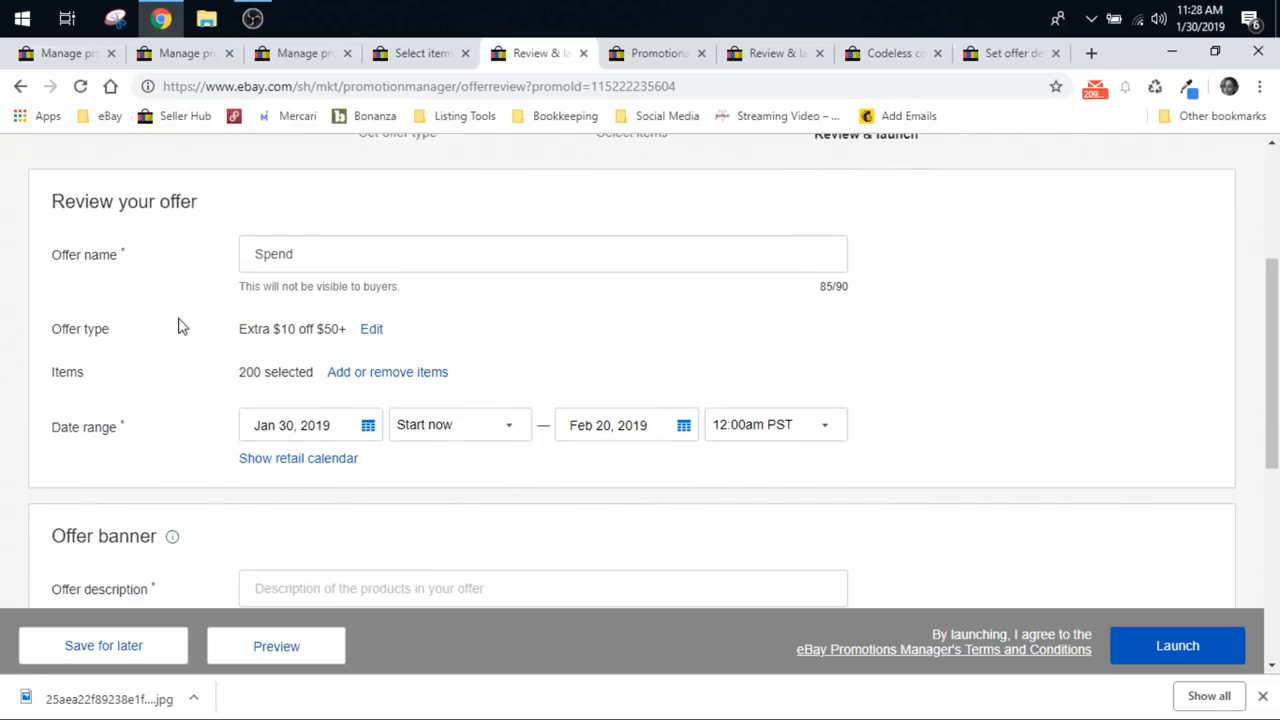
pyautogui.moveTo(50, 400)
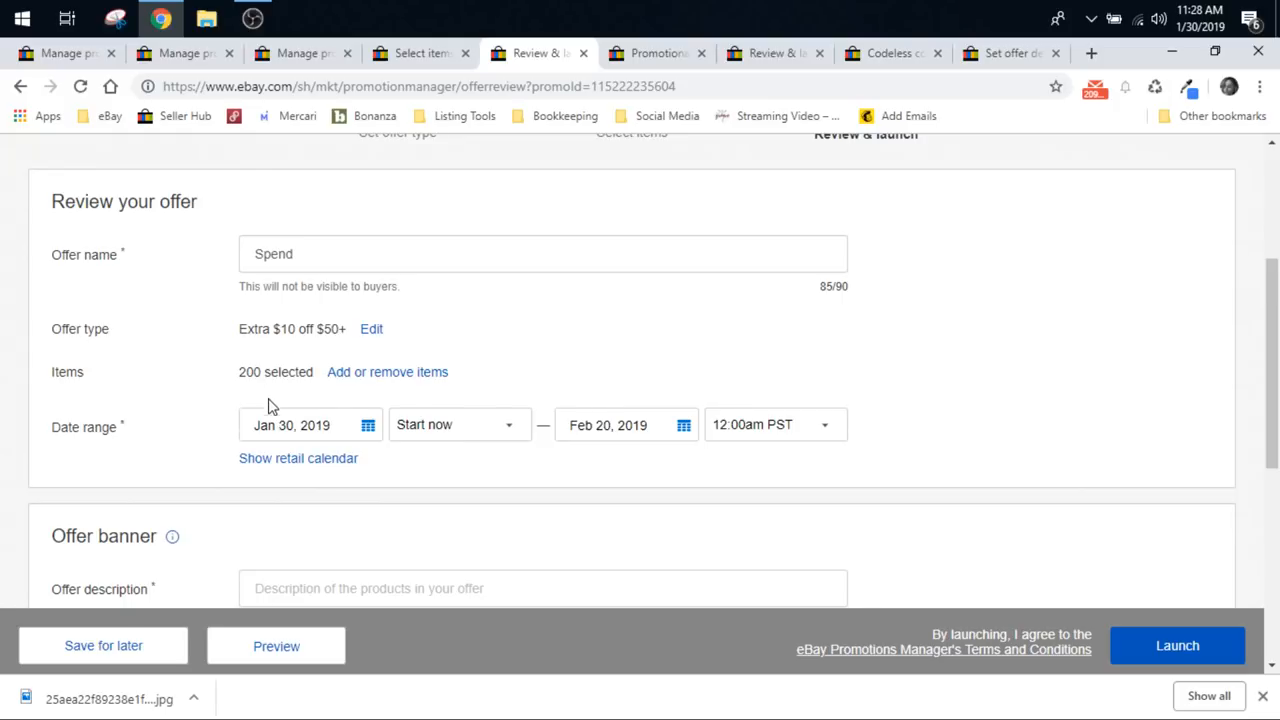
pyautogui.scroll(-3)
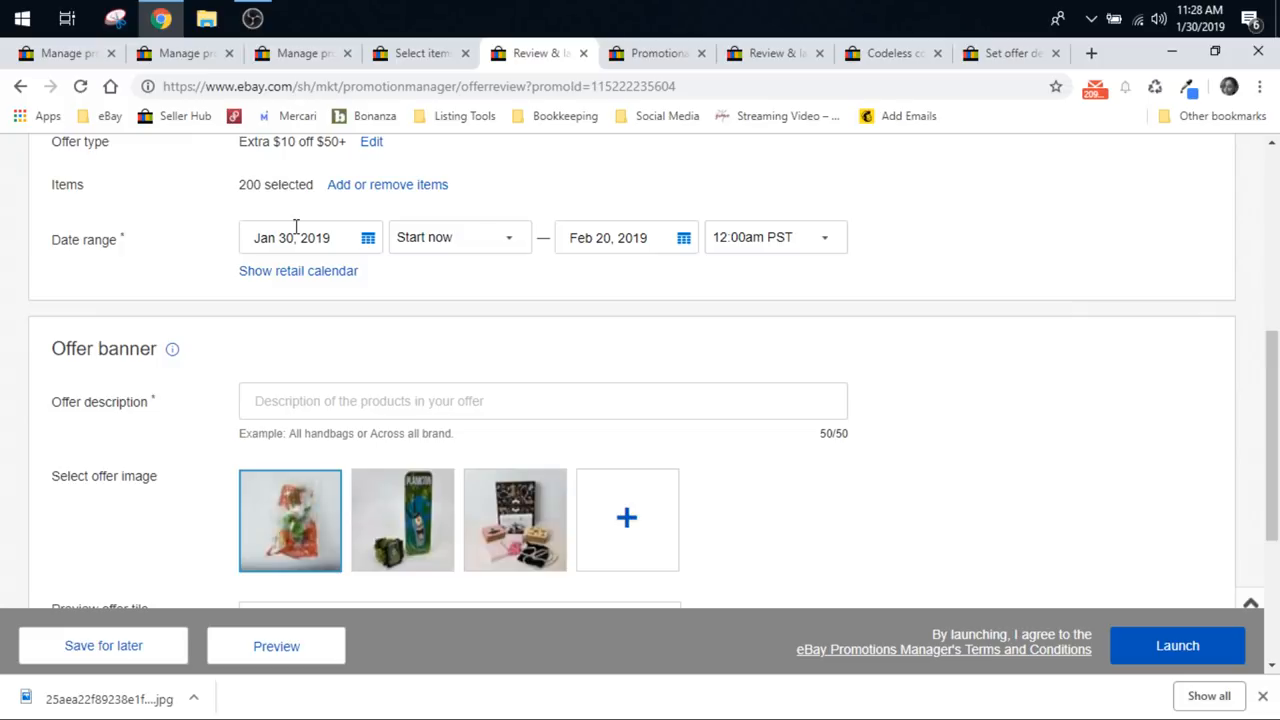
pyautogui.moveTo(390, 236)
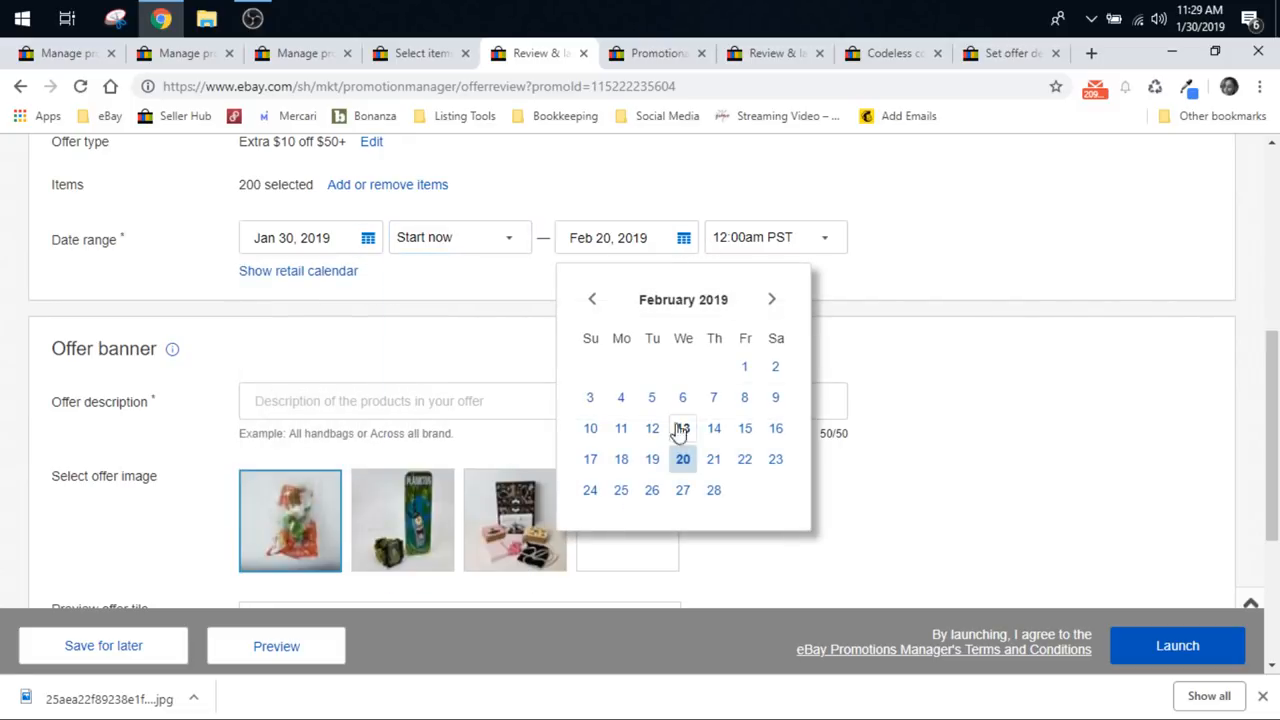
pyautogui.moveTo(744, 366)
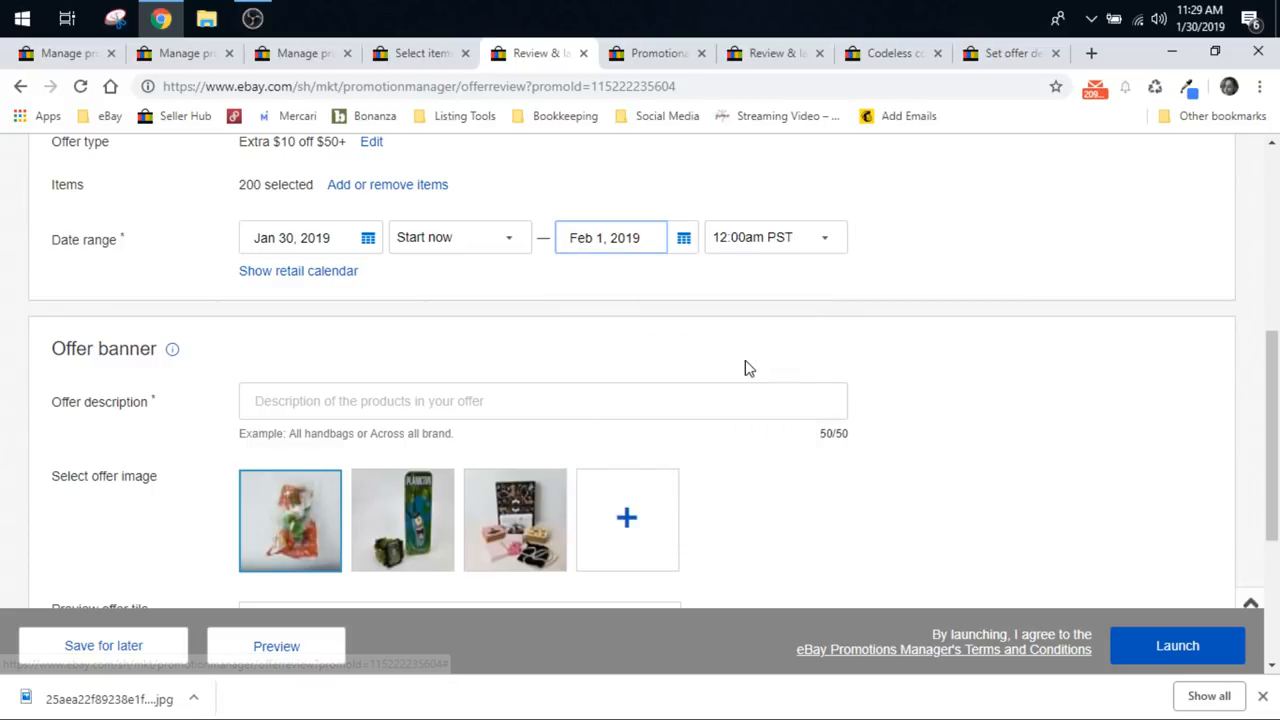
pyautogui.moveTo(764, 250)
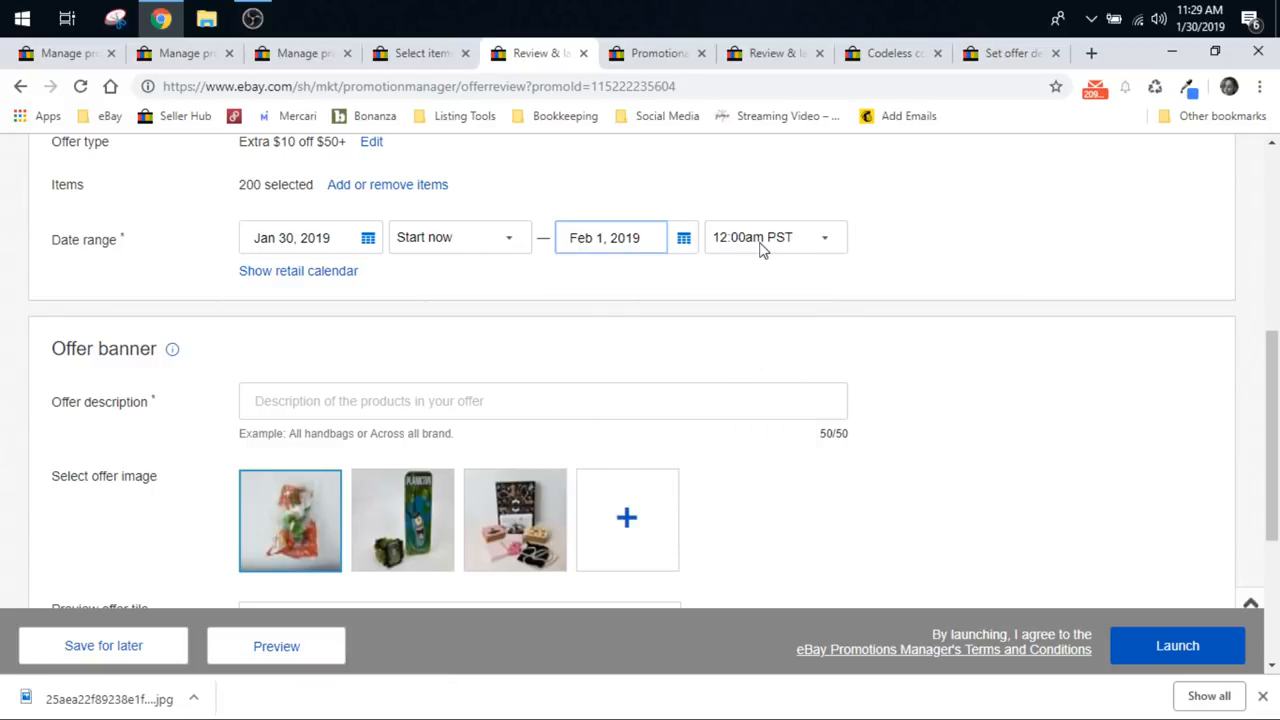
pyautogui.scroll(-3)
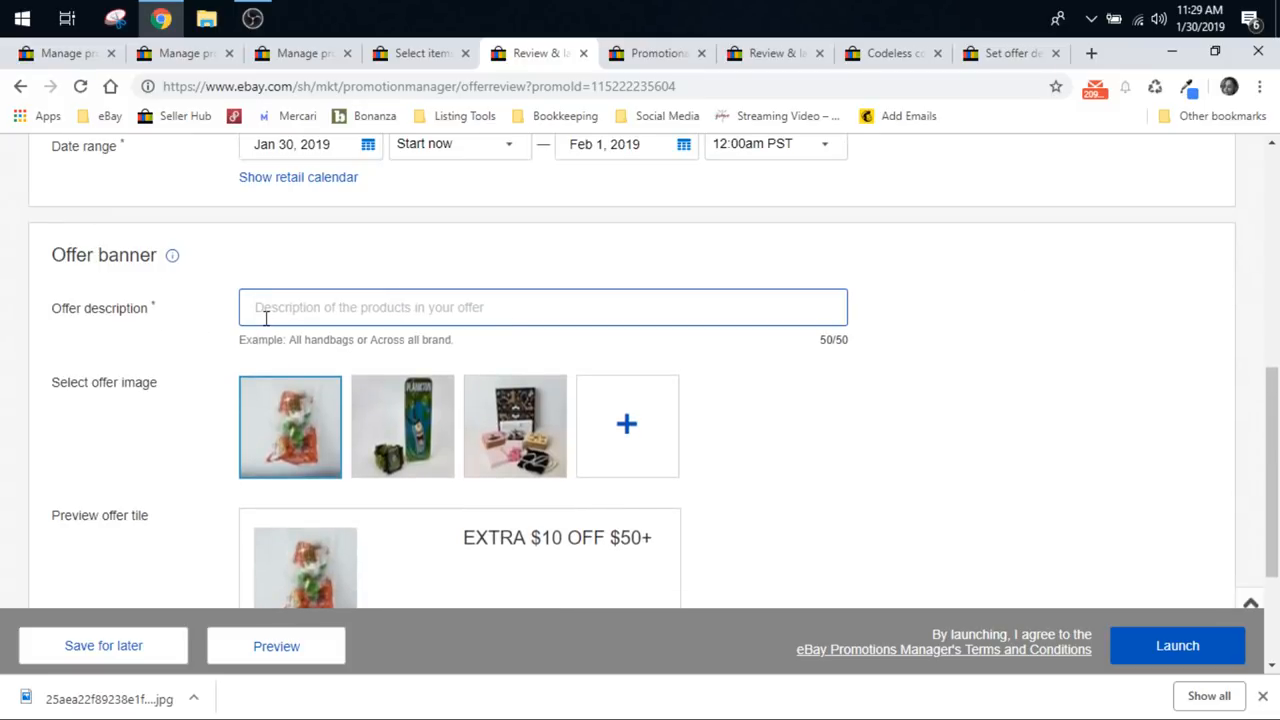
pyautogui.moveTo(738, 370)
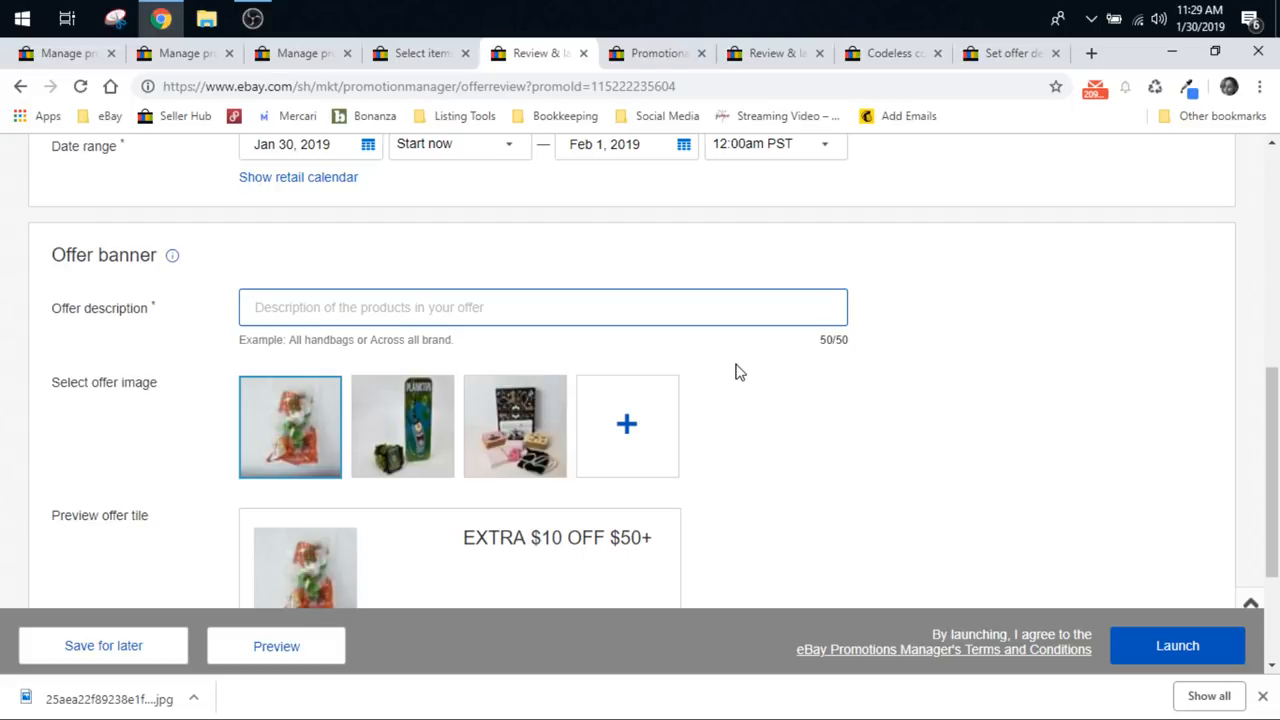
pyautogui.scroll(3)
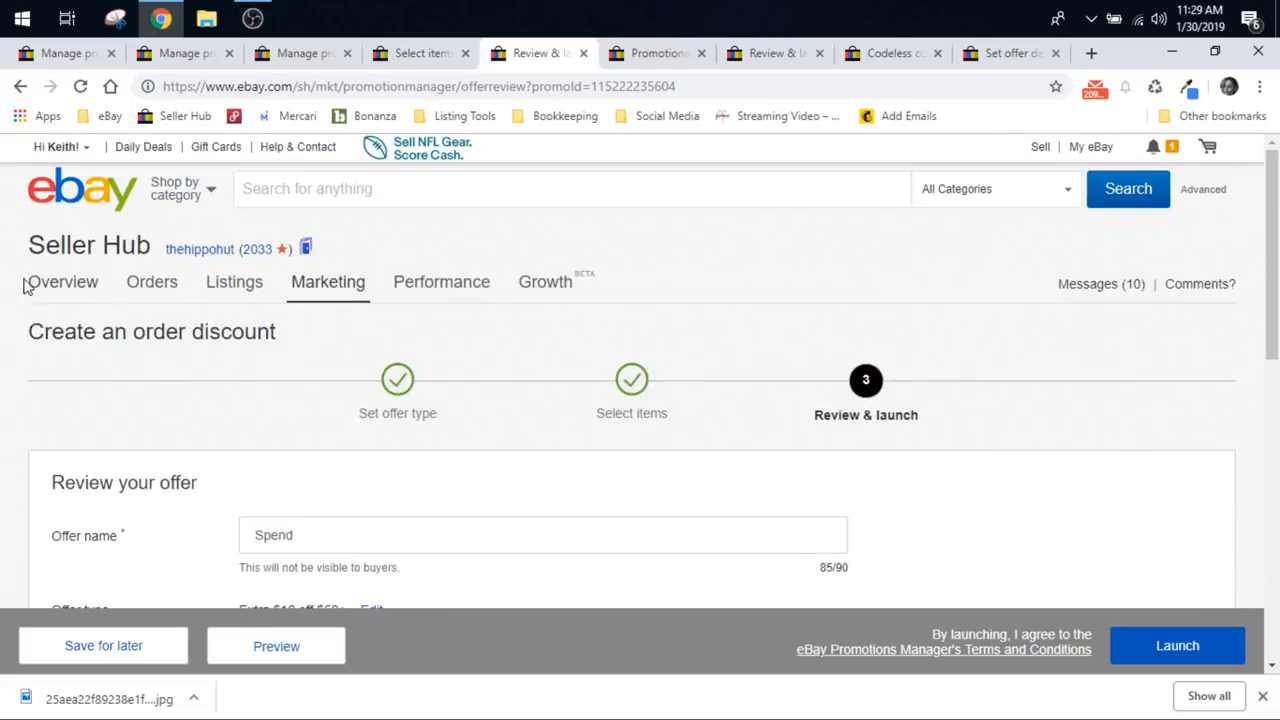
pyautogui.scroll(-3)
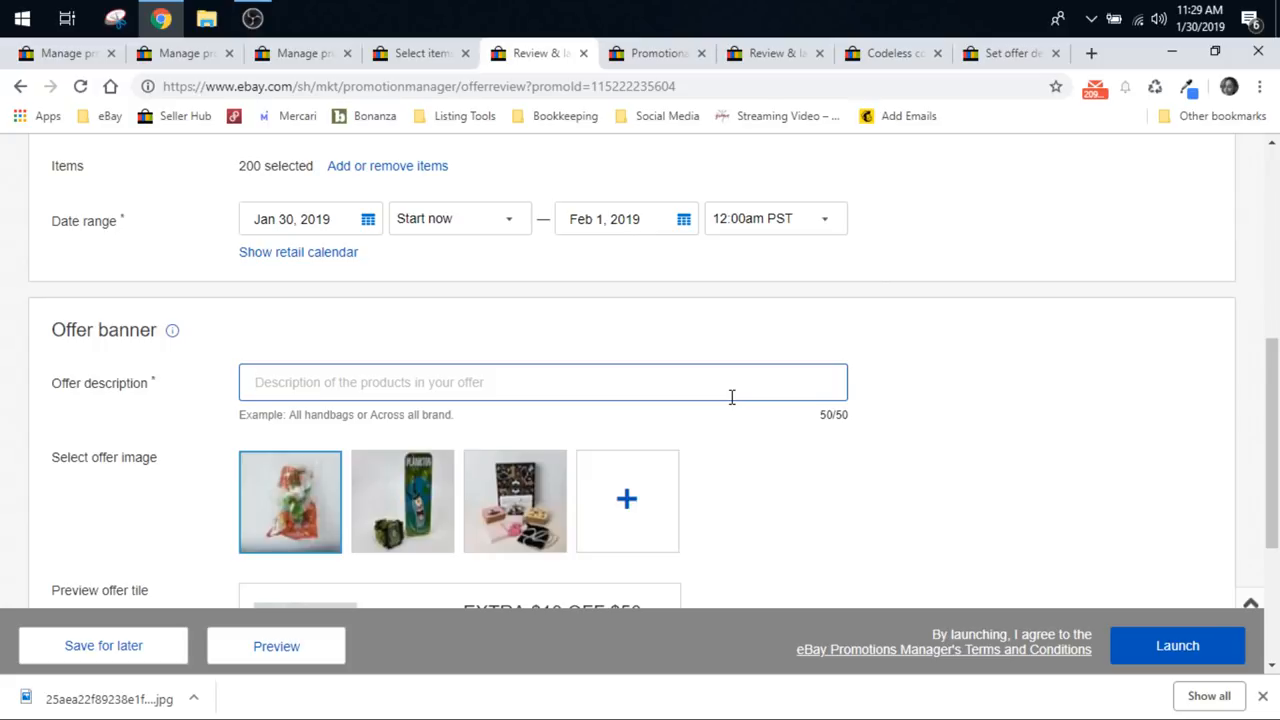
pyautogui.scroll(-3)
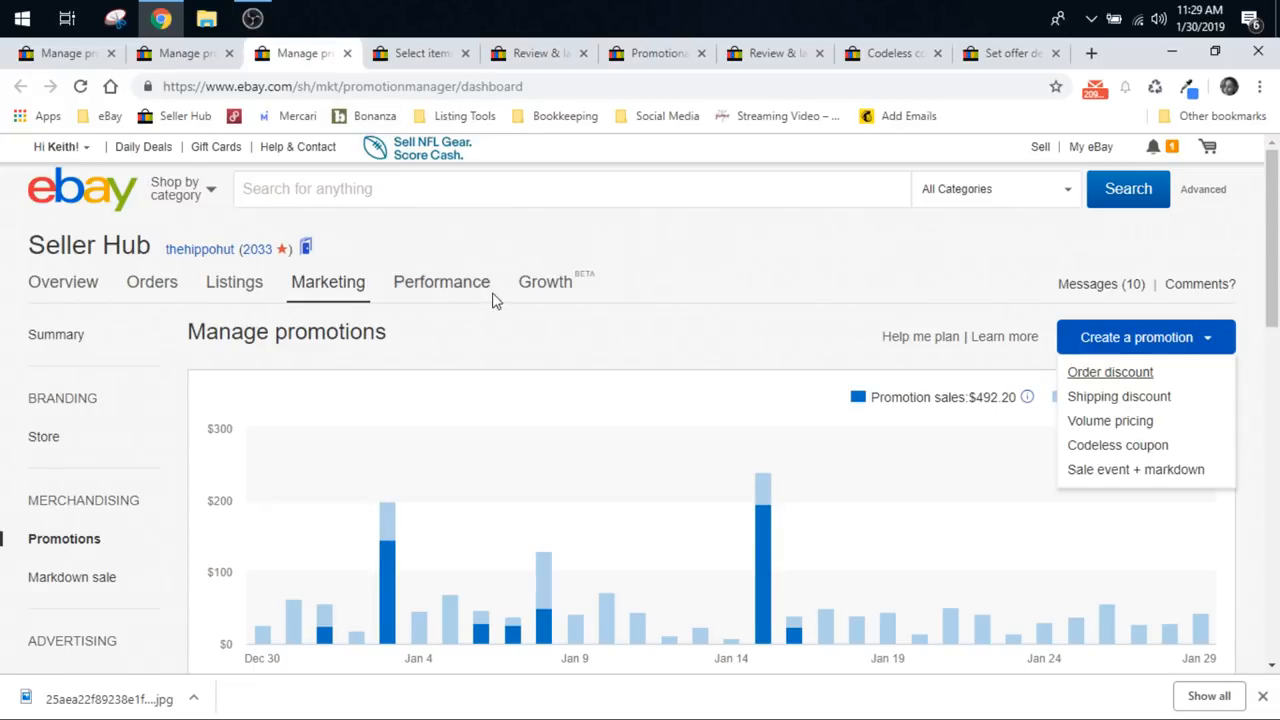
# Step: Glance at the Review & launch banner form, then scroll through the offers list with types and dates
pyautogui.scroll(-3)
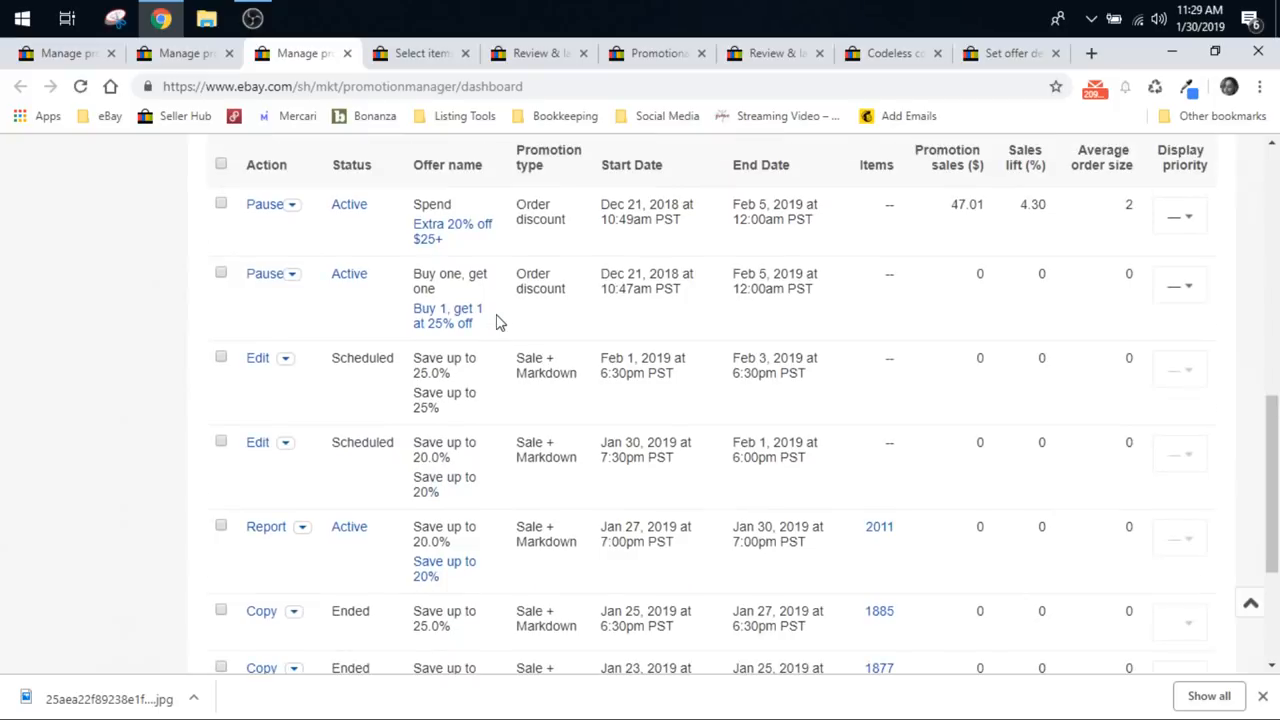
pyautogui.moveTo(360, 352)
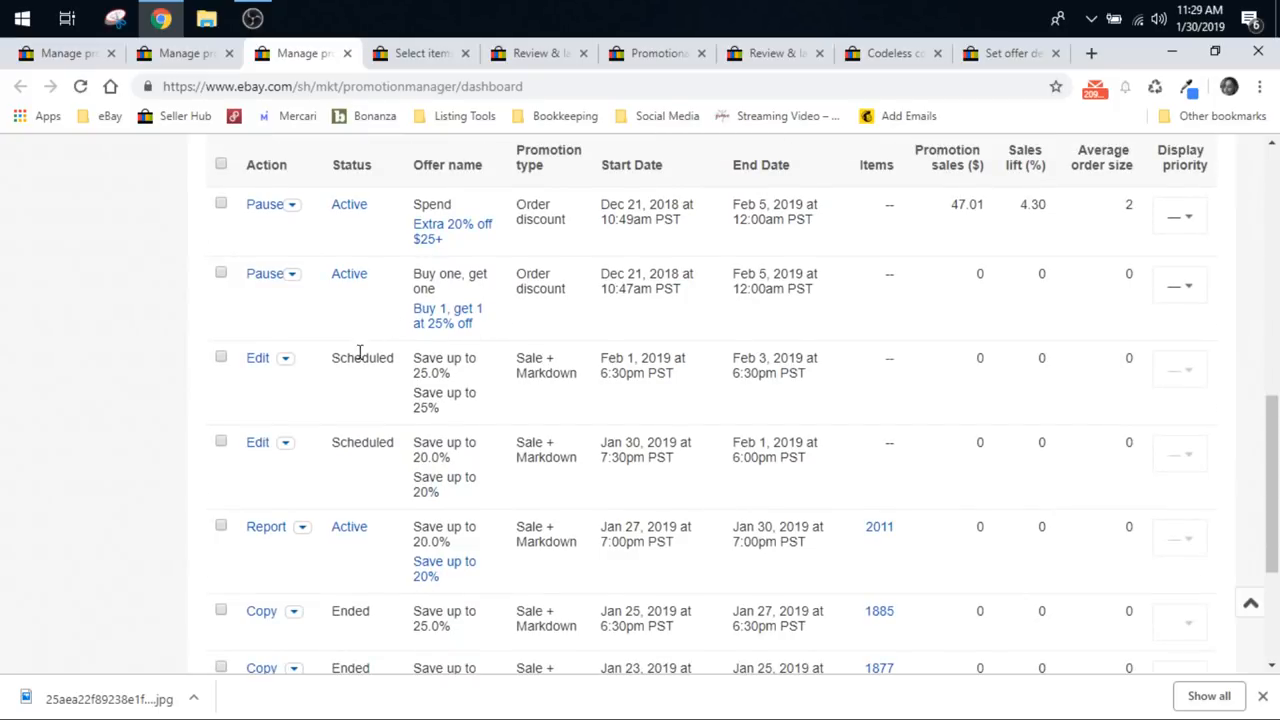
pyautogui.moveTo(360, 380)
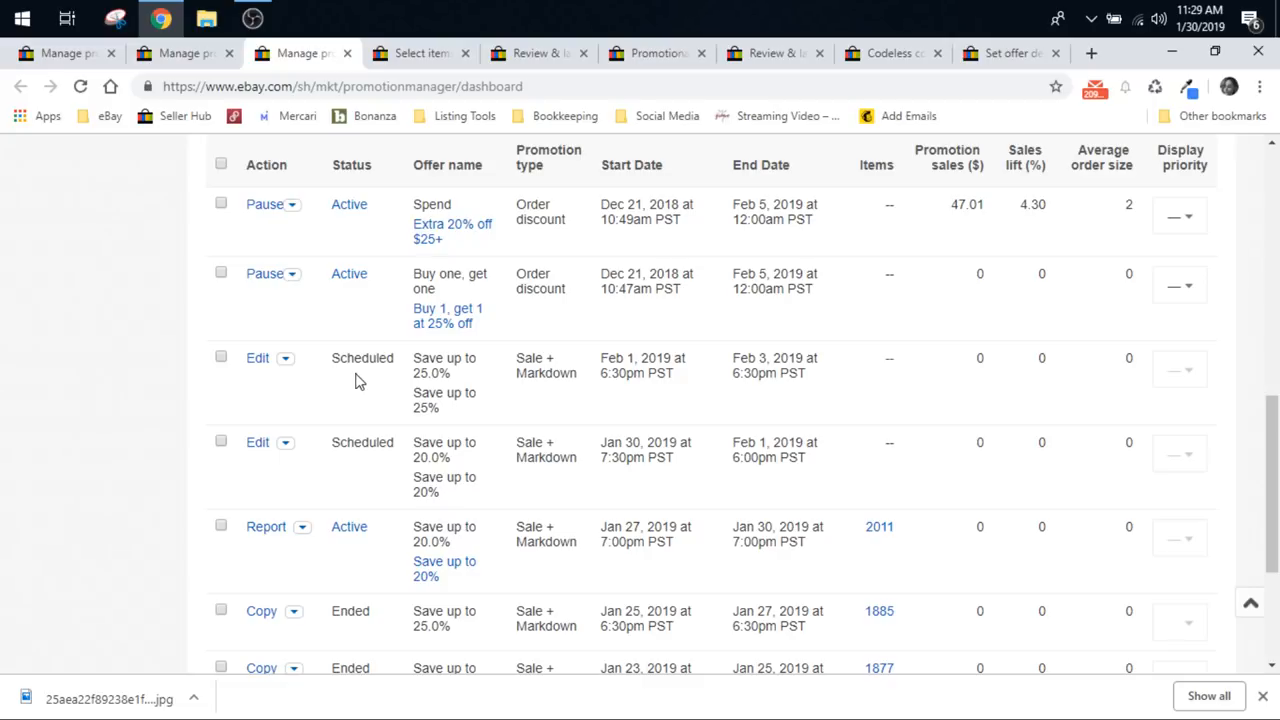
pyautogui.click(538, 52)
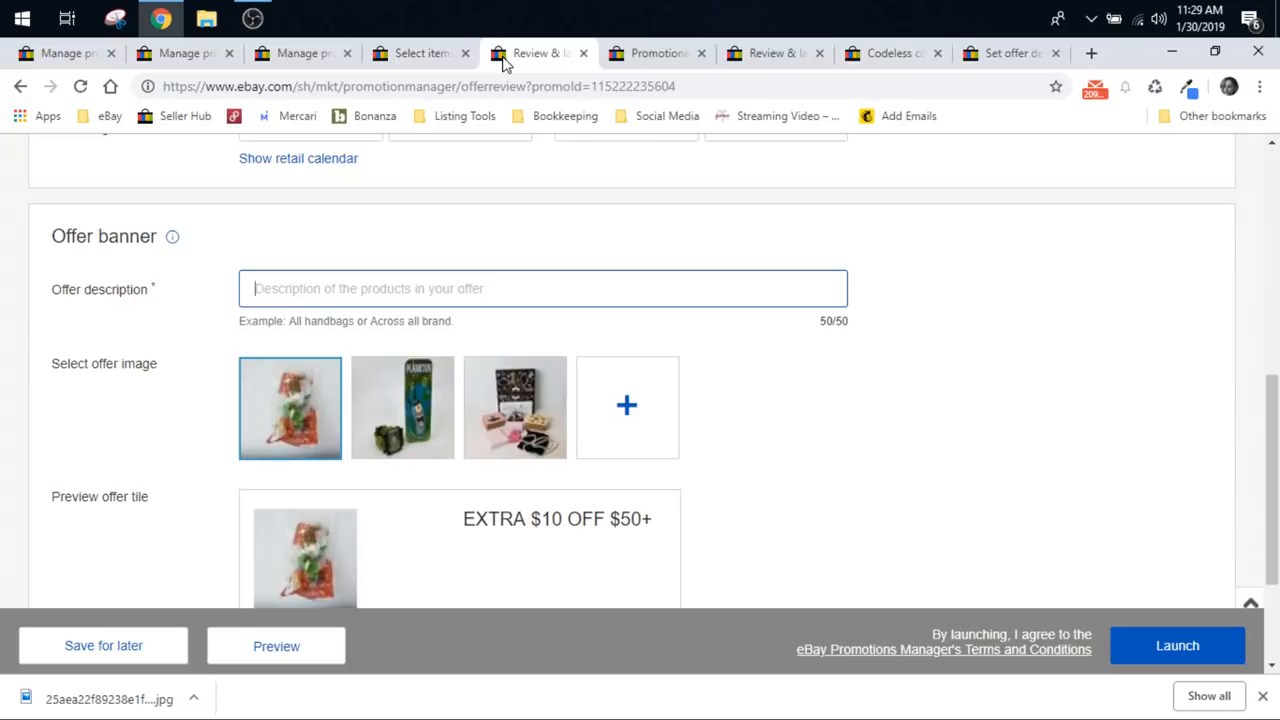
pyautogui.scroll(-3)
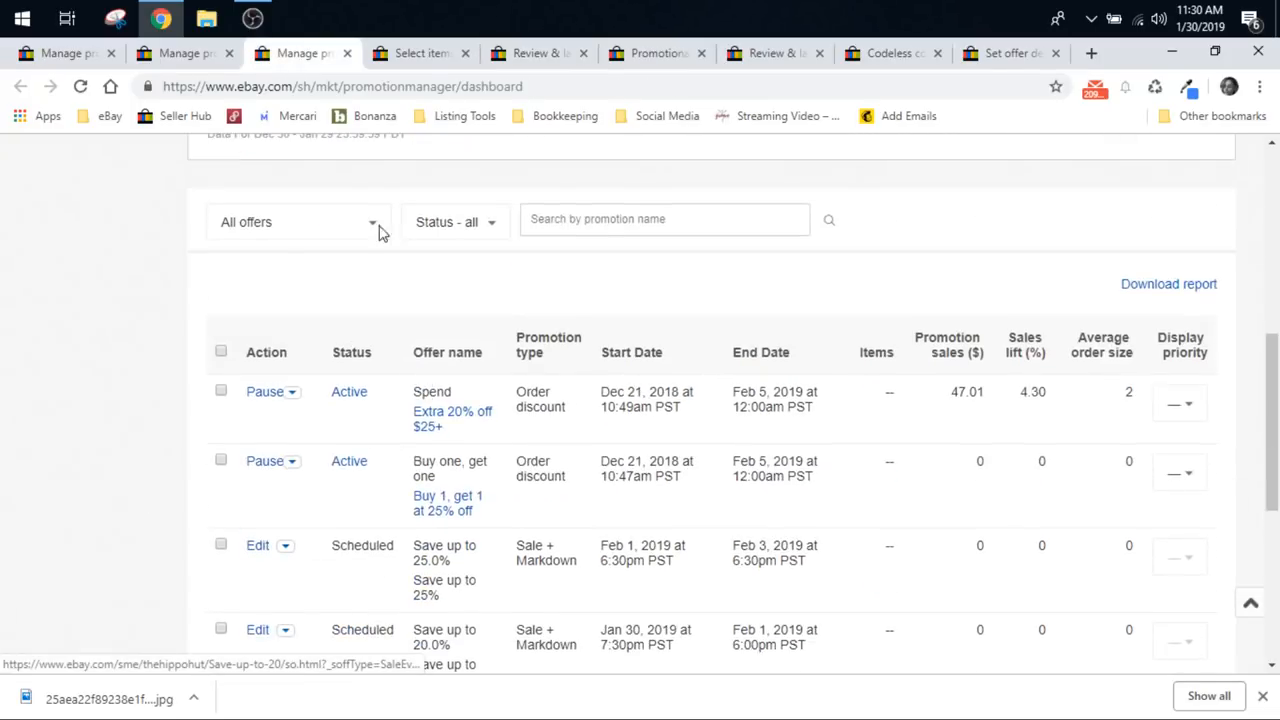
pyautogui.scroll(-3)
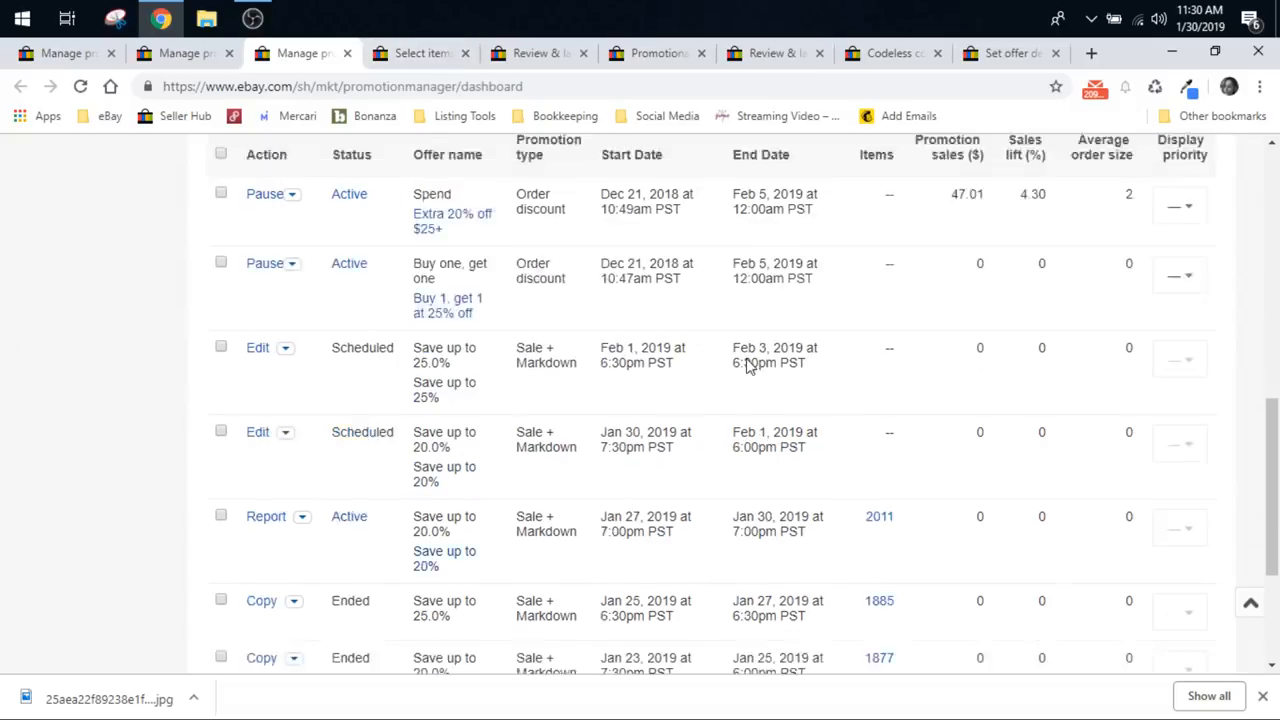
pyautogui.scroll(-3)
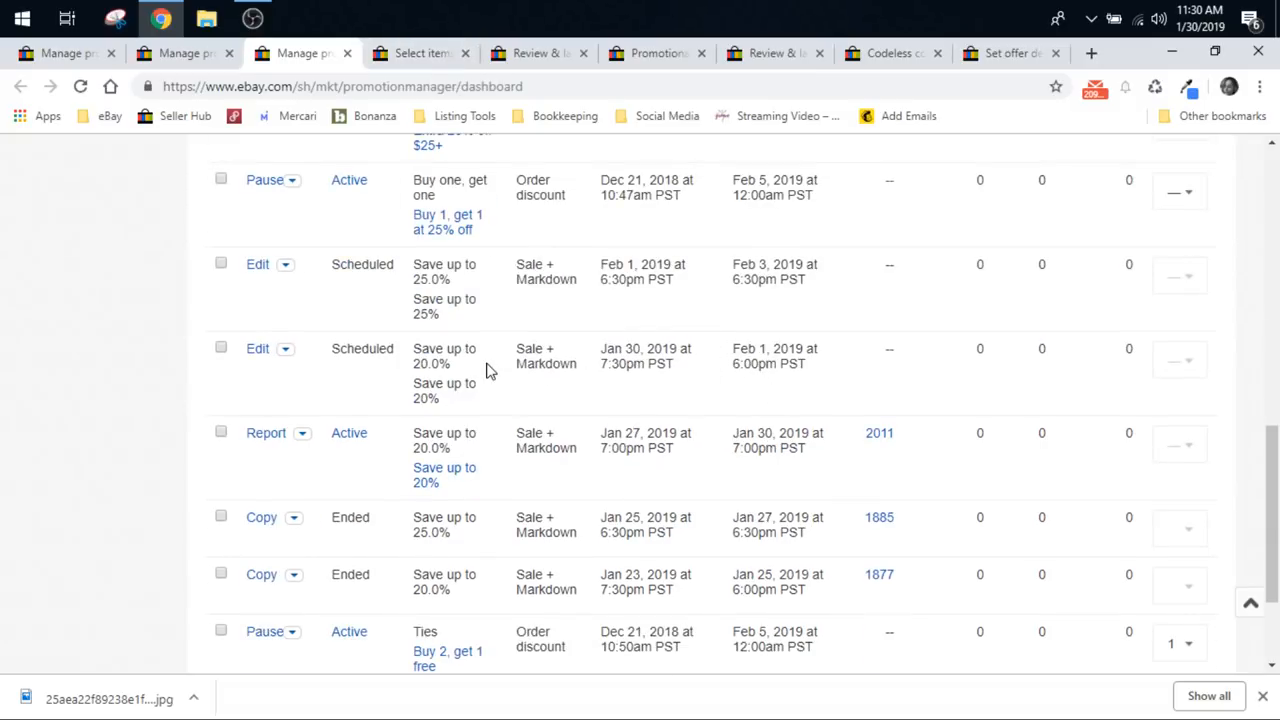
pyautogui.moveTo(356, 354)
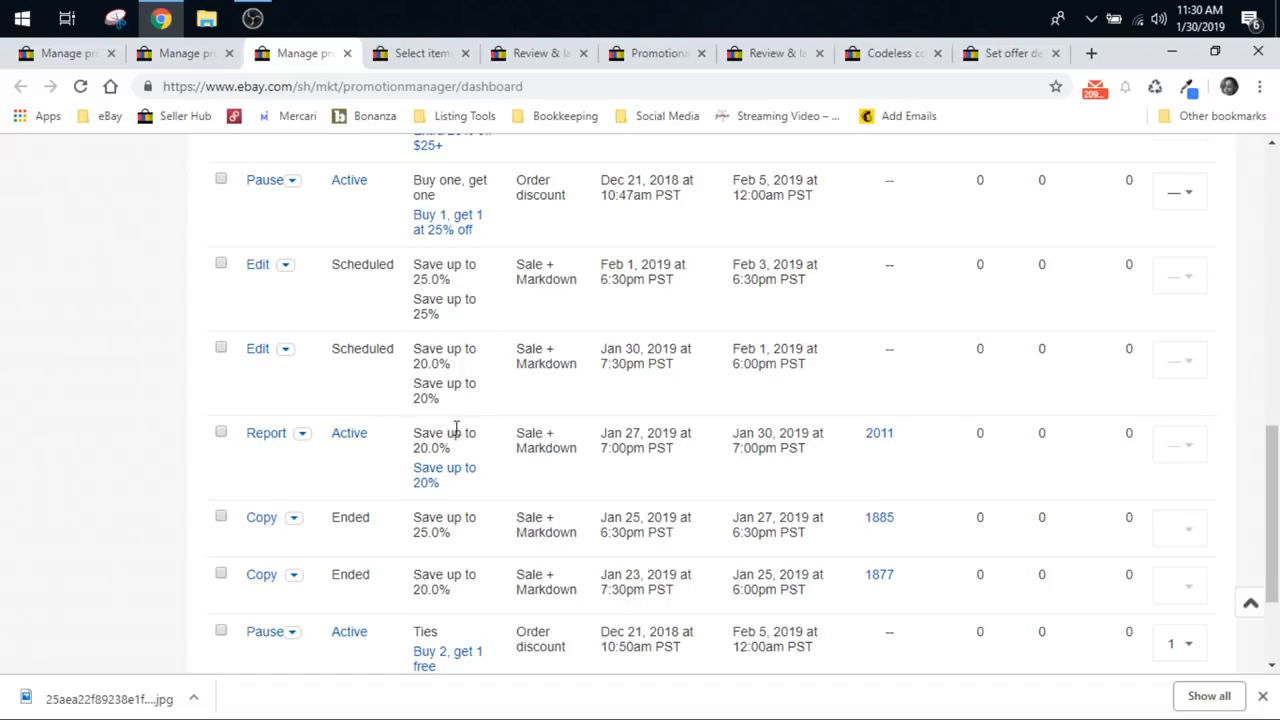
pyautogui.moveTo(404, 384)
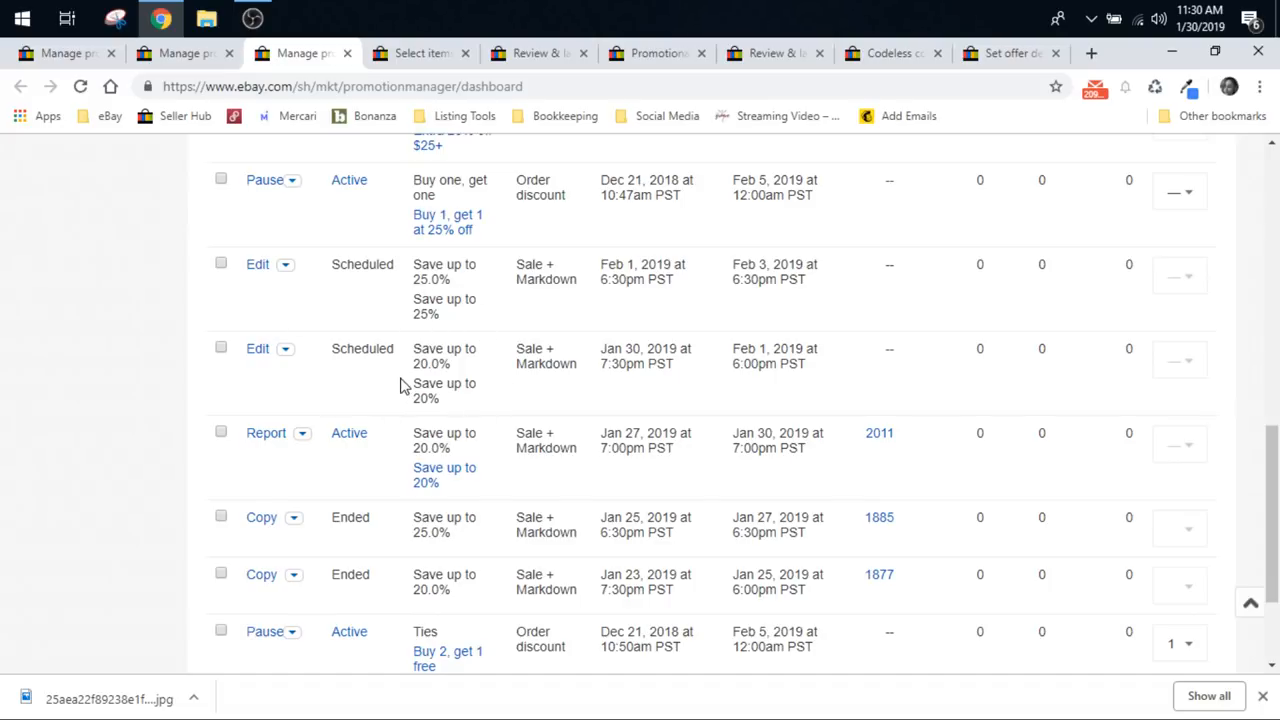
pyautogui.moveTo(668, 352)
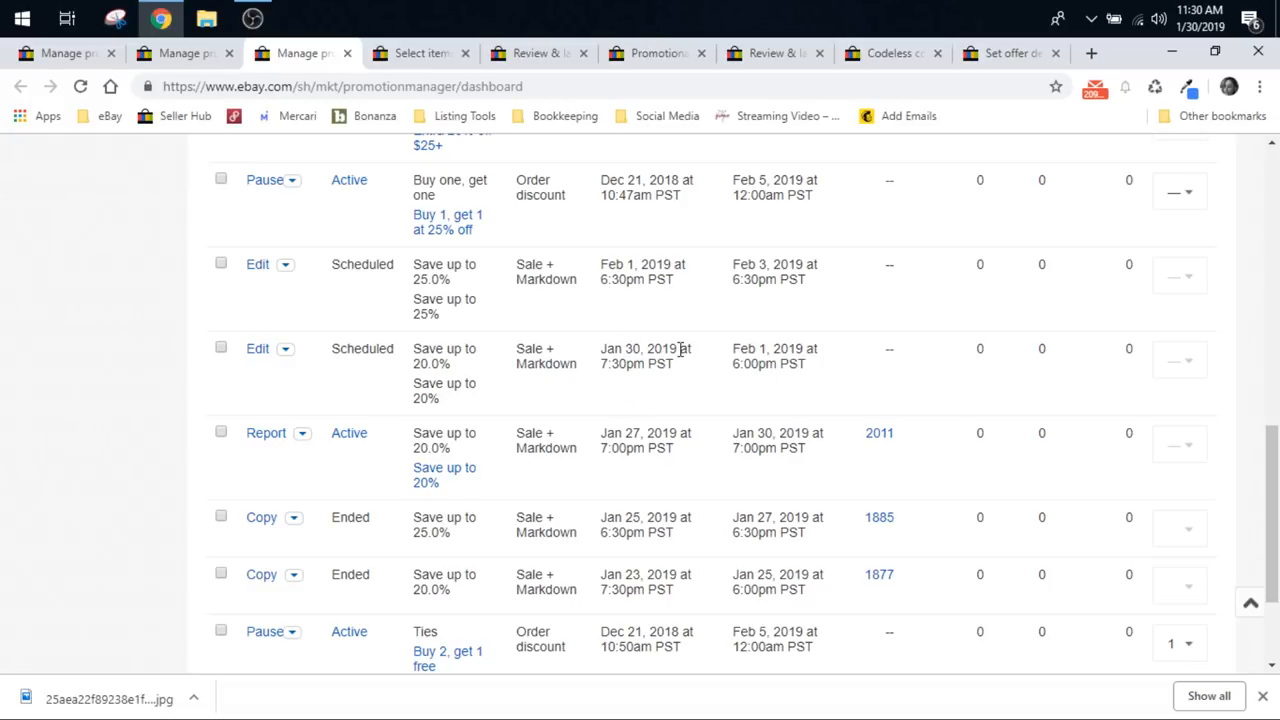
pyautogui.moveTo(758, 362)
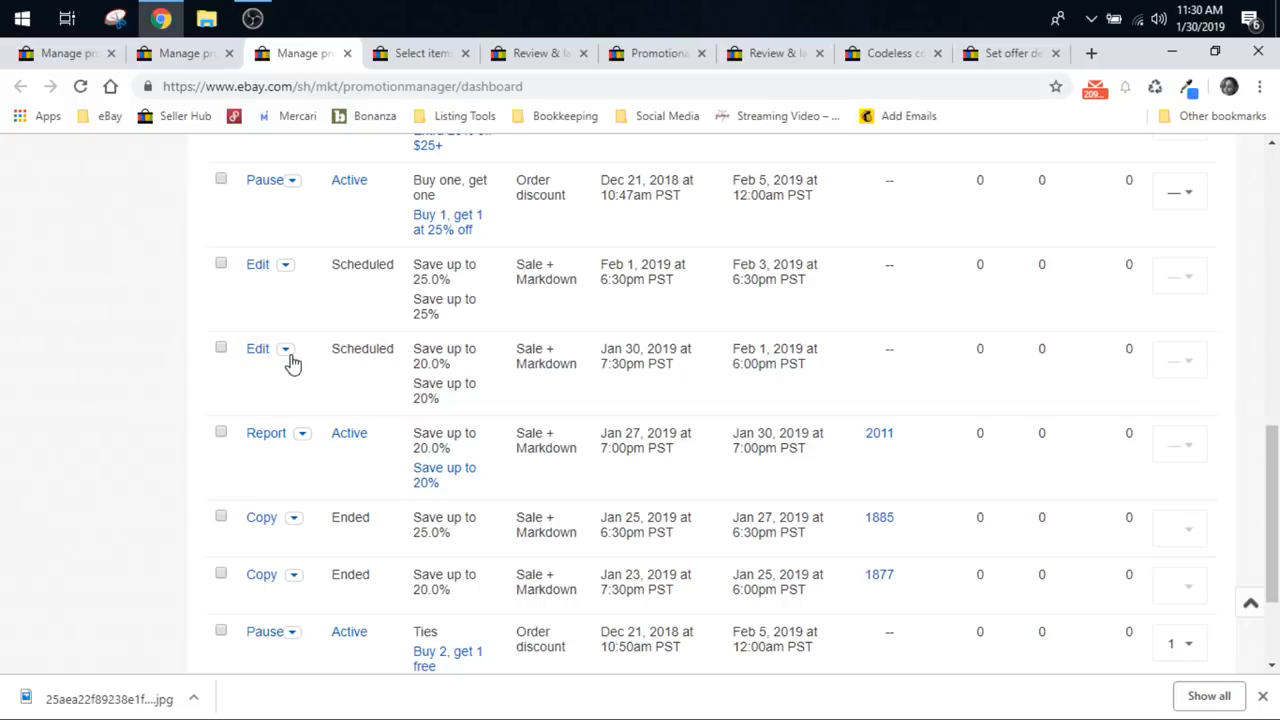
# Step: Show the Edit, Copy and Delete actions for the scheduled Jan 30–Feb 1 20% sale
pyautogui.click(286, 348)
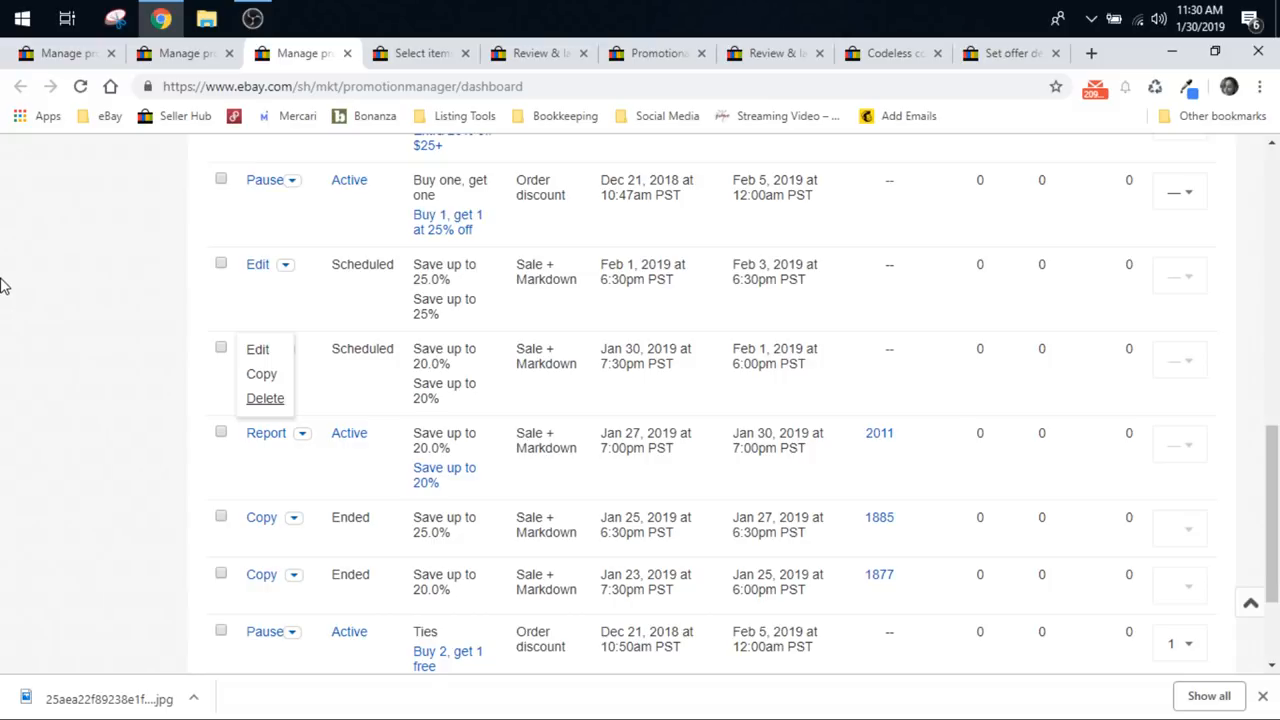
pyautogui.click(284, 348)
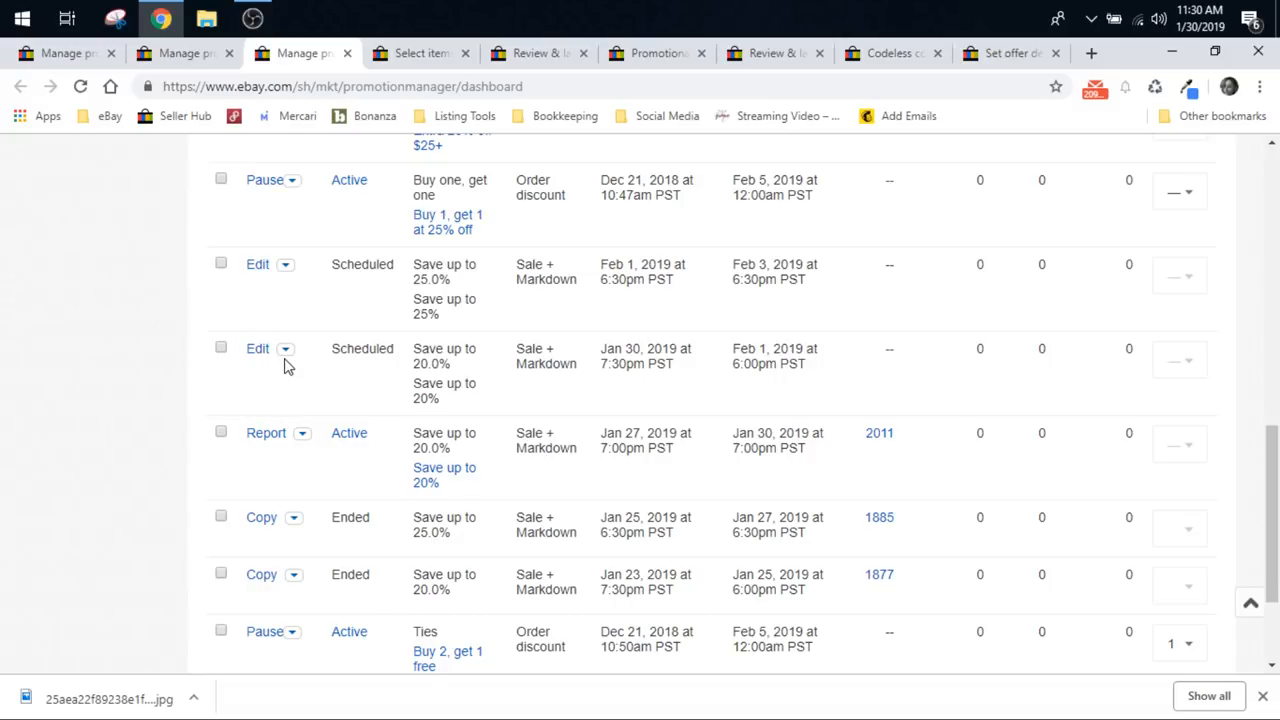
pyautogui.click(284, 348)
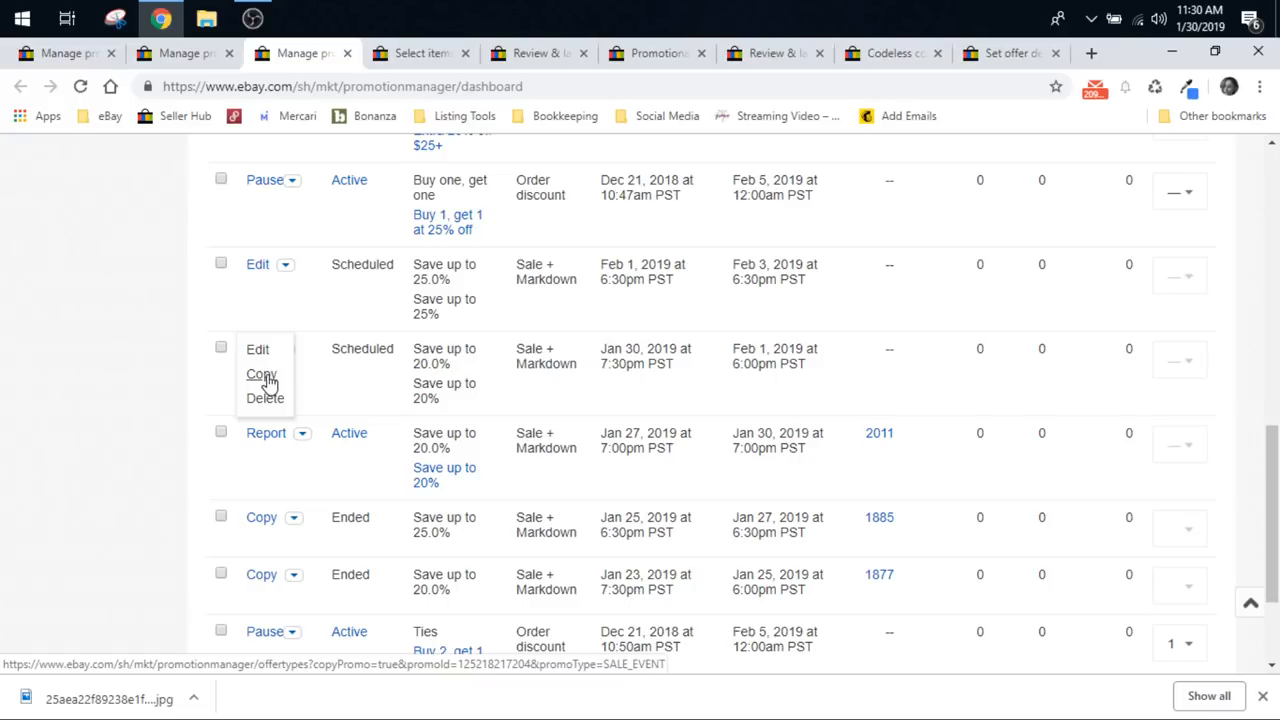
pyautogui.moveTo(1072, 378)
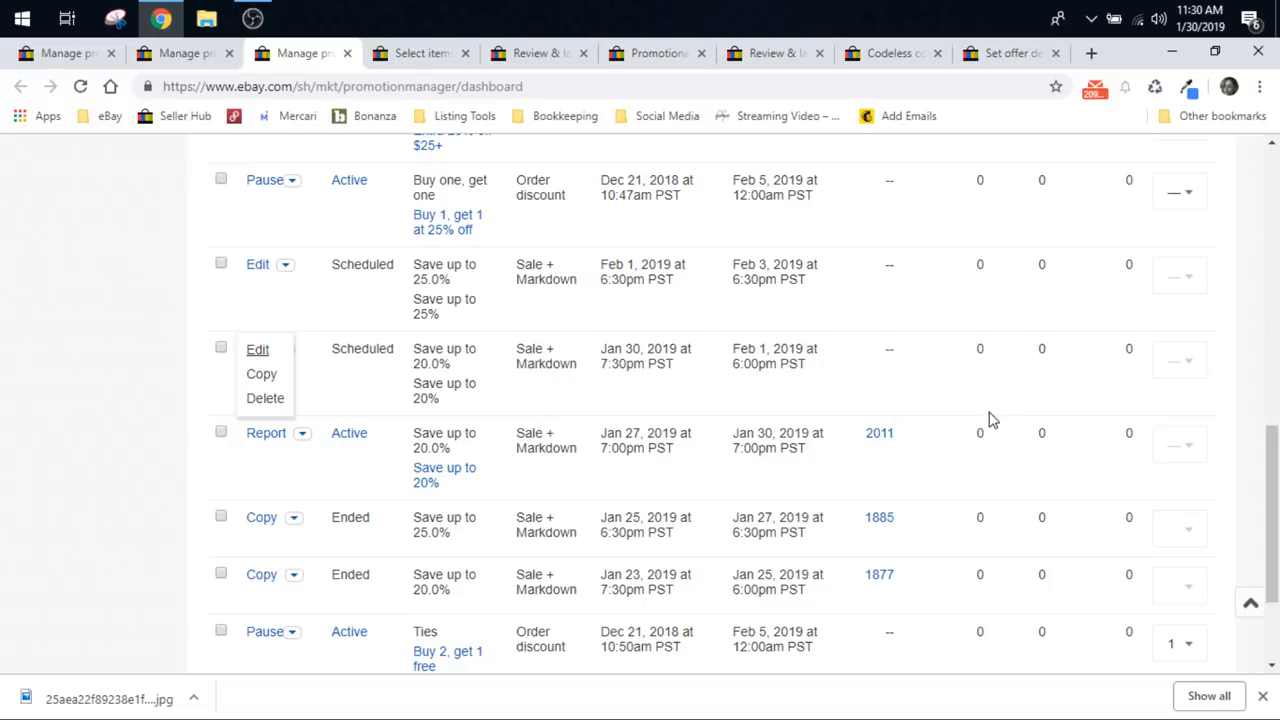
pyautogui.moveTo(260, 374)
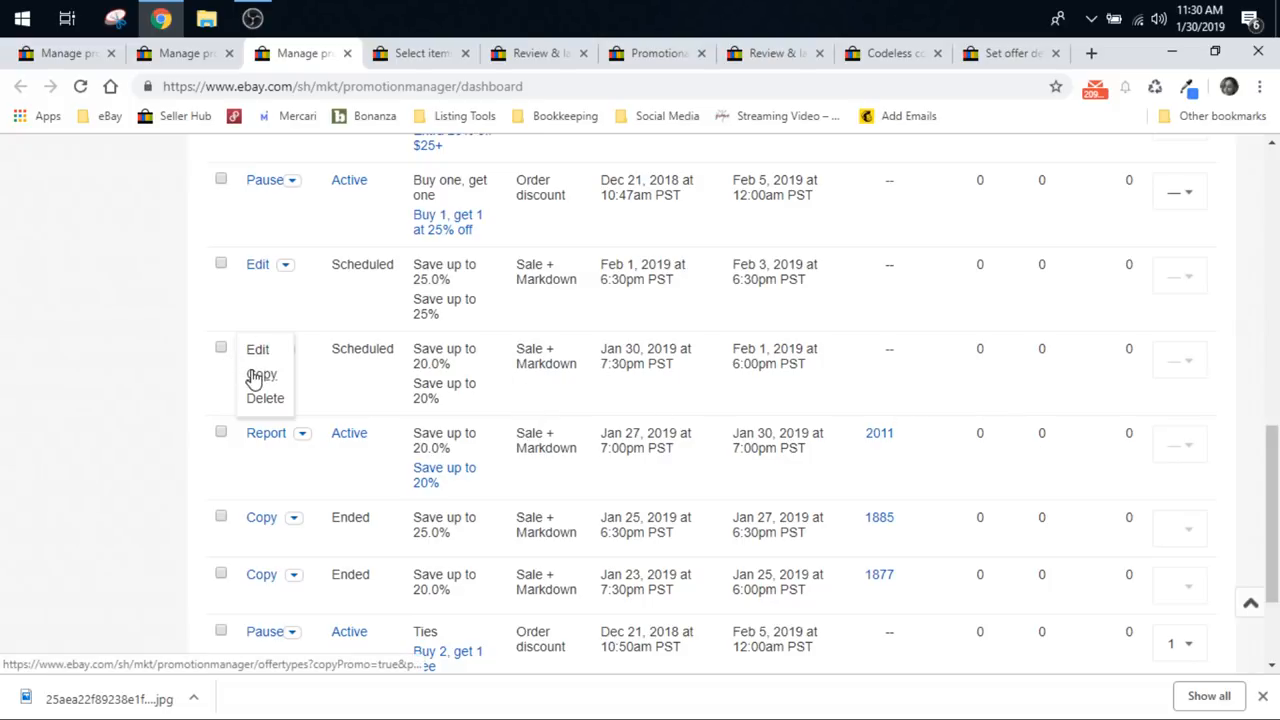
pyautogui.moveTo(252, 336)
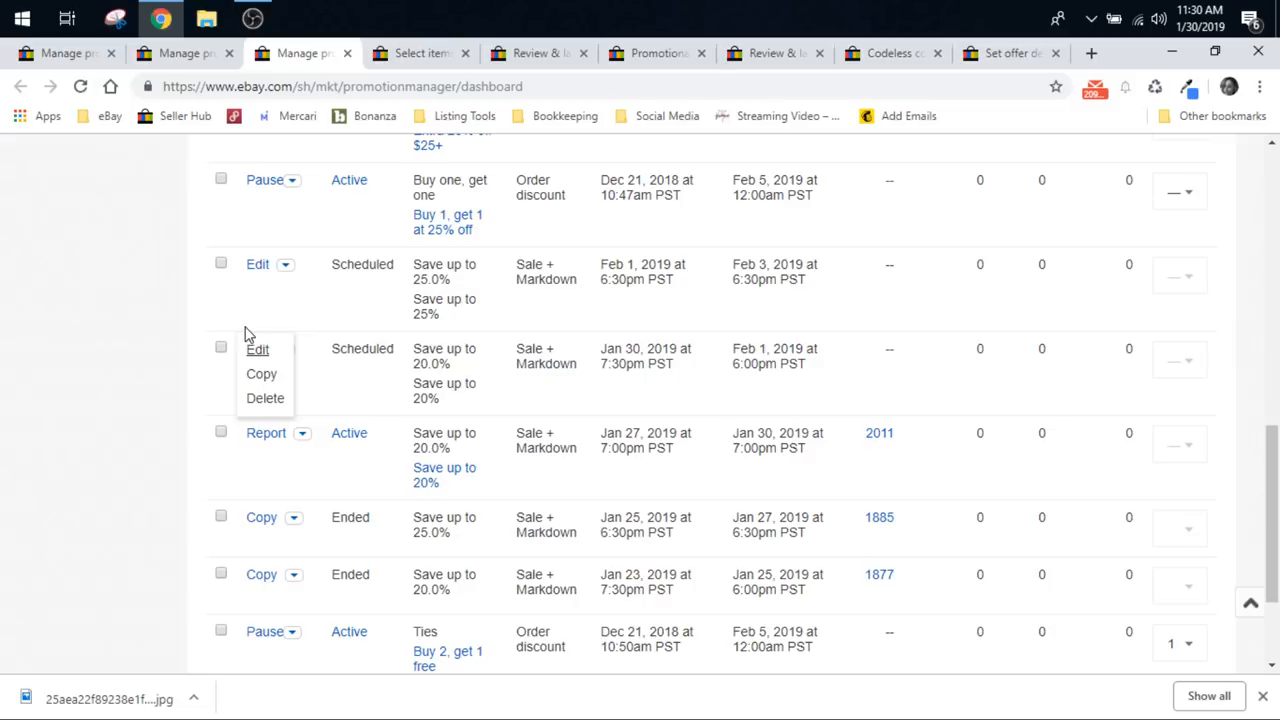
pyautogui.moveTo(432, 424)
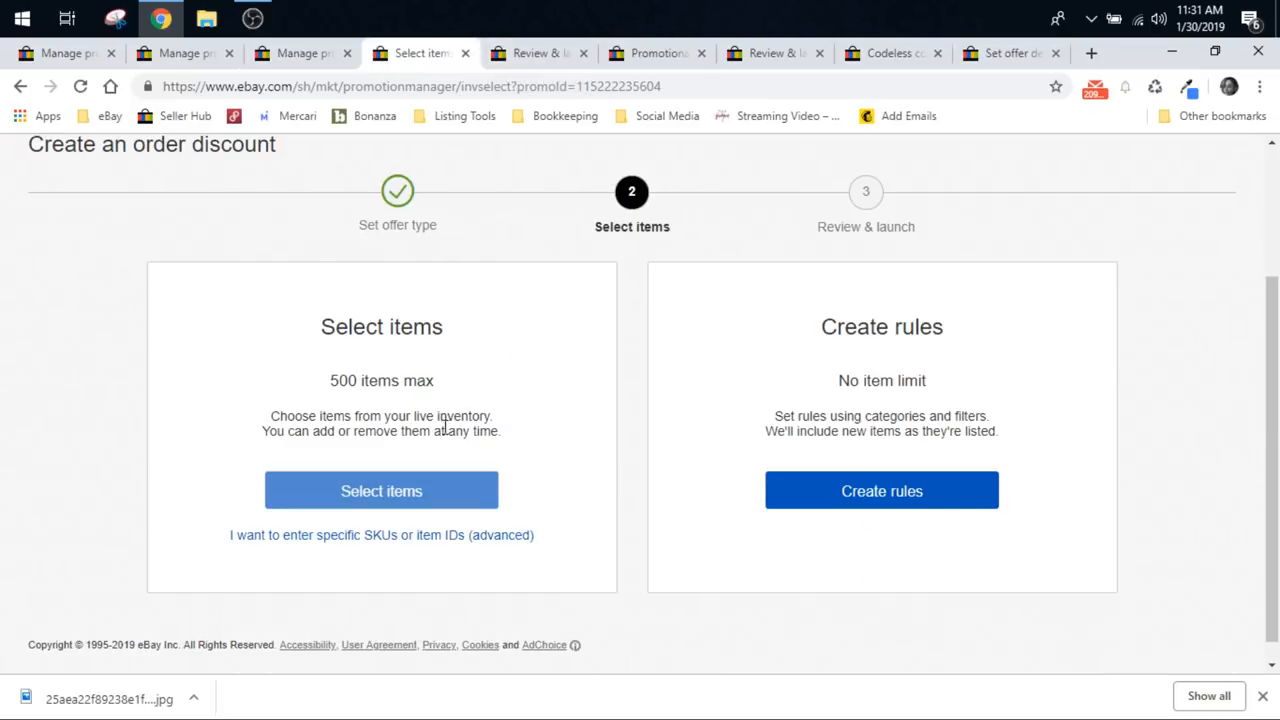
# Step: Open the Create rules page for the Extra $10 off $50+ discount in a new tab
pyautogui.rightClick(880, 492)
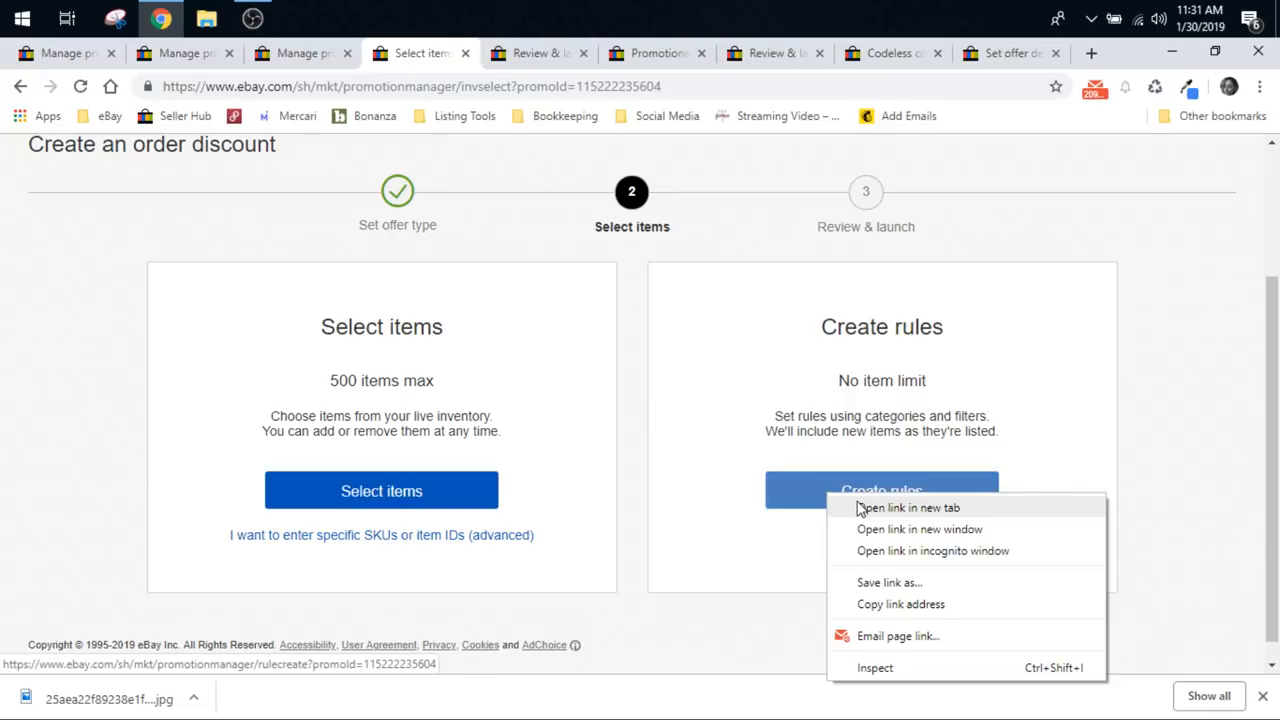
pyautogui.click(908, 508)
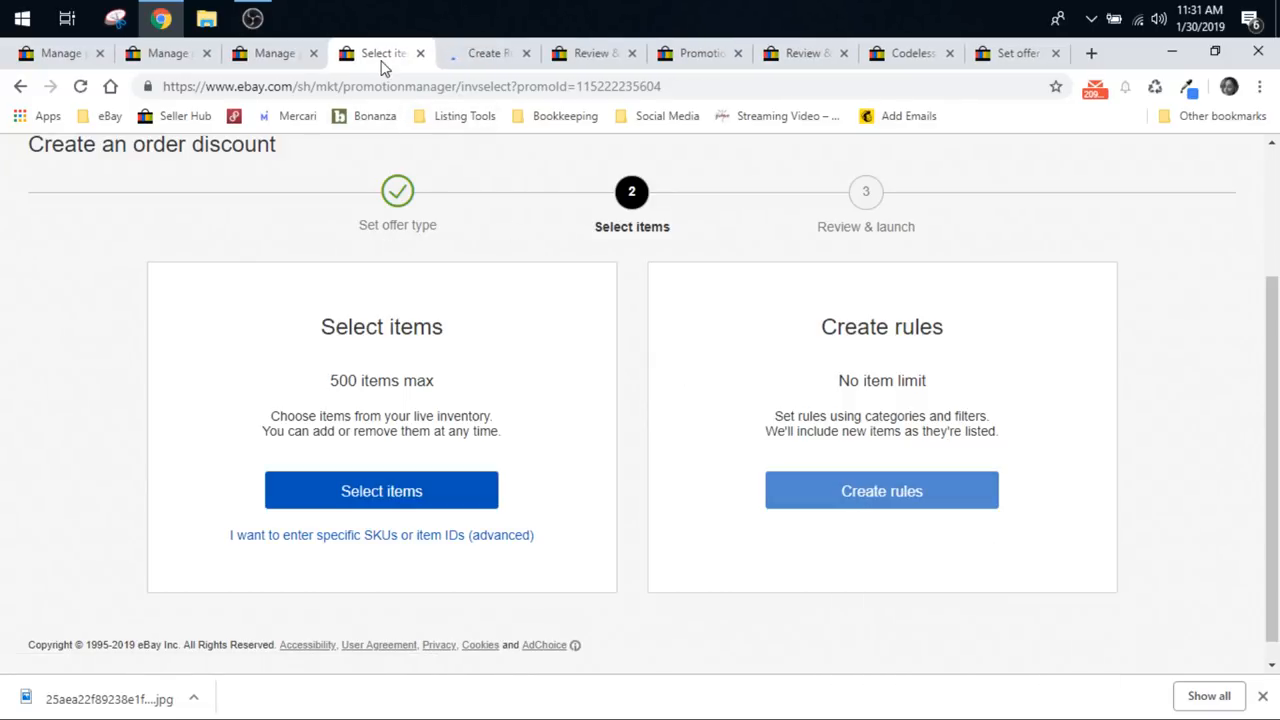
pyautogui.click(880, 492)
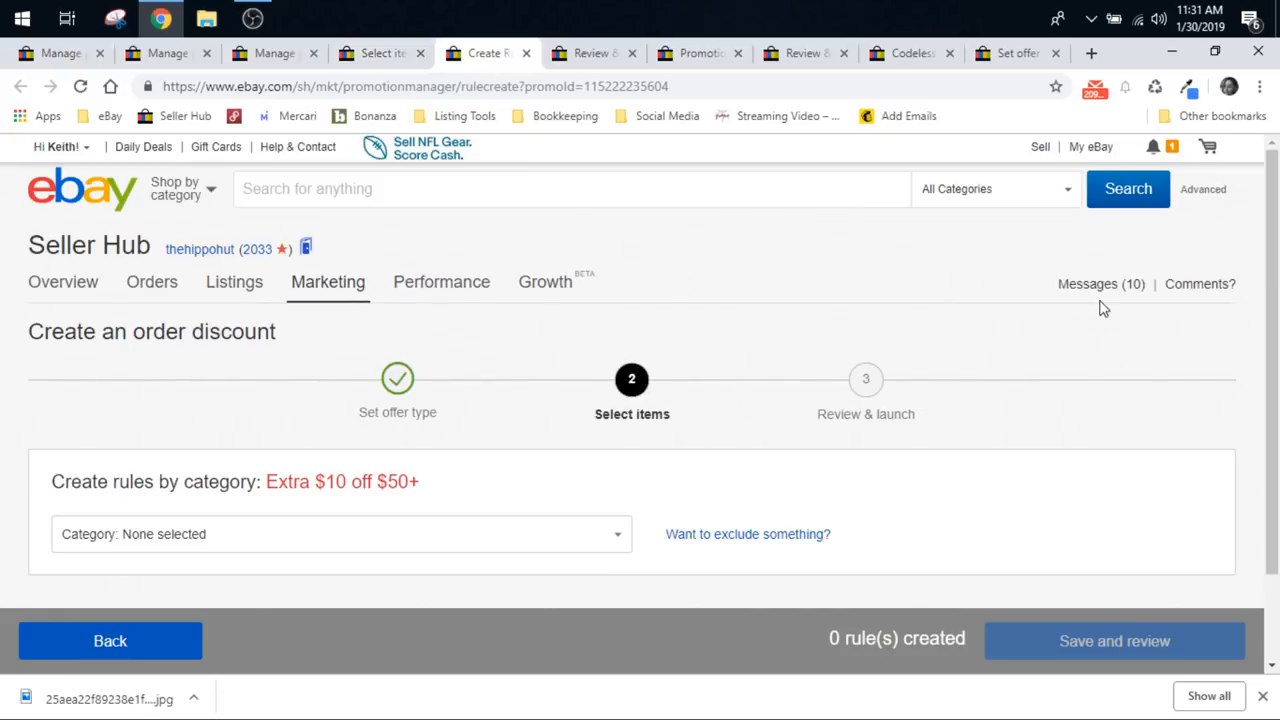
pyautogui.scroll(-3)
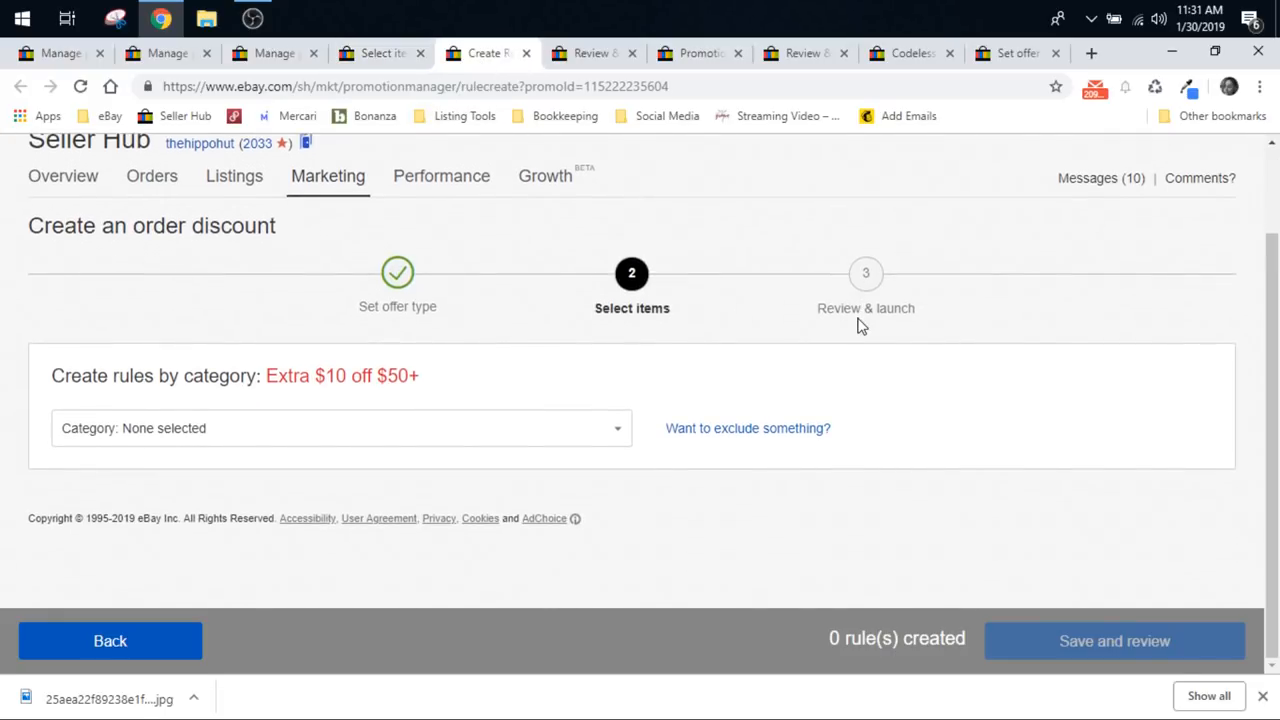
pyautogui.moveTo(624, 432)
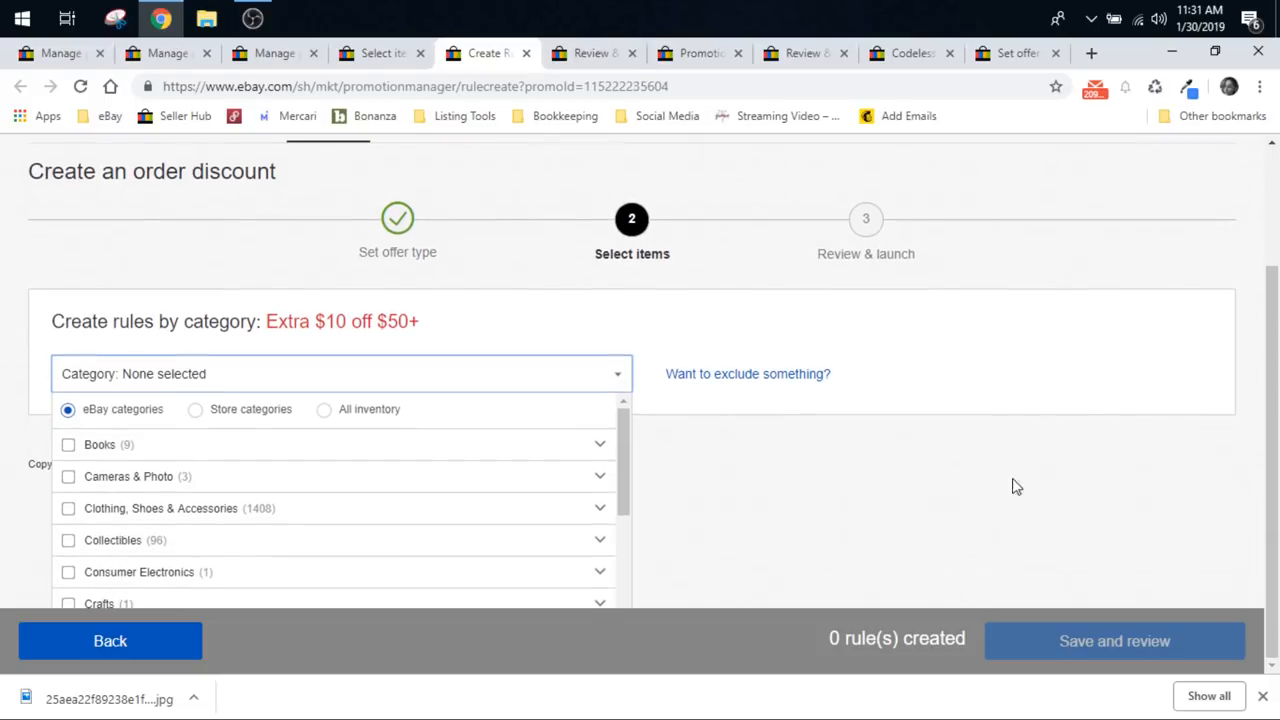
pyautogui.moveTo(200, 528)
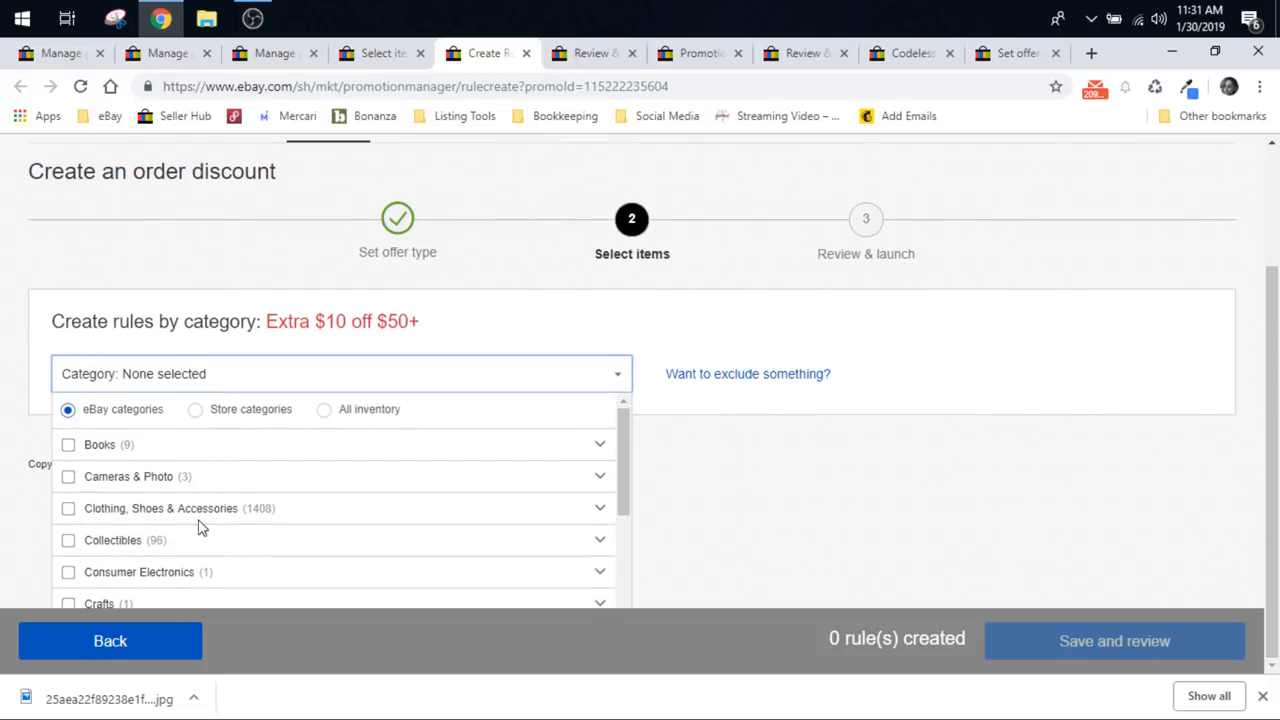
# Step: Expand the Category list for the rule without choosing a category
pyautogui.scroll(-3)
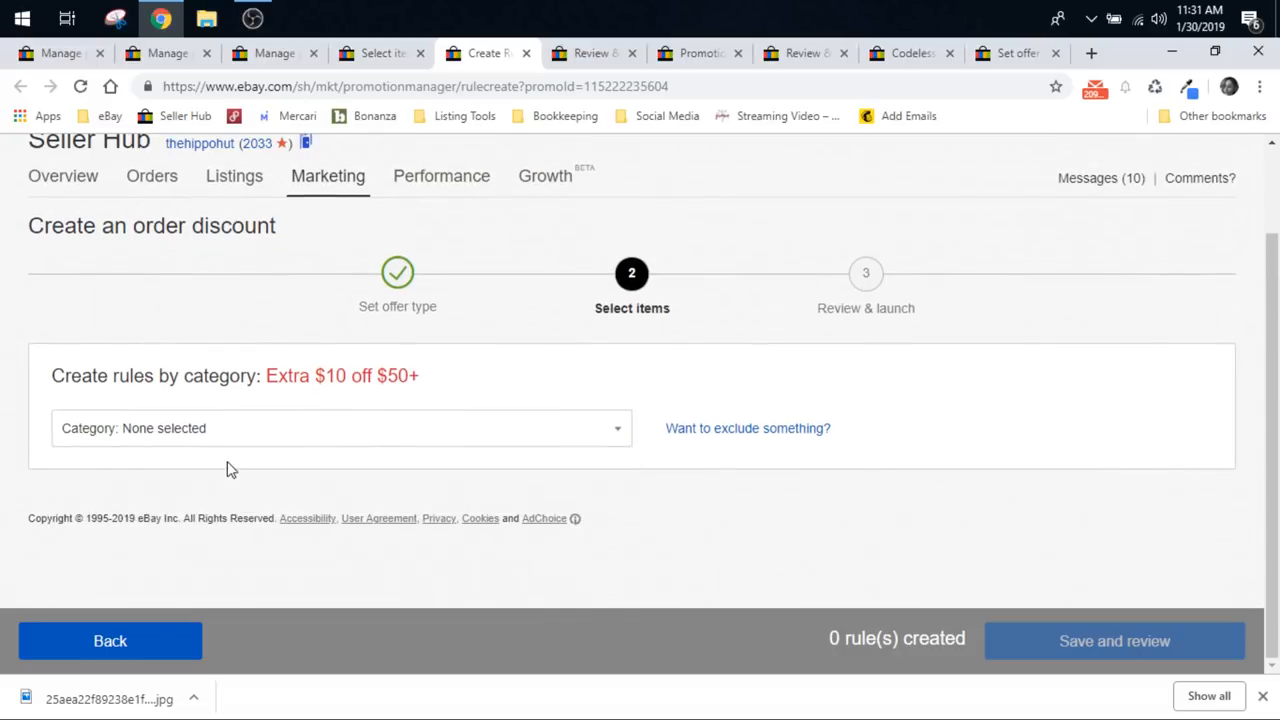
pyautogui.click(340, 428)
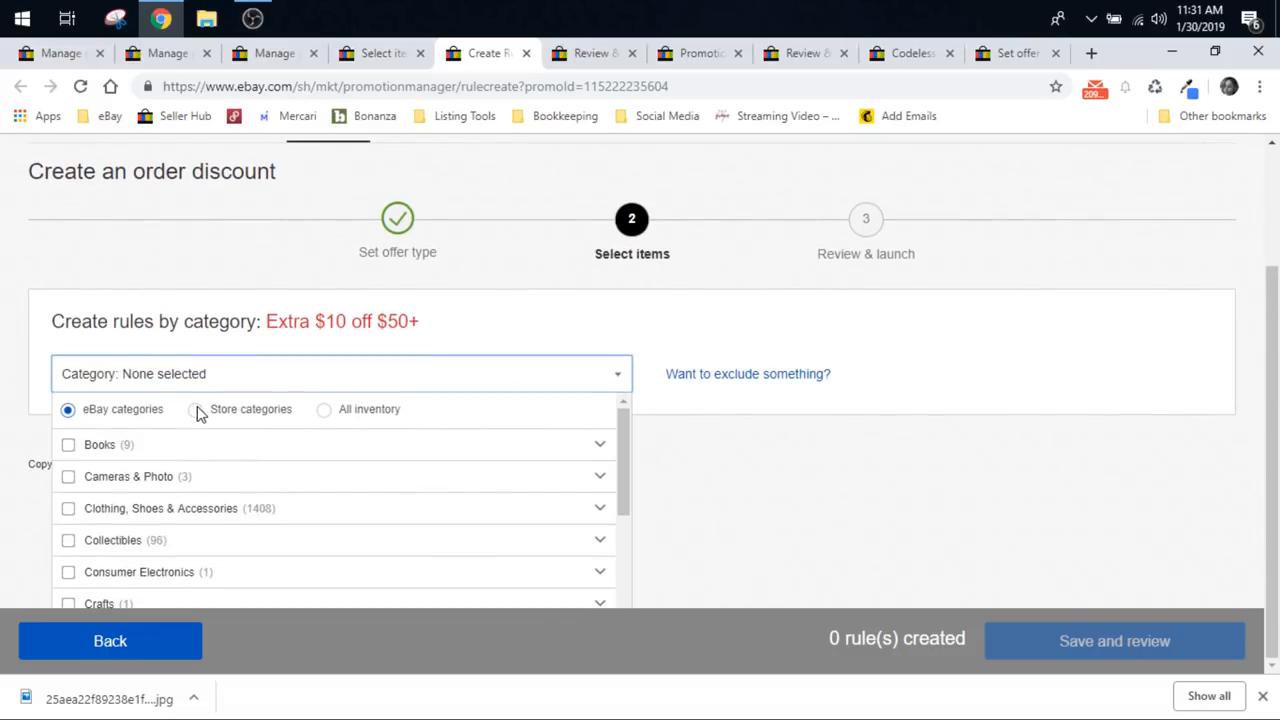
pyautogui.scroll(-3)
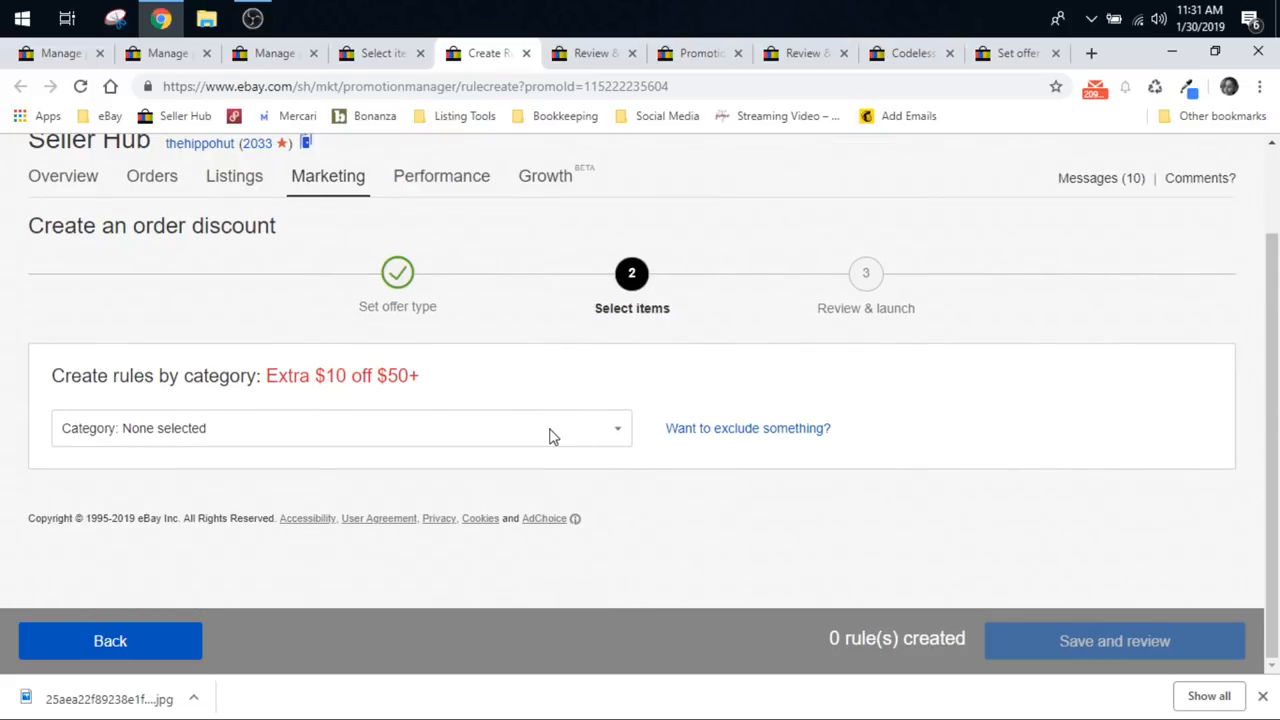
pyautogui.click(340, 428)
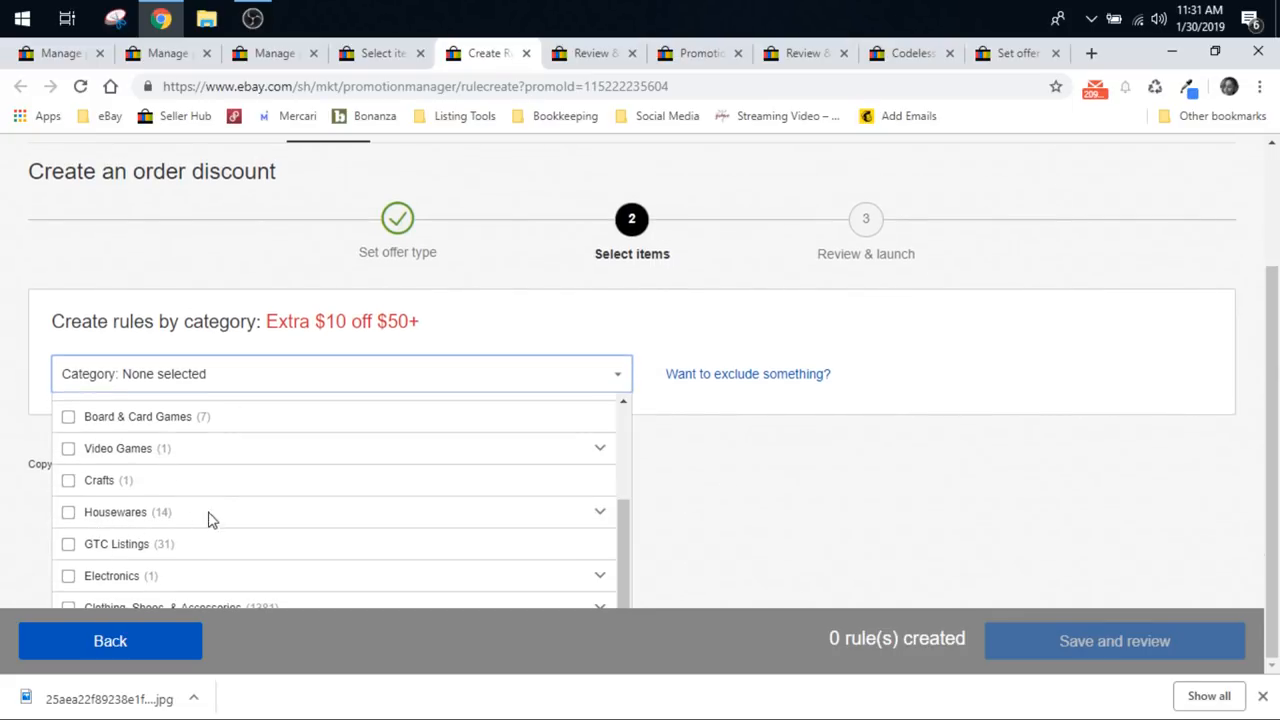
# Step: Add a Plushies & Dolls category rule under Toys & Hobbies to the Extra $10 off $50+ discount
pyautogui.scroll(-3)
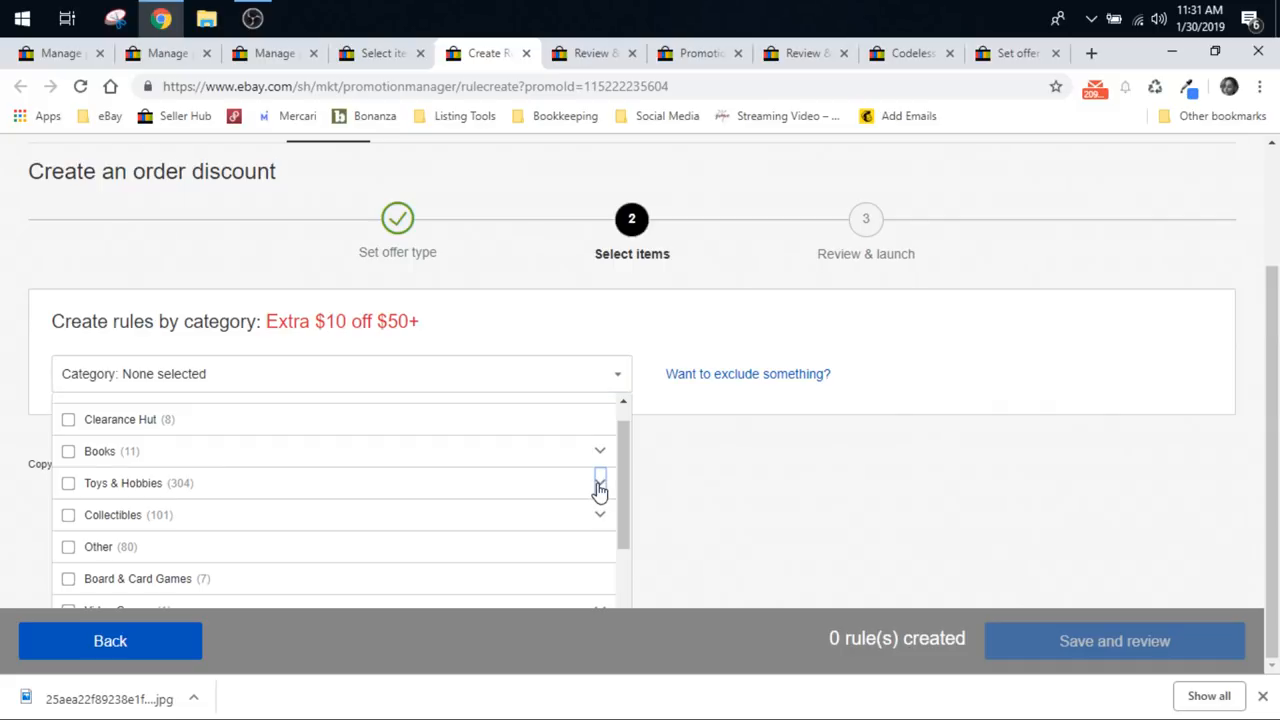
pyautogui.click(600, 482)
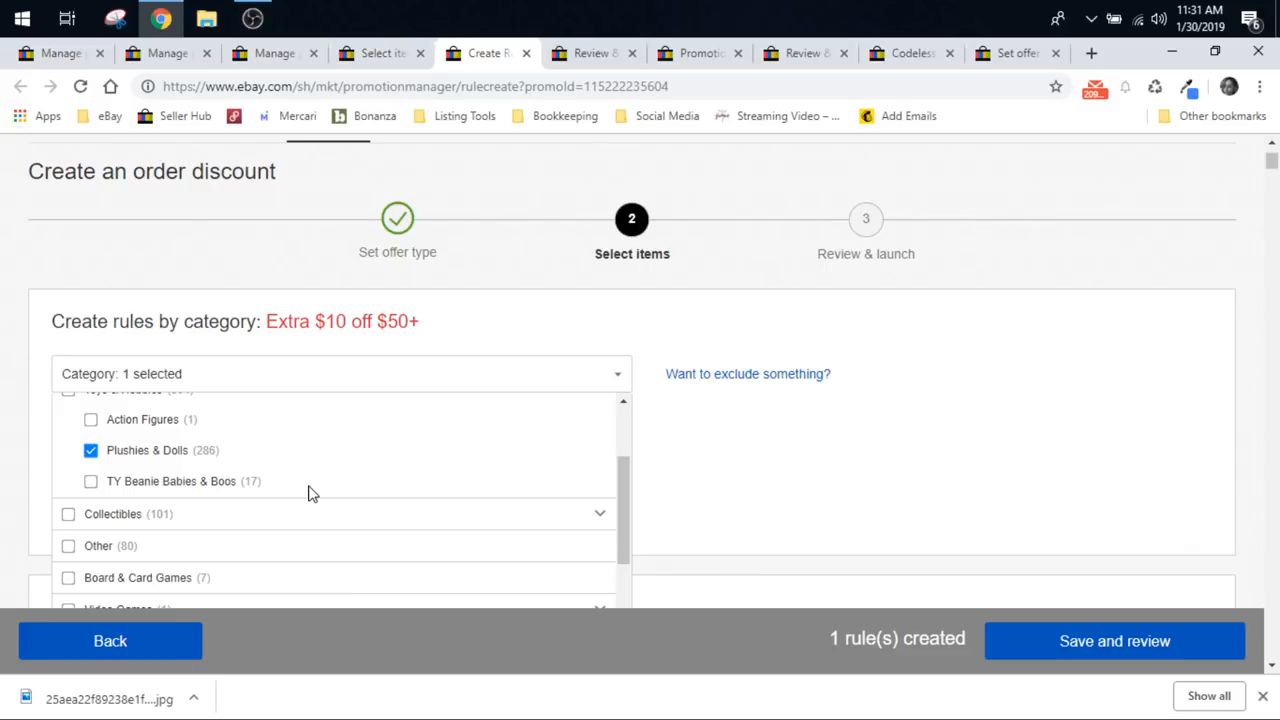
pyautogui.moveTo(688, 470)
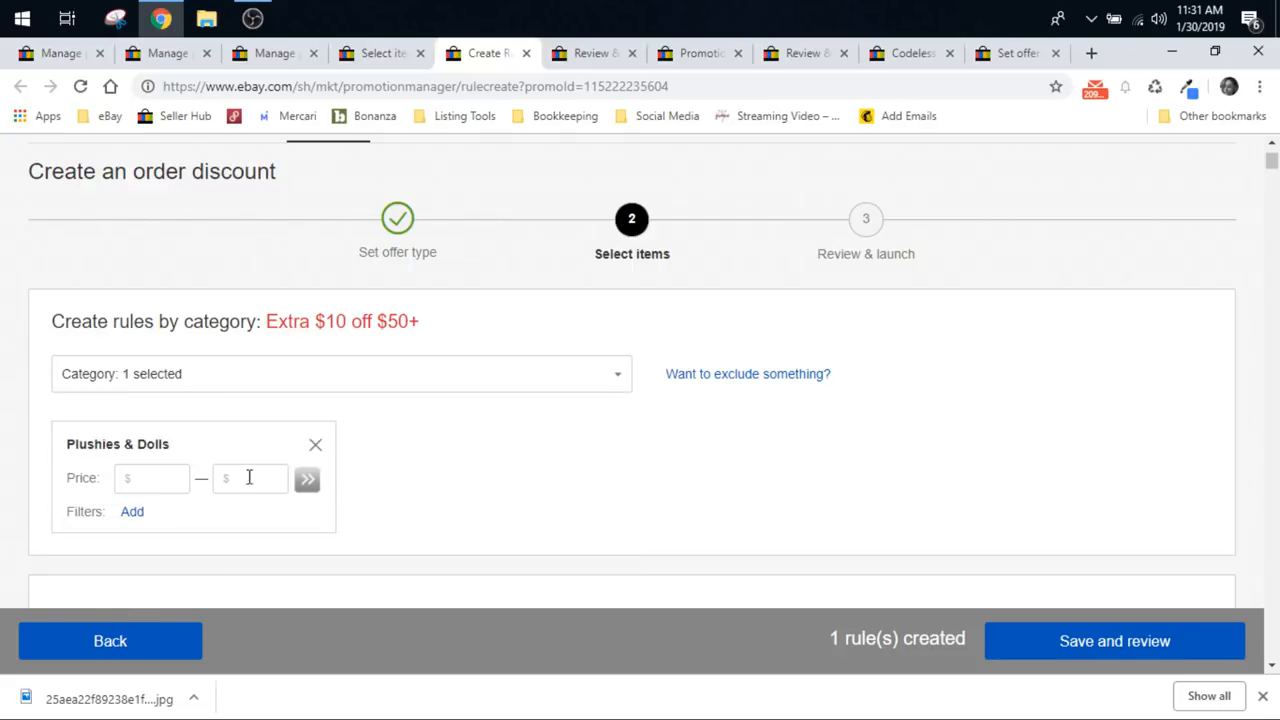
pyautogui.click(340, 374)
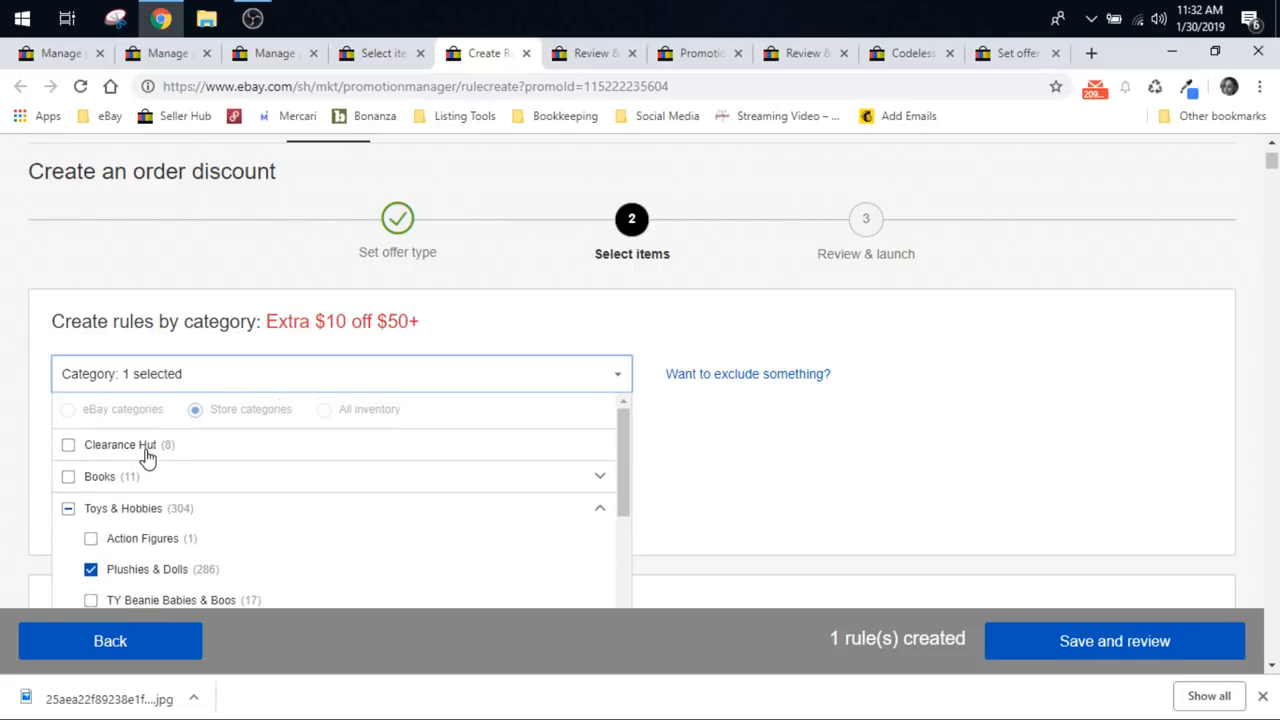
pyautogui.moveTo(350, 428)
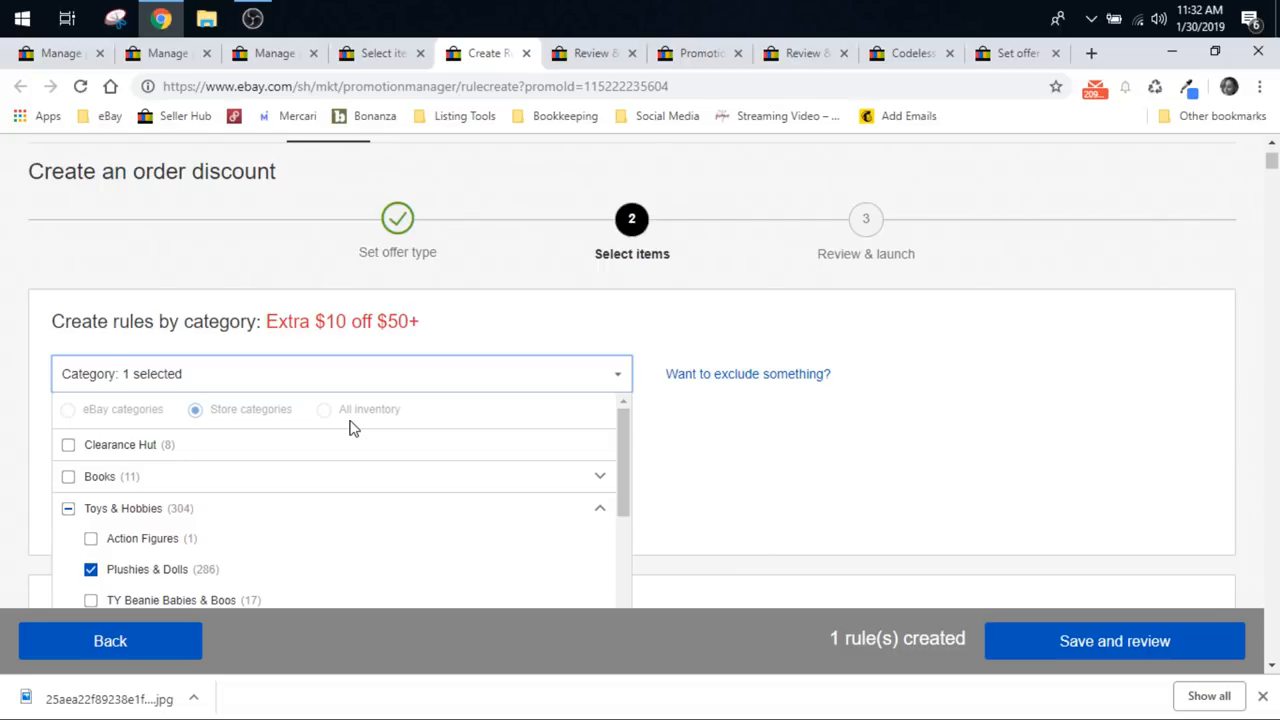
pyautogui.moveTo(344, 420)
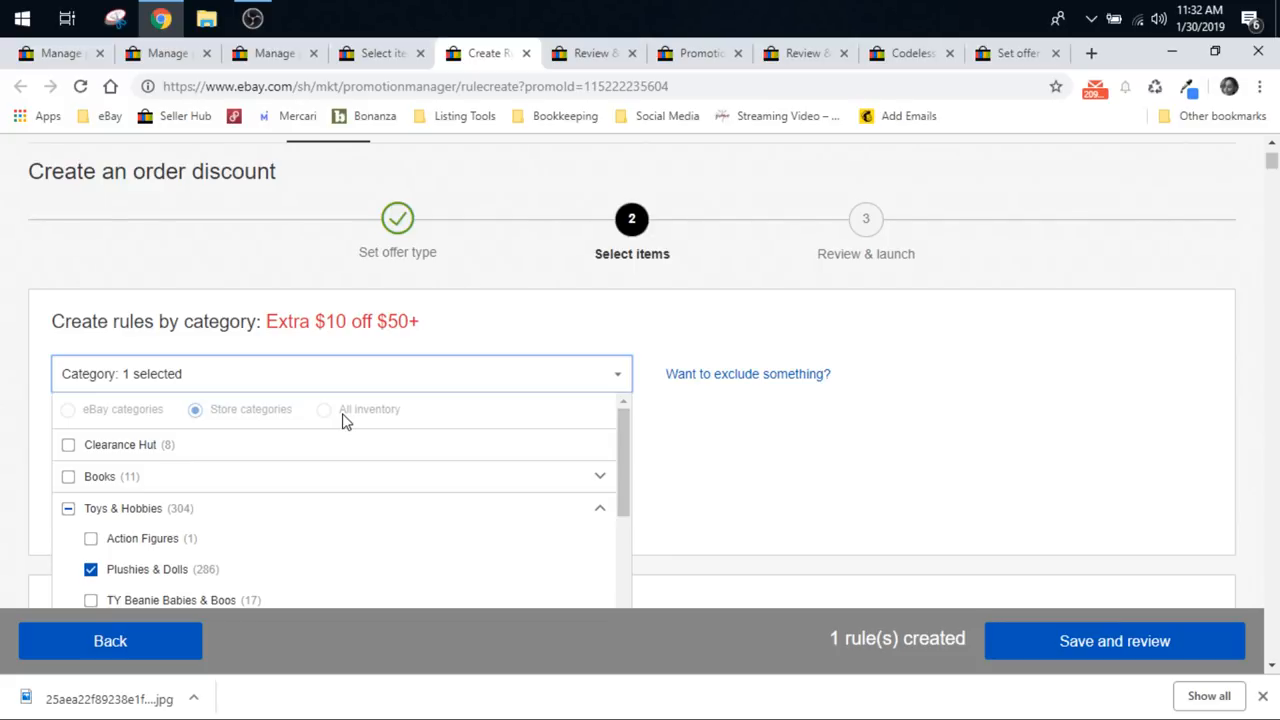
pyautogui.moveTo(490, 190)
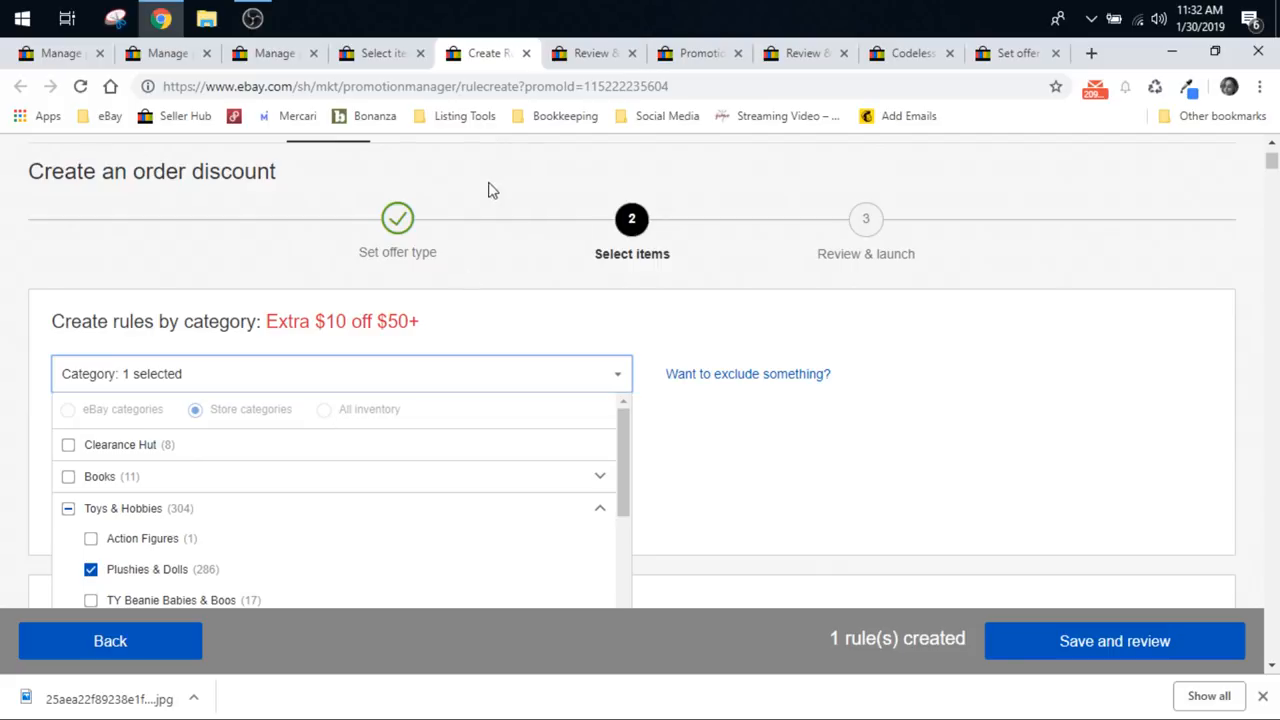
pyautogui.moveTo(524, 54)
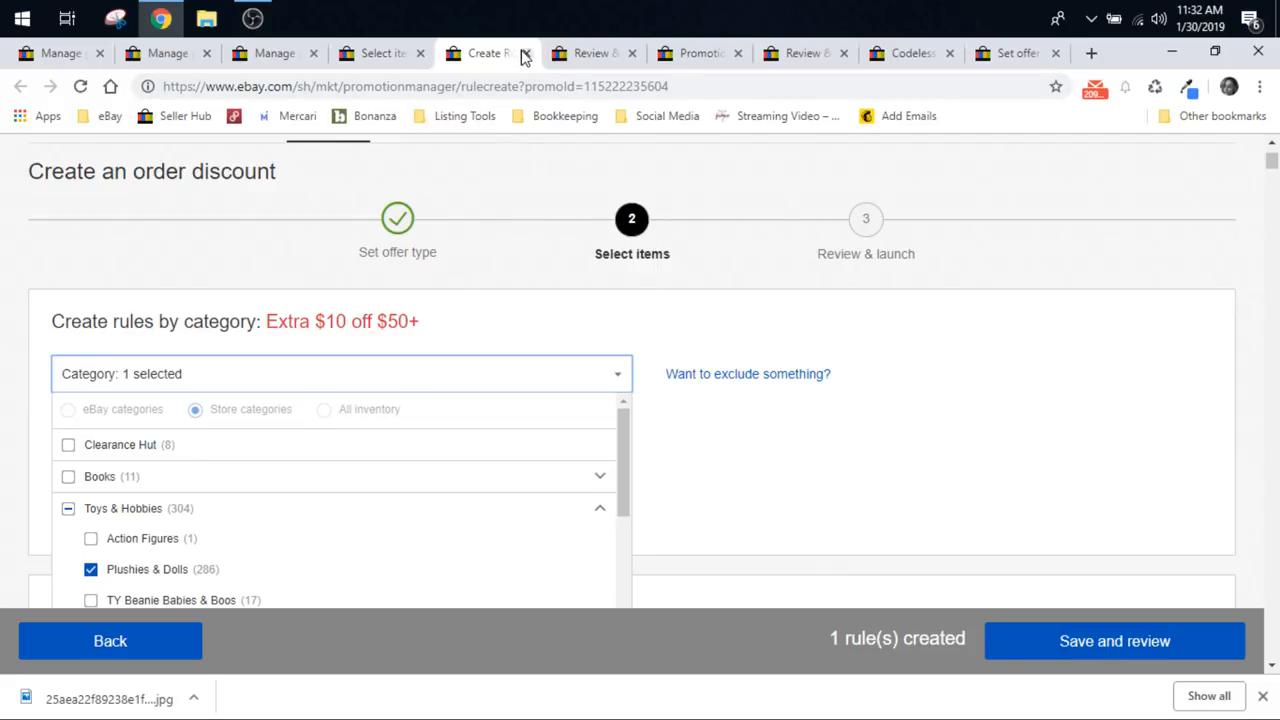
# Step: Return to Manage promotions and start a shipping discount promotion
pyautogui.click(1112, 640)
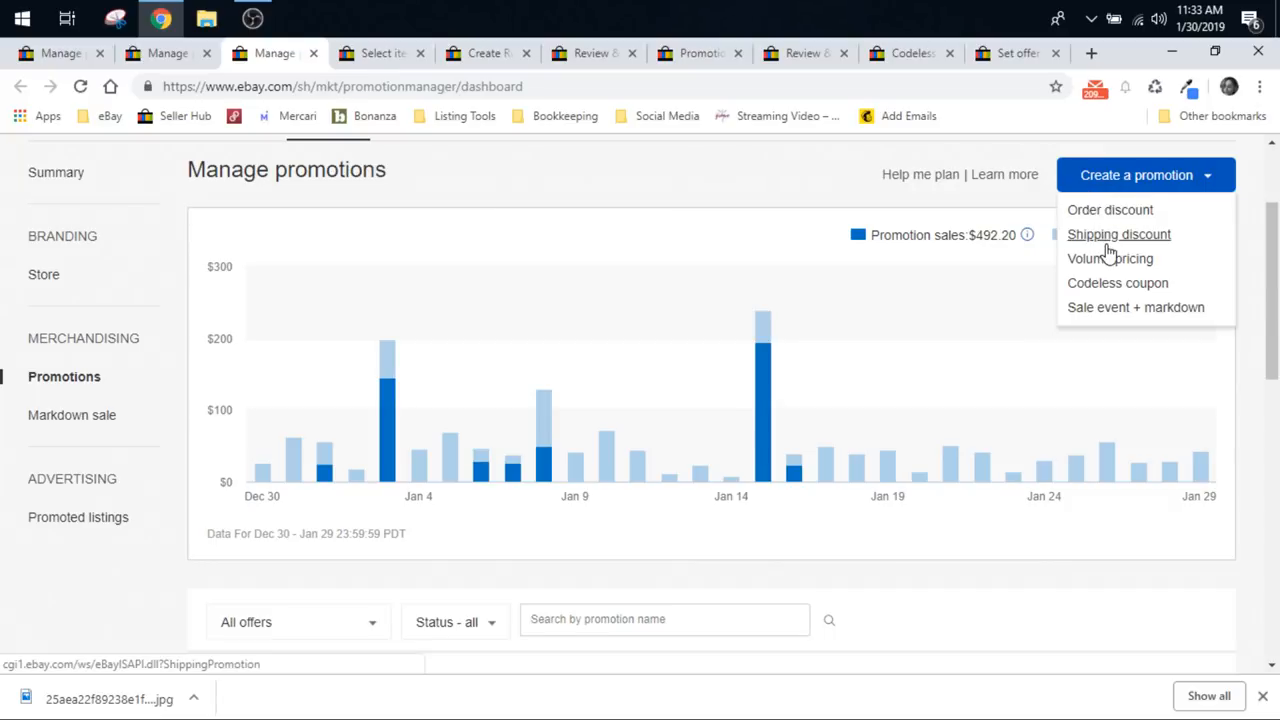
pyautogui.click(1120, 234)
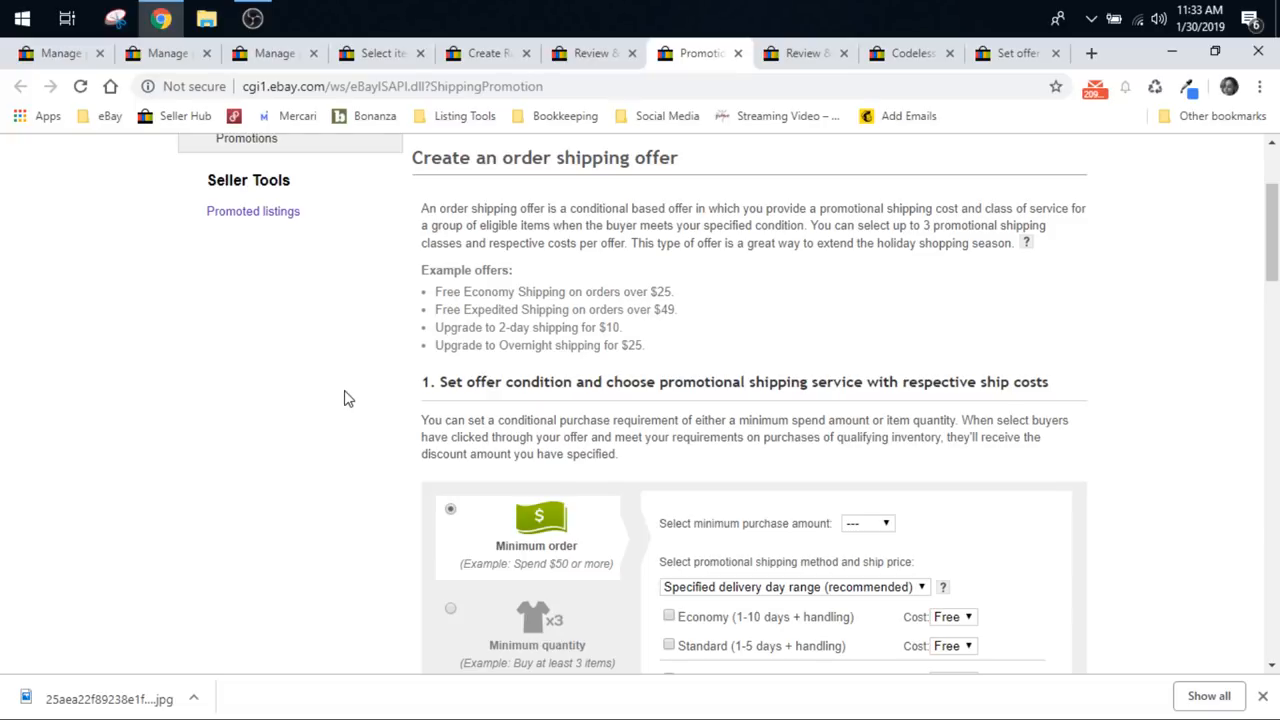
pyautogui.moveTo(344, 324)
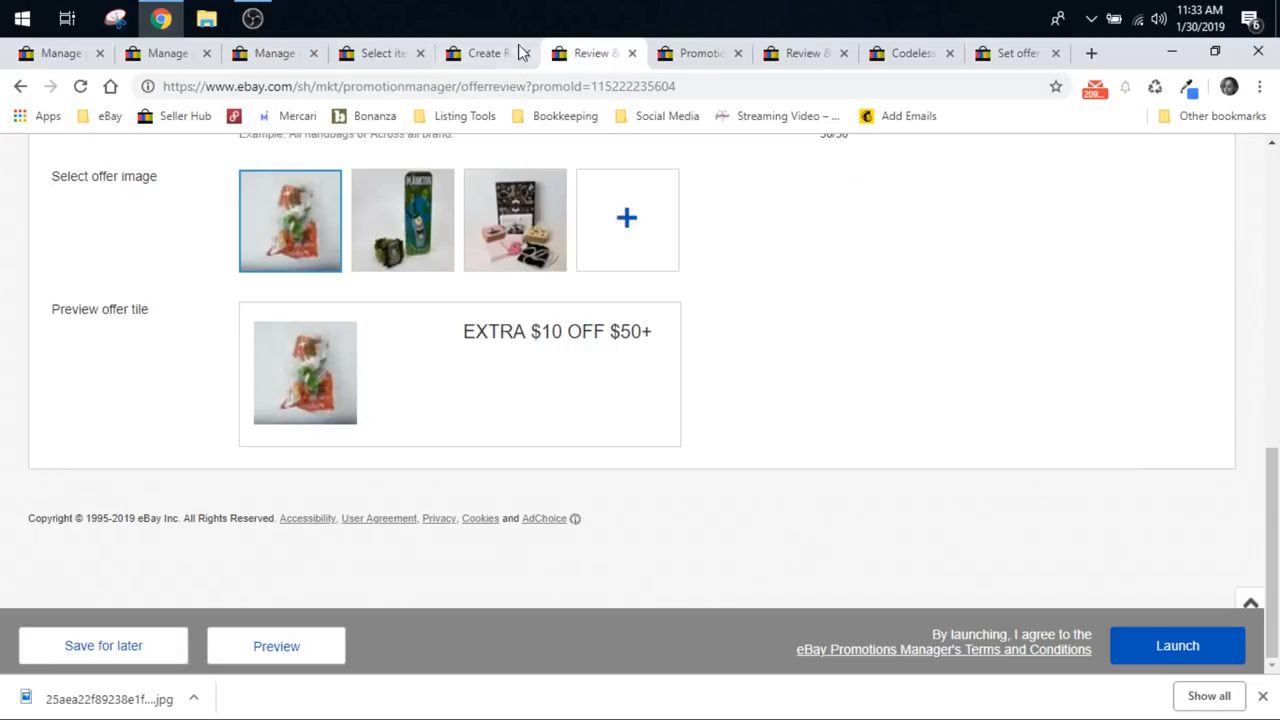
# Step: Base the shipping offer on a Minimum quantity condition instead of a minimum purchase amount
pyautogui.click(700, 52)
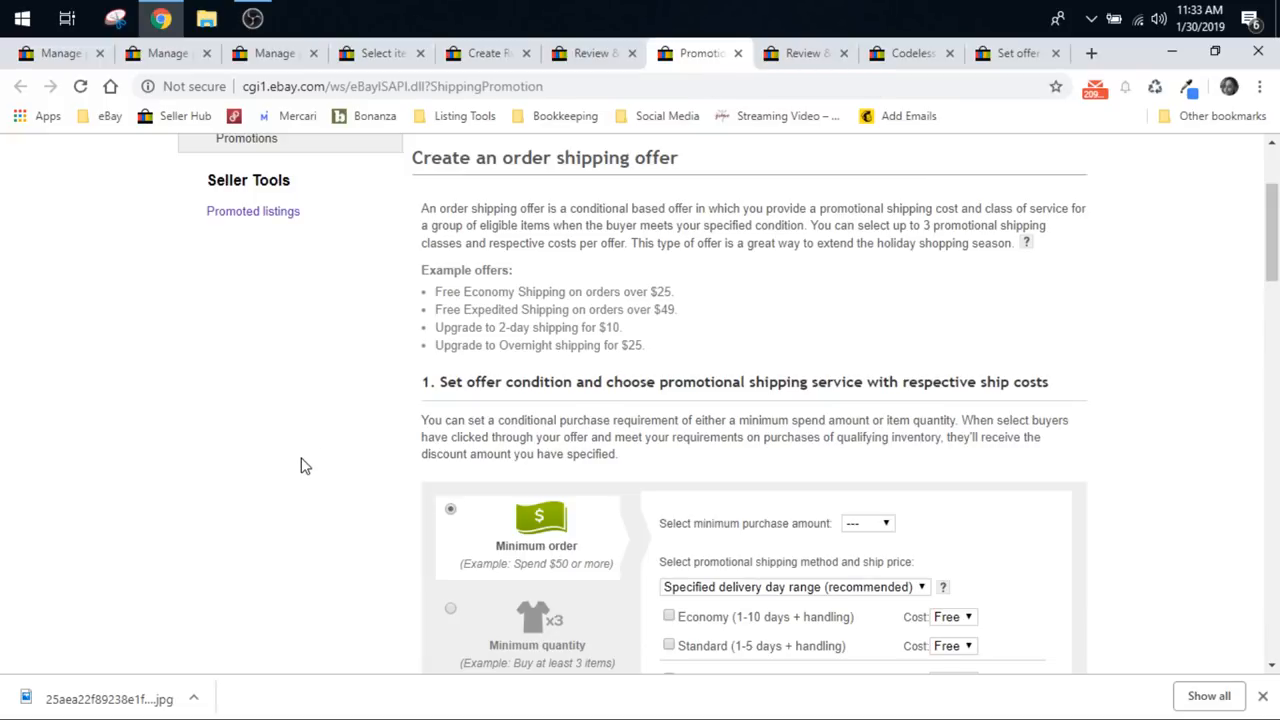
pyautogui.scroll(-3)
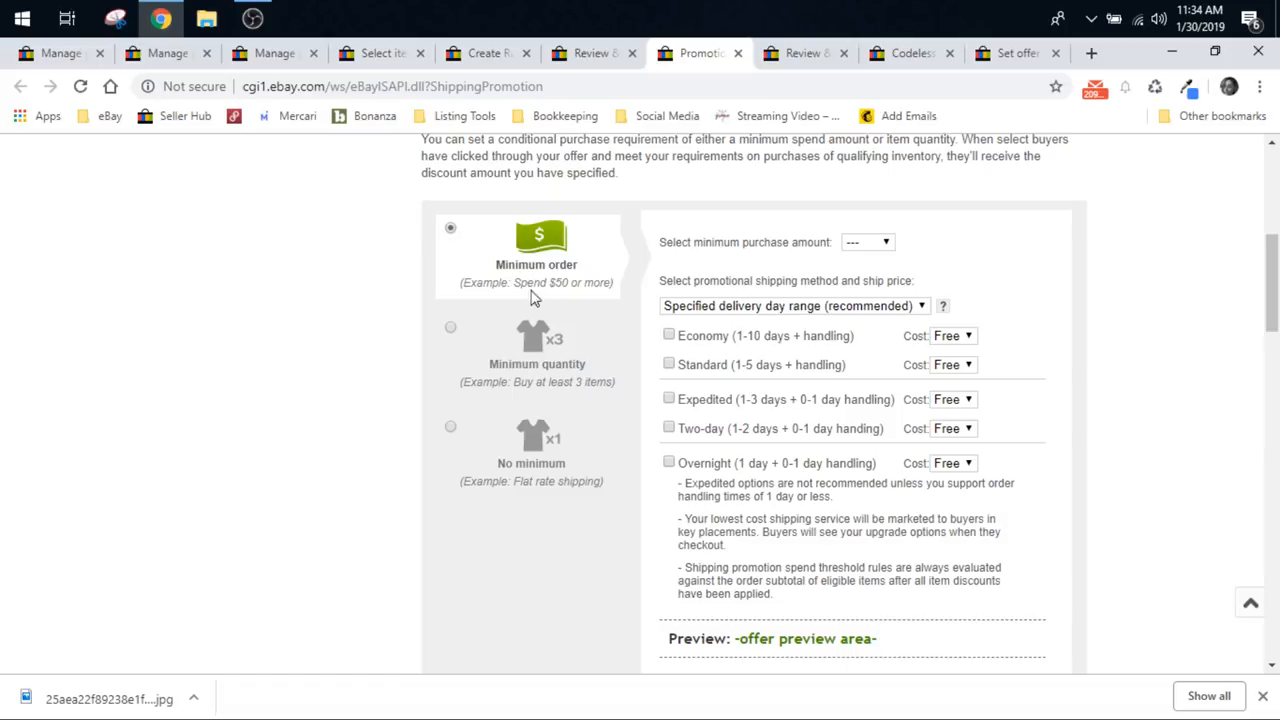
pyautogui.moveTo(552, 304)
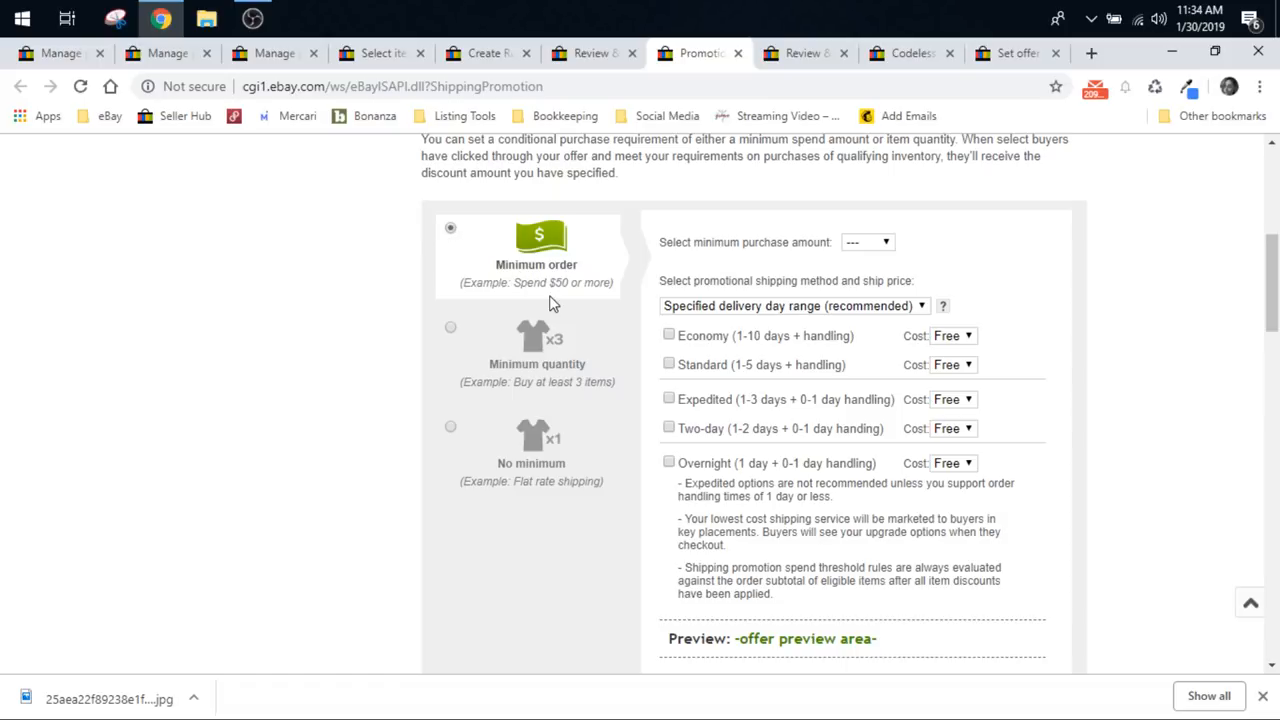
pyautogui.moveTo(504, 340)
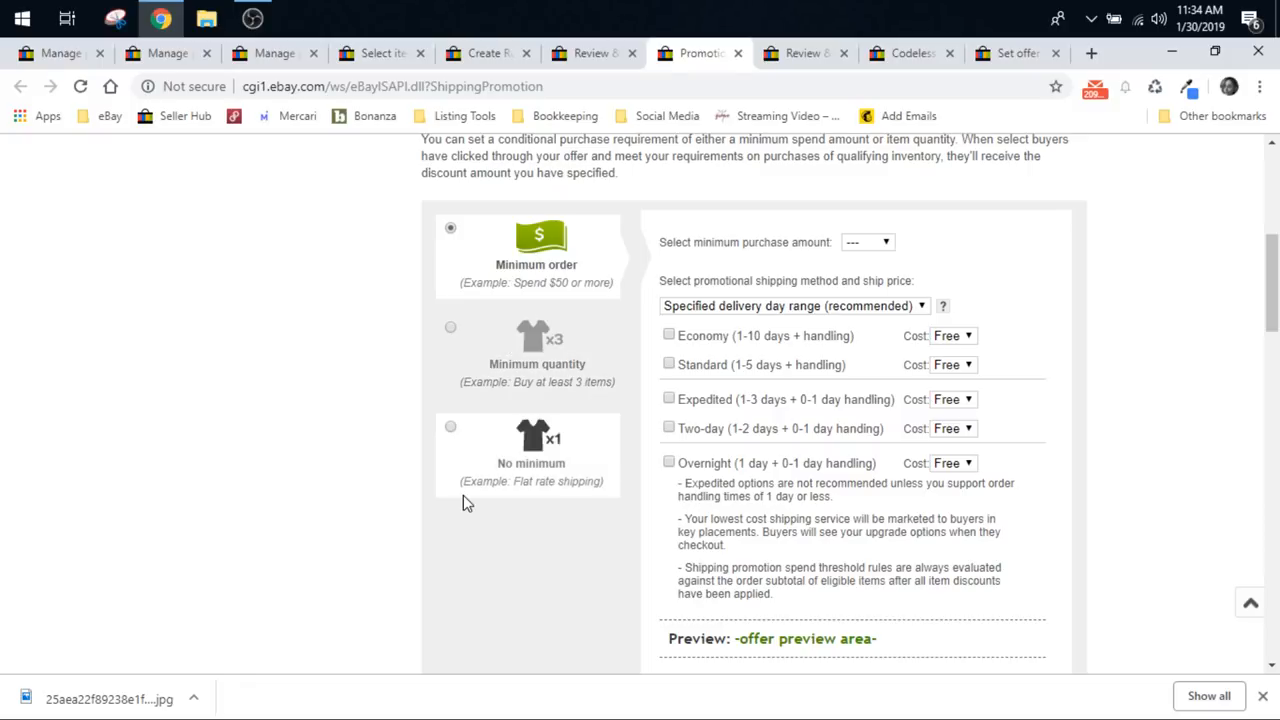
pyautogui.click(790, 306)
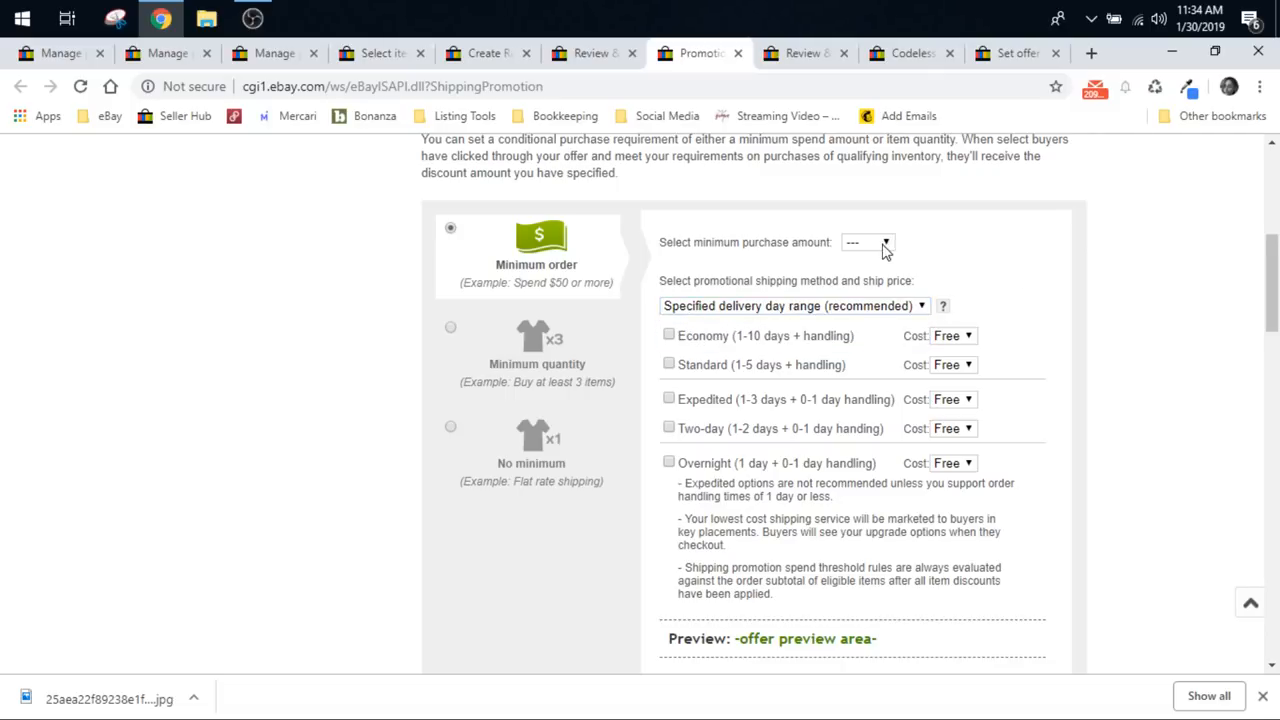
pyautogui.click(868, 242)
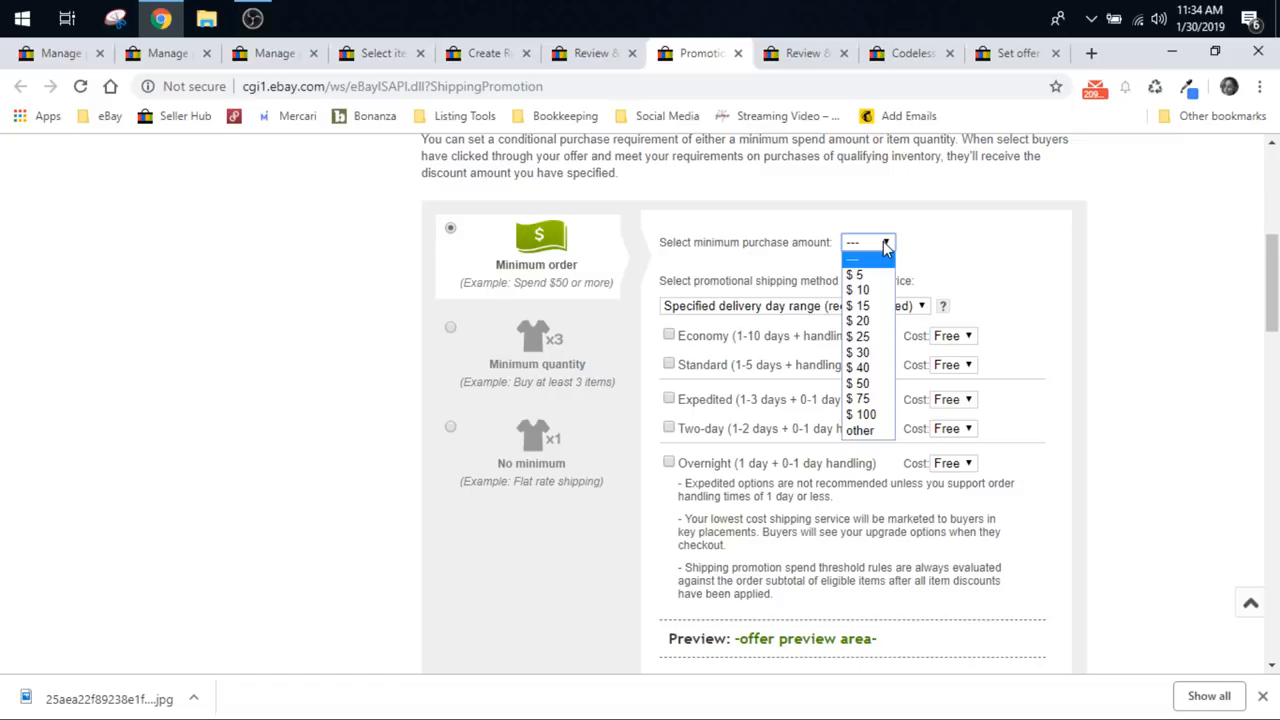
pyautogui.click(450, 328)
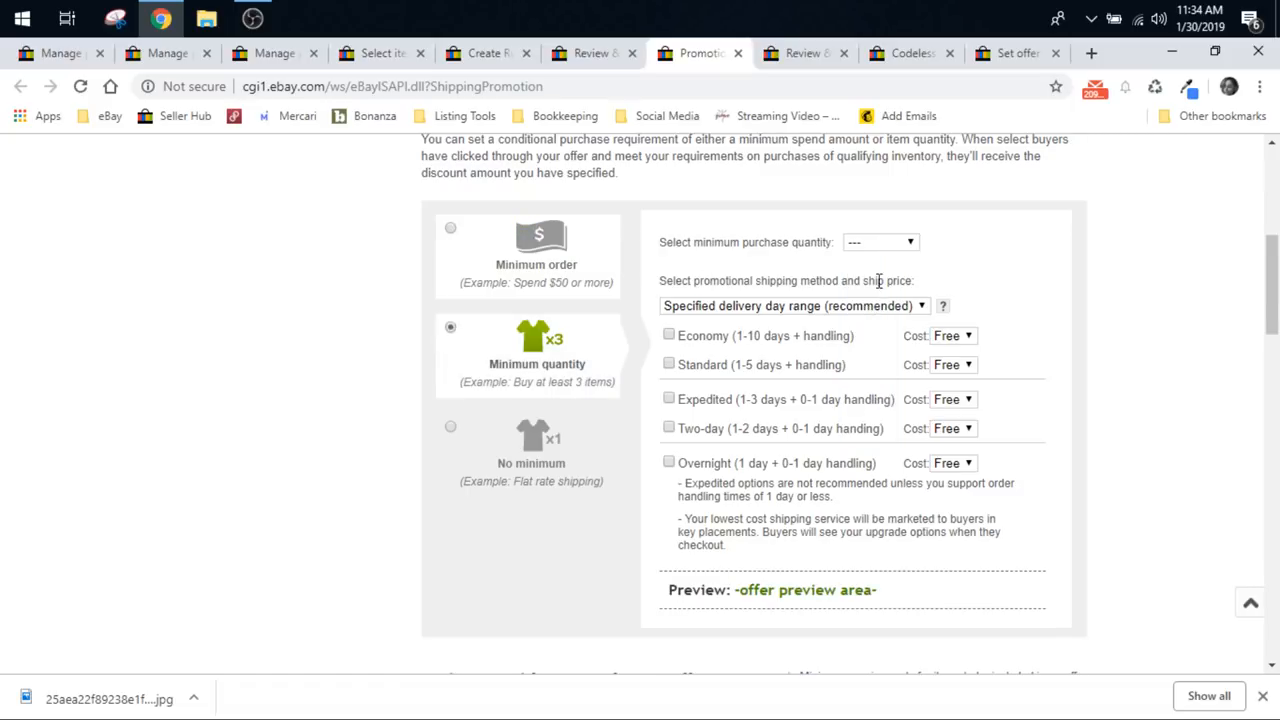
pyautogui.click(880, 242)
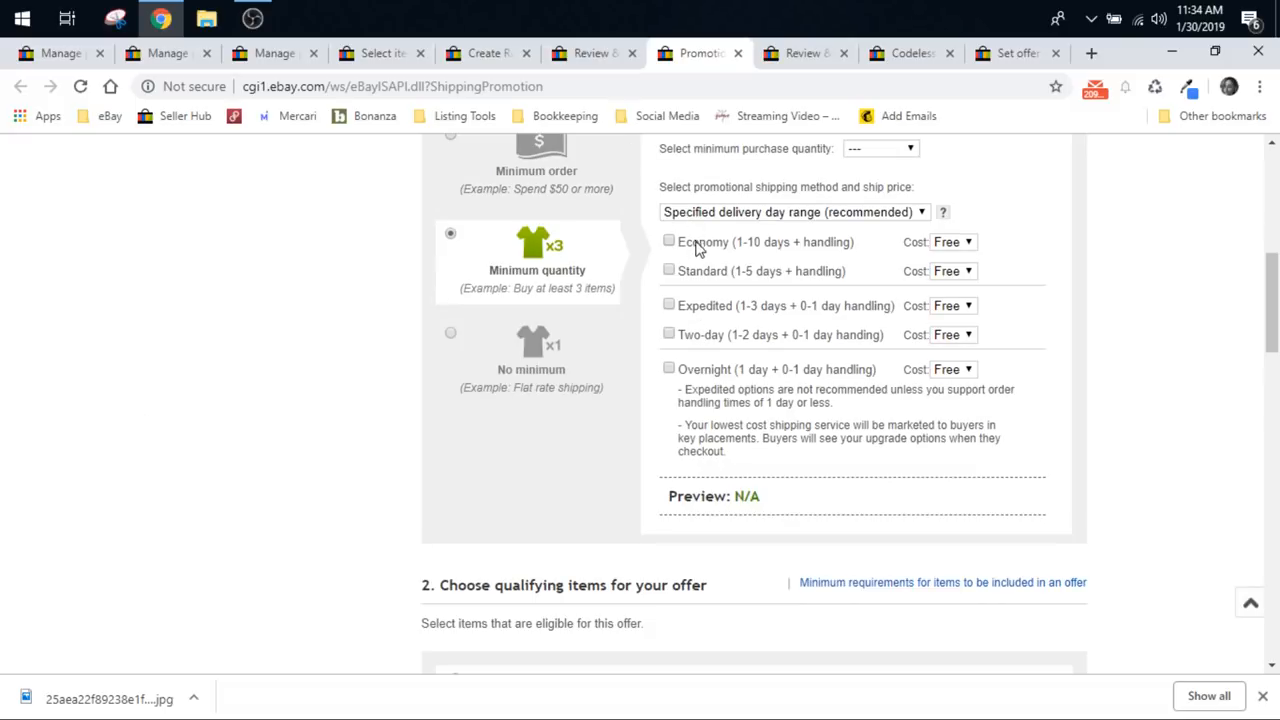
pyautogui.moveTo(1002, 244)
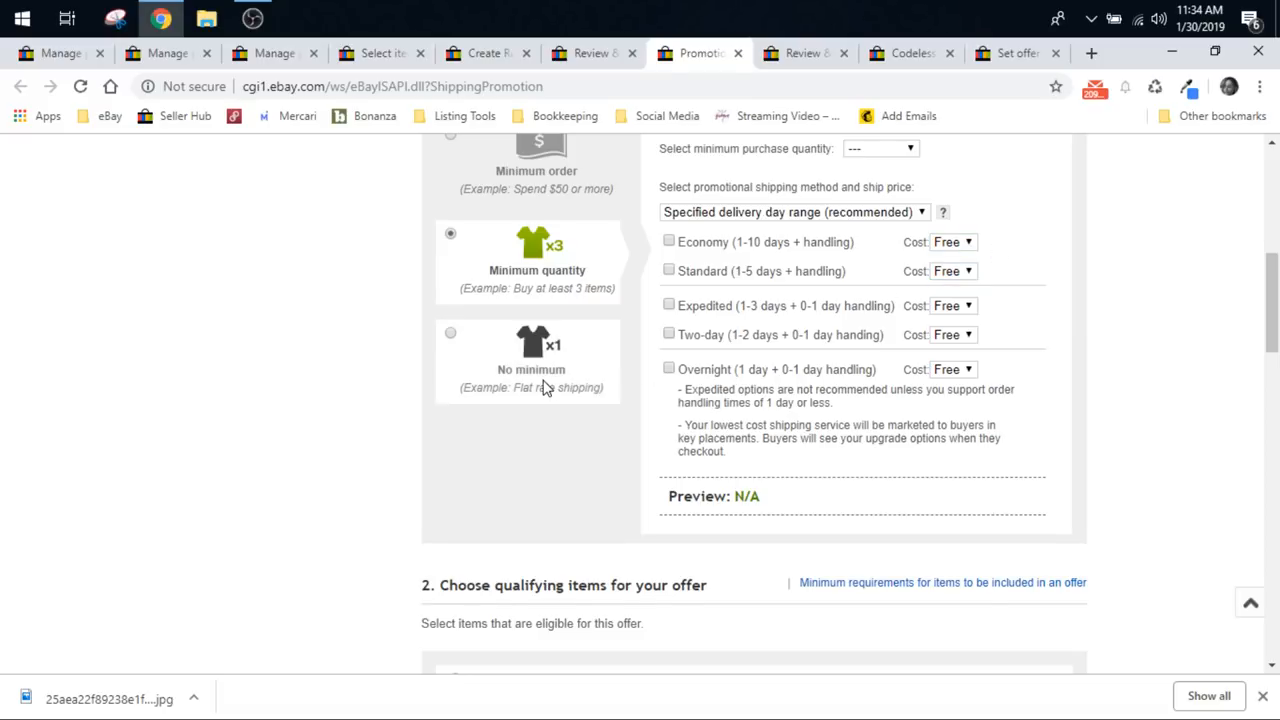
pyautogui.scroll(-3)
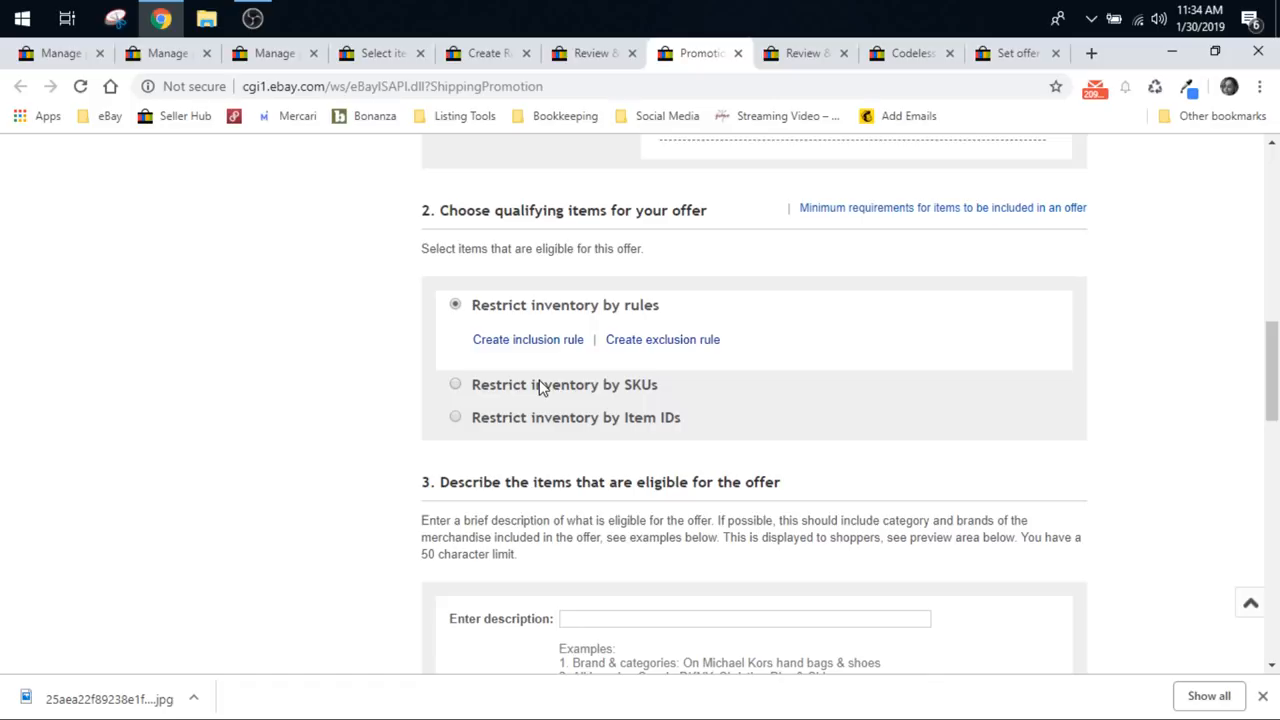
# Step: Review the shipping offer form down to Submit, then return to the Manage promotions dashboard
pyautogui.scroll(-3)
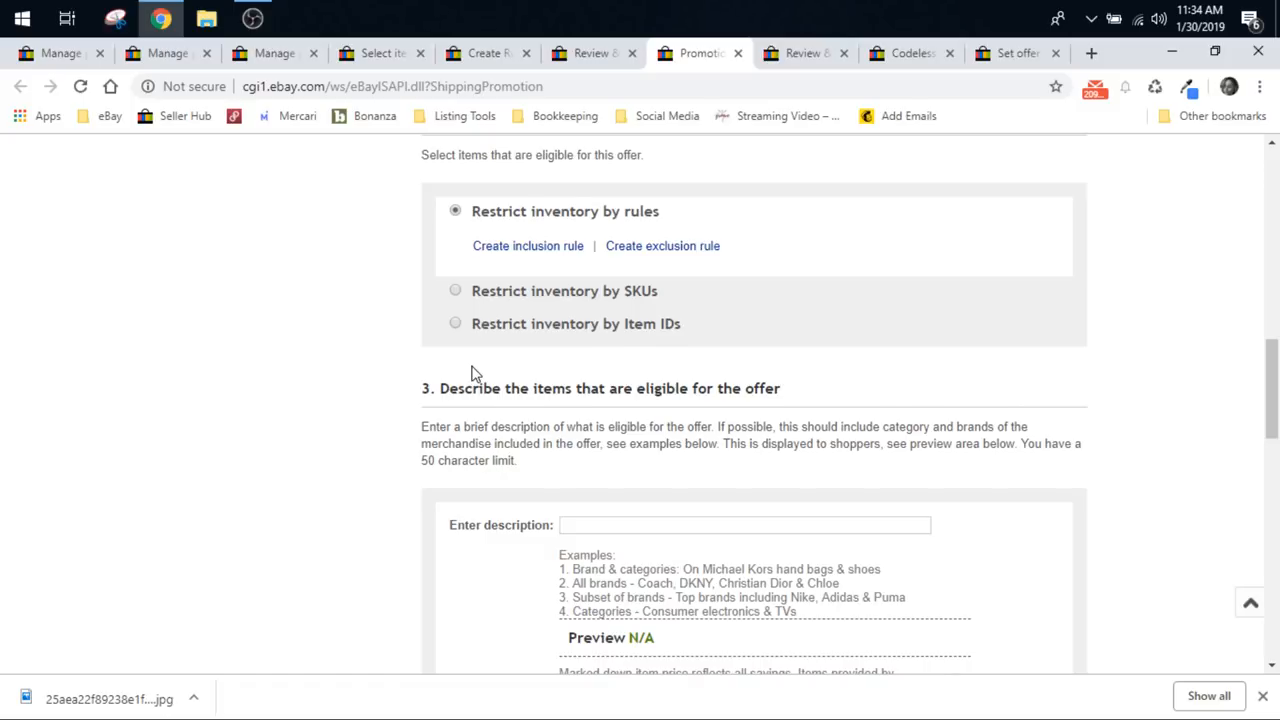
pyautogui.scroll(-3)
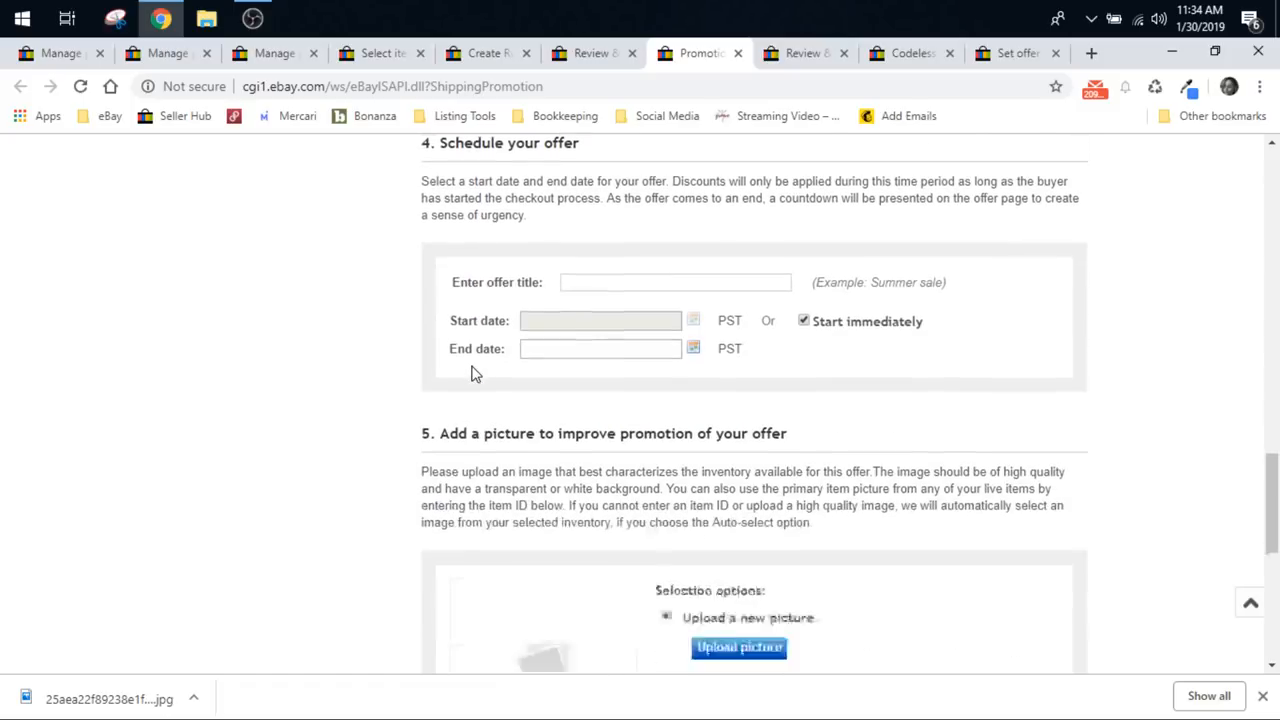
pyautogui.scroll(-3)
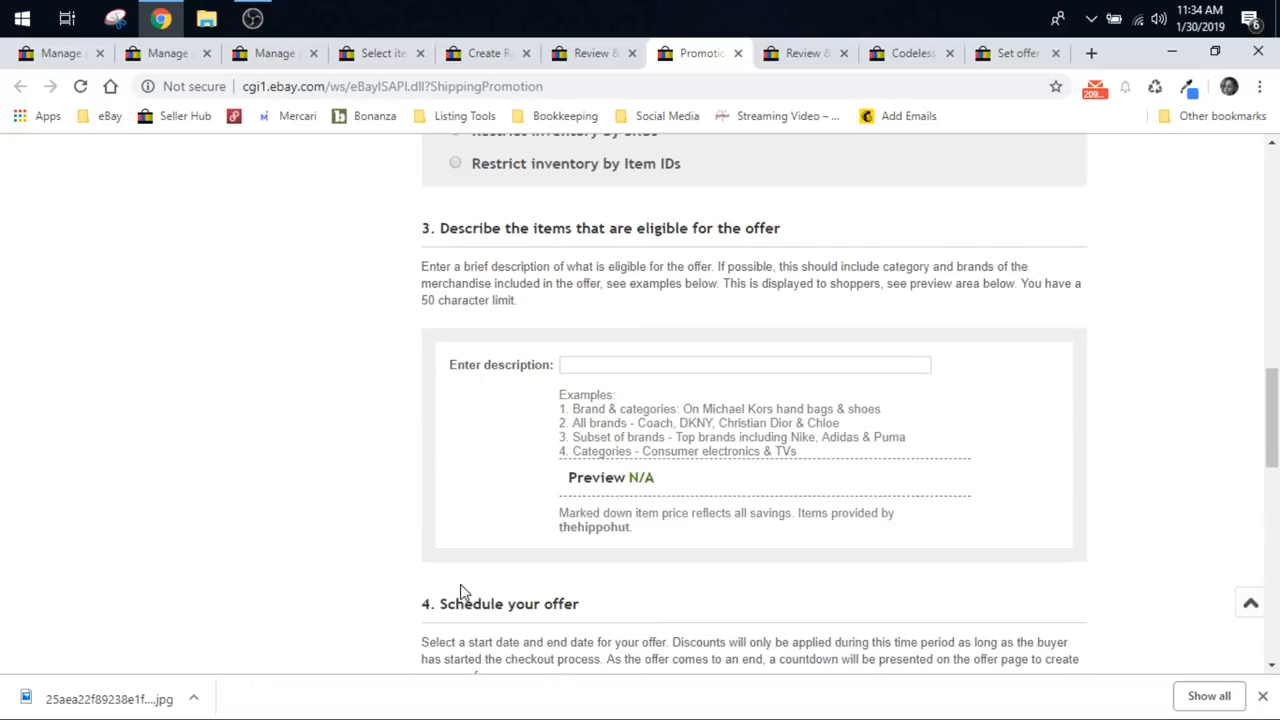
pyautogui.scroll(-3)
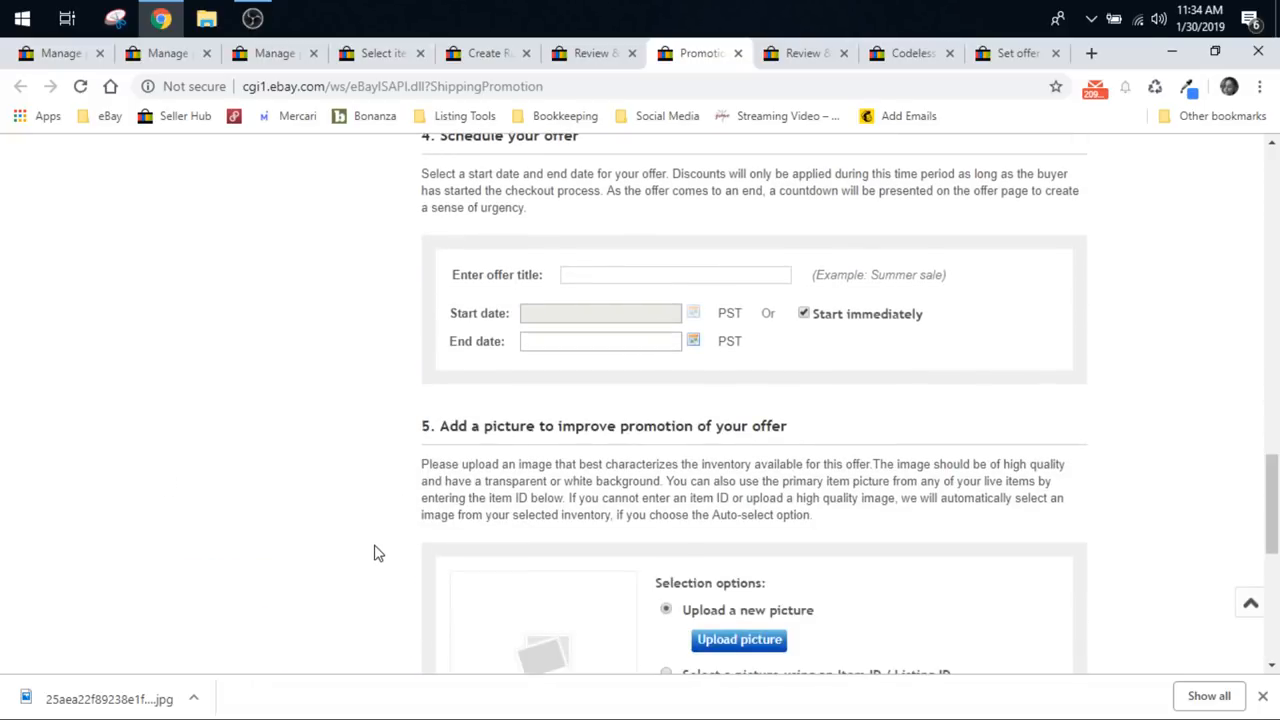
pyautogui.scroll(-3)
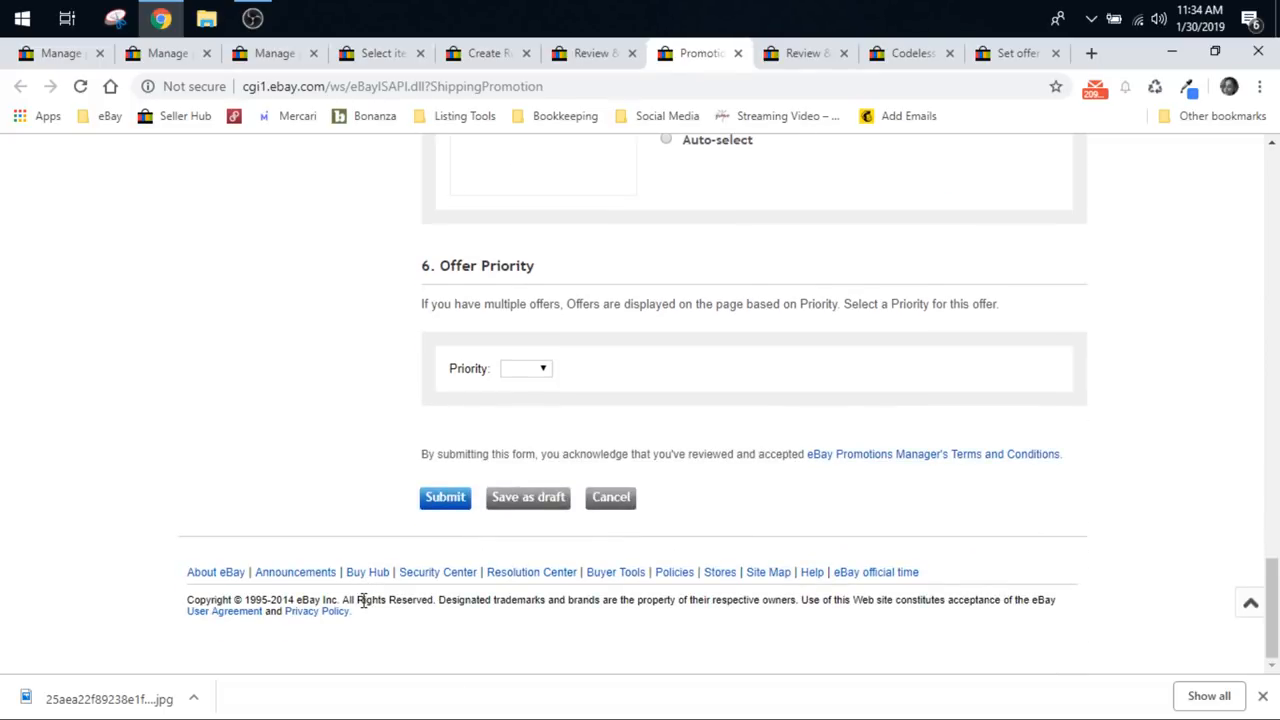
pyautogui.click(270, 52)
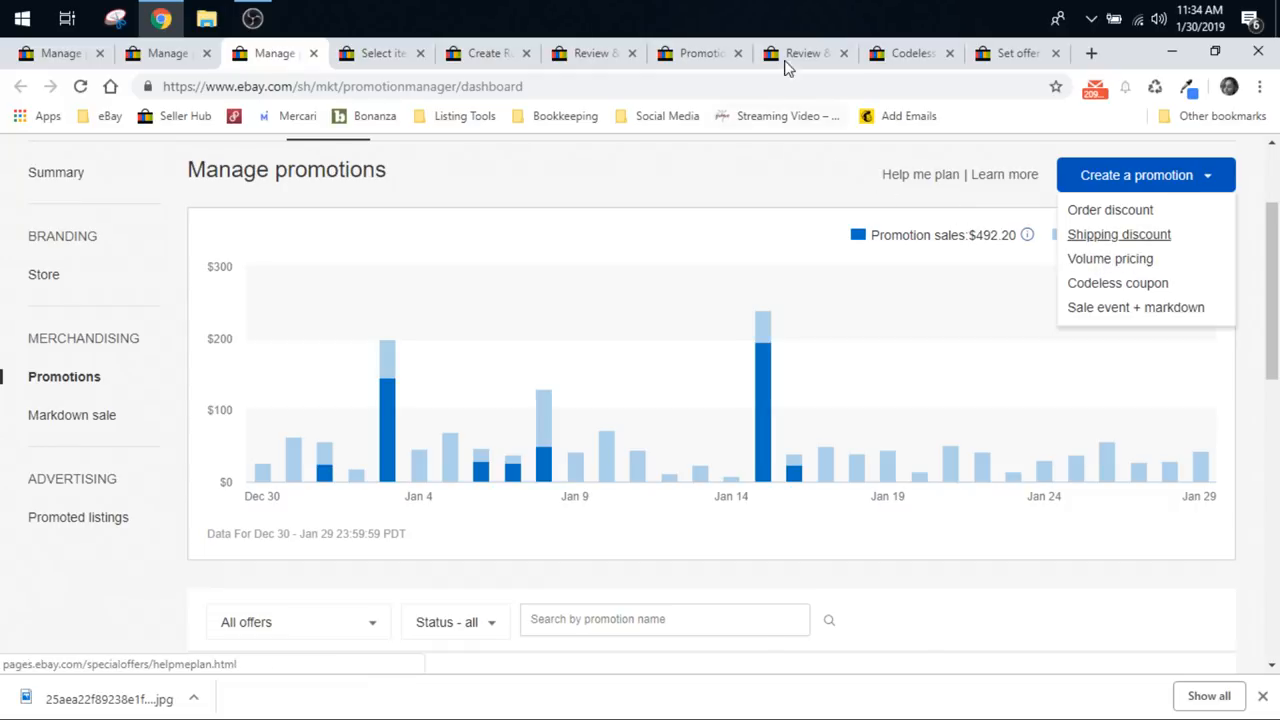
# Step: Set volume pricing tiers to 13% off for buying 2 and 25% off for buying 3
pyautogui.click(1110, 258)
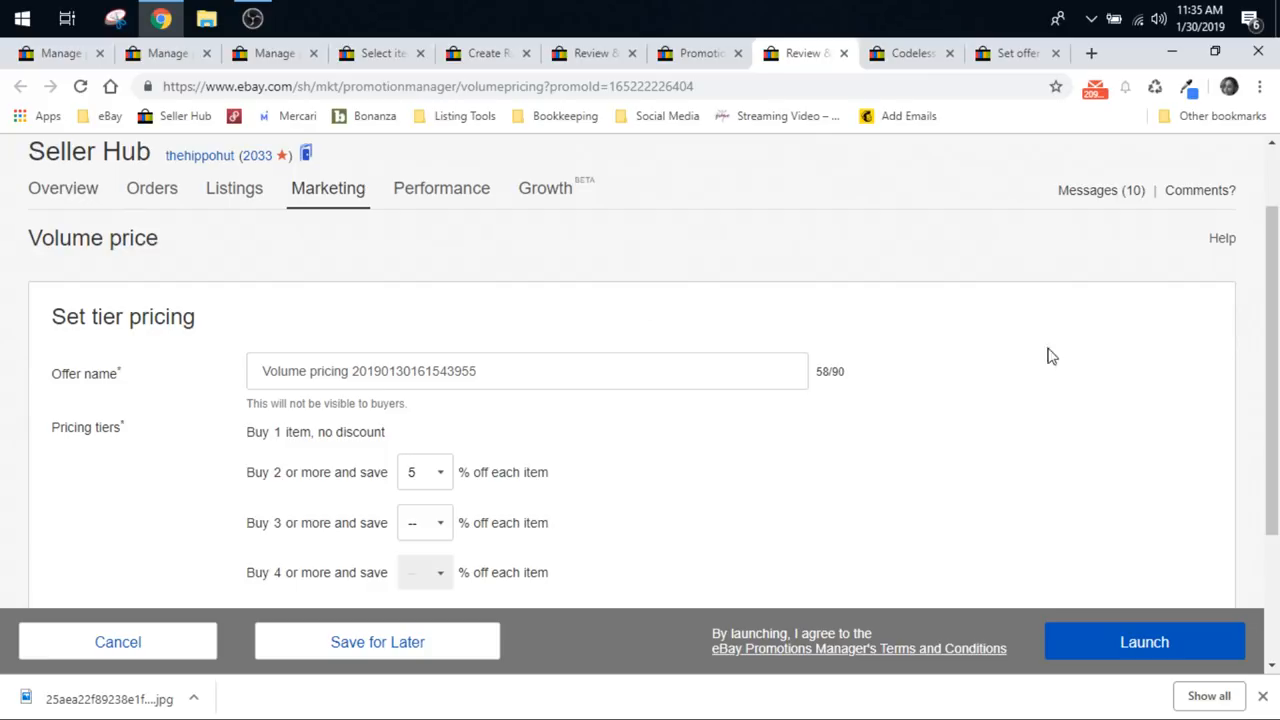
pyautogui.scroll(-3)
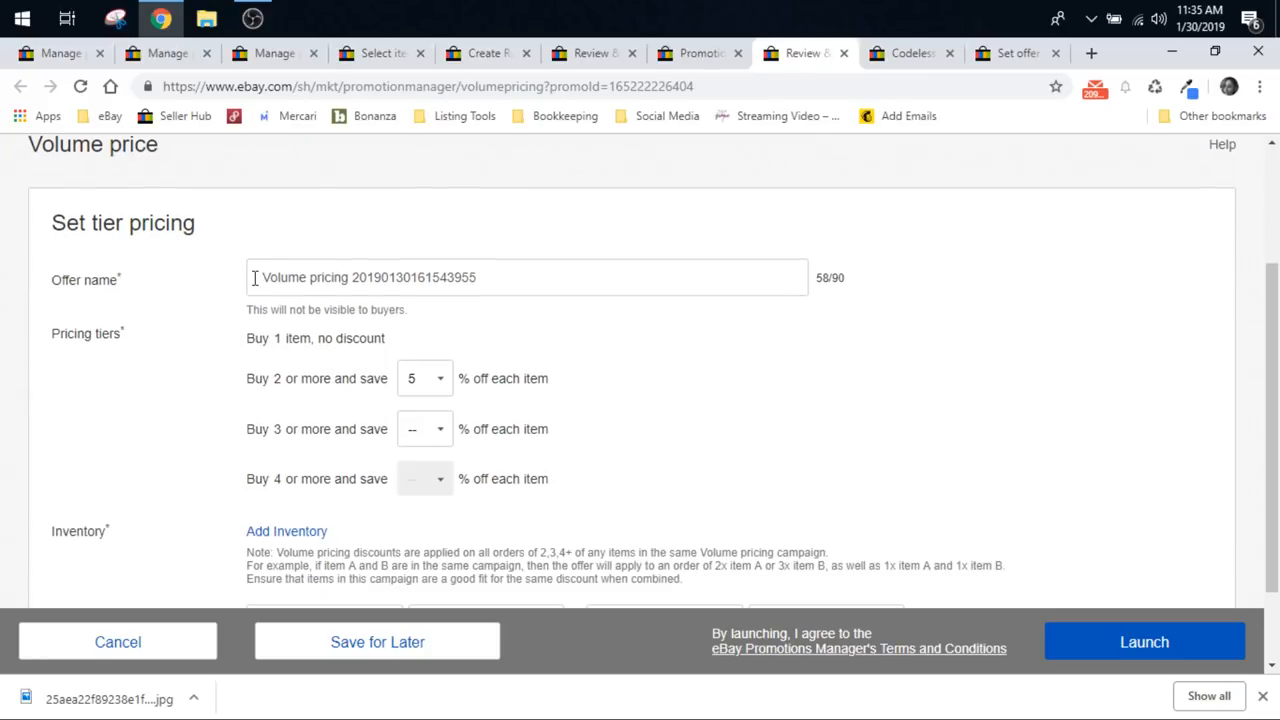
pyautogui.scroll(-3)
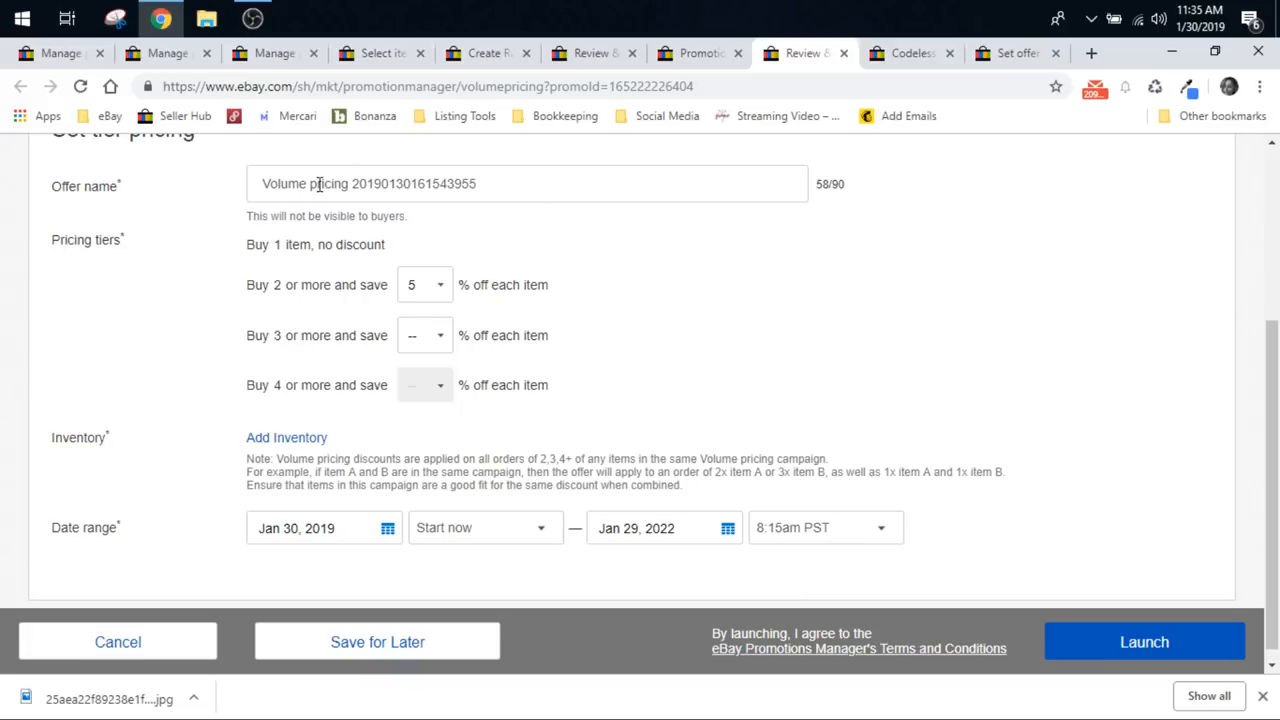
pyautogui.moveTo(548, 184)
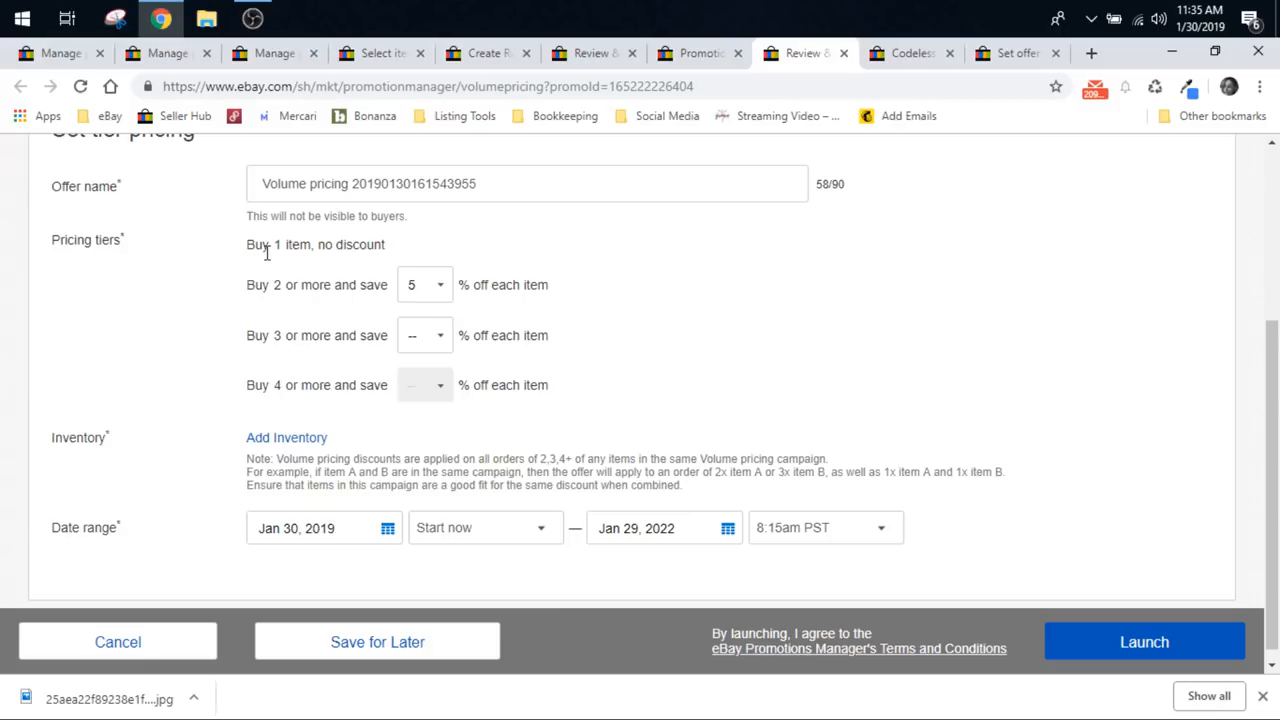
pyautogui.click(424, 284)
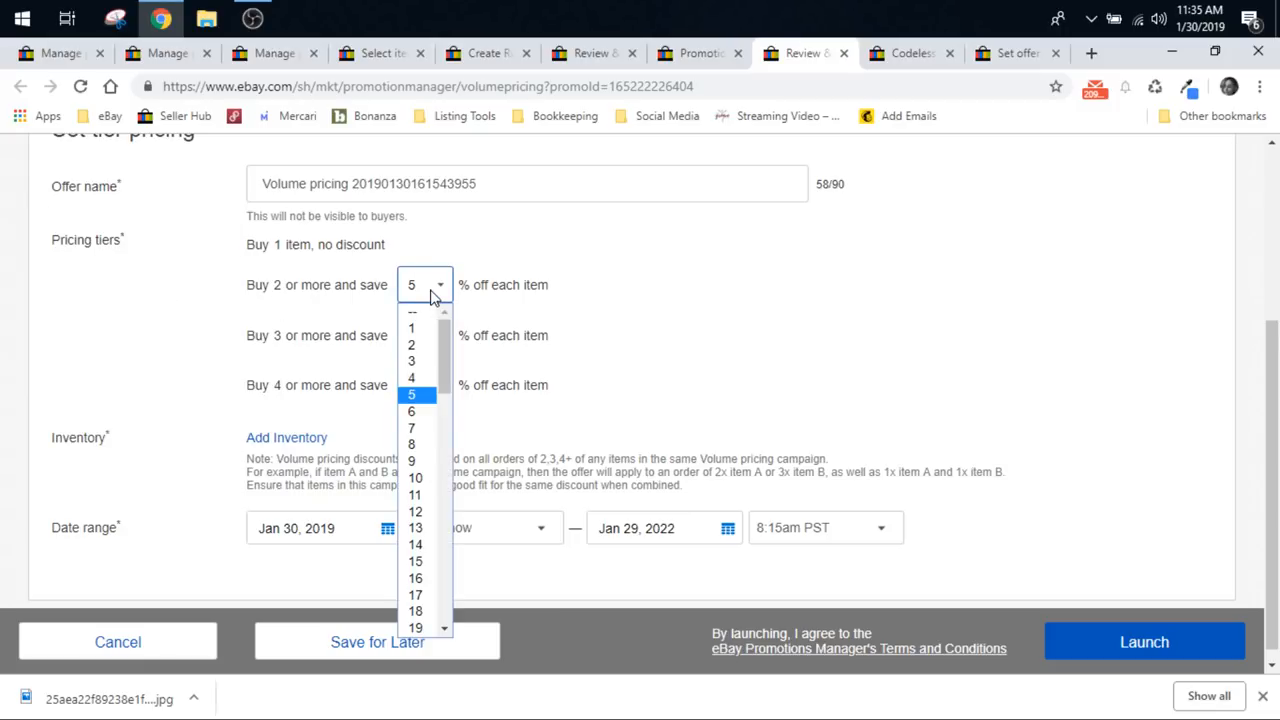
pyautogui.click(414, 528)
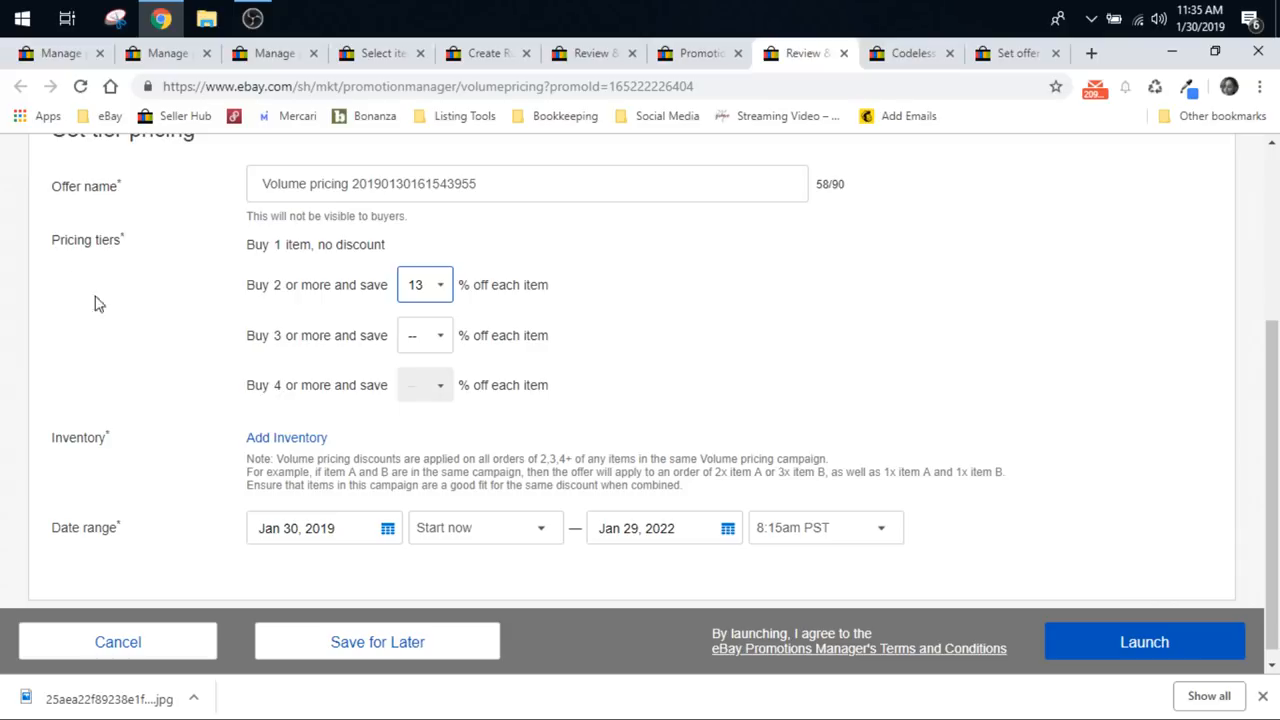
pyautogui.click(424, 336)
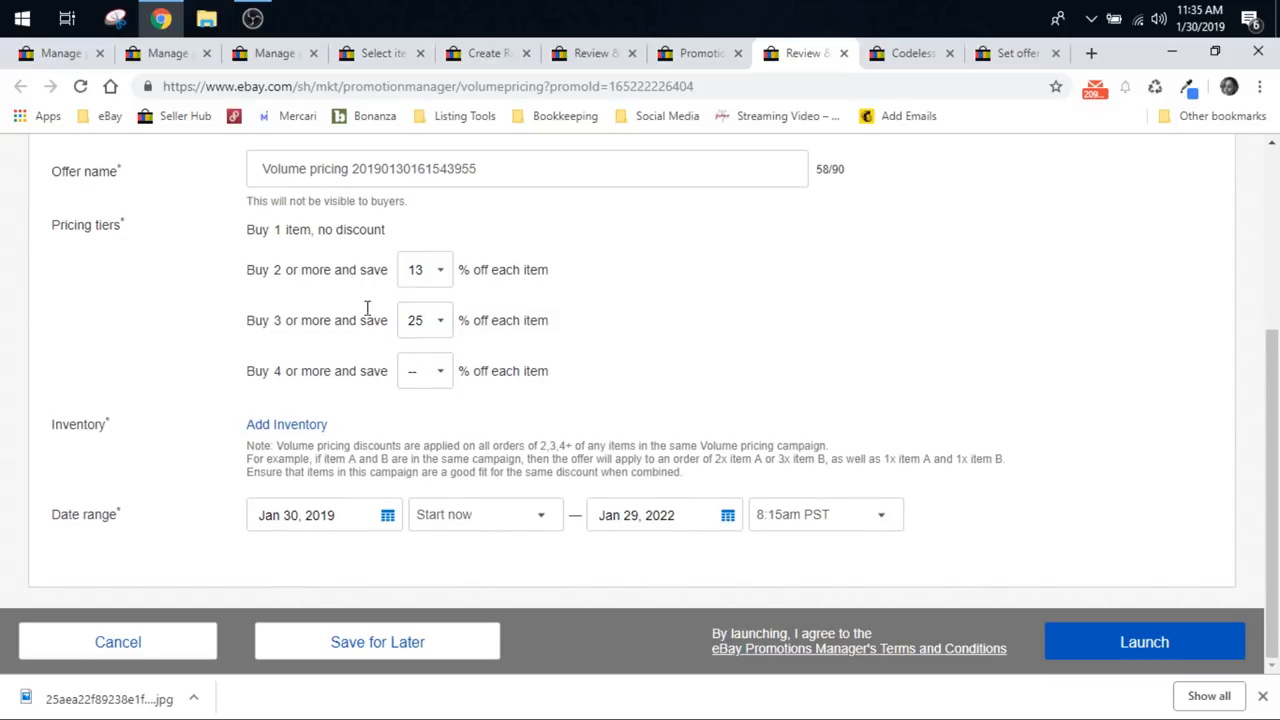
pyautogui.moveTo(280, 464)
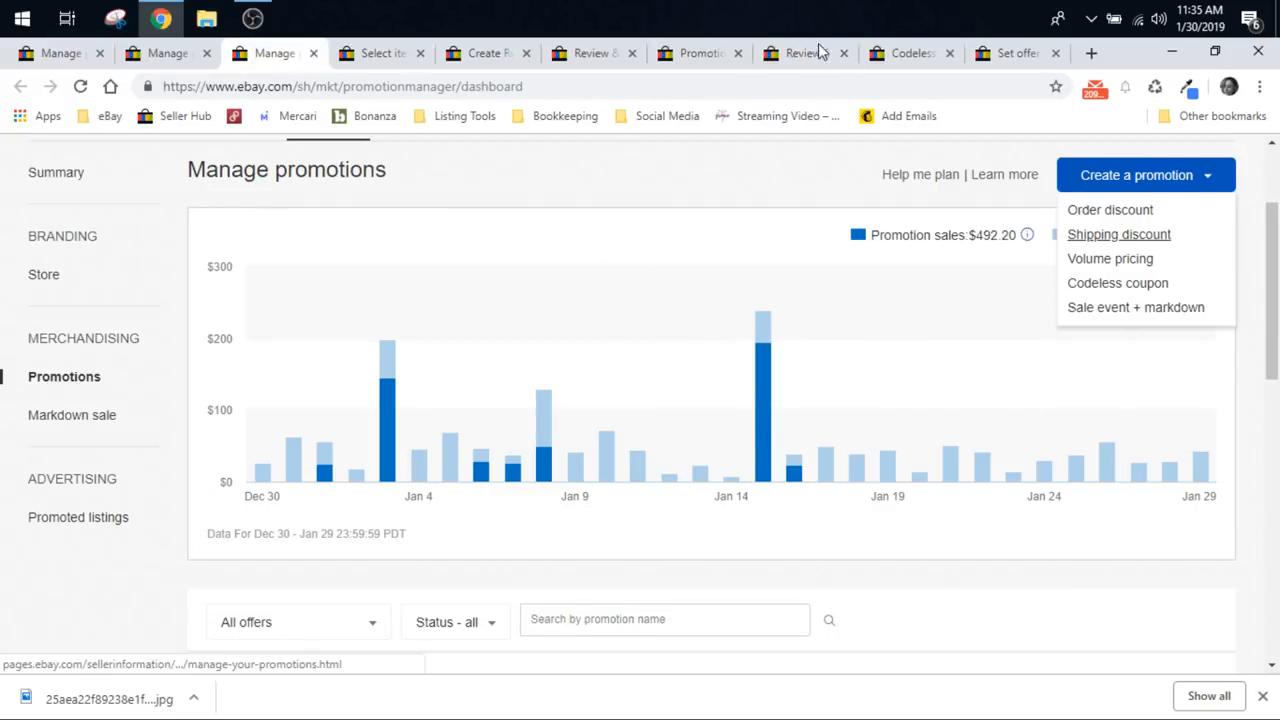
# Step: Start a codeless coupon offer for select buyers
pyautogui.click(1116, 284)
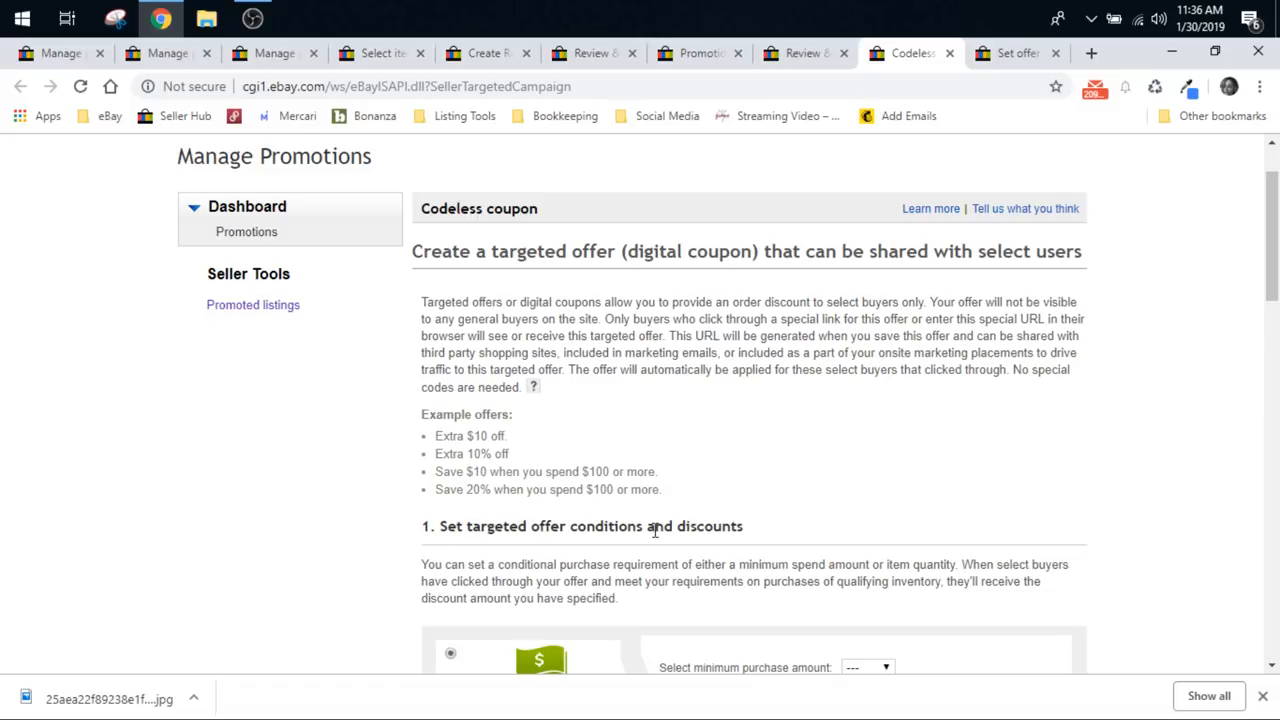
# Step: Review the codeless coupon form through item rules, description and scheduling, leaving it unsubmitted
pyautogui.scroll(-3)
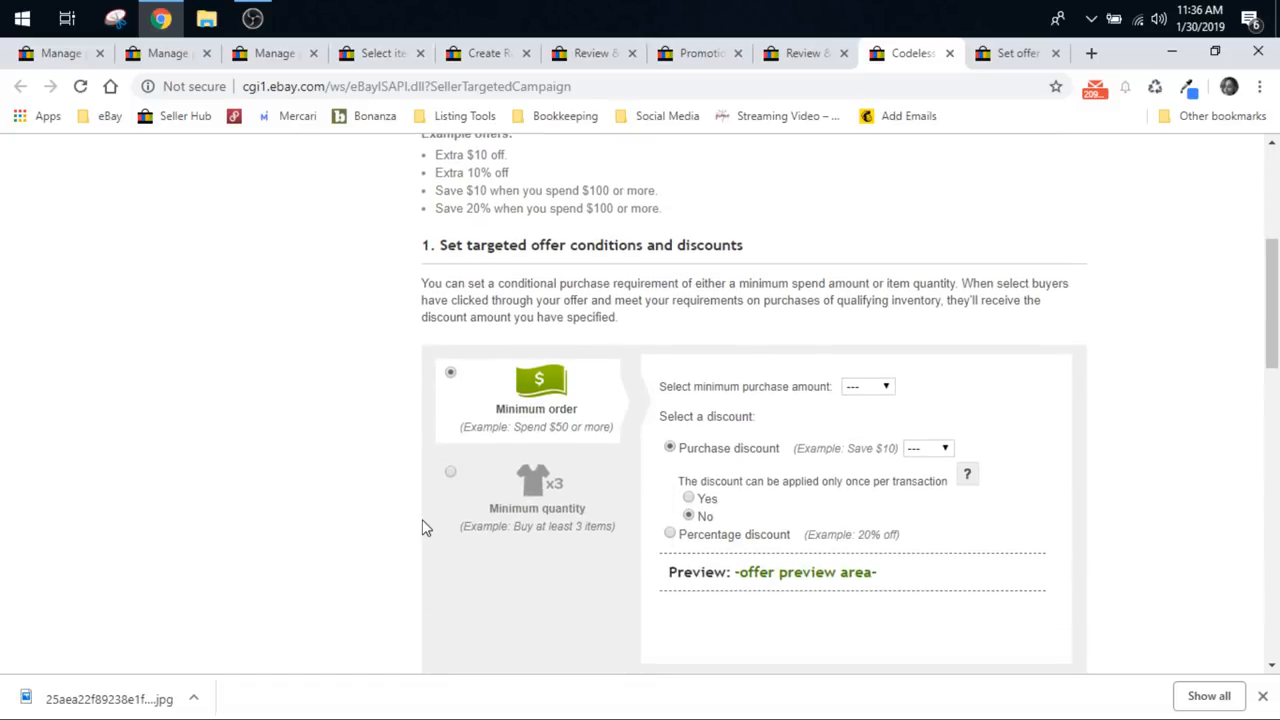
pyautogui.scroll(-3)
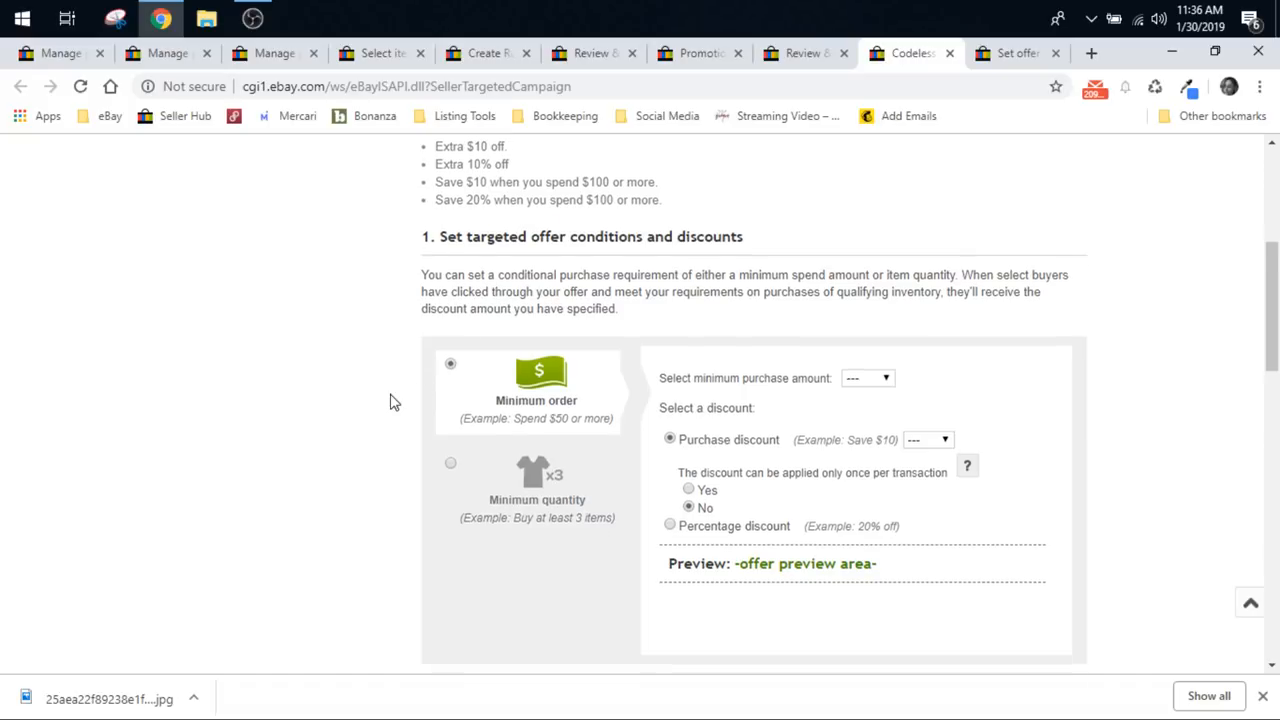
pyautogui.scroll(-3)
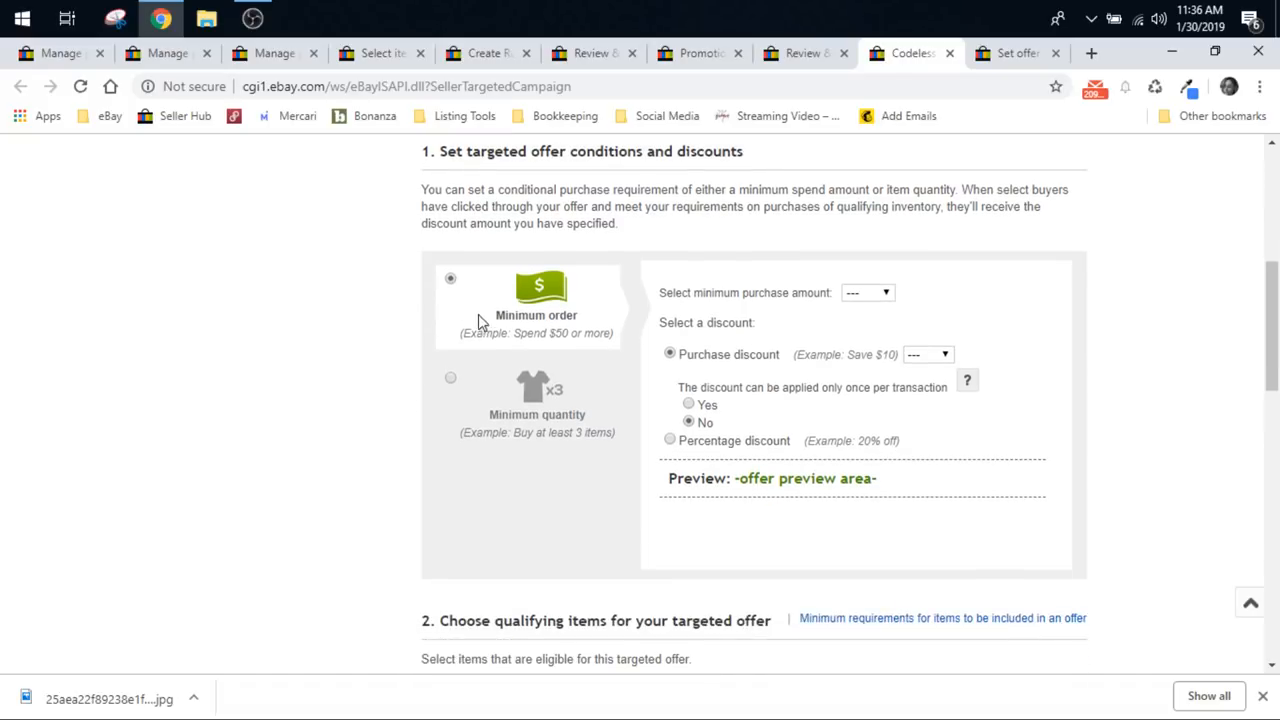
pyautogui.moveTo(198, 334)
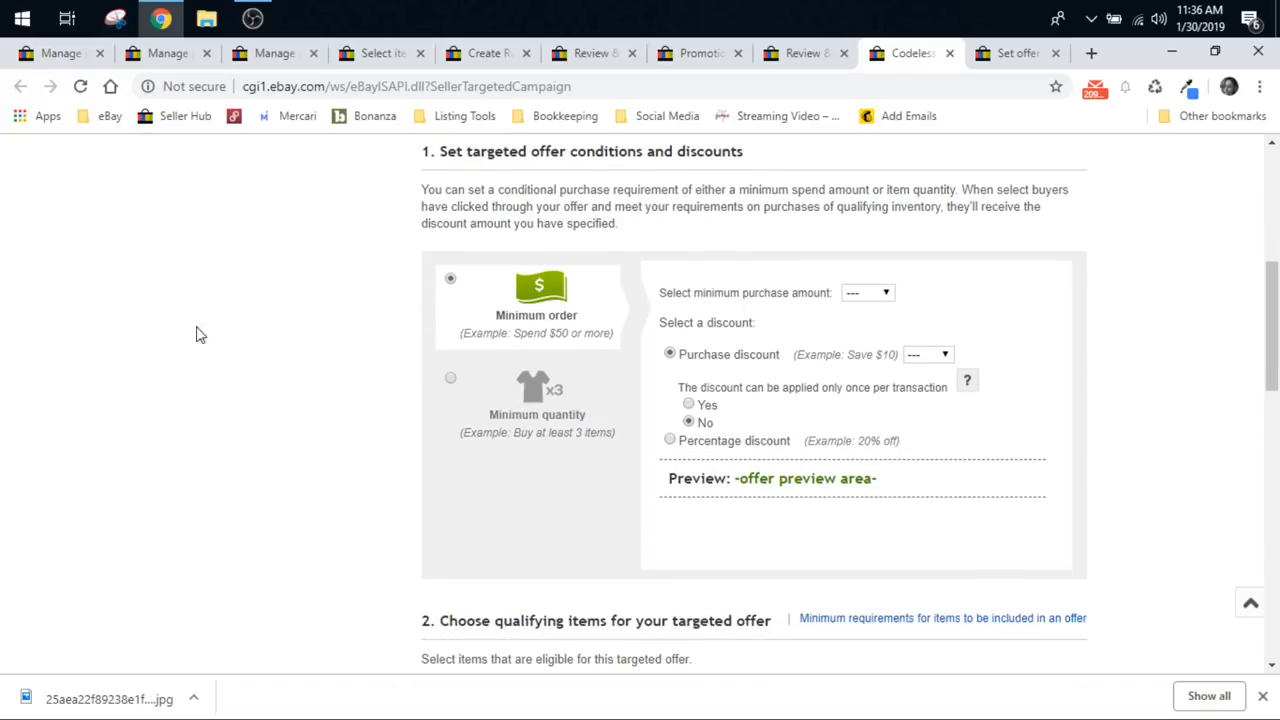
pyautogui.moveTo(528, 500)
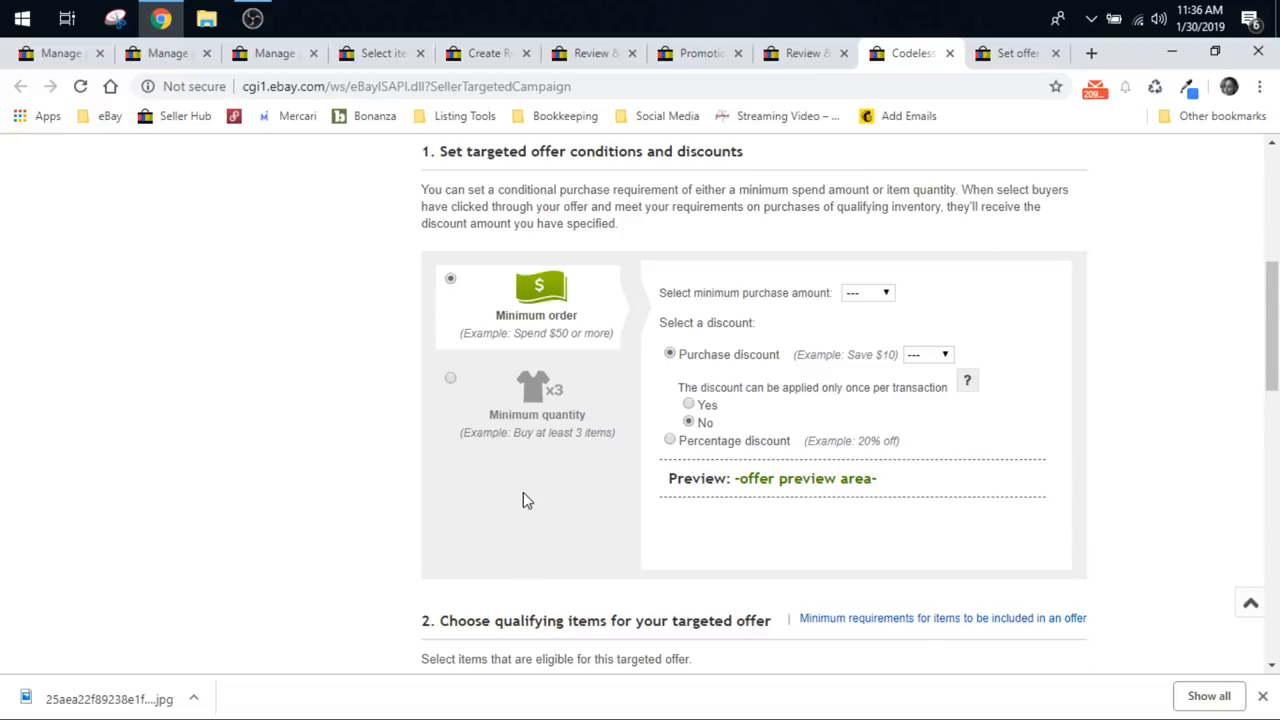
pyautogui.scroll(-3)
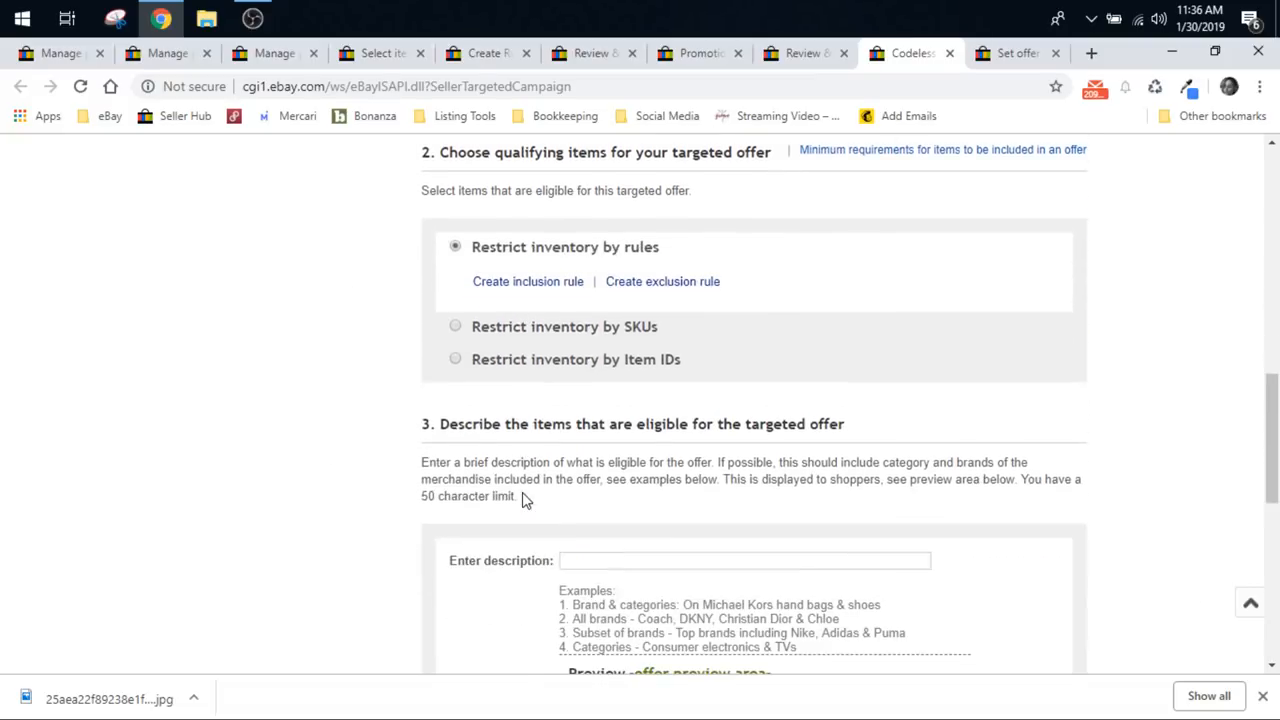
pyautogui.moveTo(600, 262)
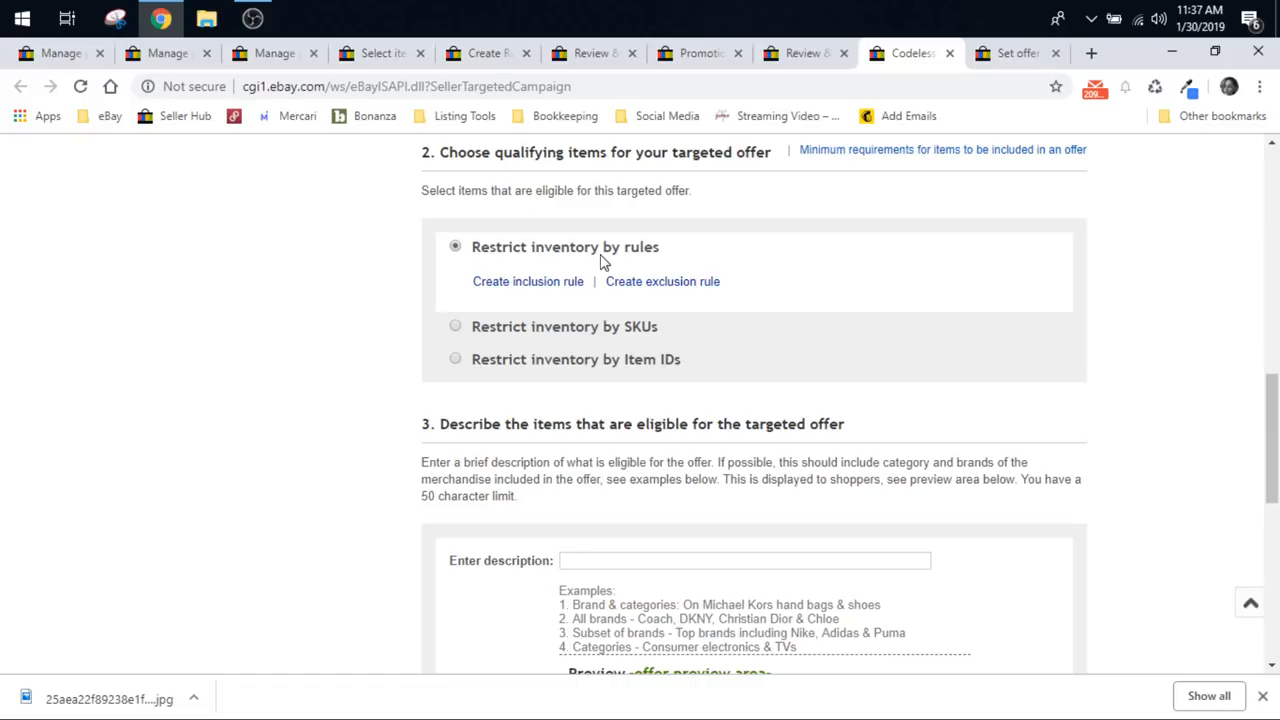
pyautogui.scroll(-3)
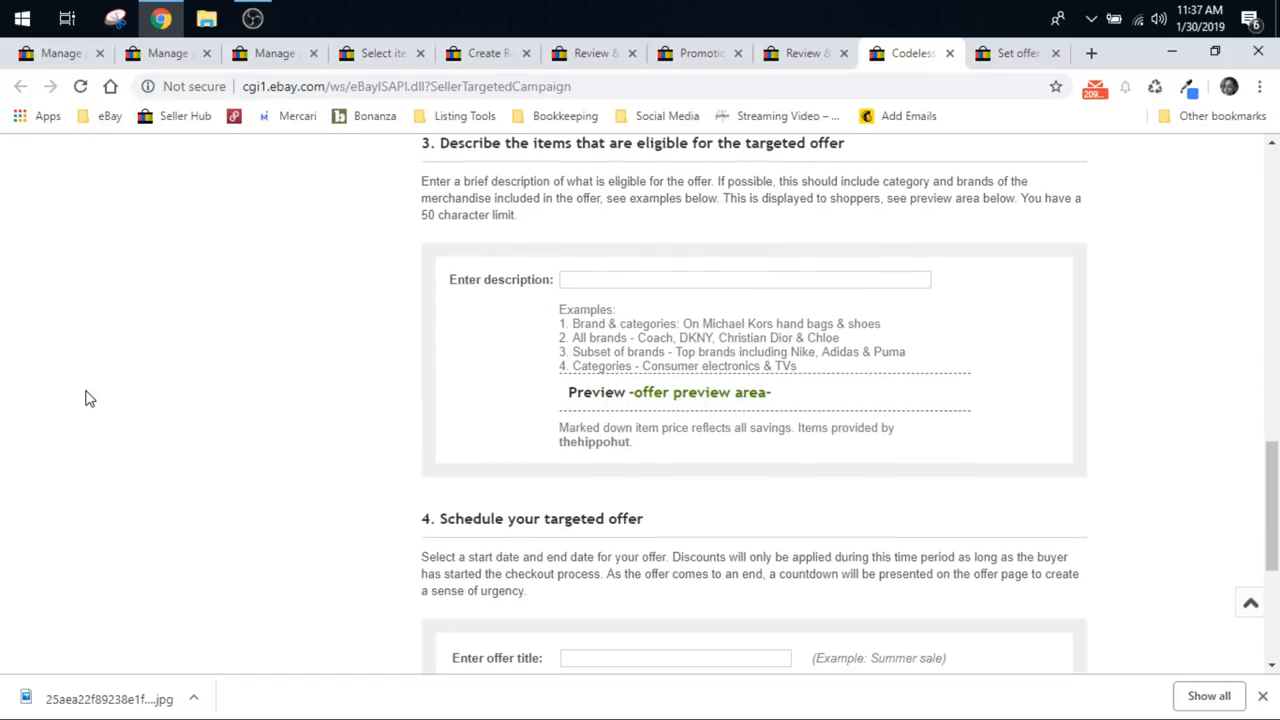
pyautogui.moveTo(464, 258)
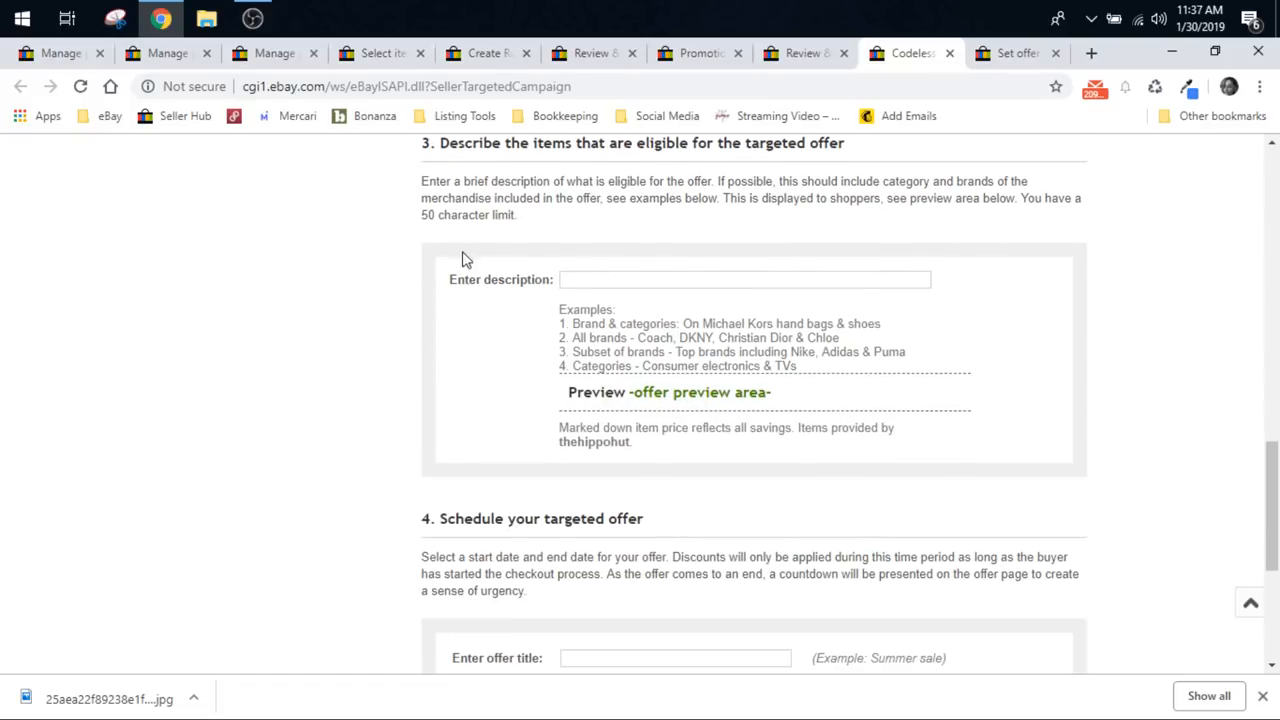
pyautogui.moveTo(504, 482)
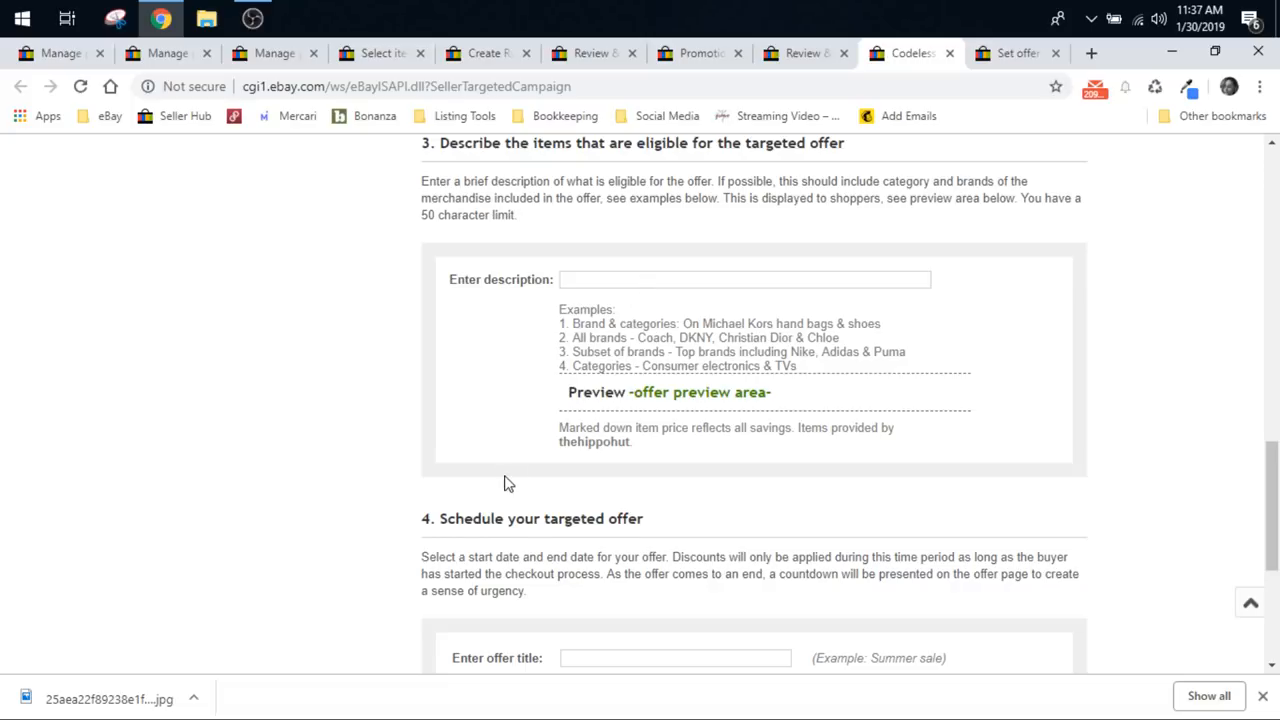
pyautogui.scroll(-3)
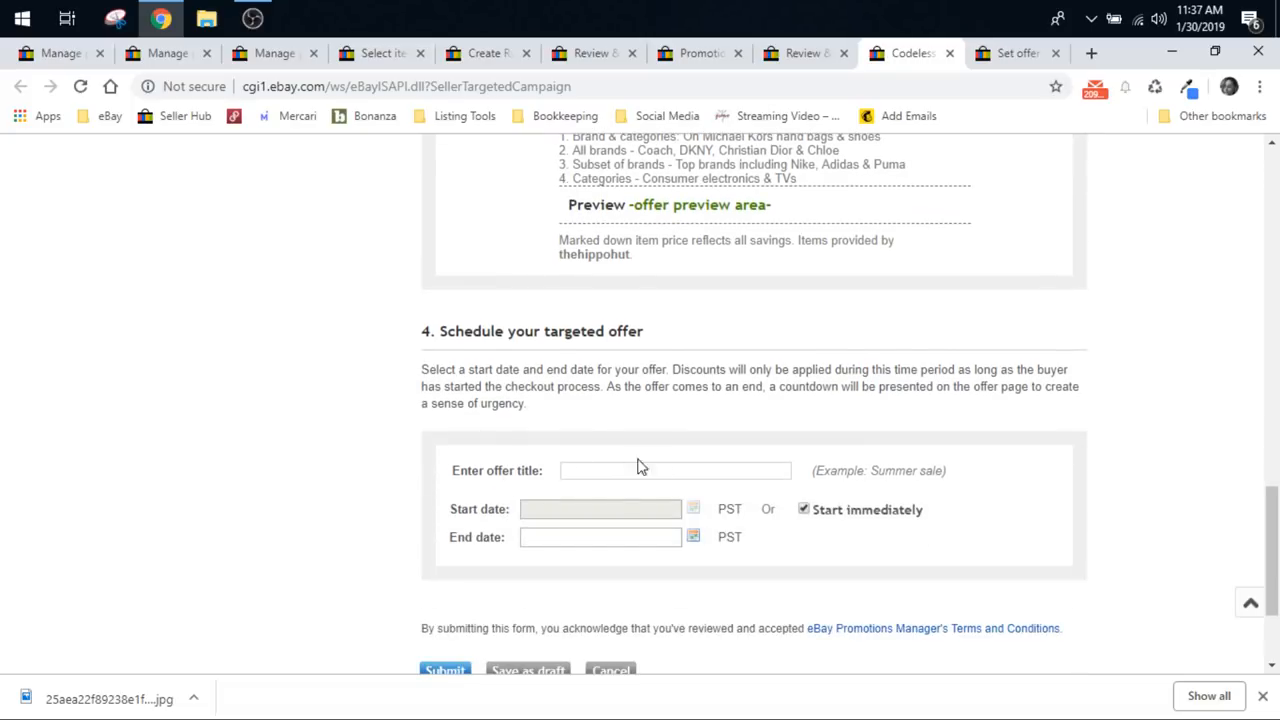
pyautogui.scroll(-3)
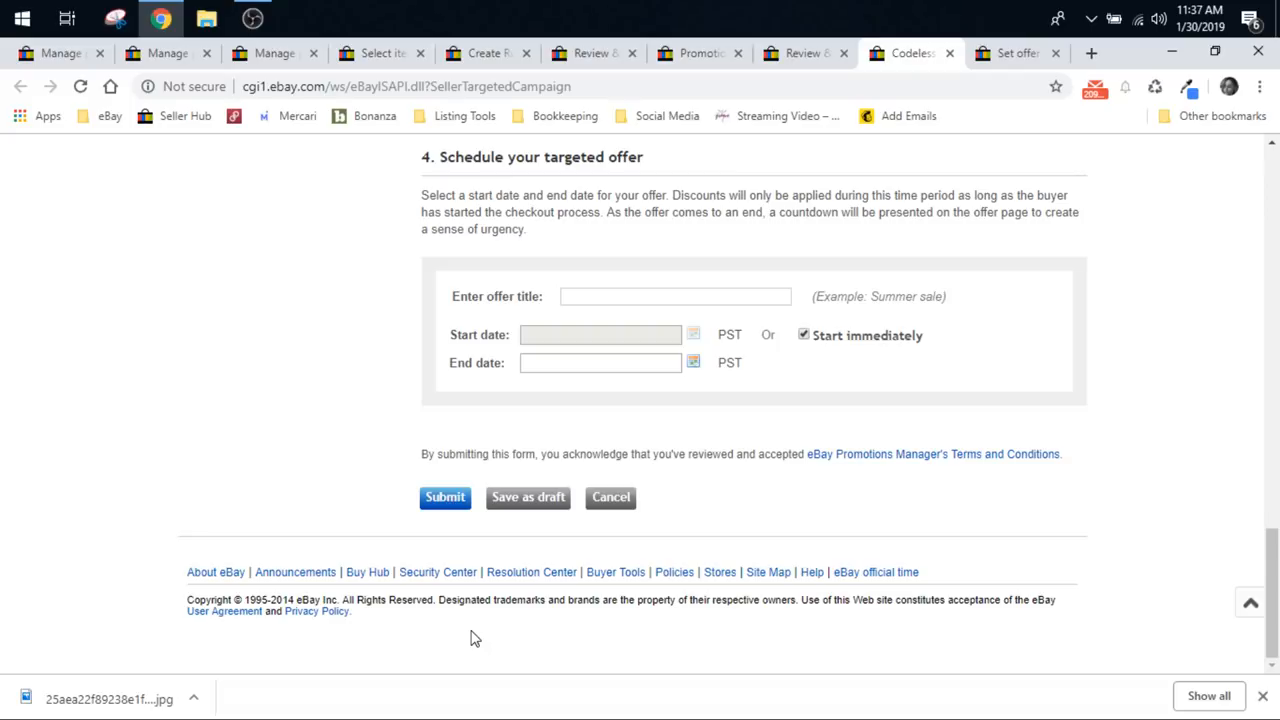
pyautogui.click(272, 52)
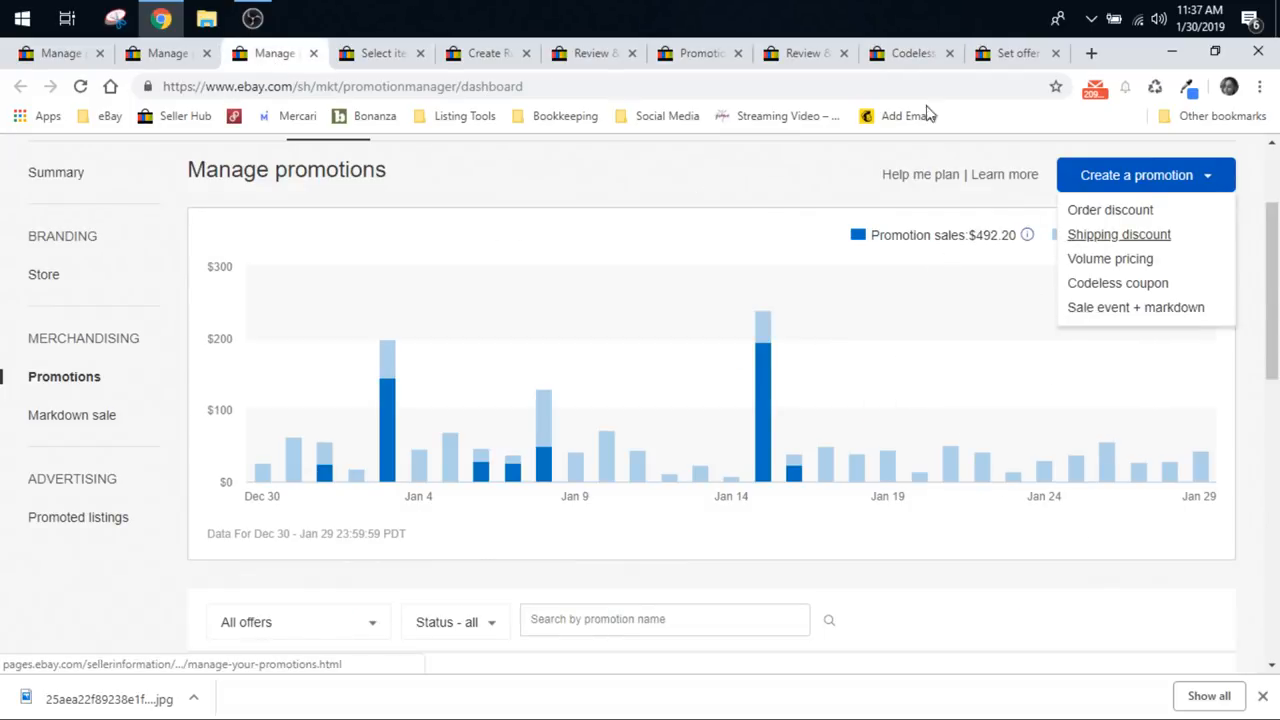
# Step: Start a Sale event + markdown and change its discount from 30% to 25% off each item
pyautogui.click(1136, 308)
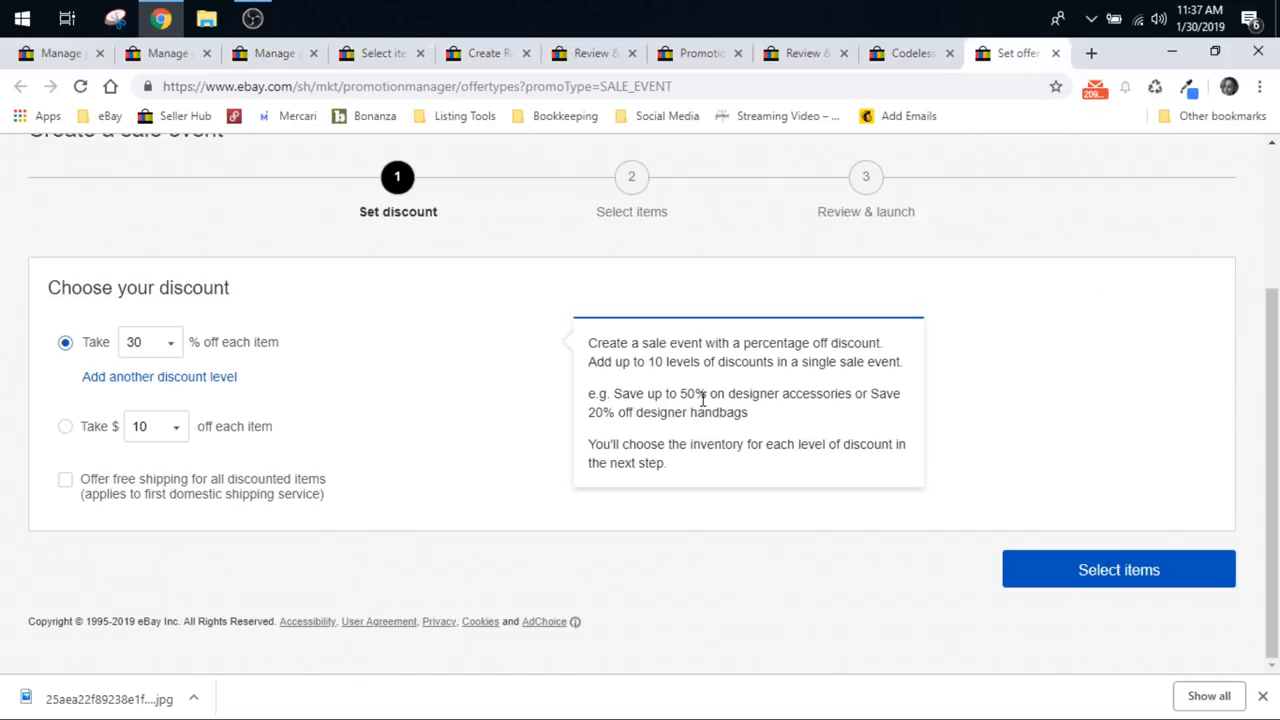
pyautogui.scroll(3)
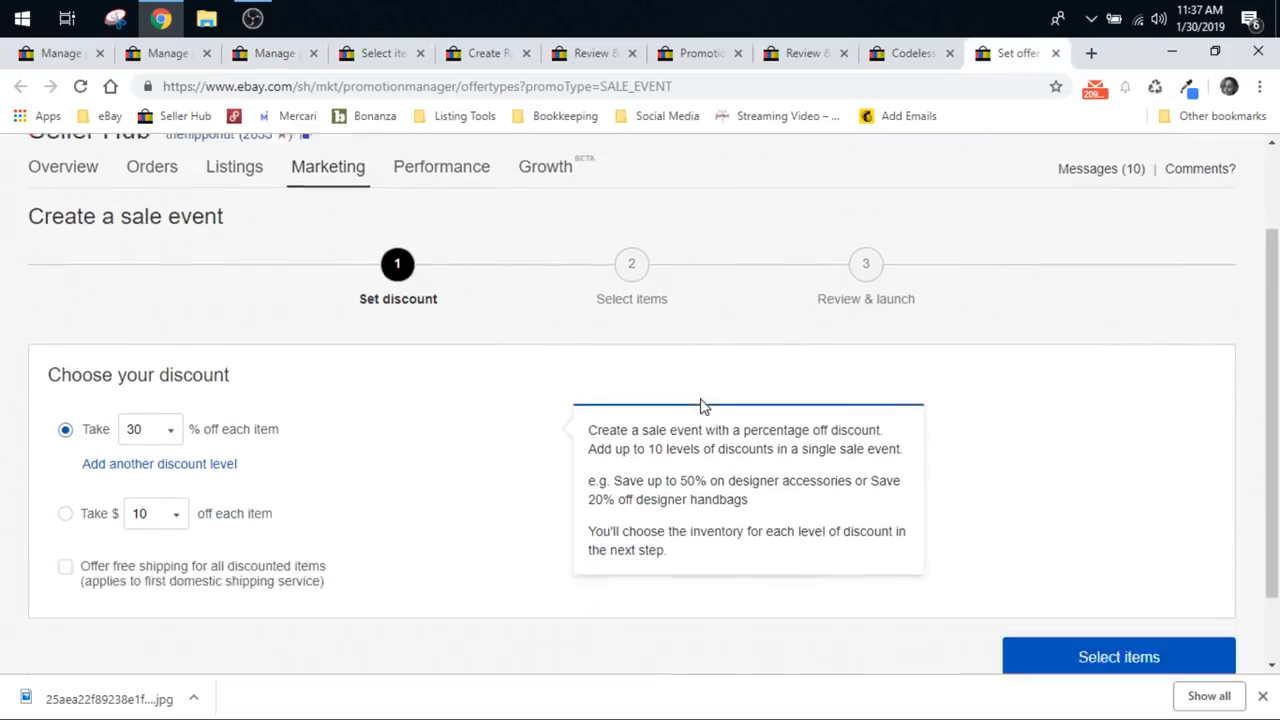
pyautogui.scroll(-3)
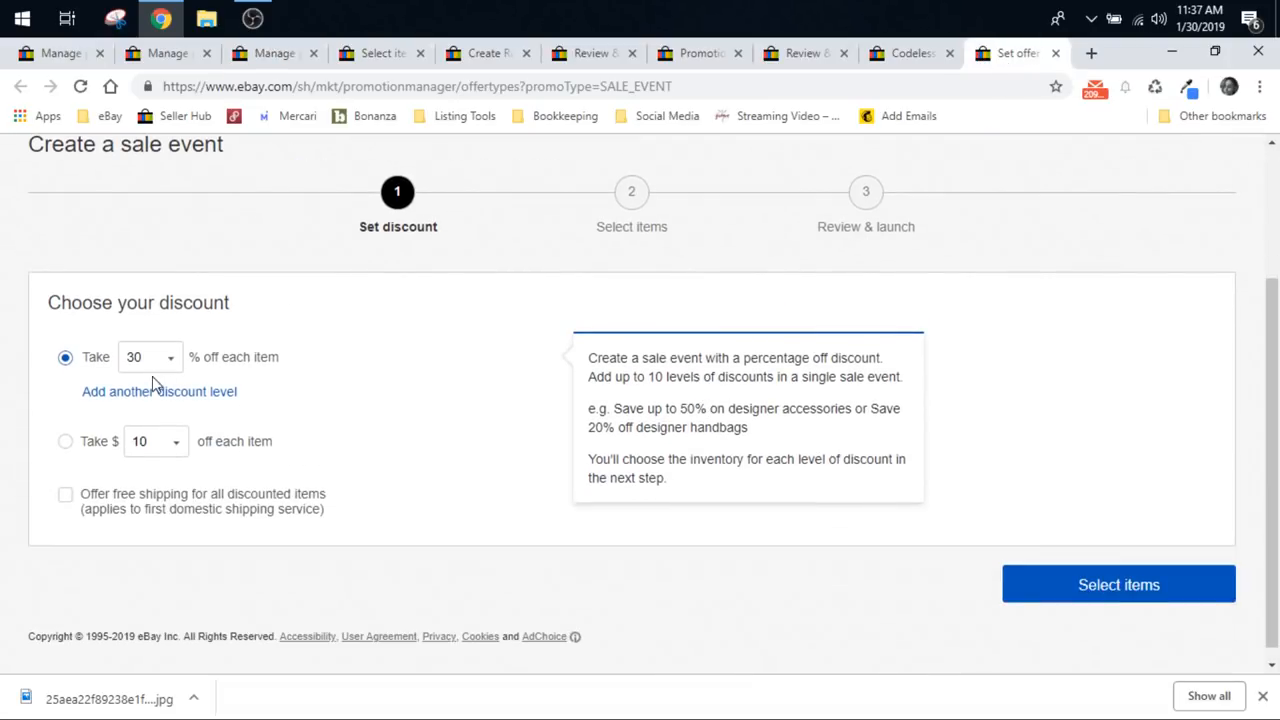
pyautogui.moveTo(220, 368)
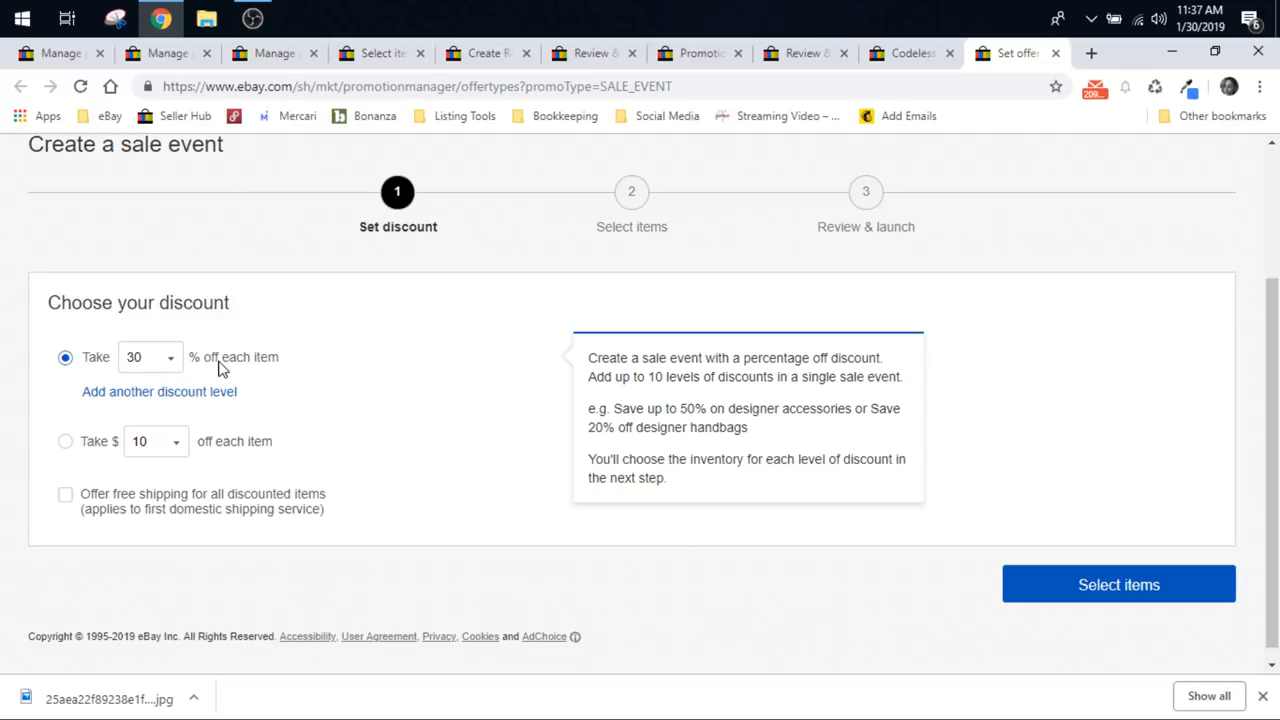
pyautogui.moveTo(60, 444)
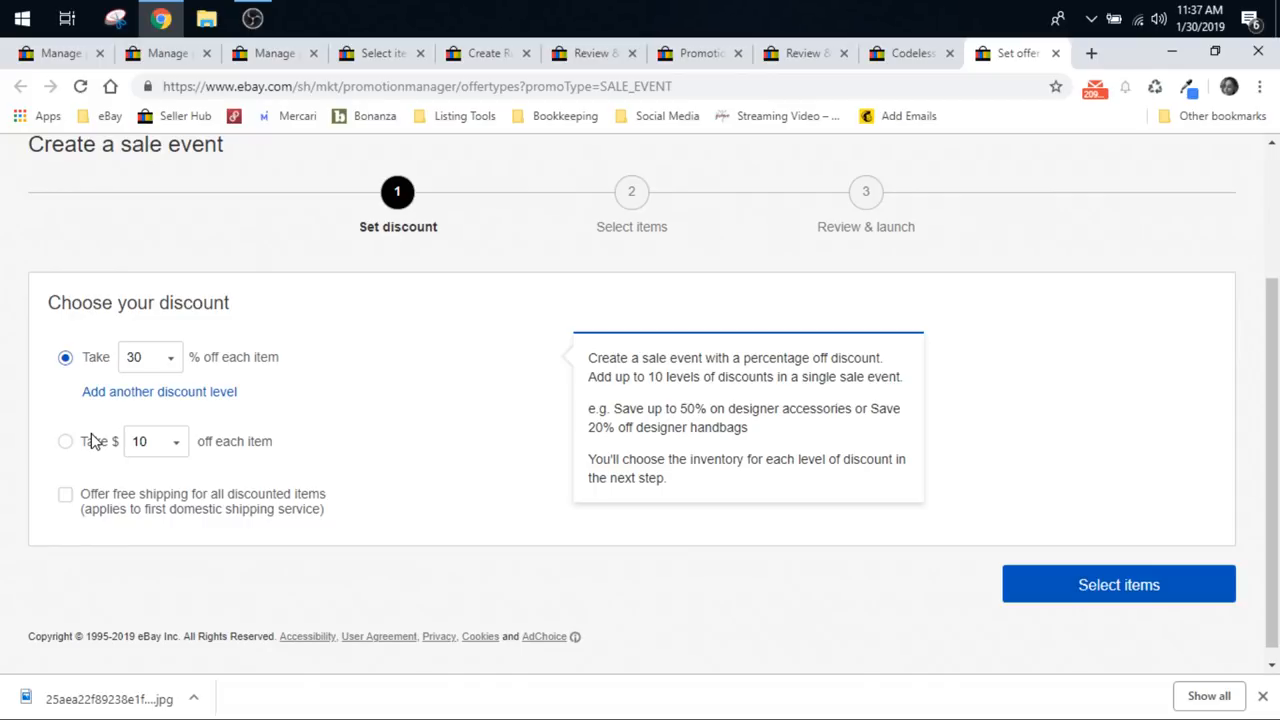
pyautogui.moveTo(156, 432)
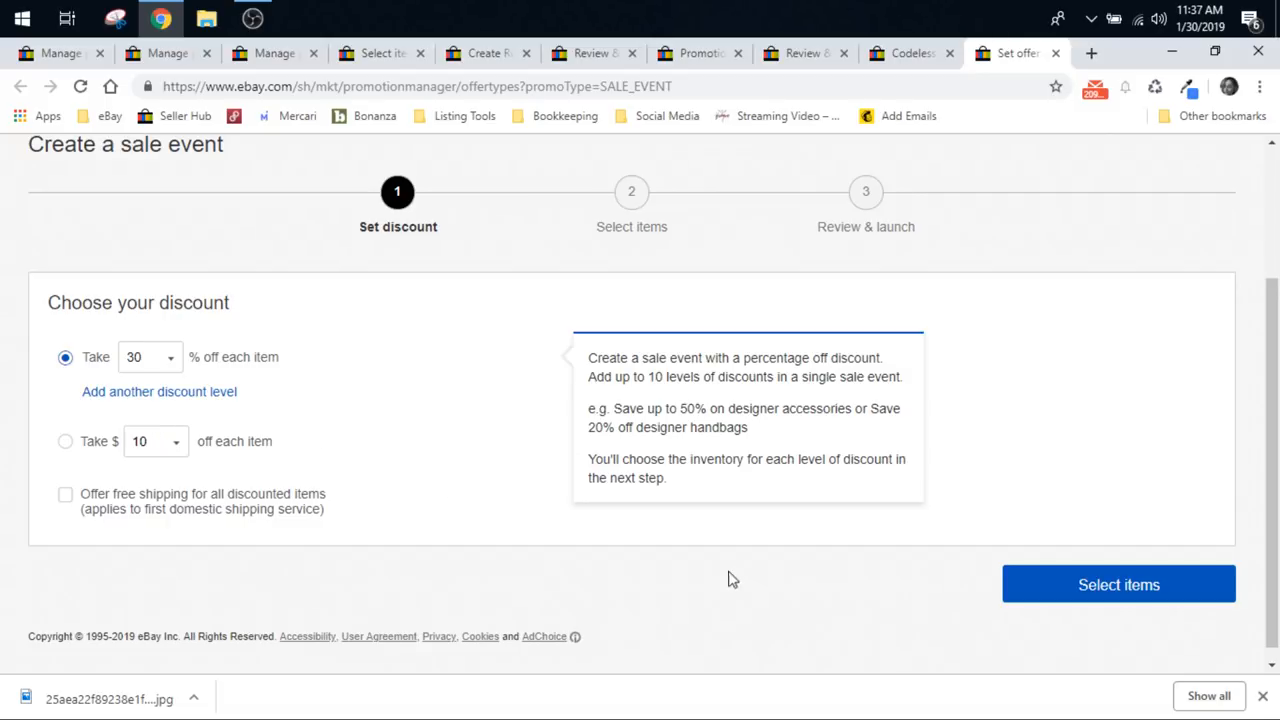
pyautogui.scroll(-3)
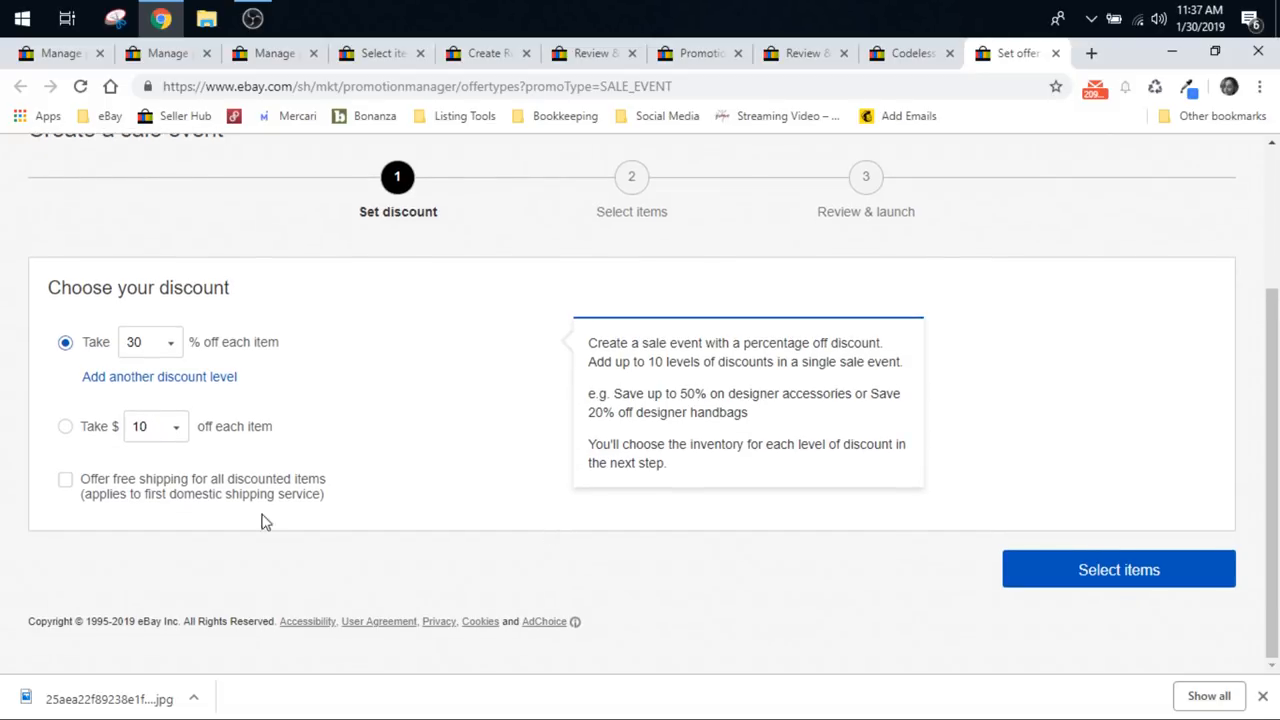
pyautogui.moveTo(556, 516)
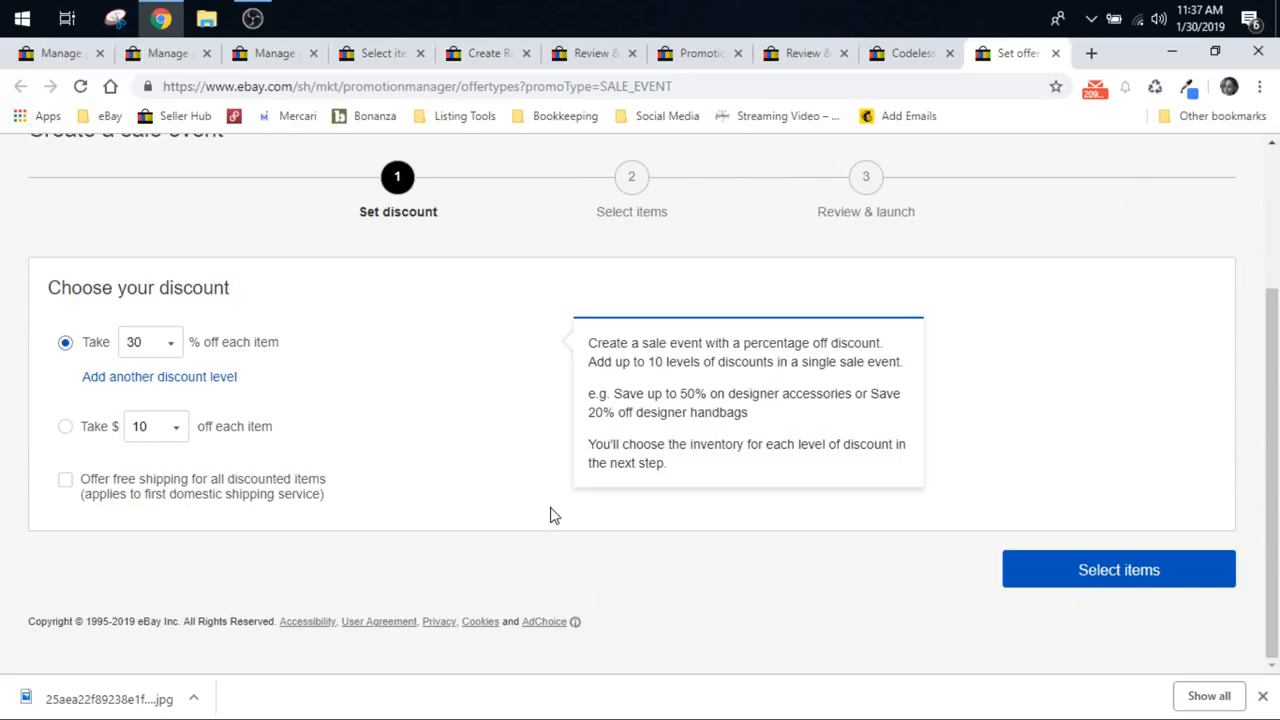
pyautogui.click(150, 342)
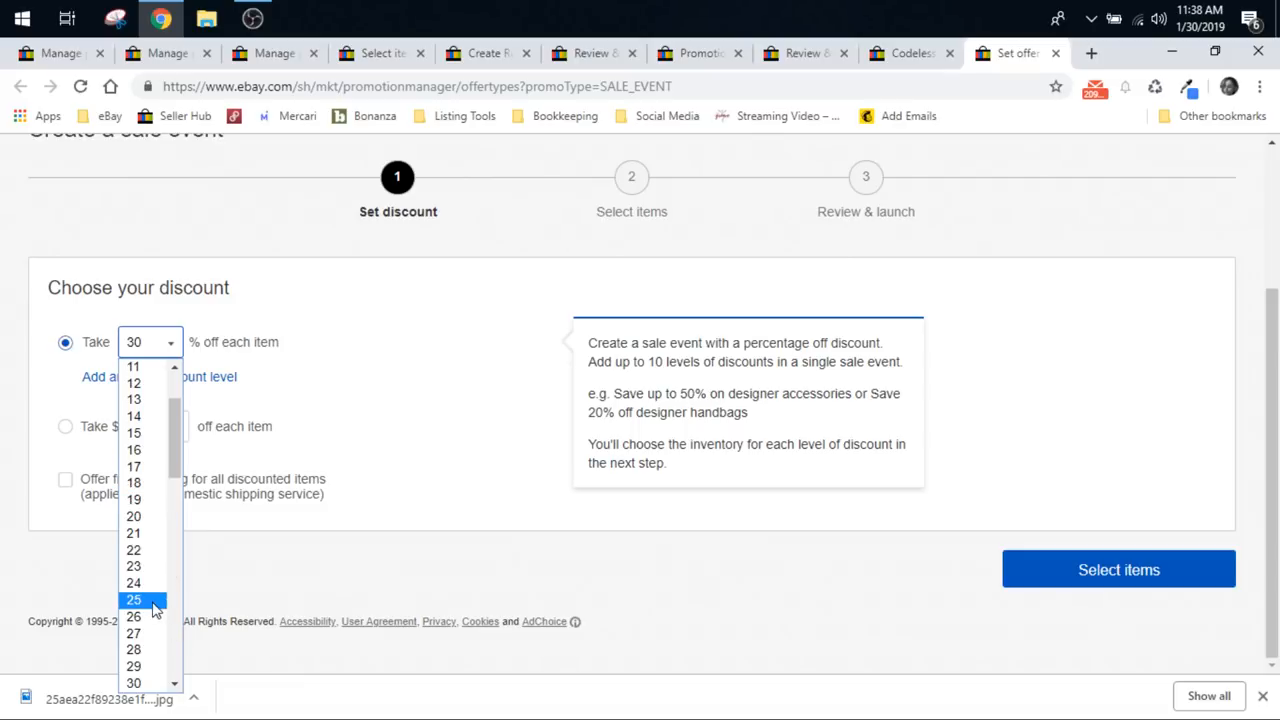
pyautogui.click(132, 600)
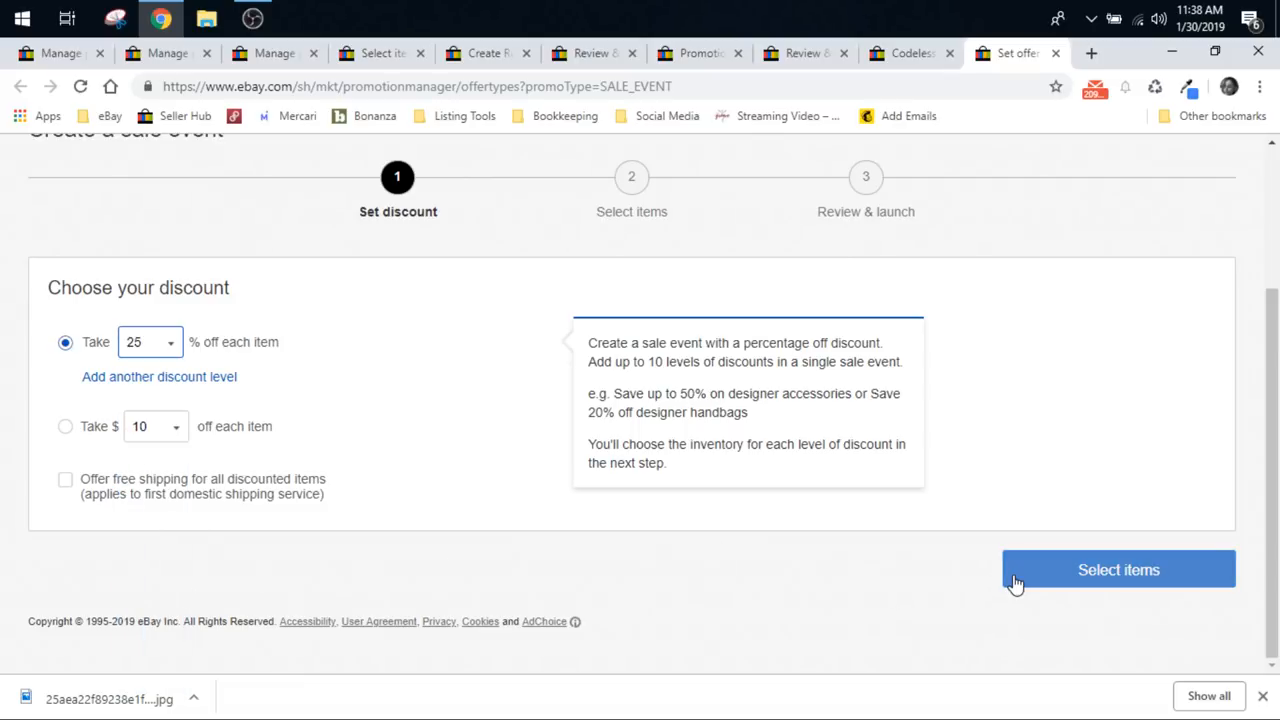
# Step: Continue the 25% sale event to its Select items step, then return to Manage promotions
pyautogui.click(1118, 568)
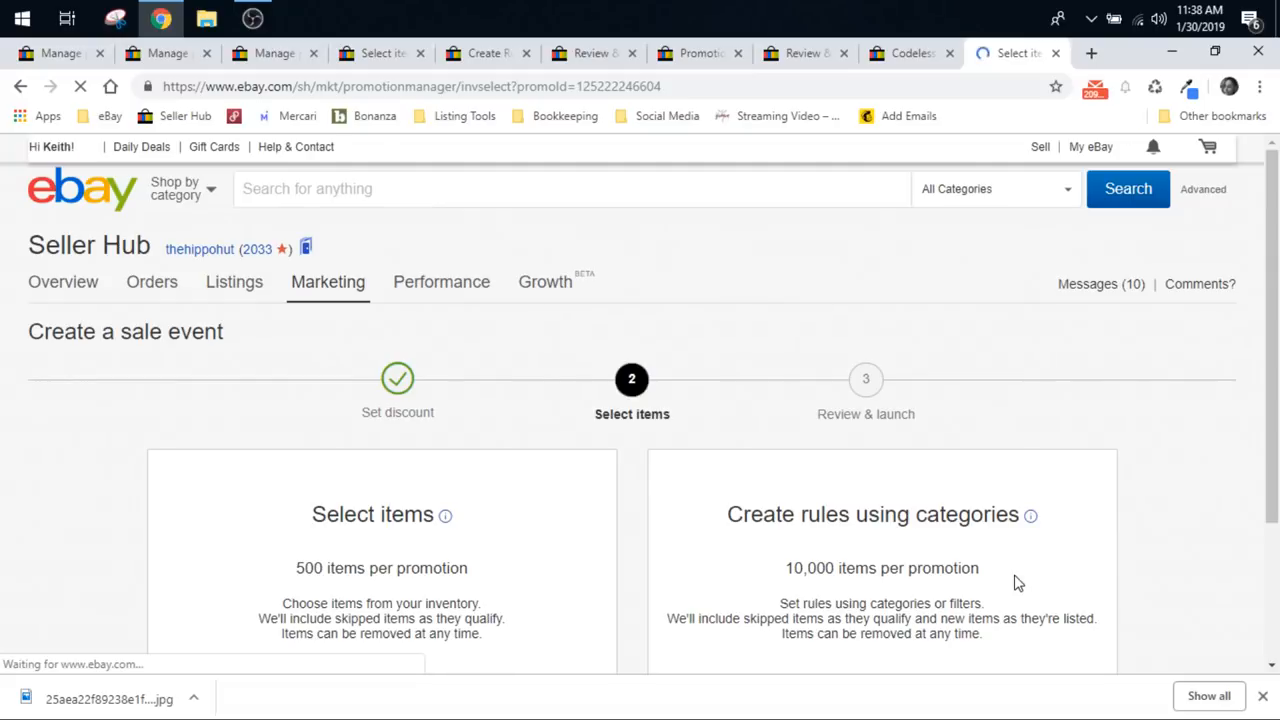
pyautogui.scroll(-3)
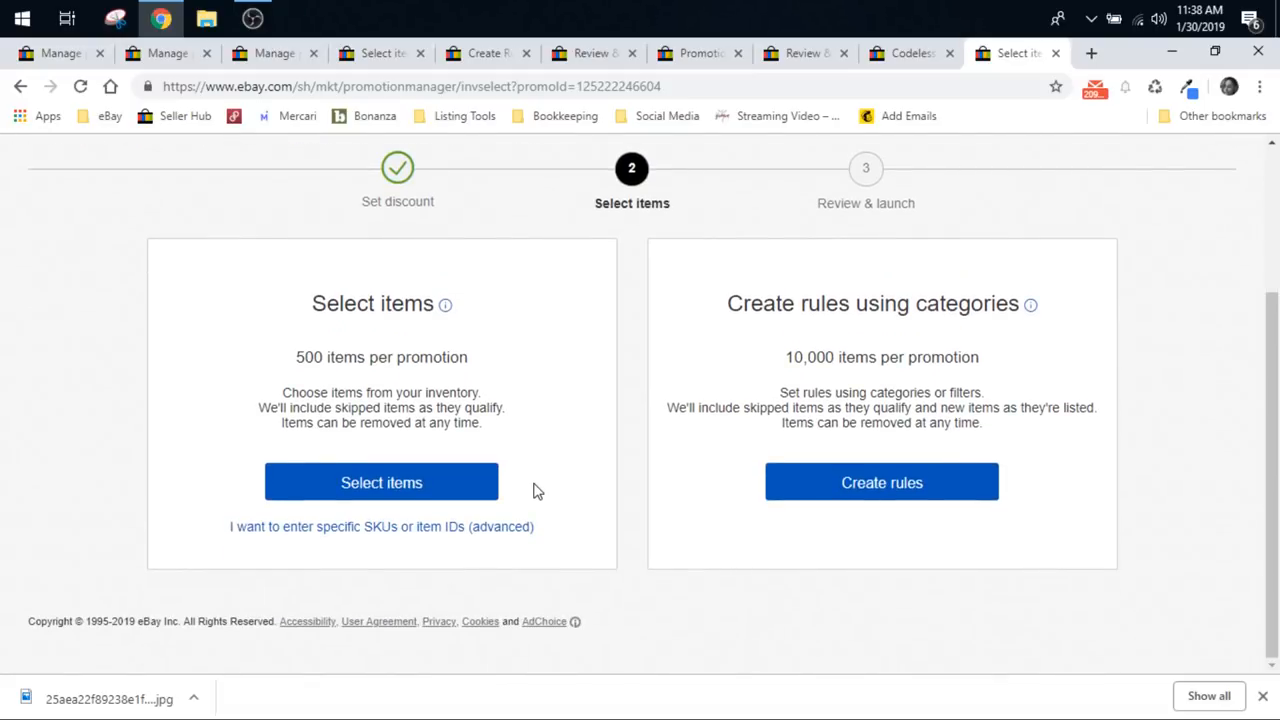
pyautogui.moveTo(432, 496)
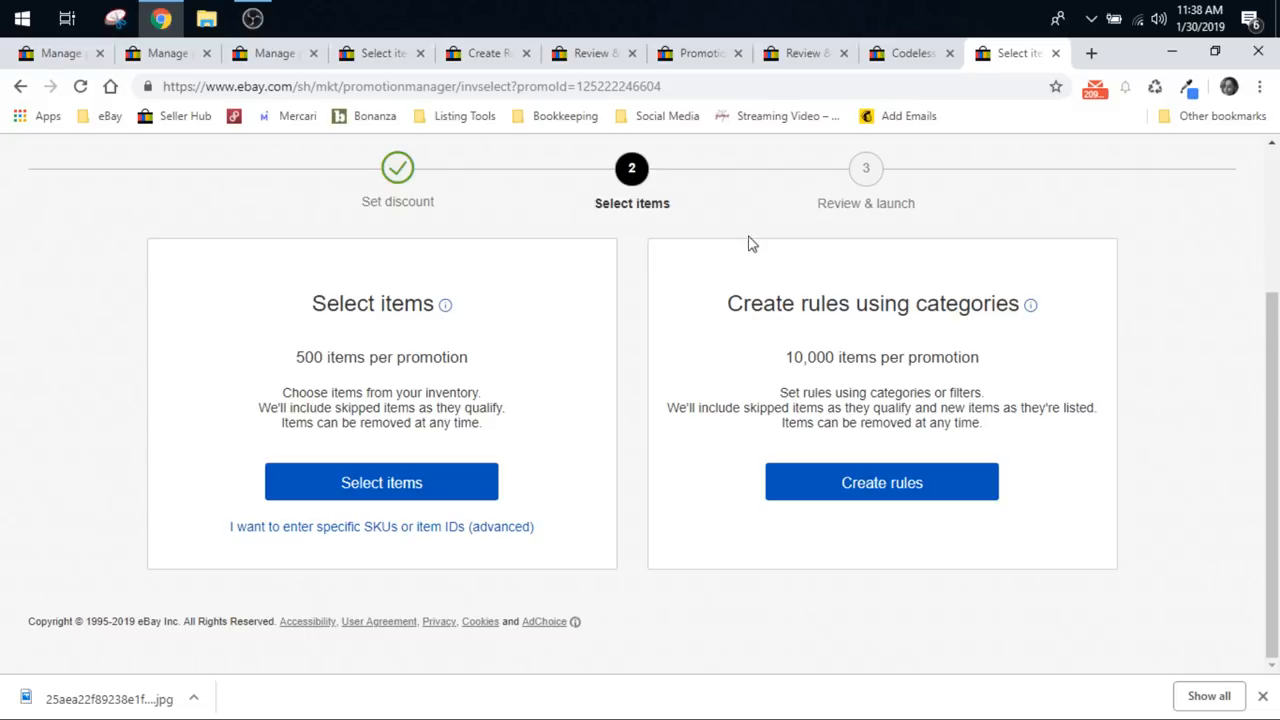
pyautogui.moveTo(810, 222)
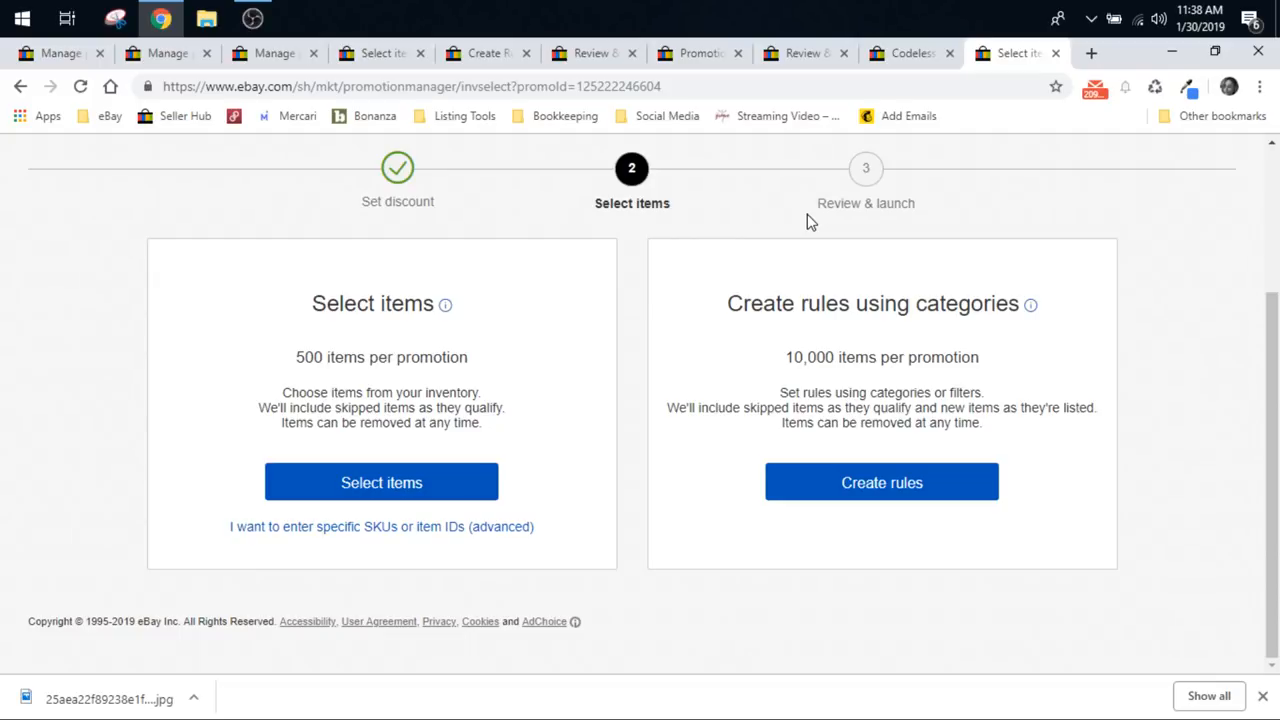
pyautogui.click(272, 52)
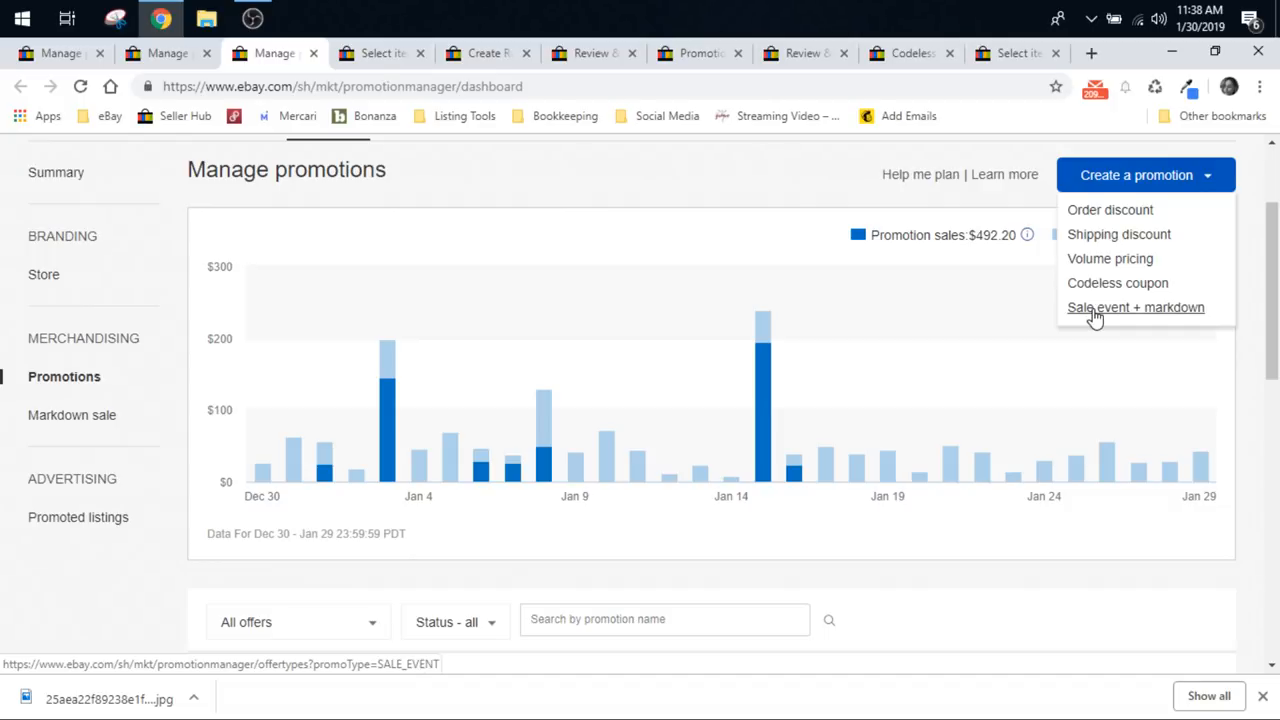
pyautogui.moveTo(1096, 210)
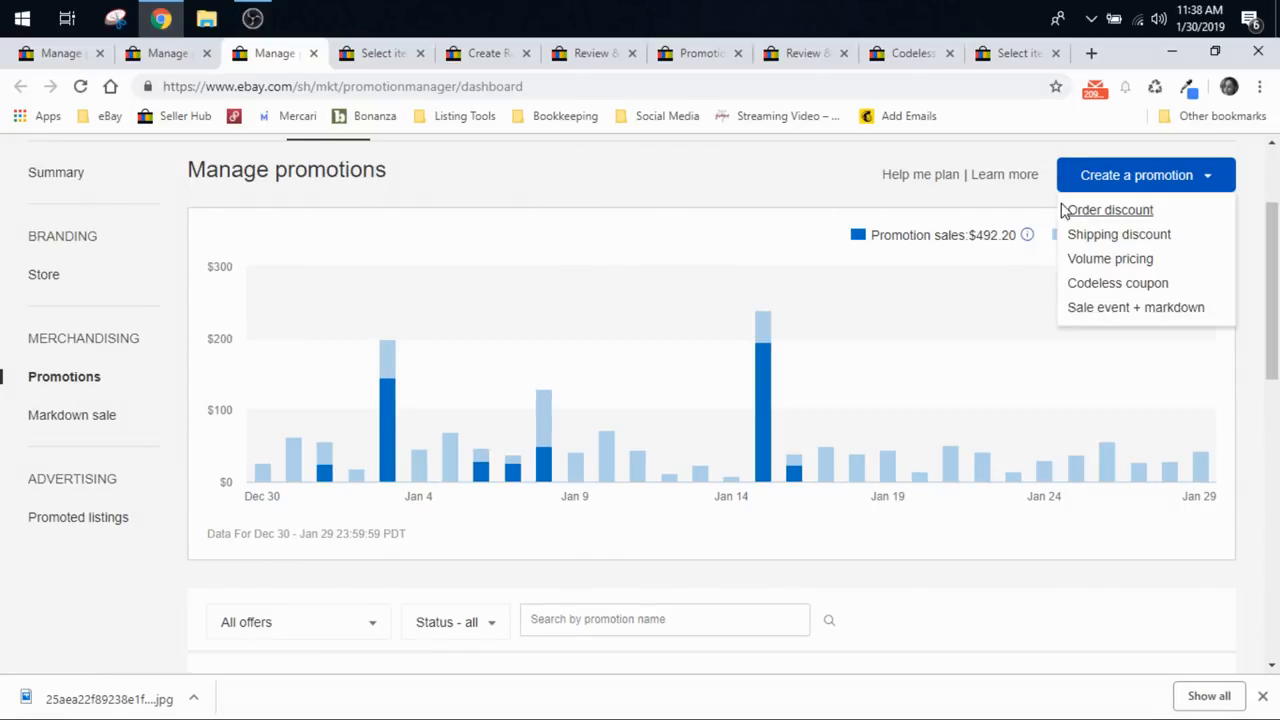
# Step: Show the Edit, copy and delete options on the scheduled Feb 1–3 'Save up to 25%' sale
pyautogui.scroll(-3)
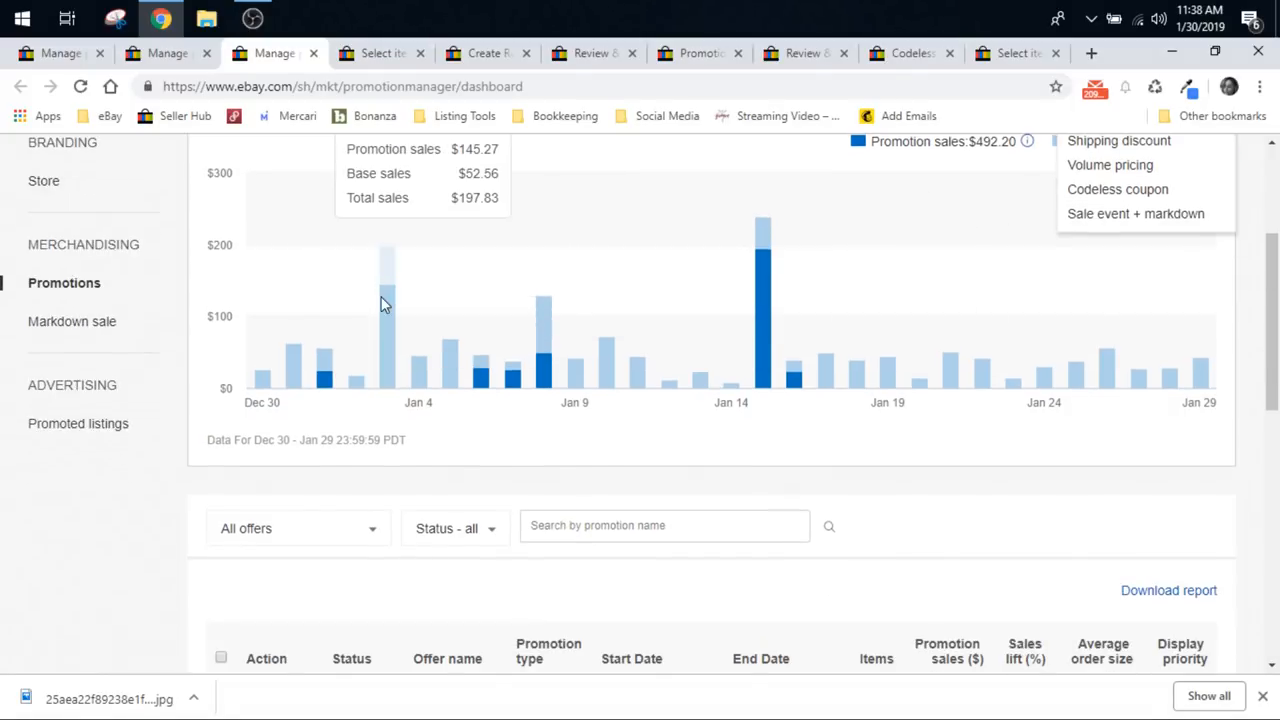
pyautogui.scroll(-3)
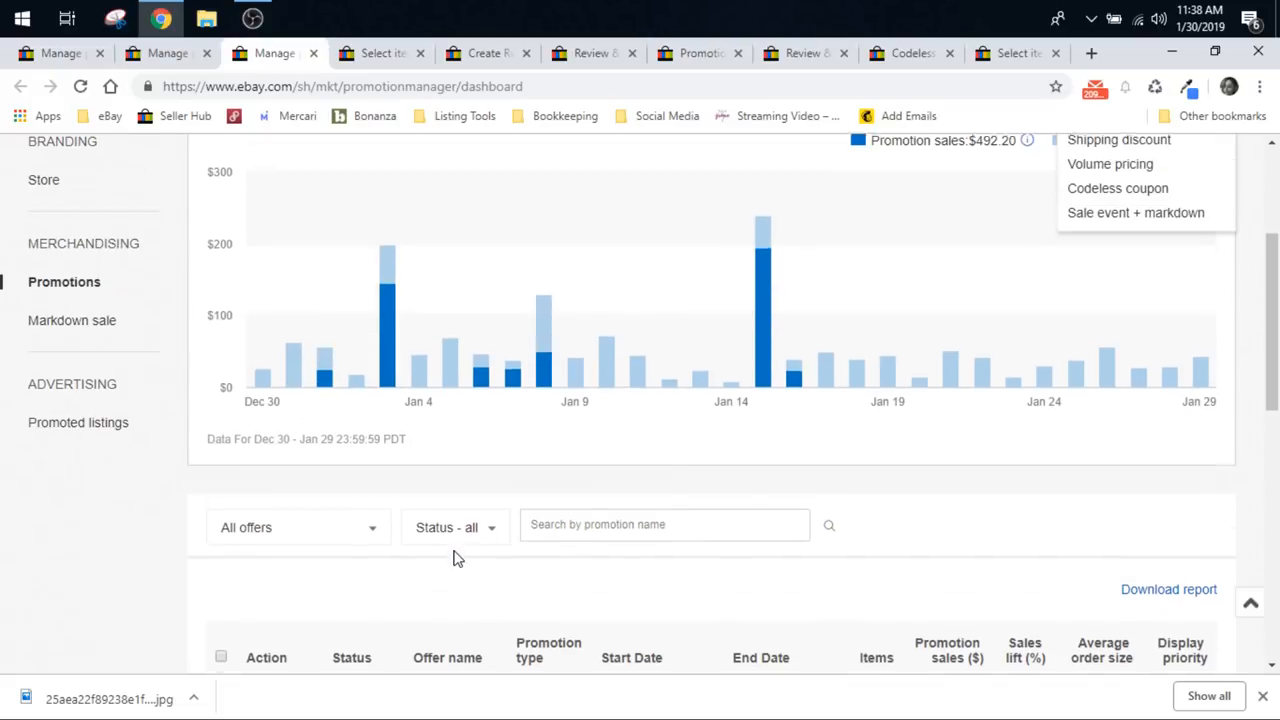
pyautogui.scroll(-3)
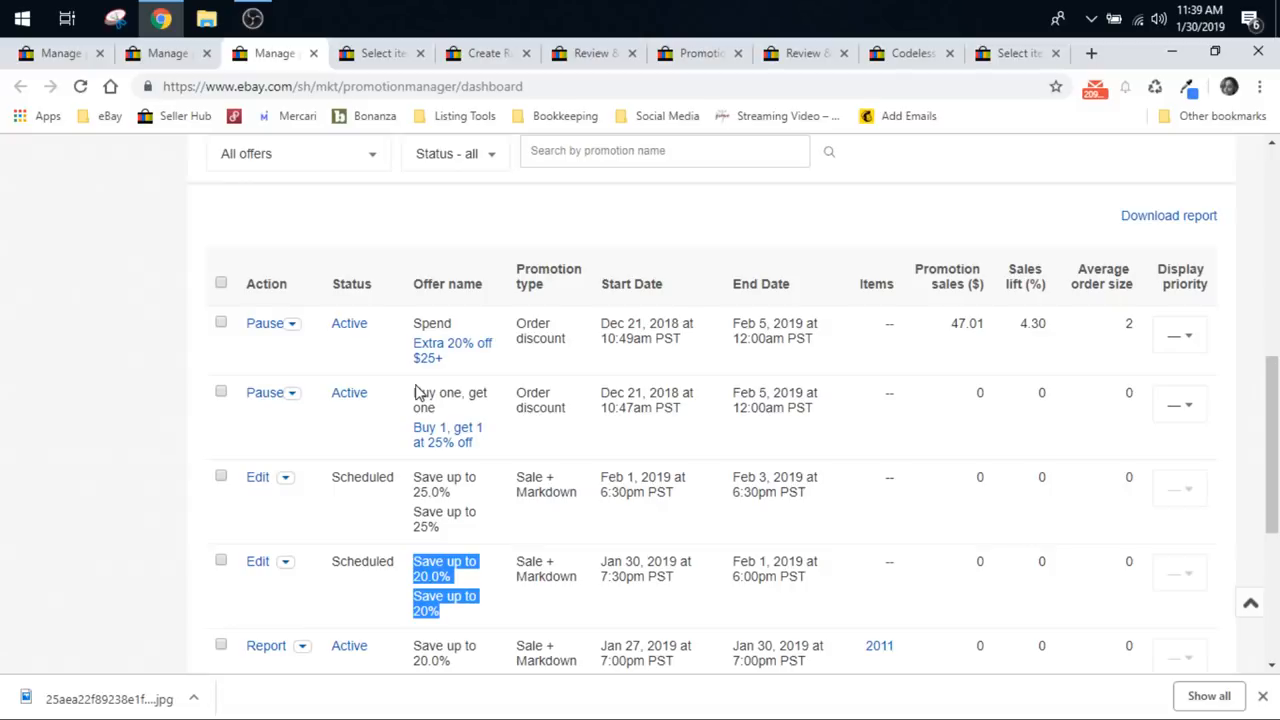
pyautogui.click(292, 324)
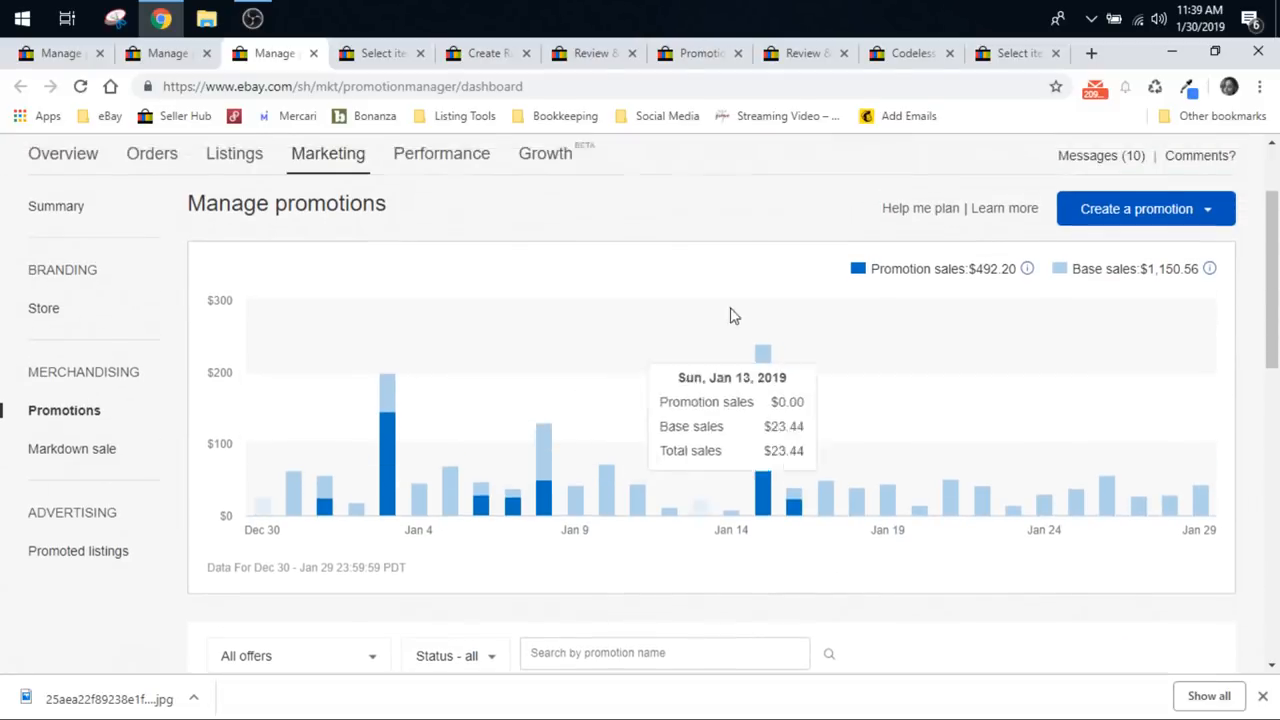
pyautogui.click(1136, 336)
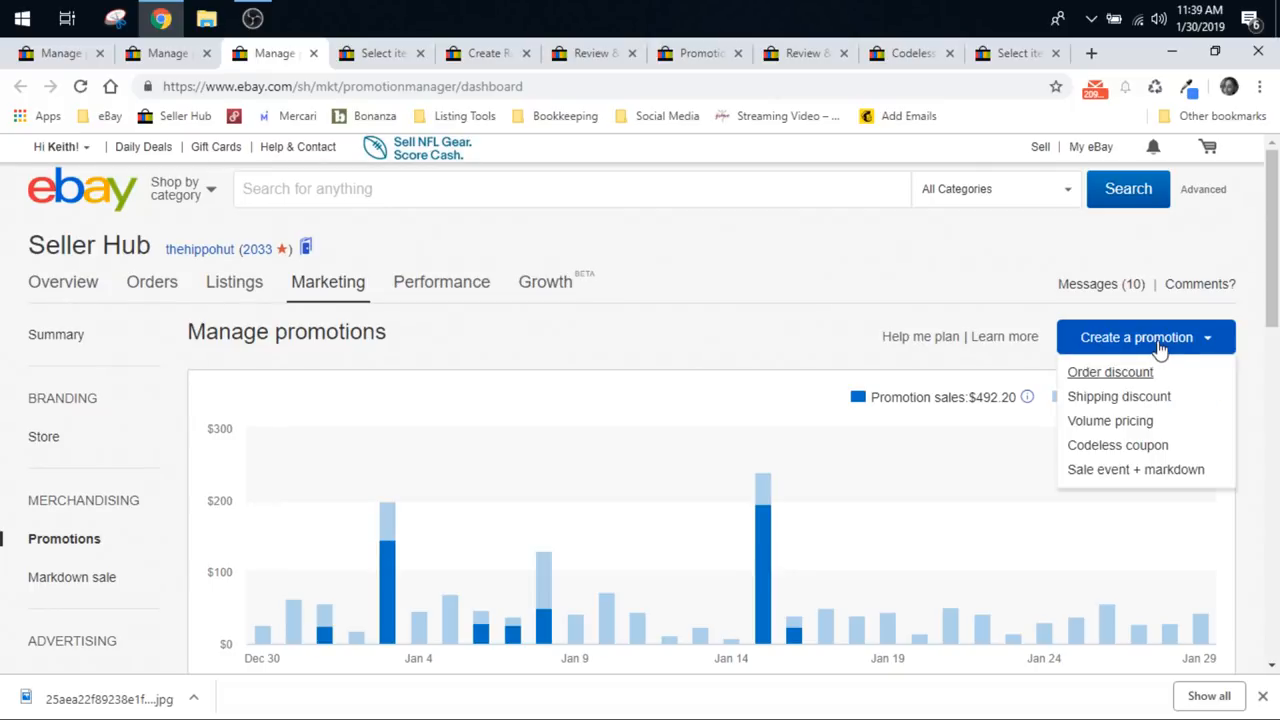
pyautogui.moveTo(976, 632)
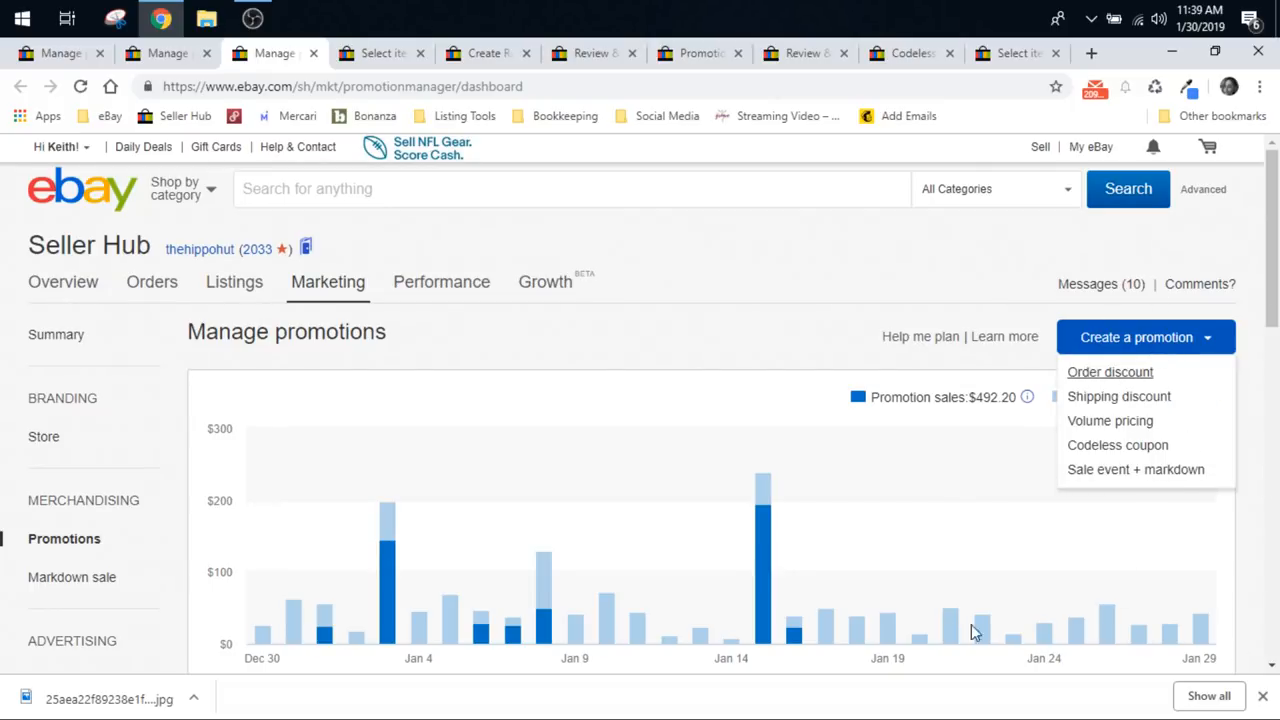
pyautogui.scroll(-3)
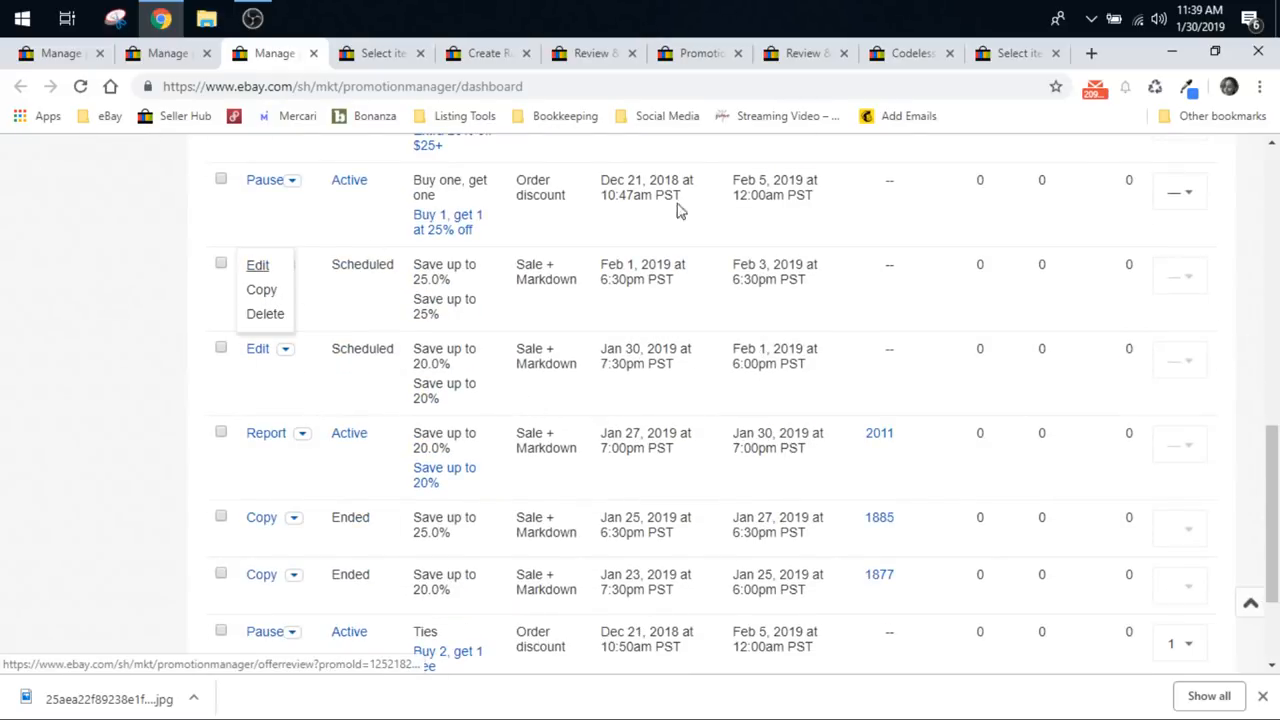
pyautogui.moveTo(168, 588)
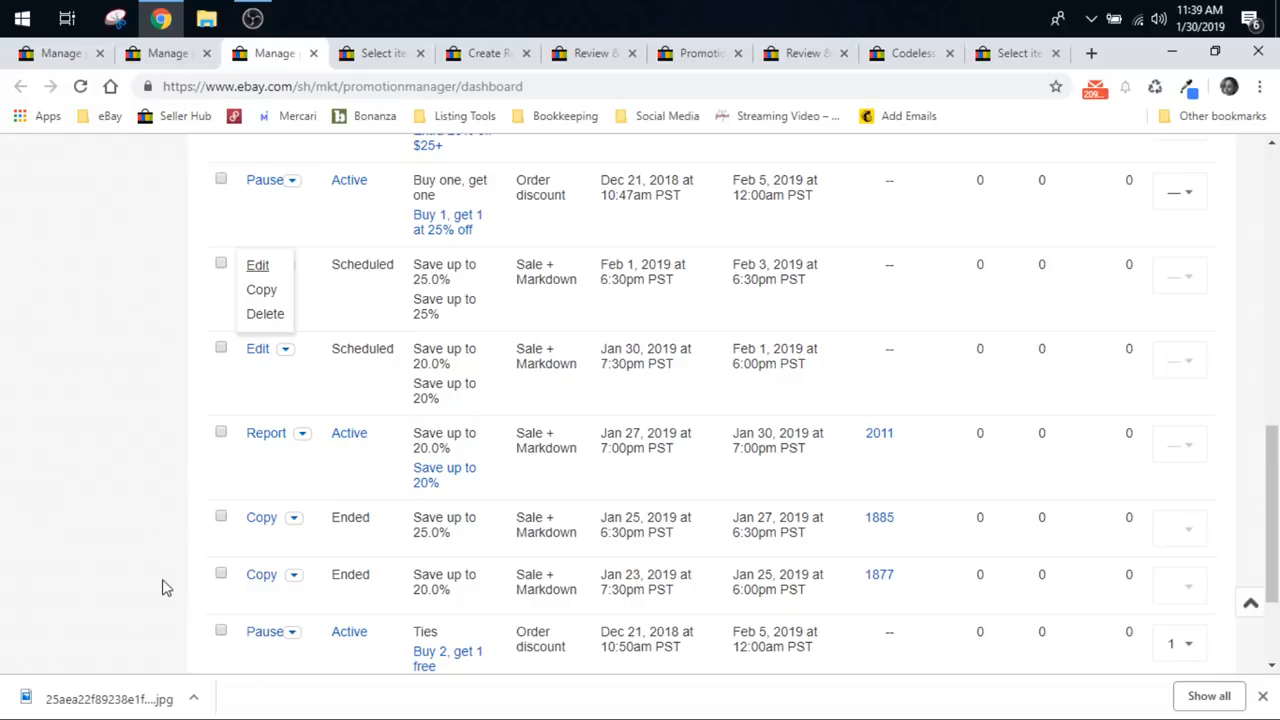
pyautogui.moveTo(576, 518)
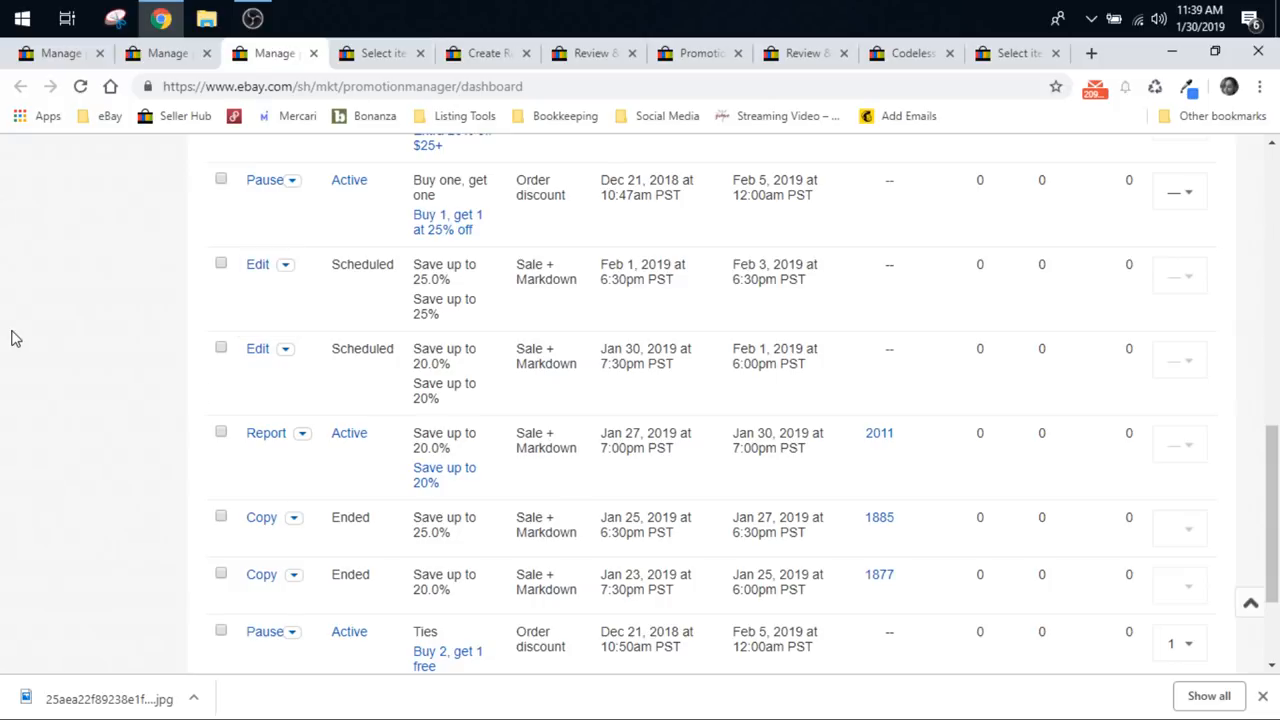
# Step: Review the refreshed list's drafts: 25% sale, Extra $10 off $50+ discount and volume pricing
pyautogui.scroll(-3)
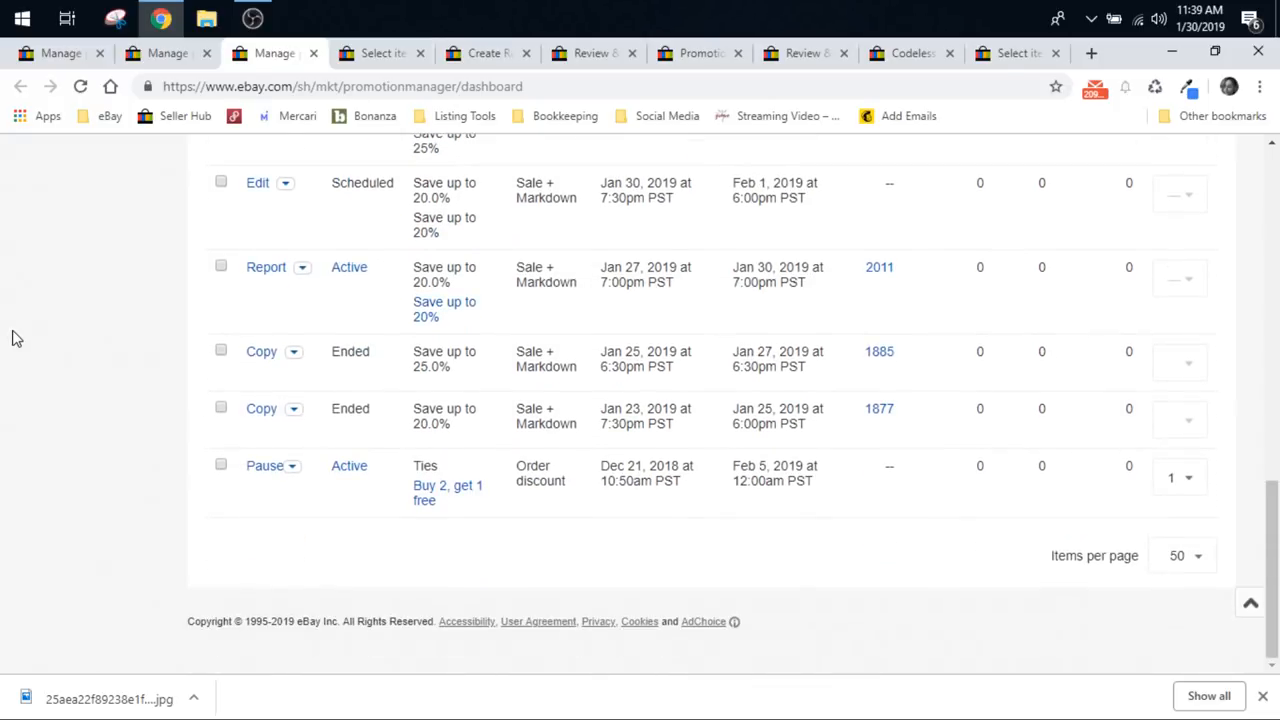
pyautogui.scroll(3)
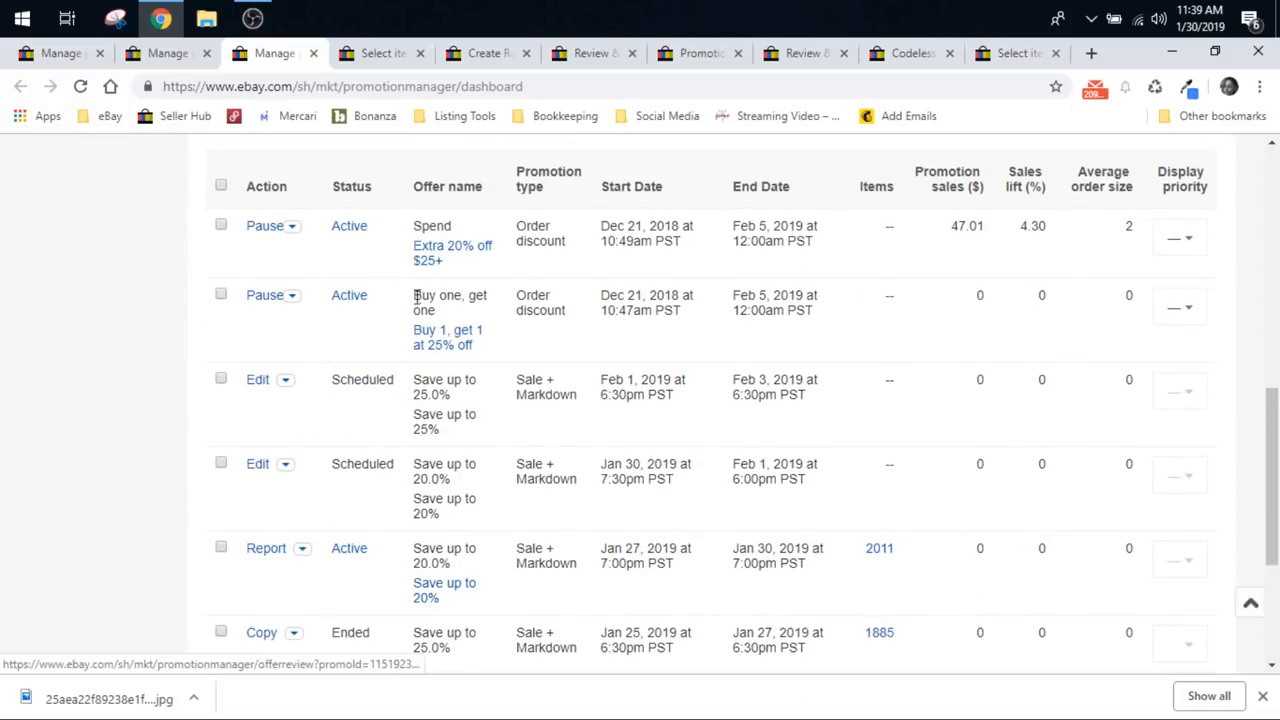
pyautogui.scroll(-3)
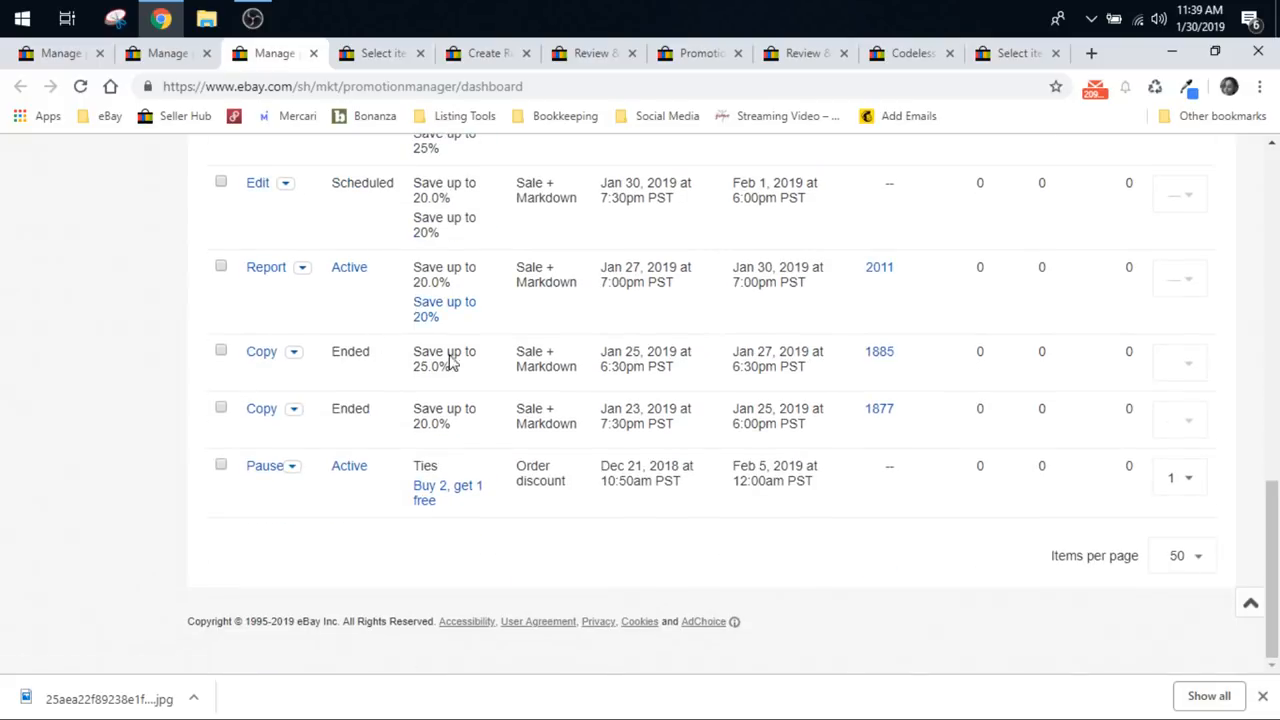
pyautogui.moveTo(288, 352)
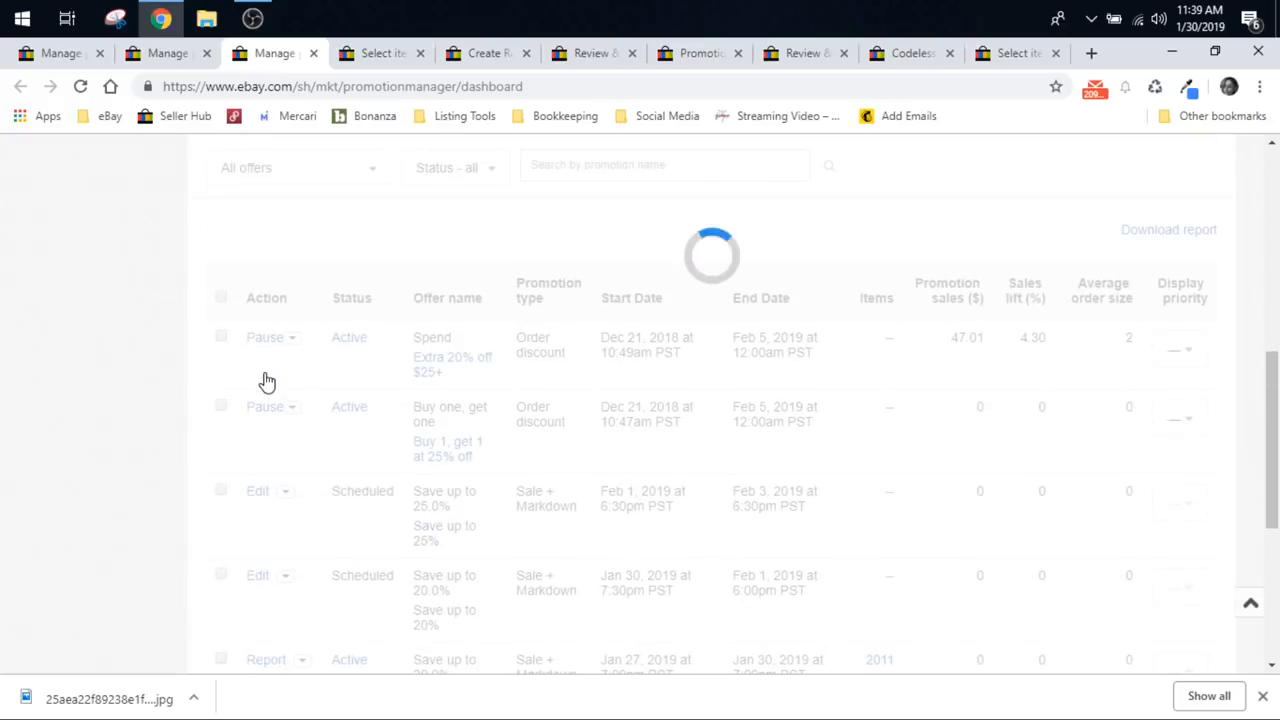
pyautogui.scroll(-3)
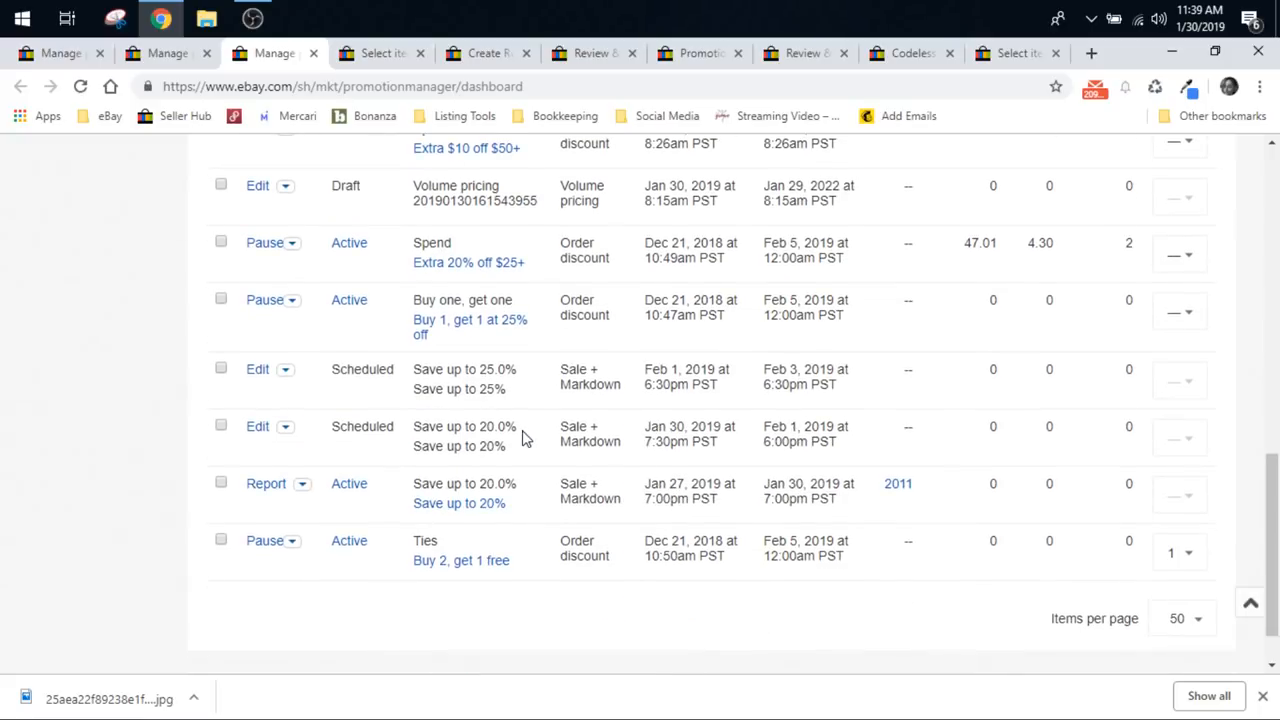
pyautogui.moveTo(322, 444)
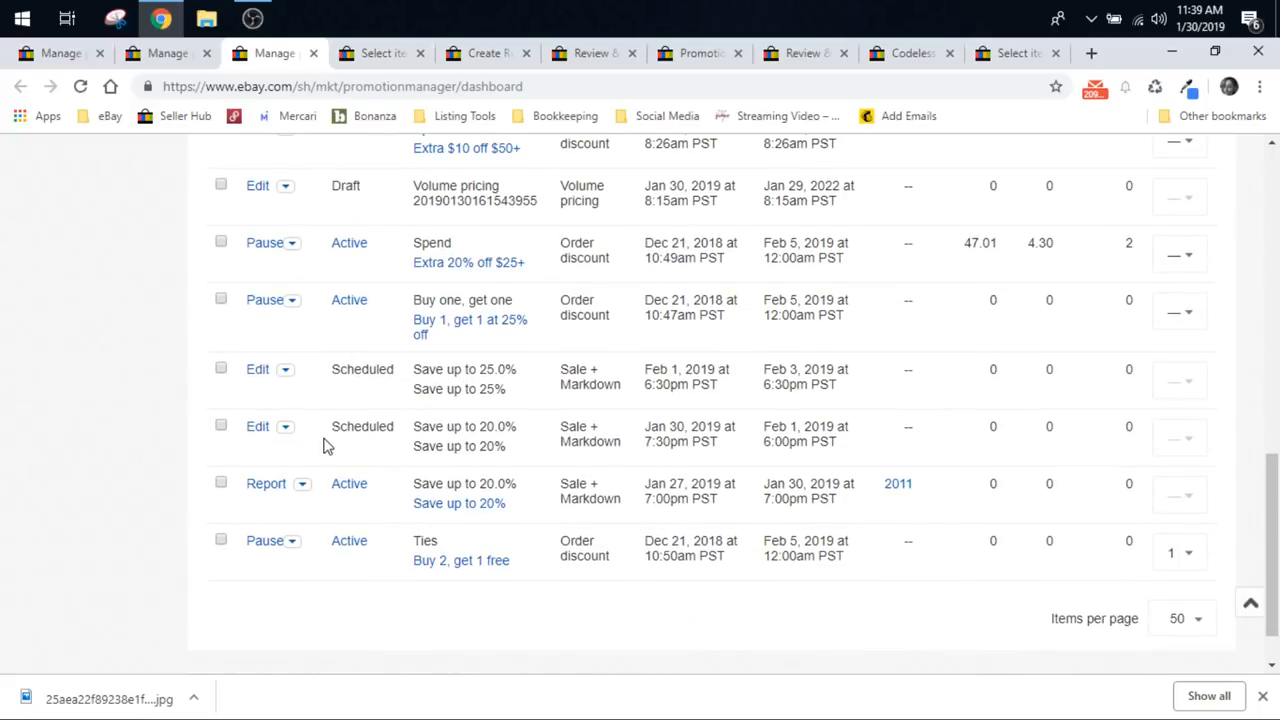
pyautogui.scroll(3)
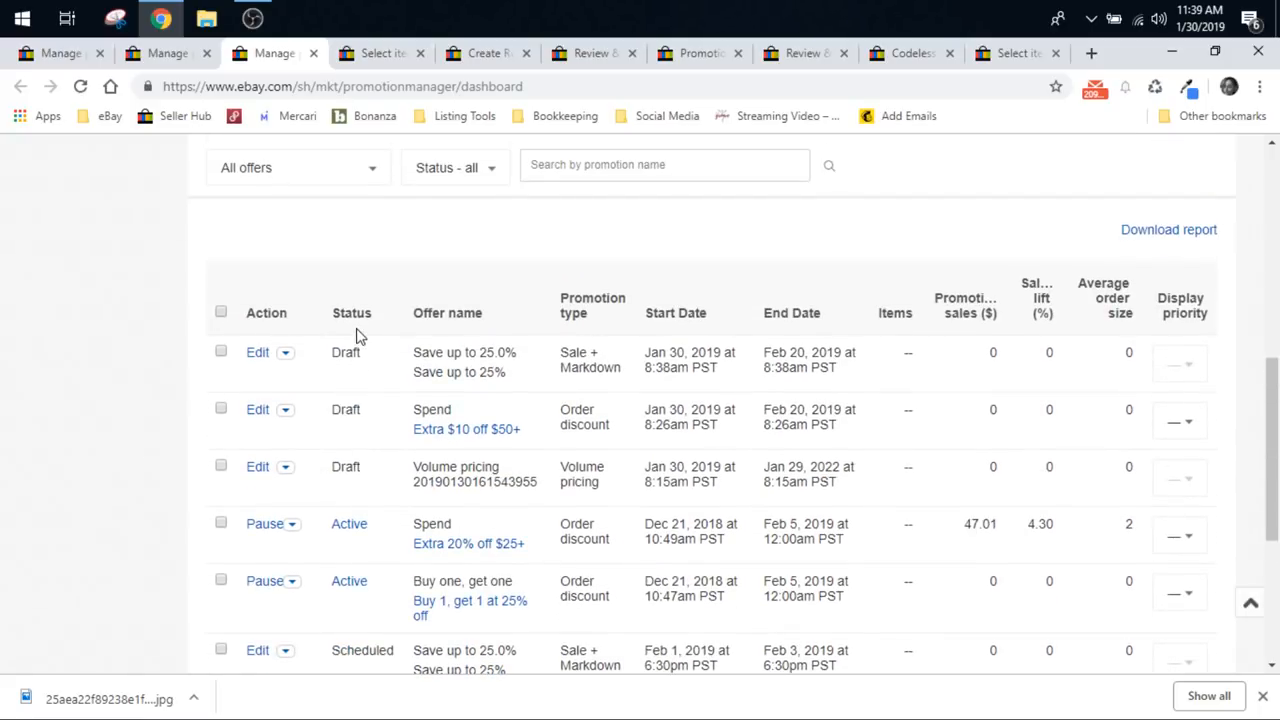
# Step: Reload Manage promotions and review the list starting with the active Extra 20% off $25+ offer
pyautogui.click(284, 466)
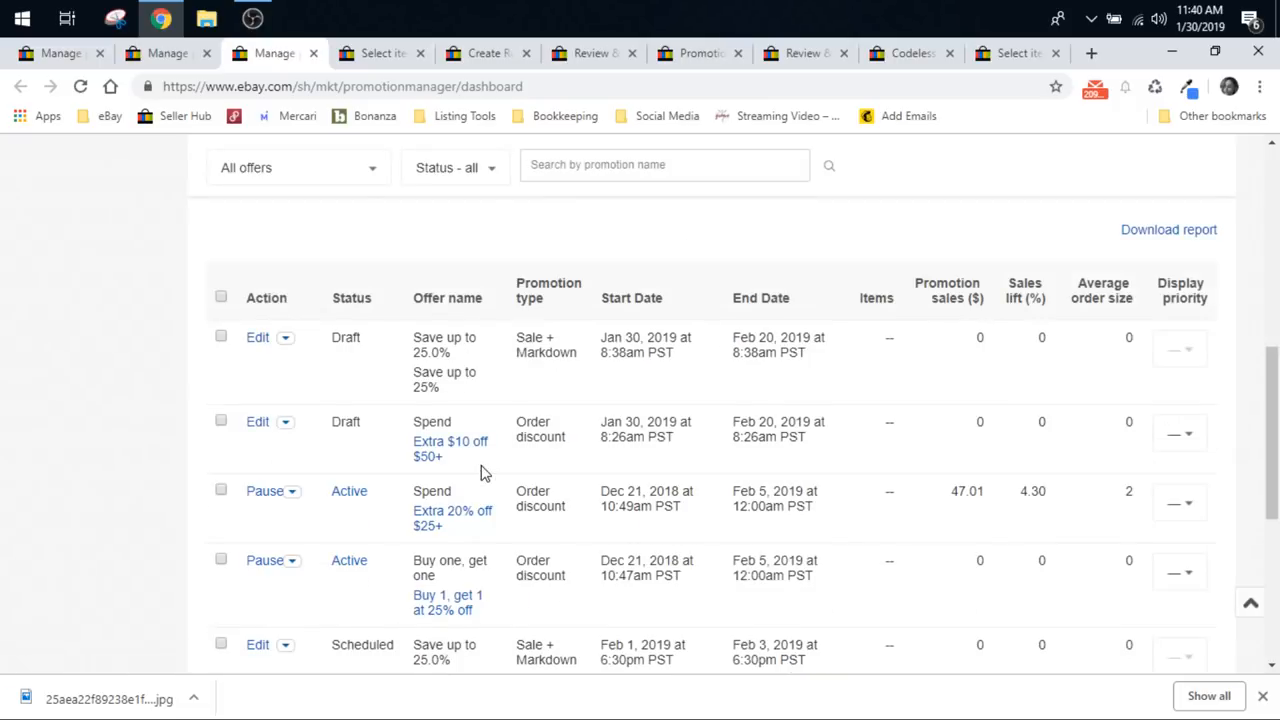
pyautogui.click(284, 420)
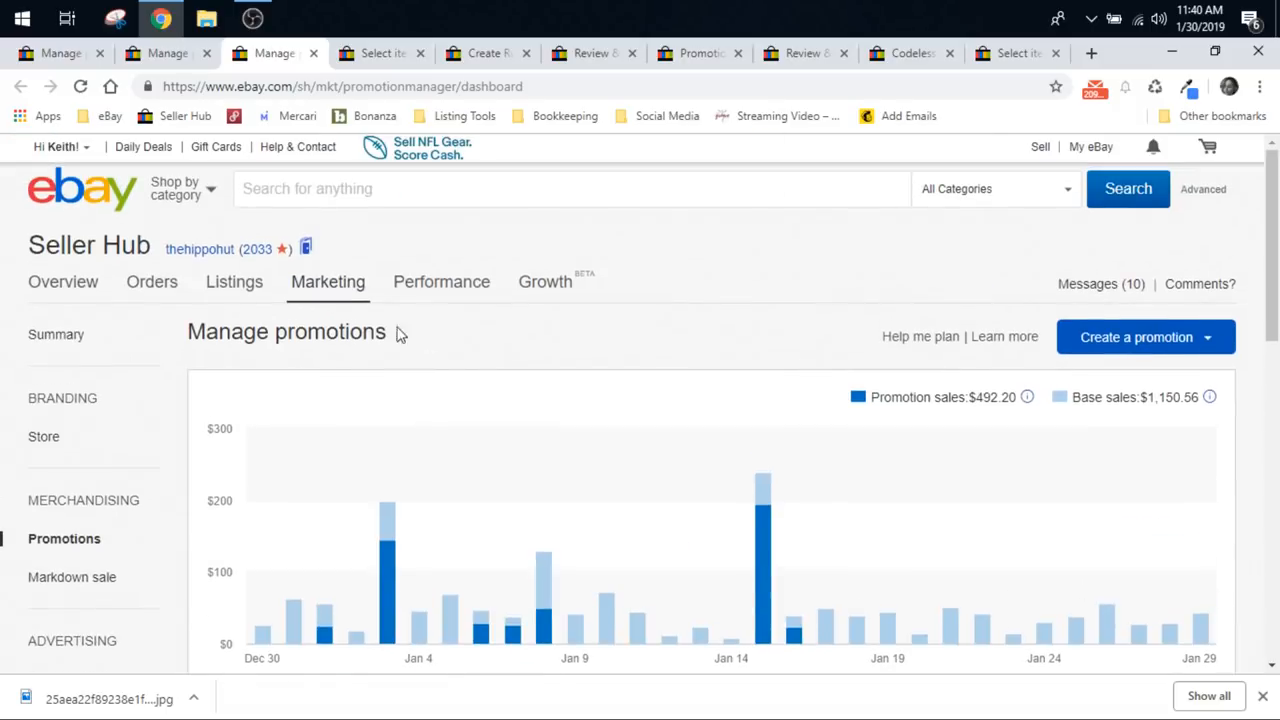
pyautogui.click(328, 280)
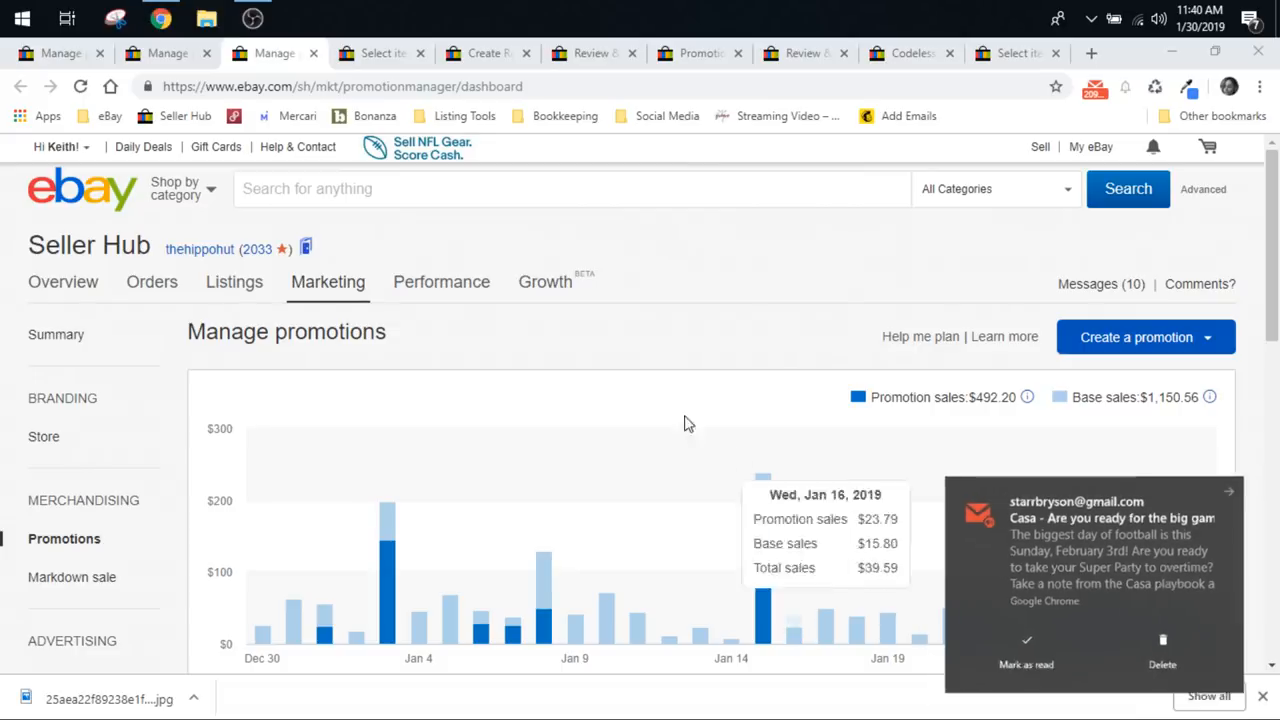
pyautogui.scroll(-3)
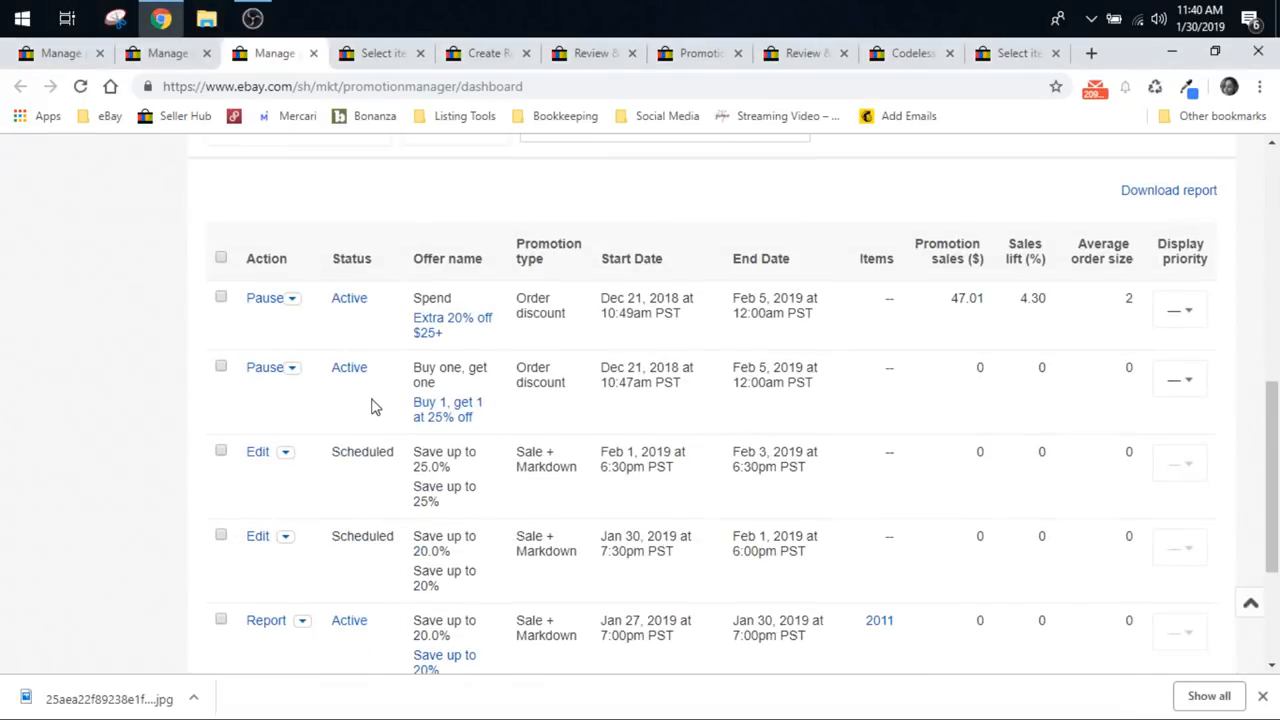
pyautogui.scroll(-3)
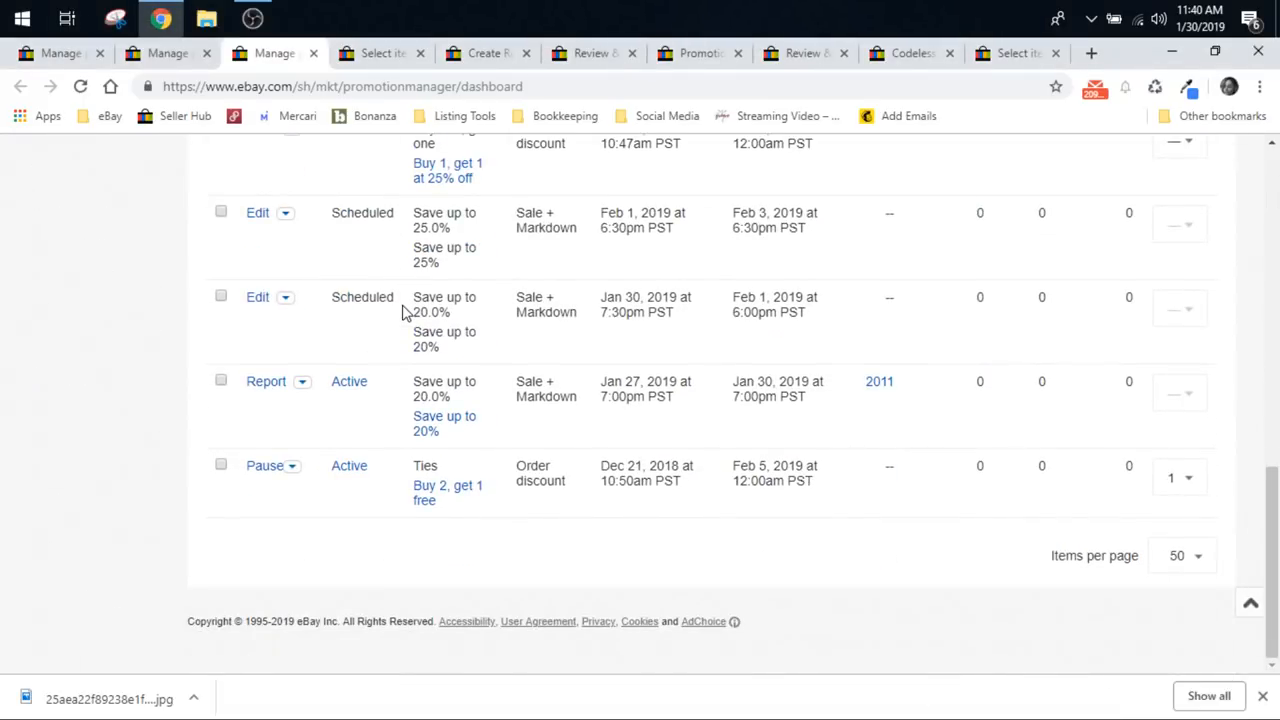
pyautogui.scroll(3)
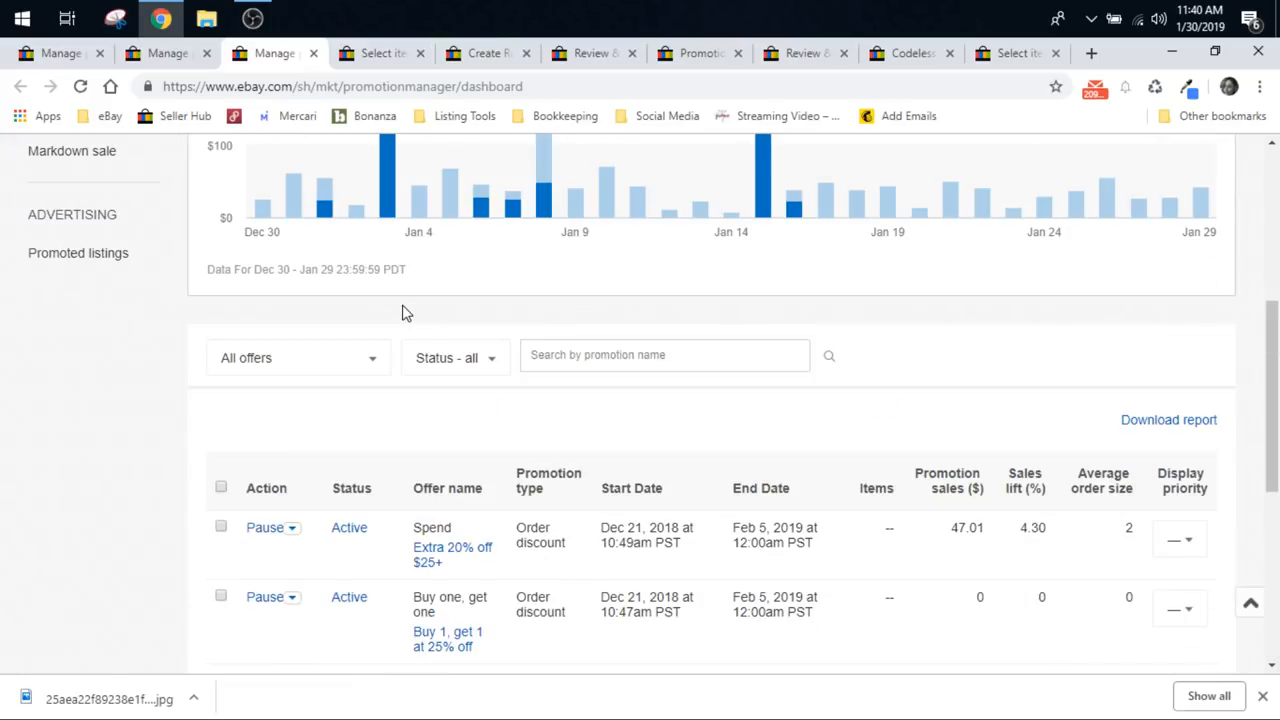
pyautogui.moveTo(400, 312)
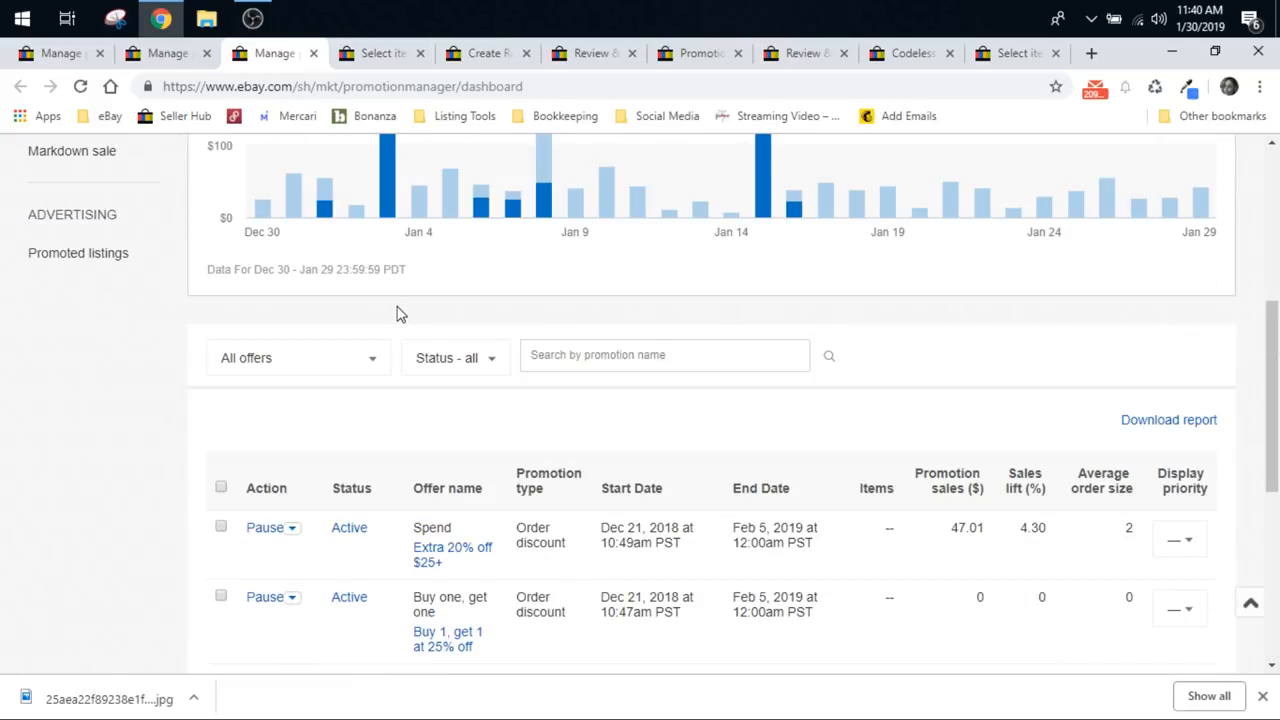